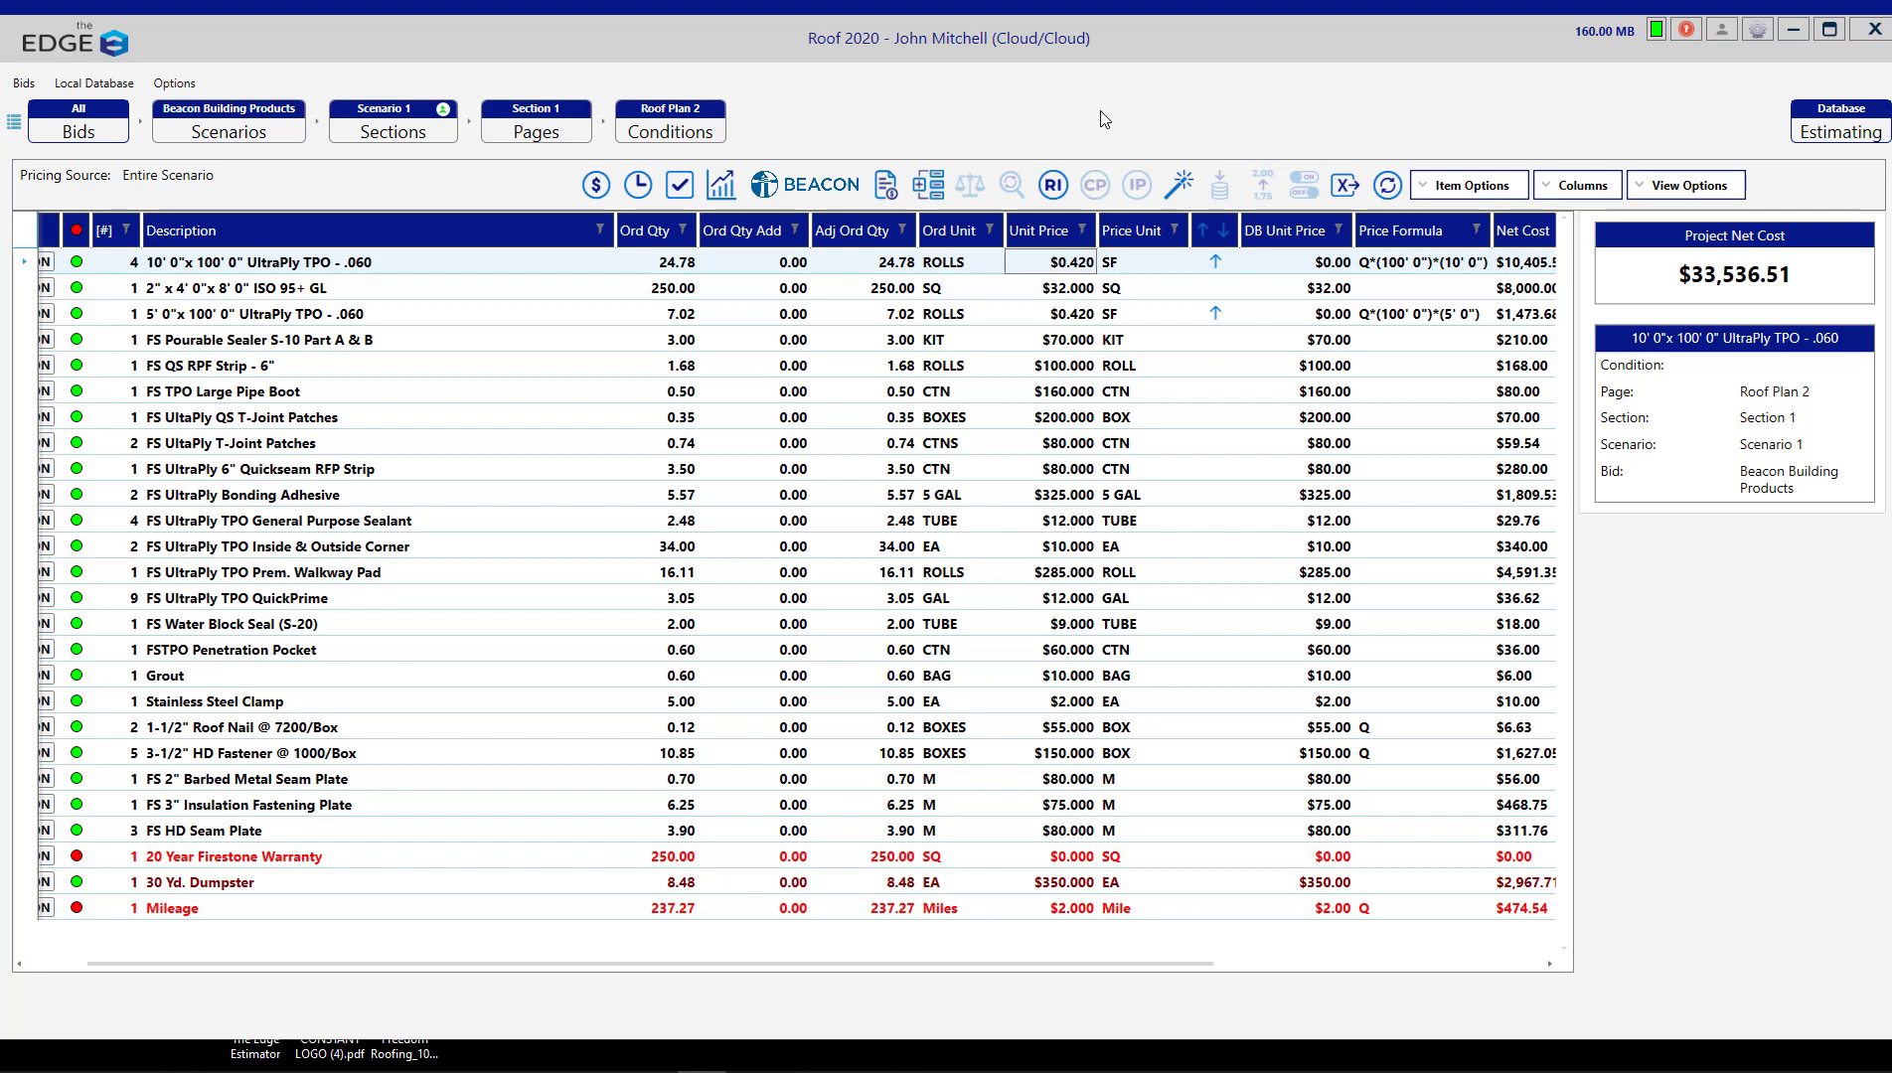
mouse_move(848, 137)
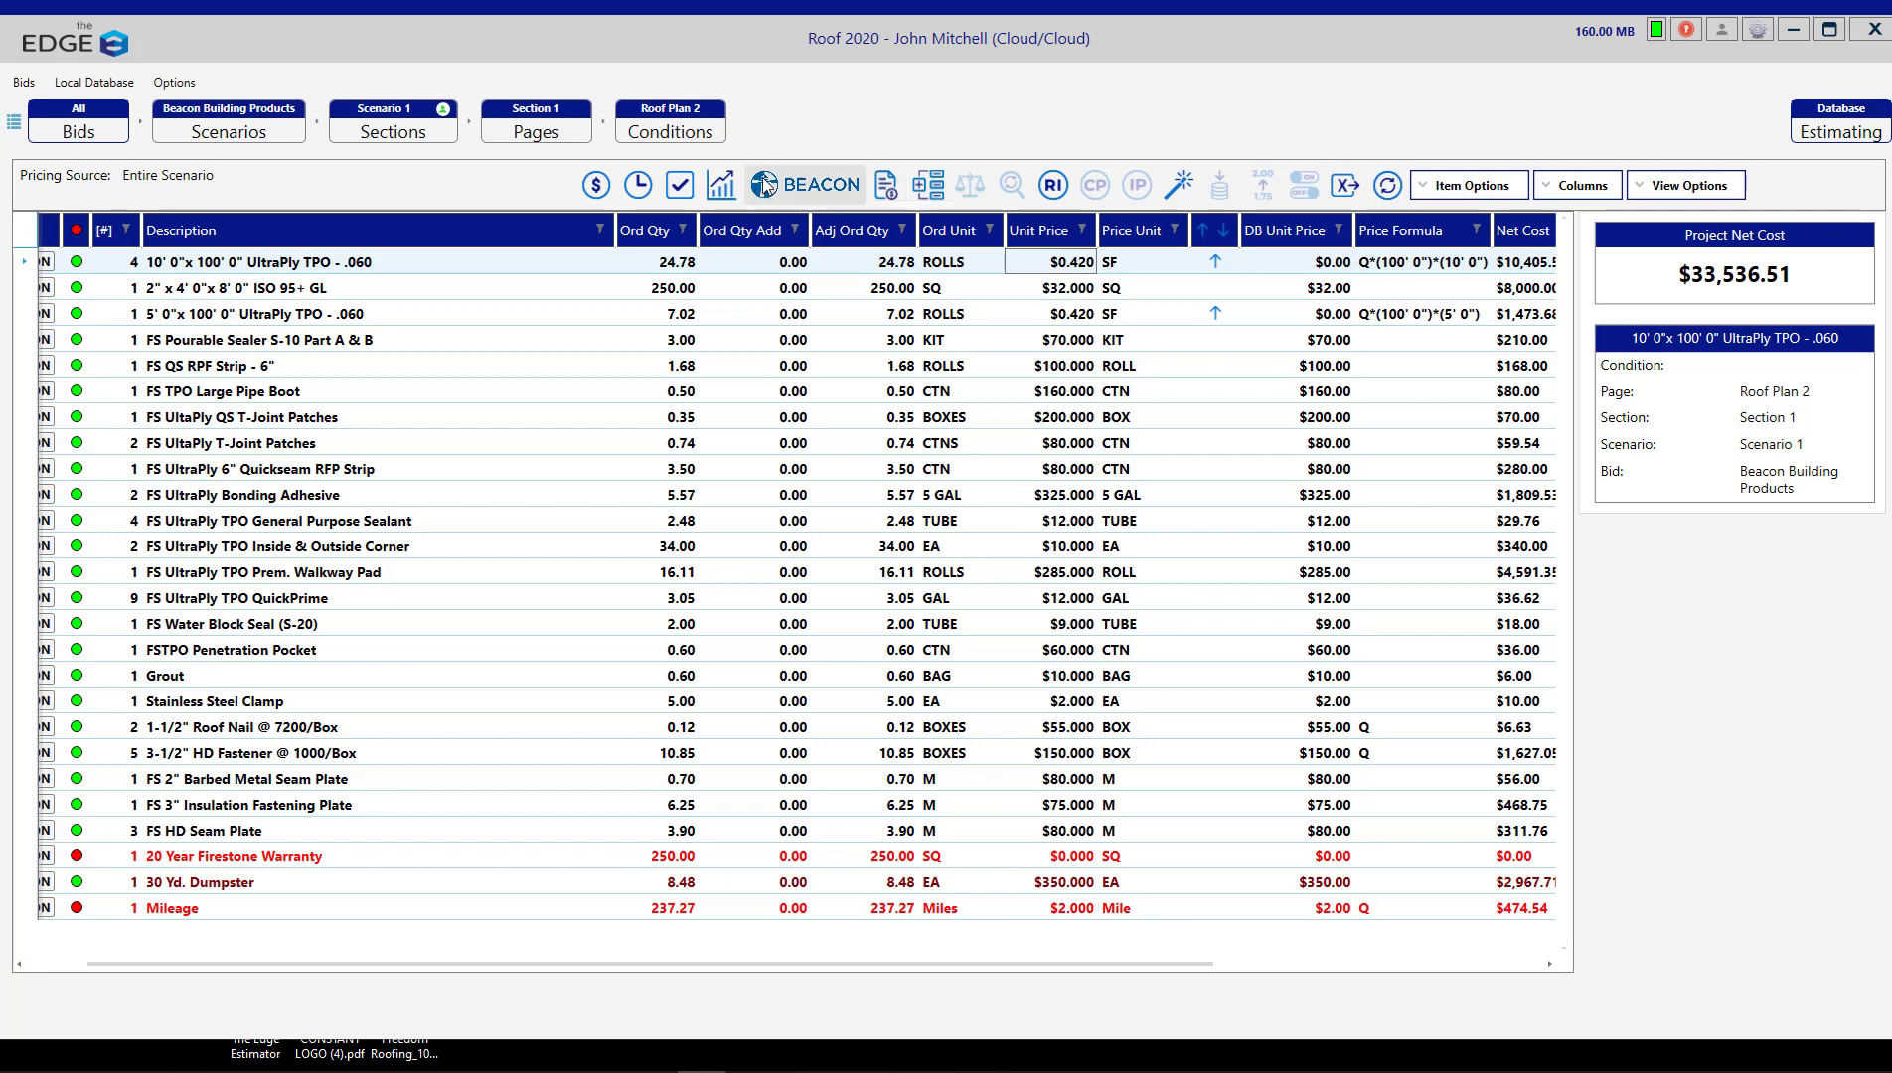
mouse_move(922, 142)
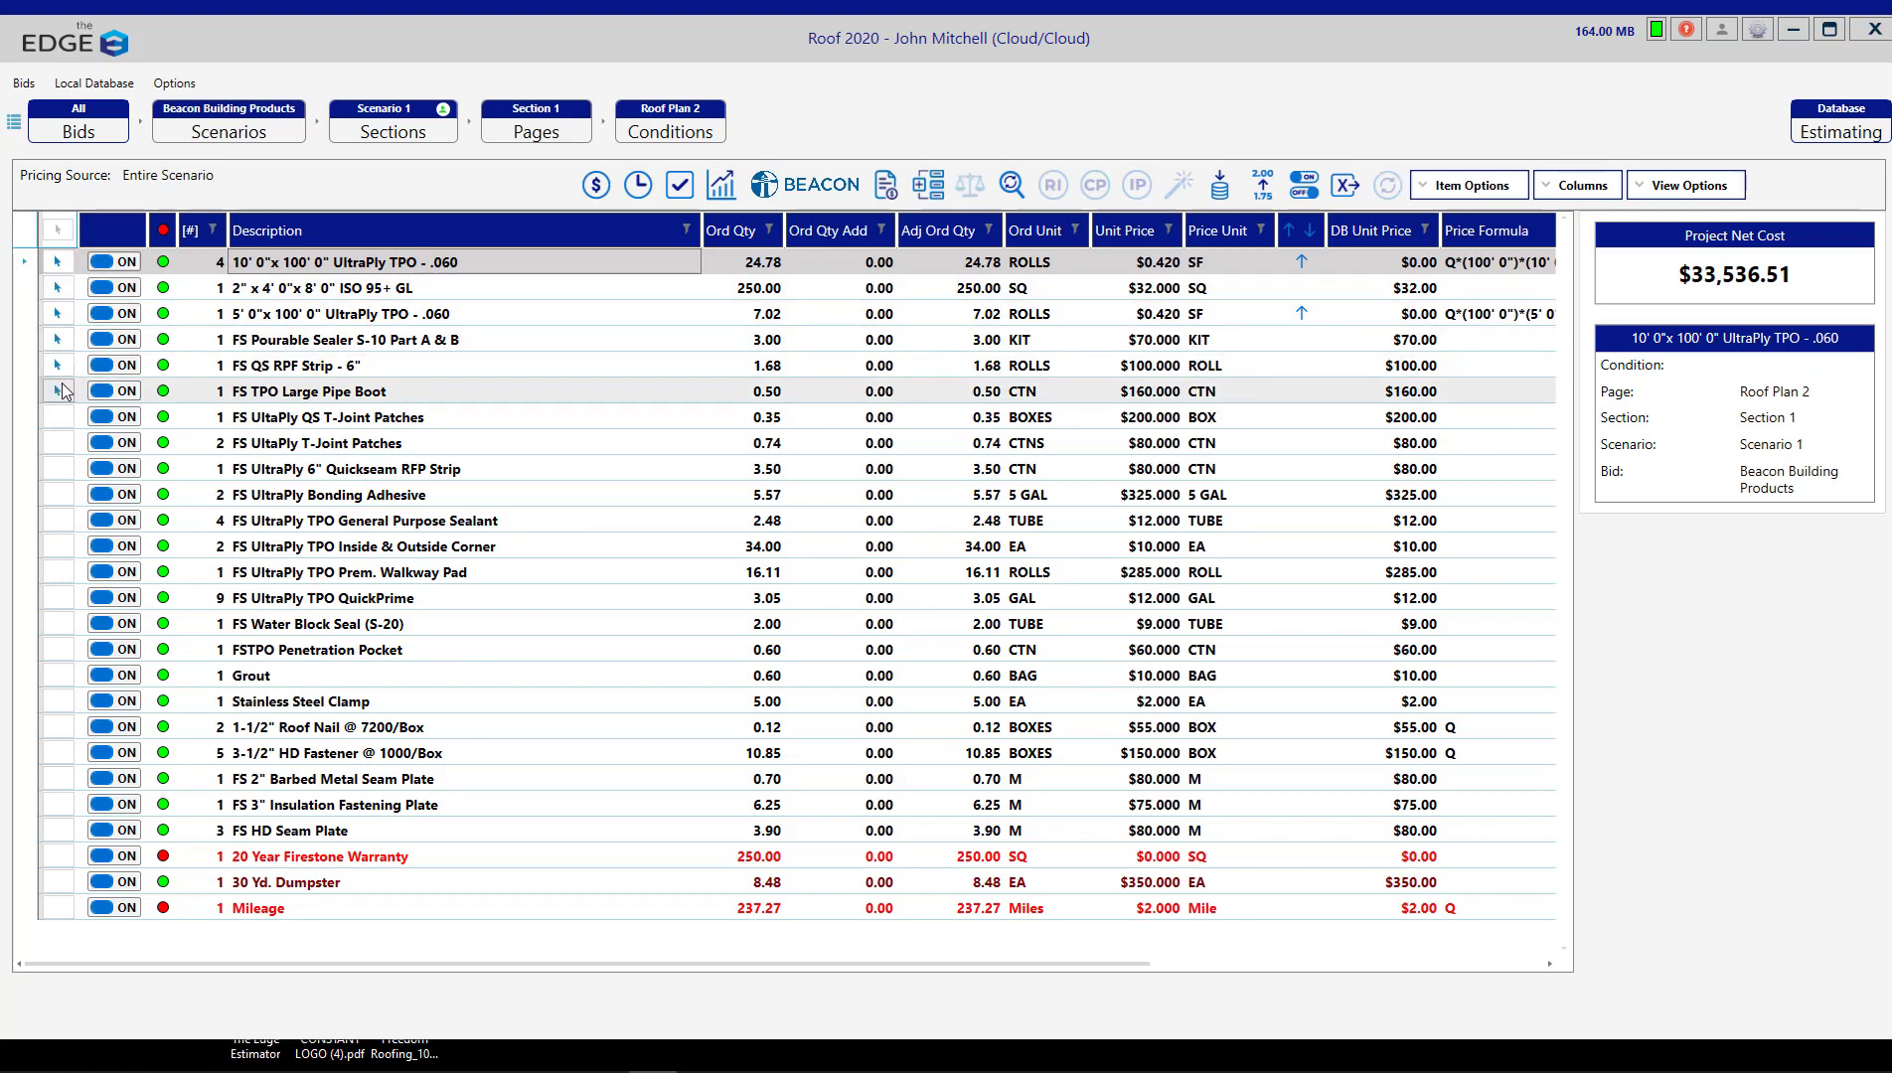
mouse_move(807, 185)
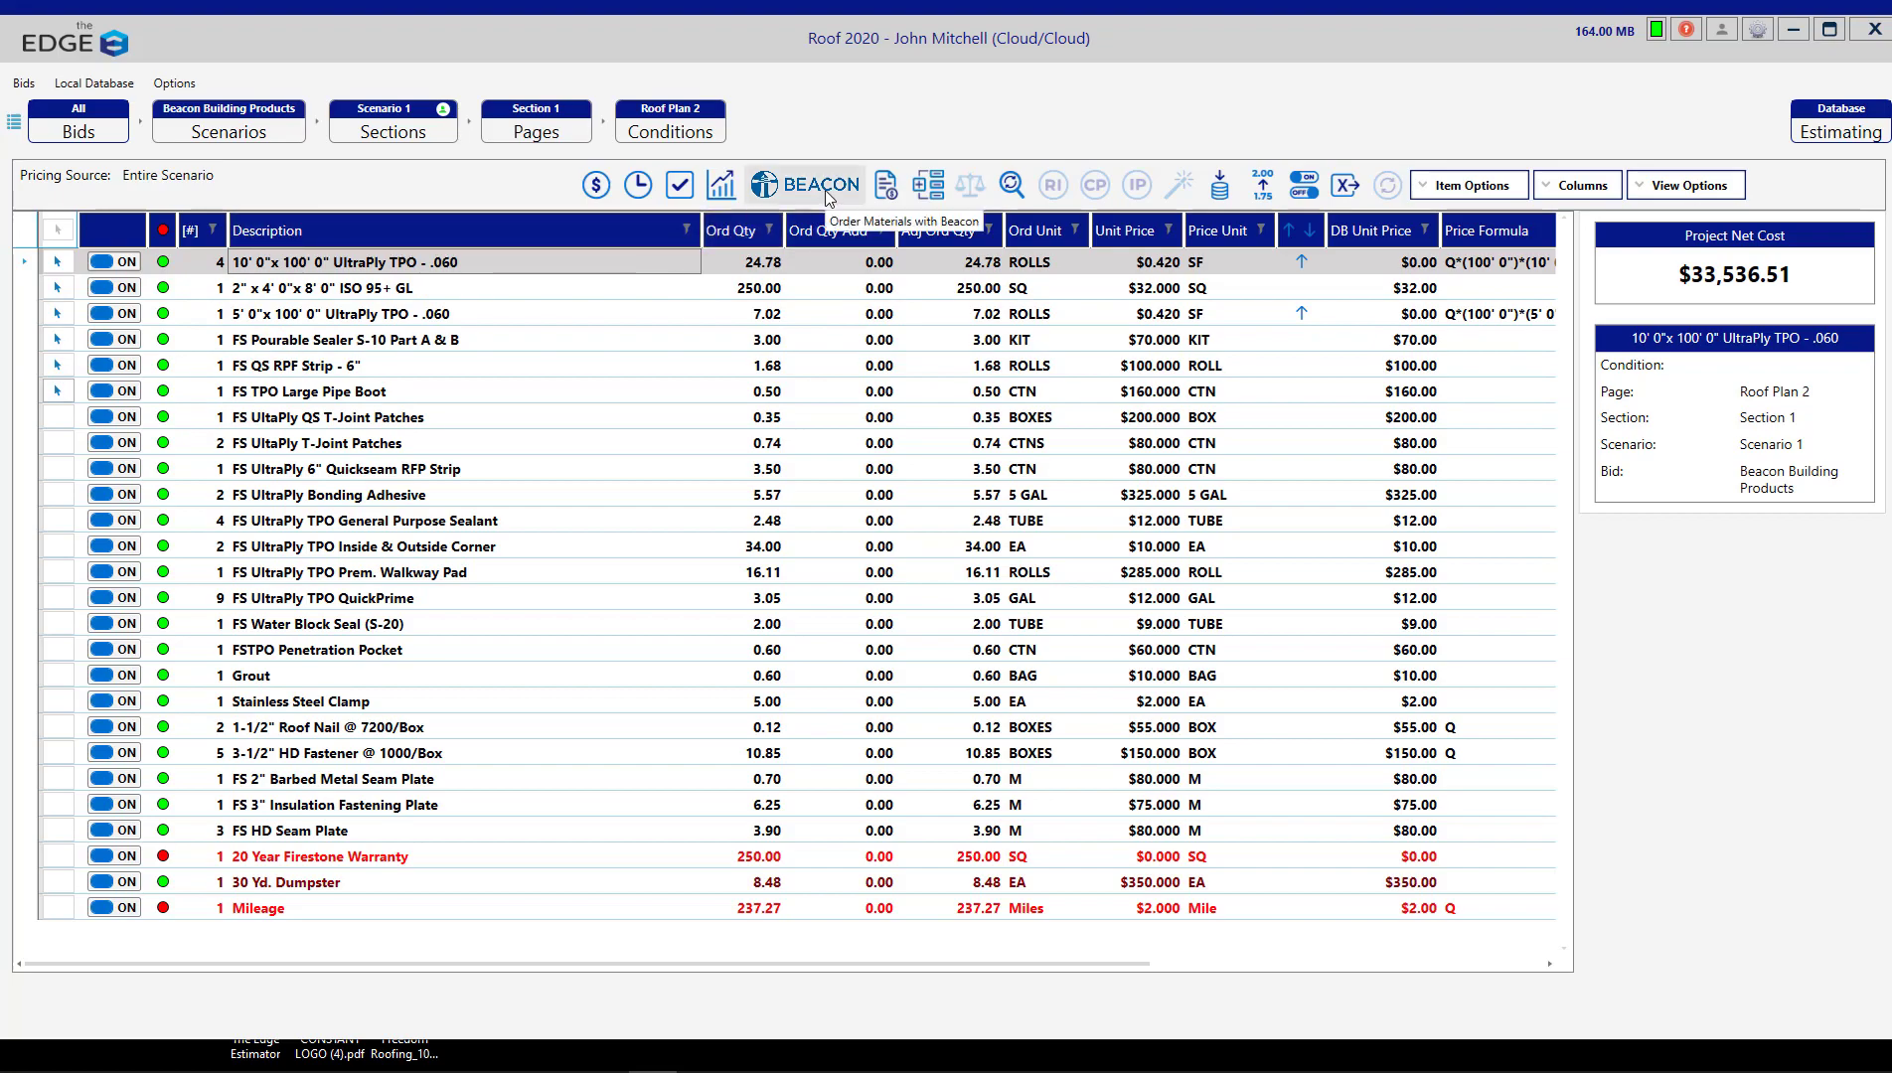
Start a Beacon materials order for the six selected item rows.
left_click(805, 185)
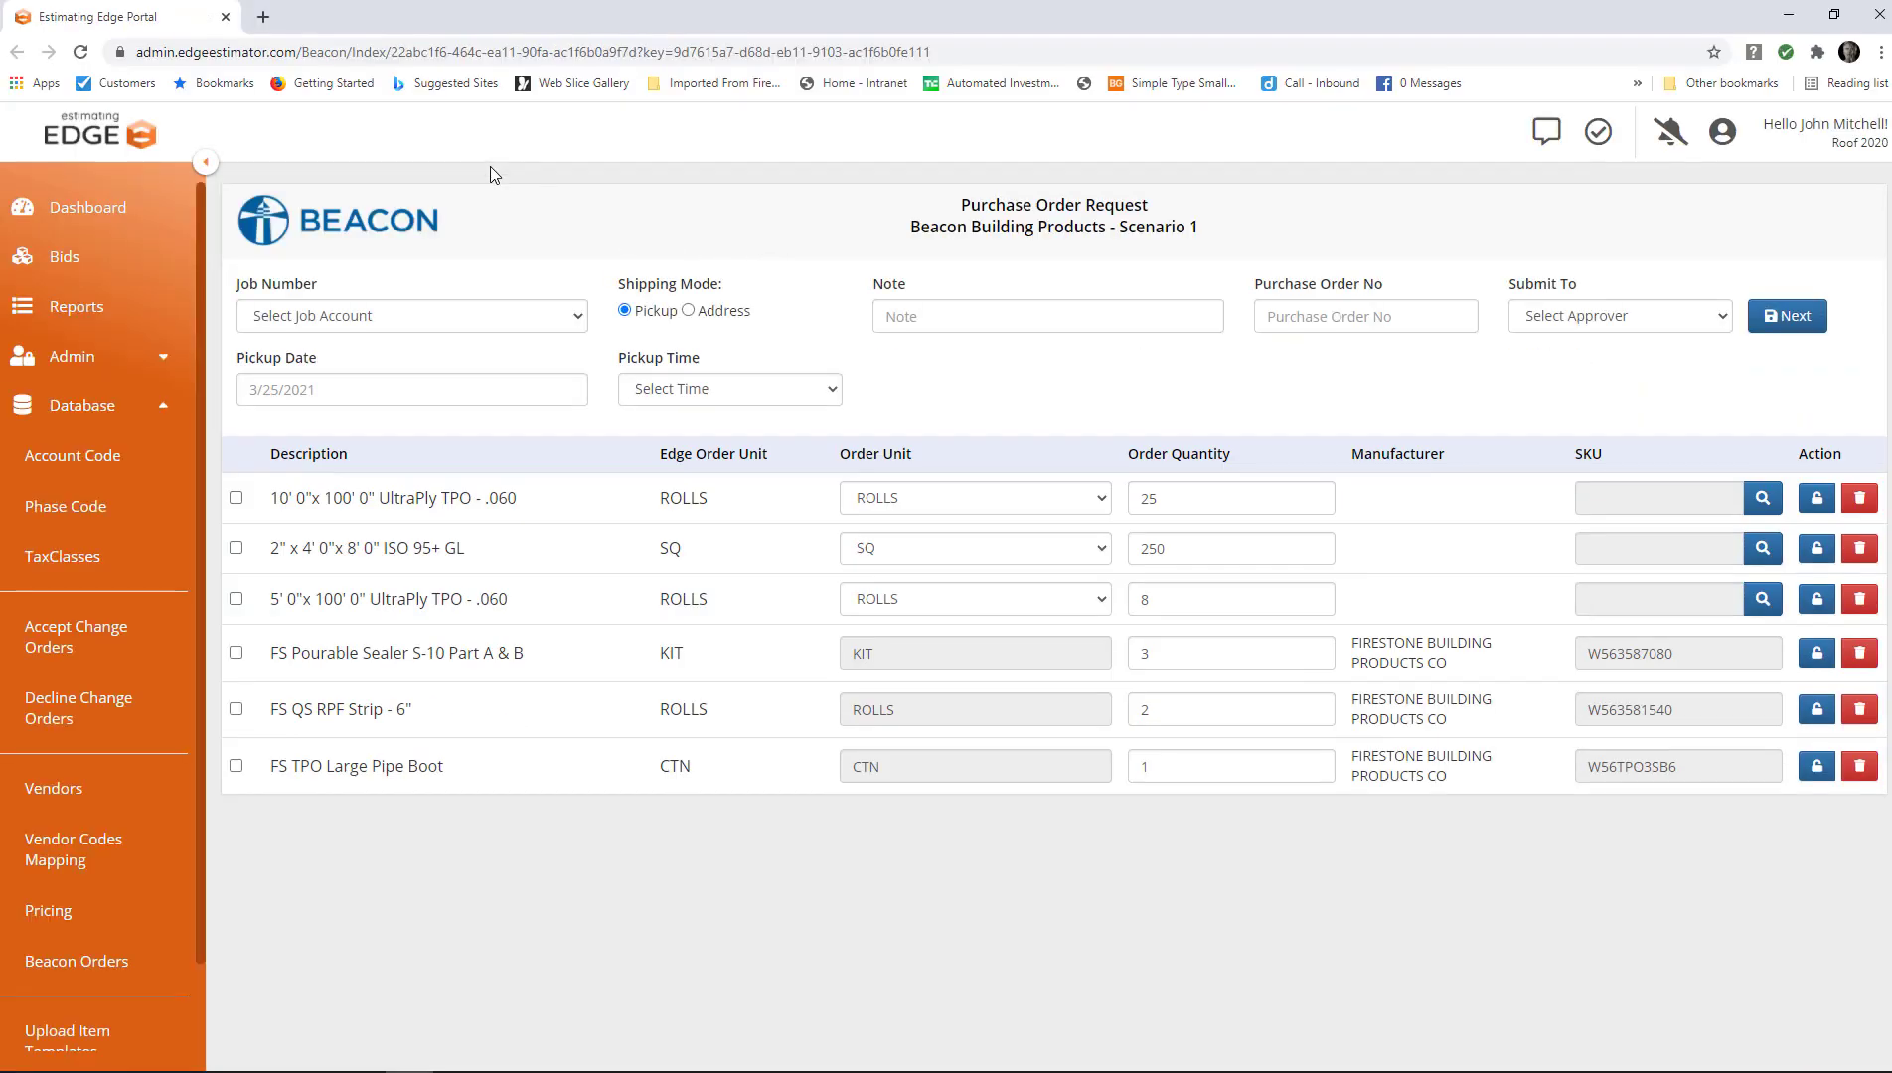
mouse_move(422, 193)
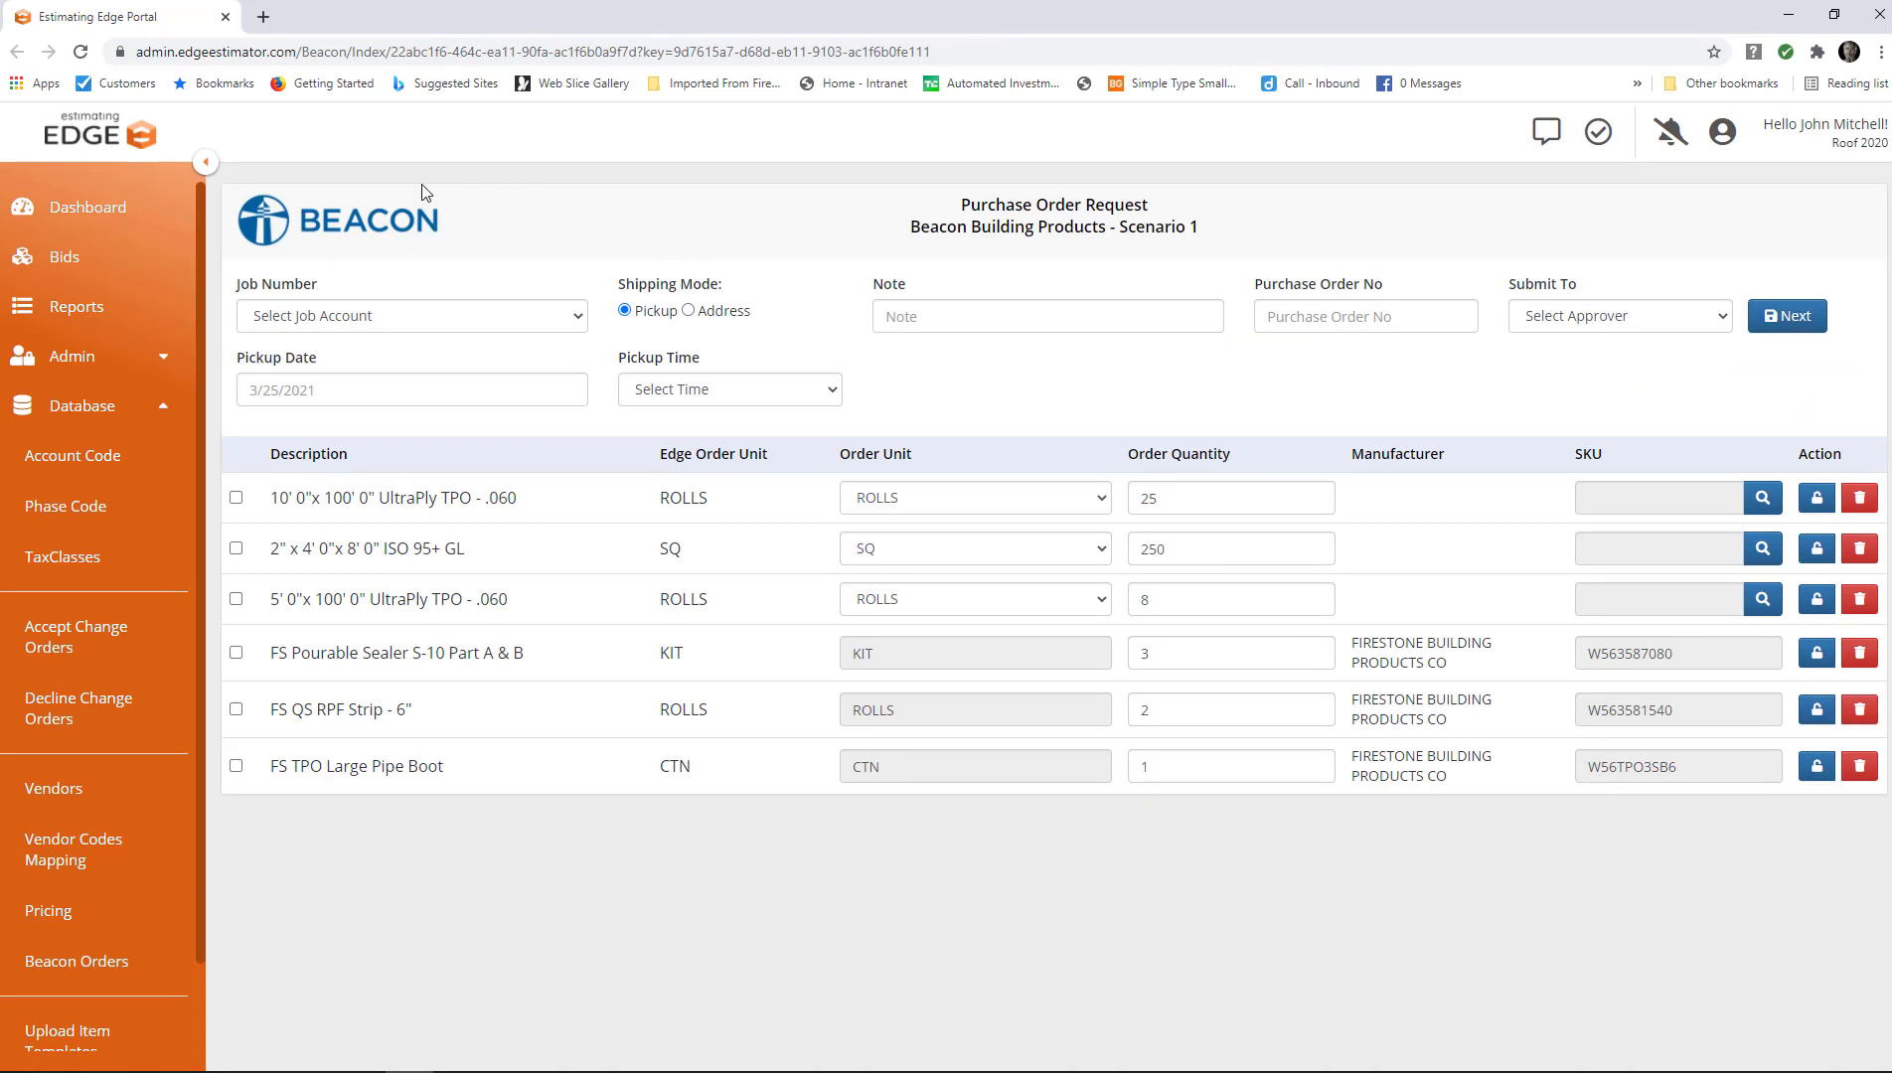
mouse_move(579, 320)
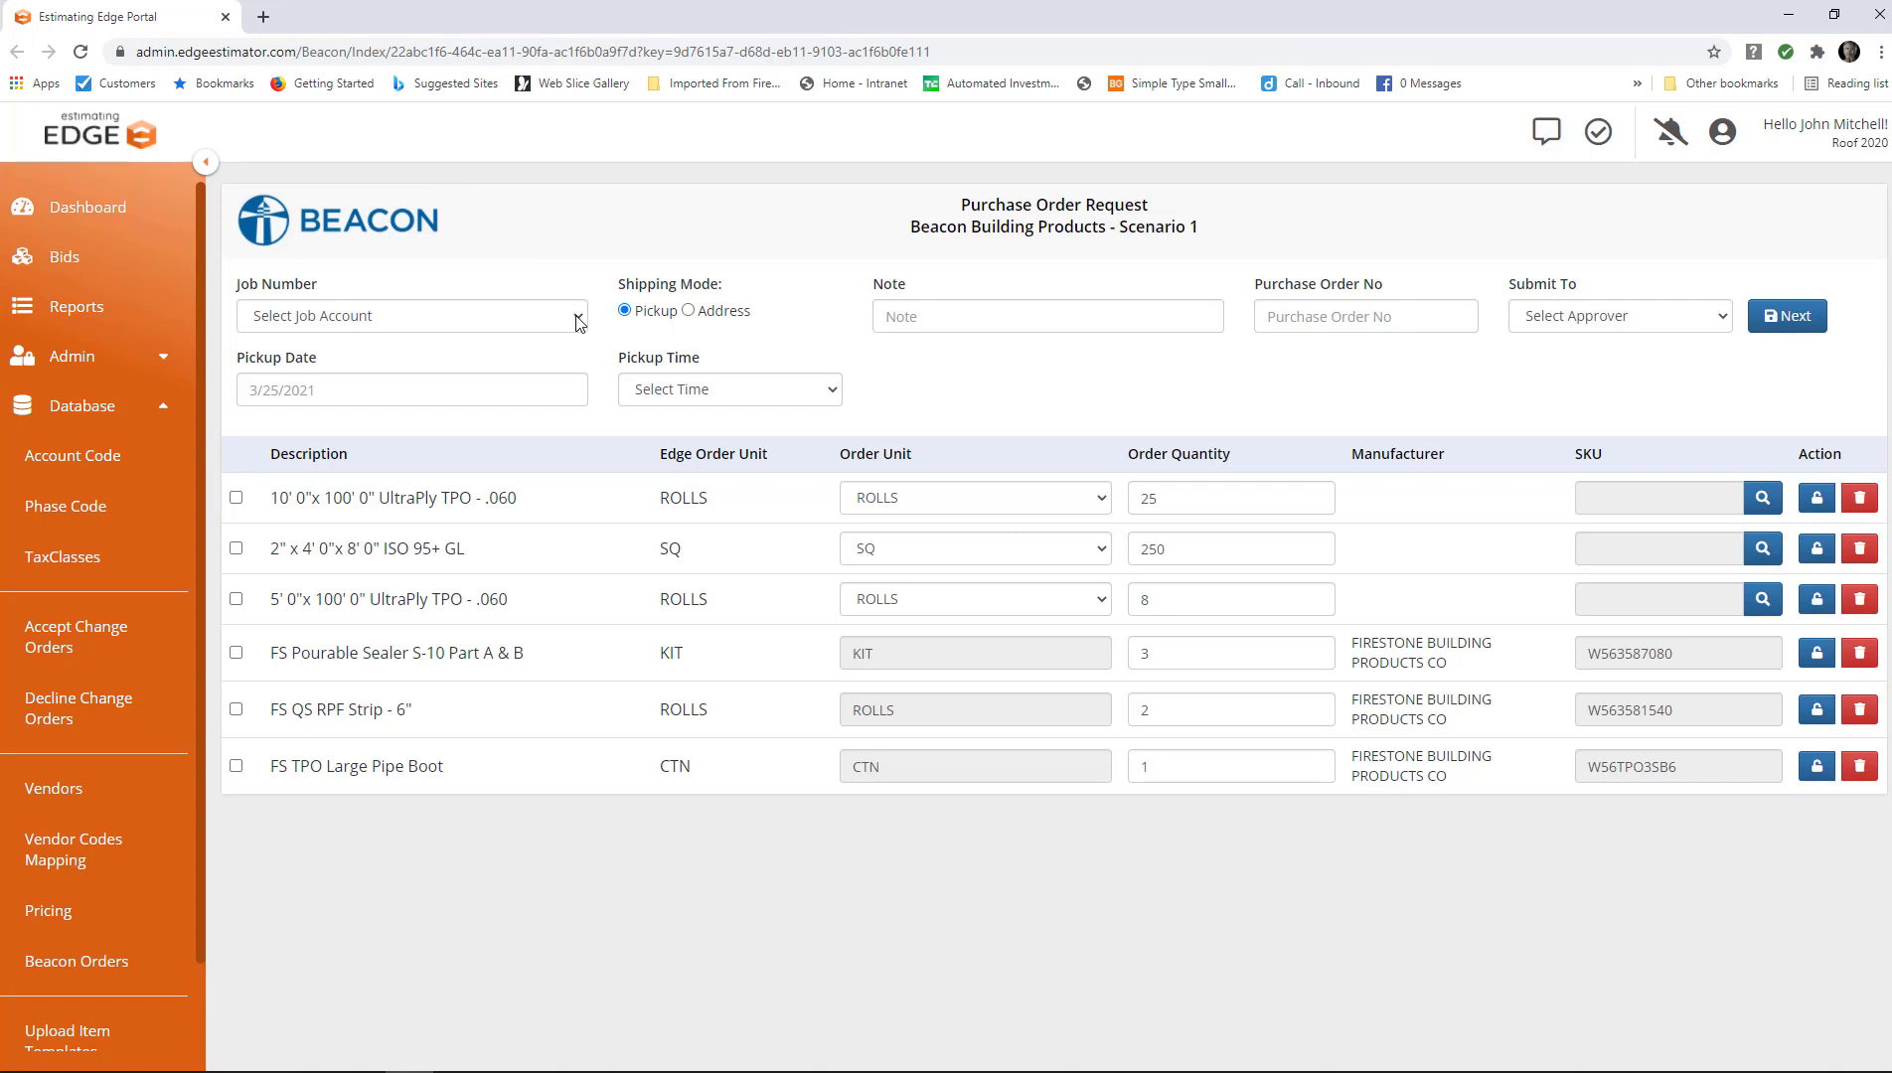
Set the job number to 2200 COOPER ST, try Address shipping, then keep Pickup.
left_click(409, 316)
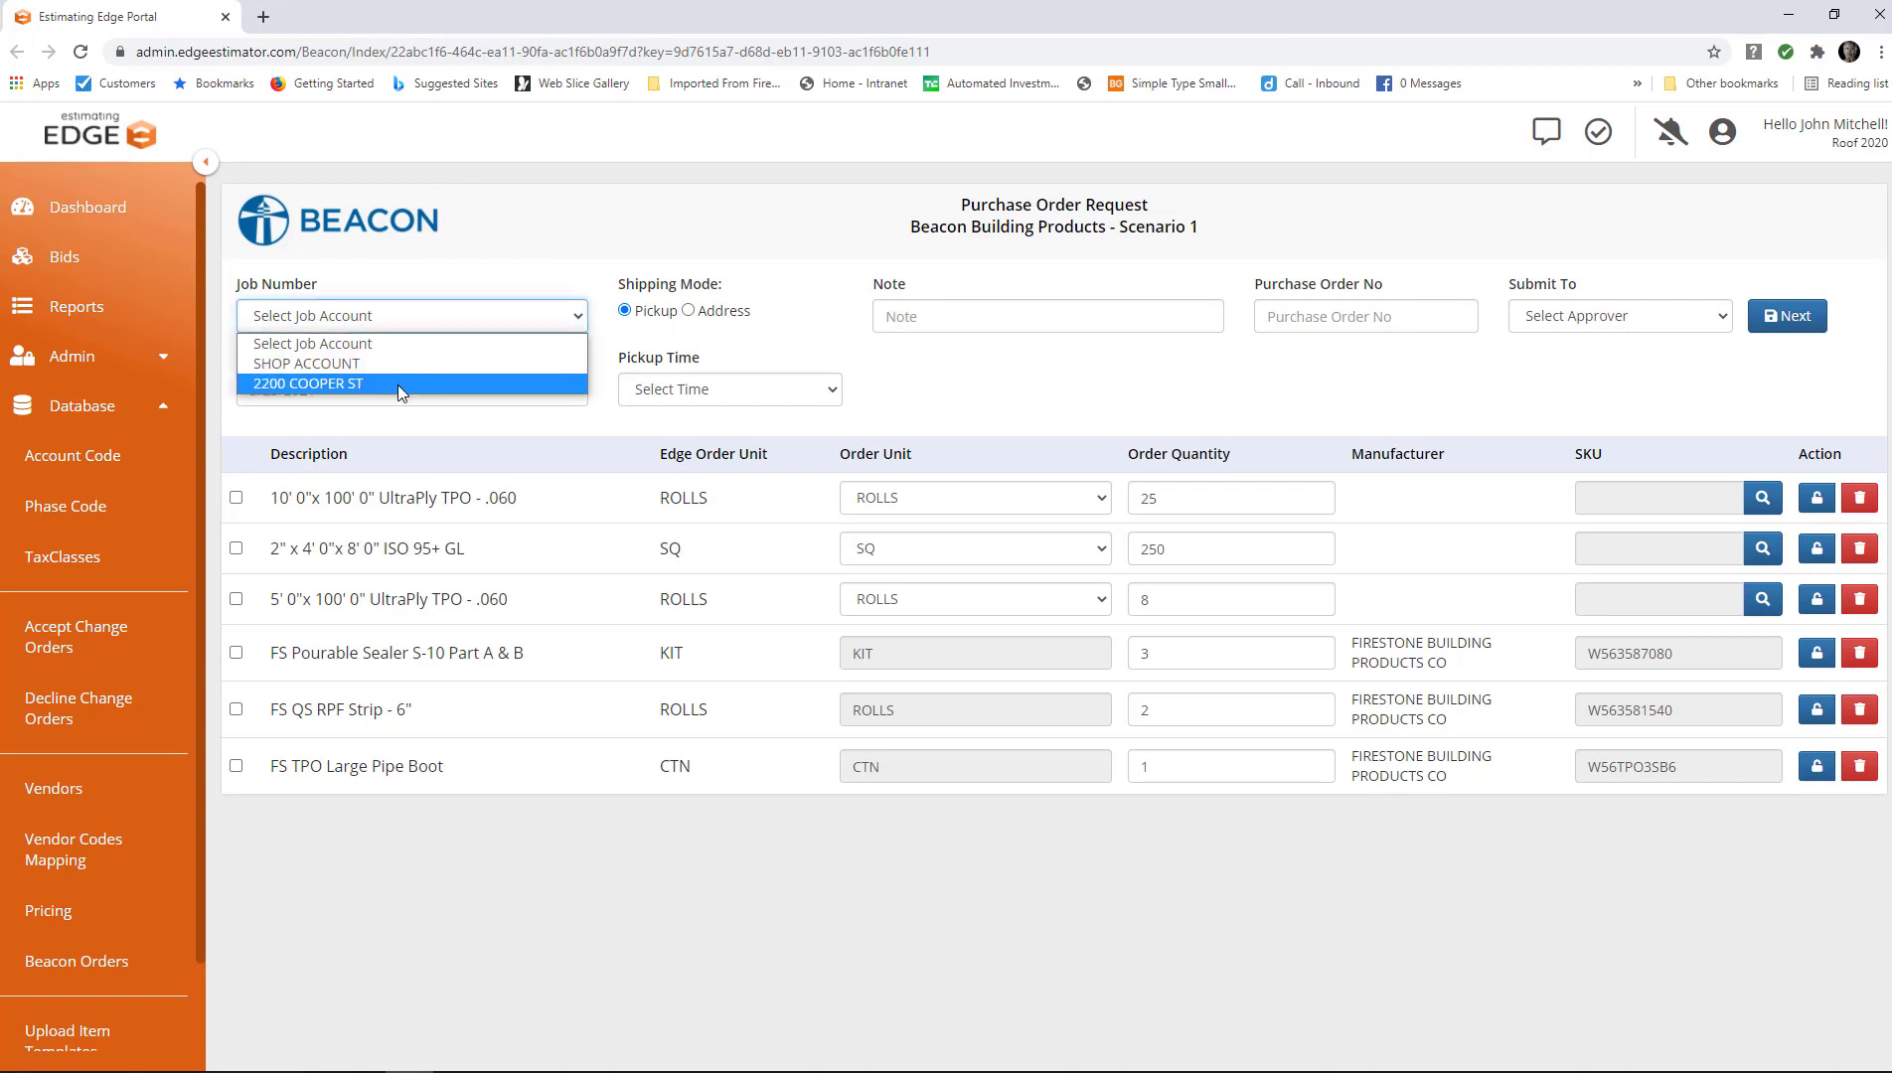
left_click(308, 384)
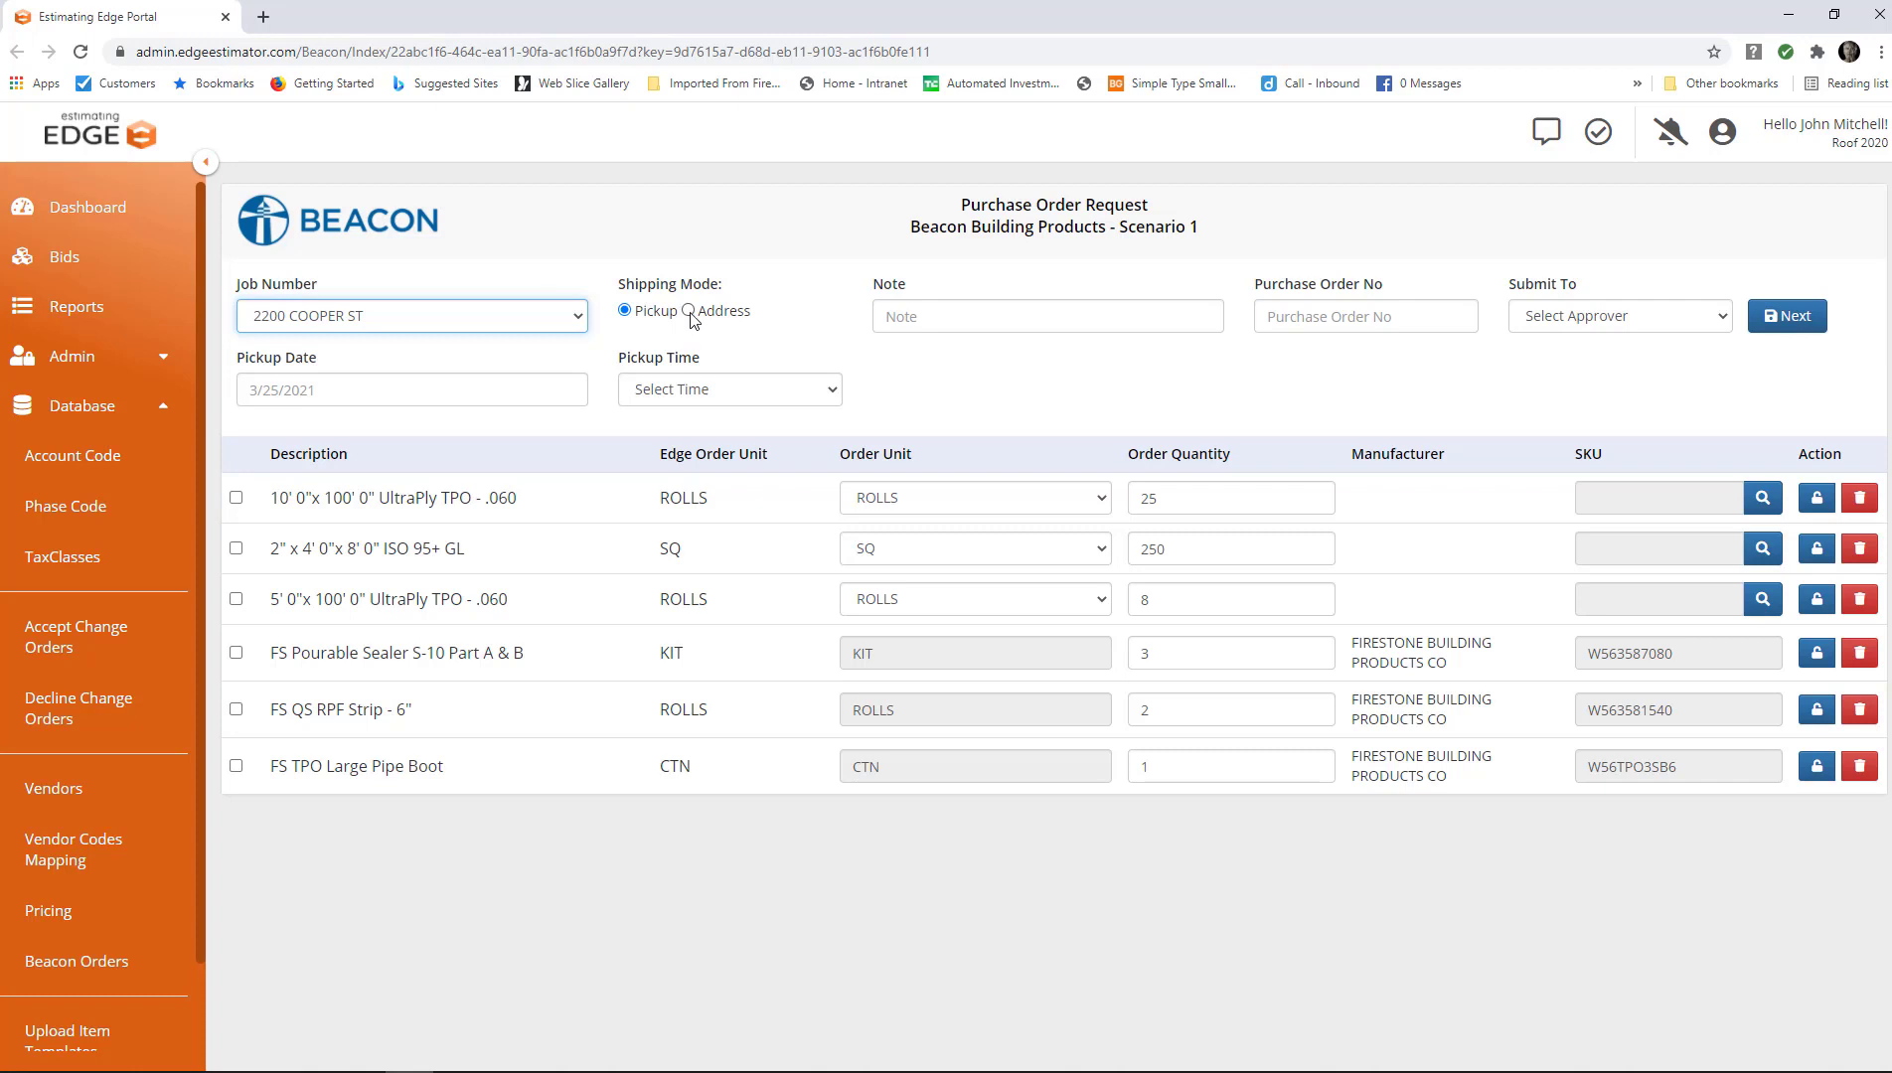
left_click(688, 310)
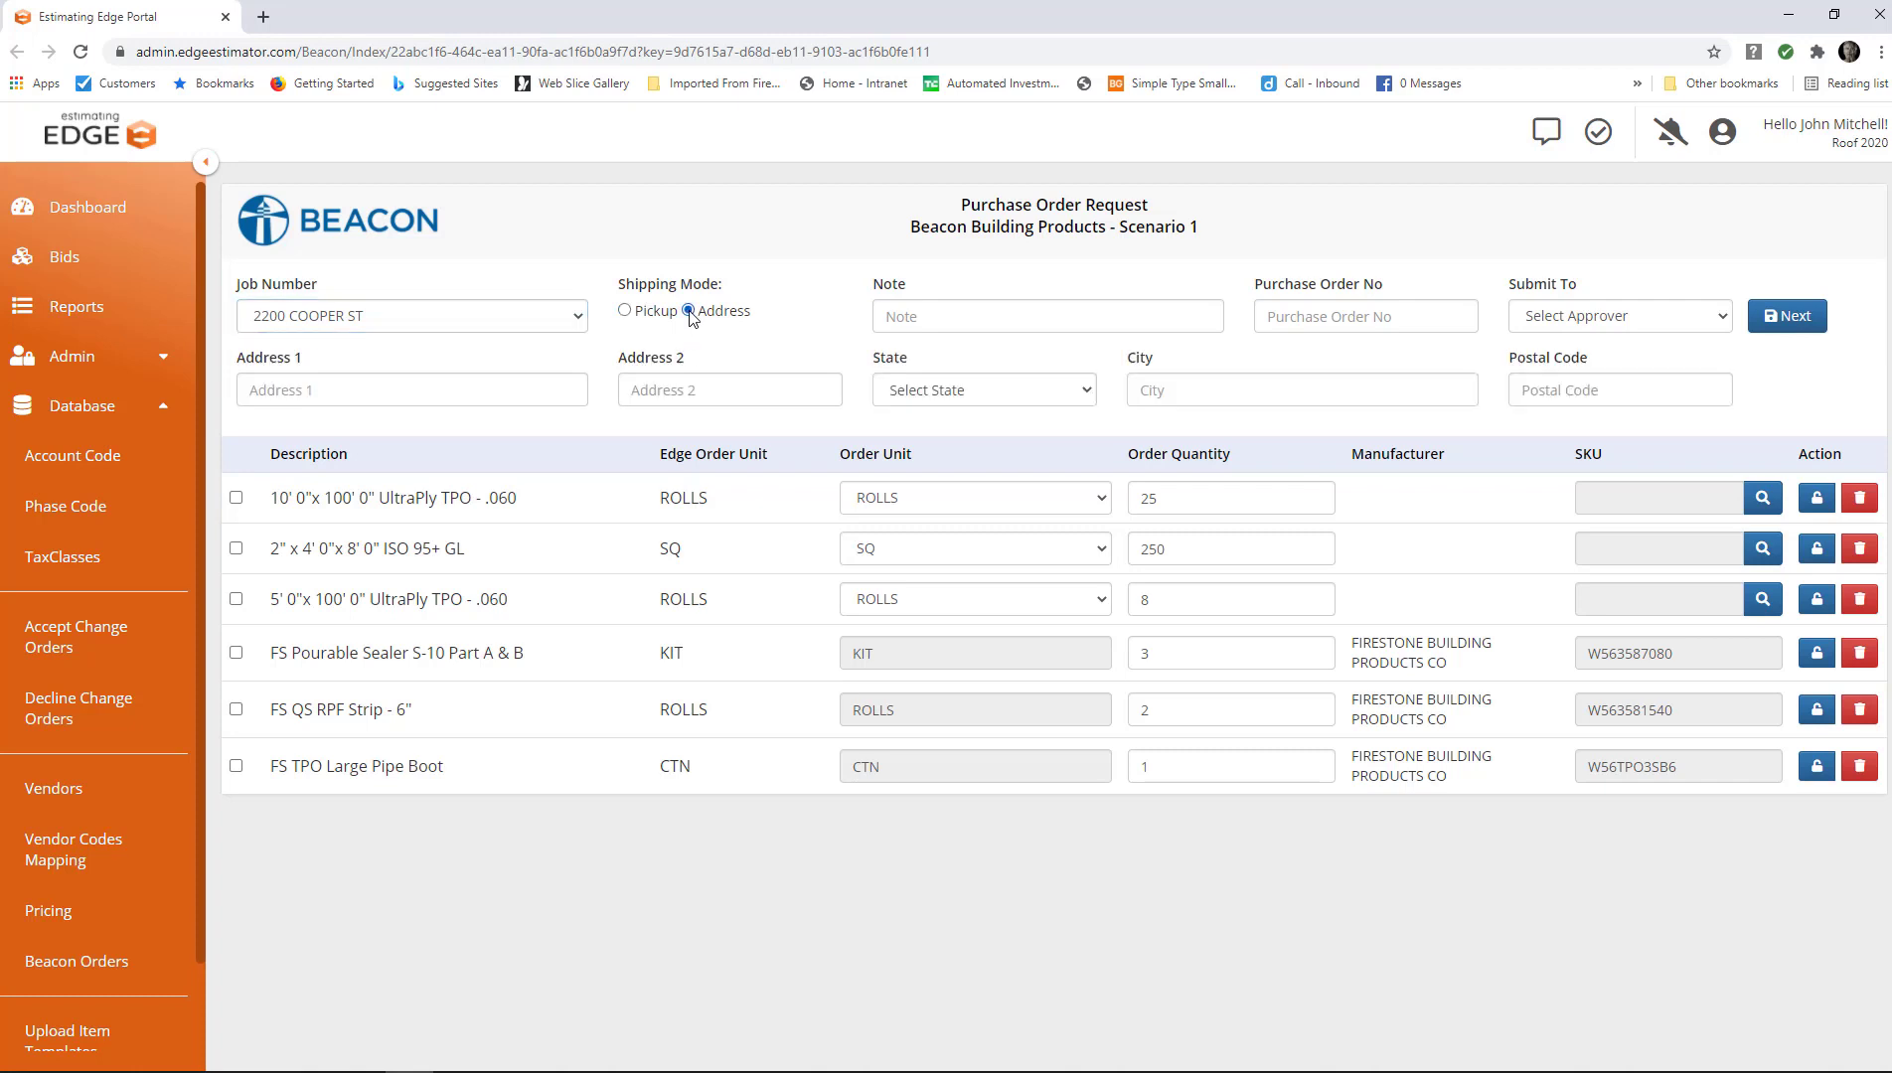
left_click(688, 310)
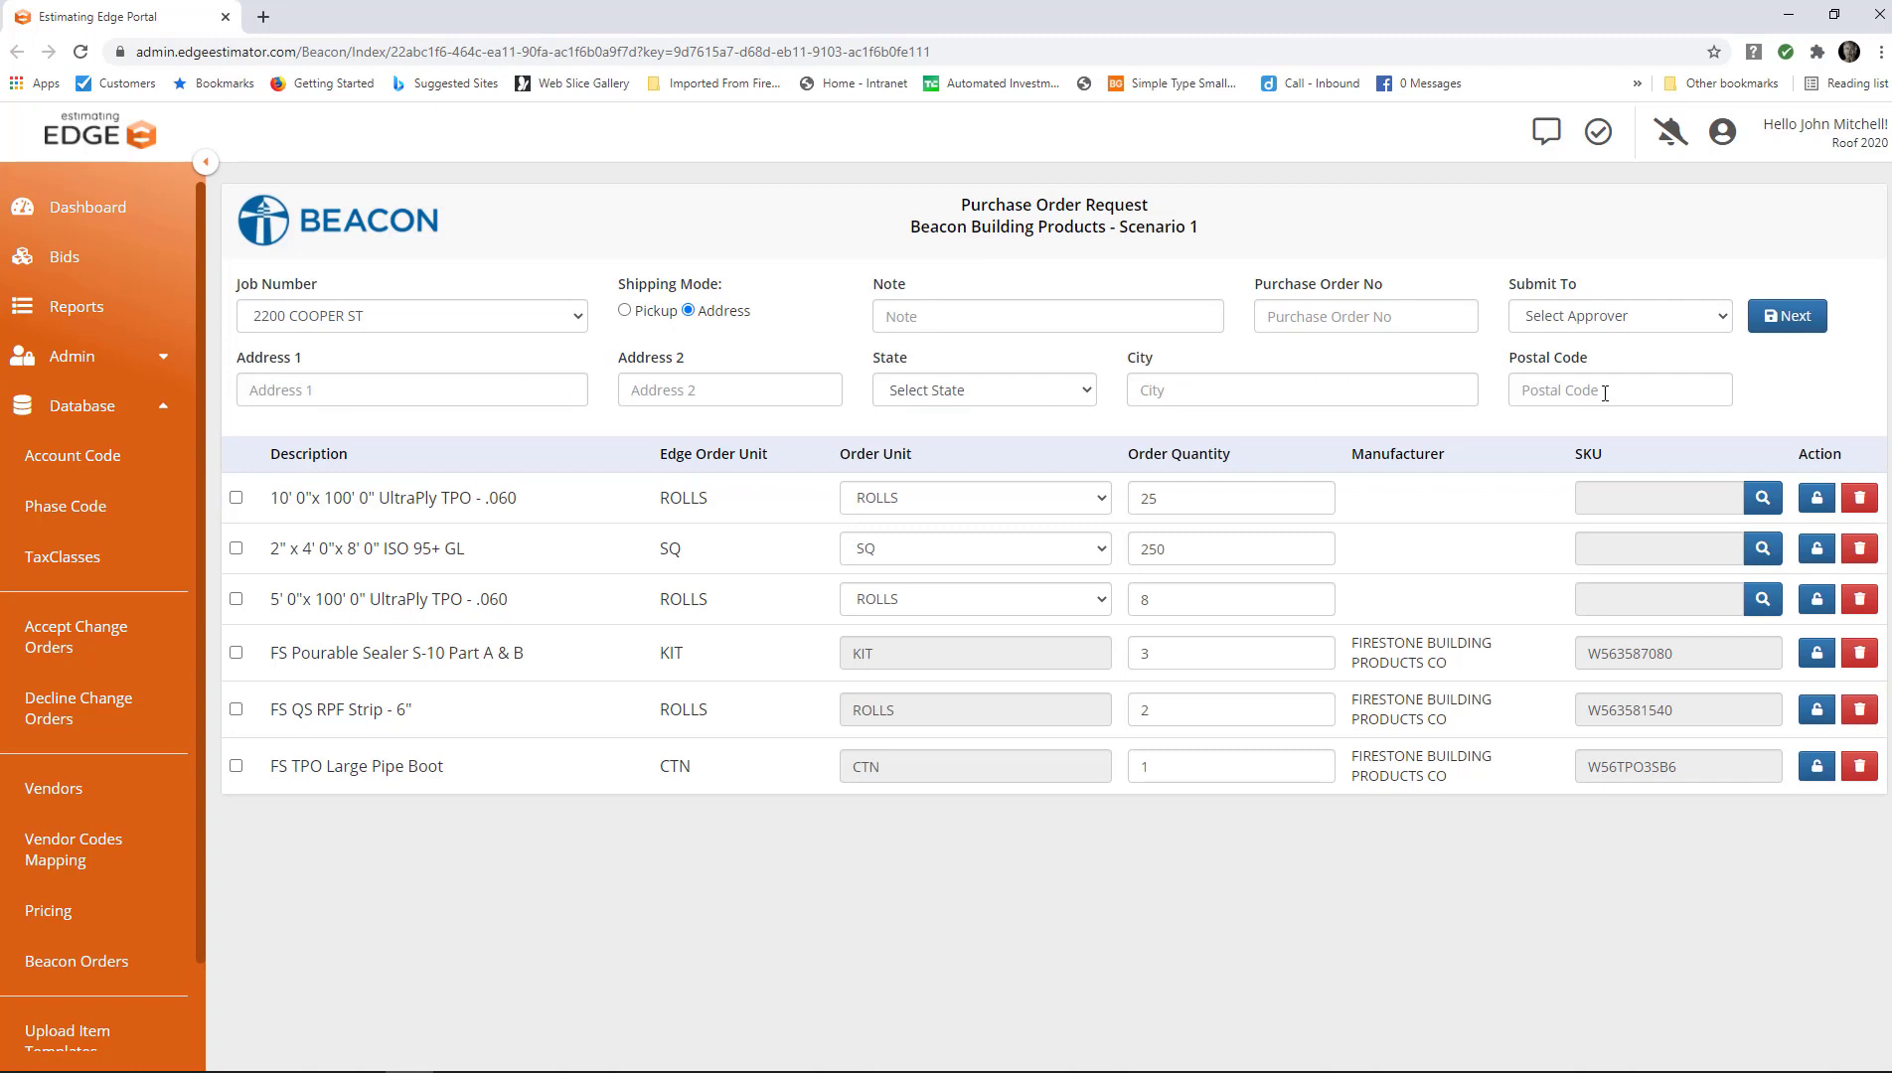
left_click(626, 310)
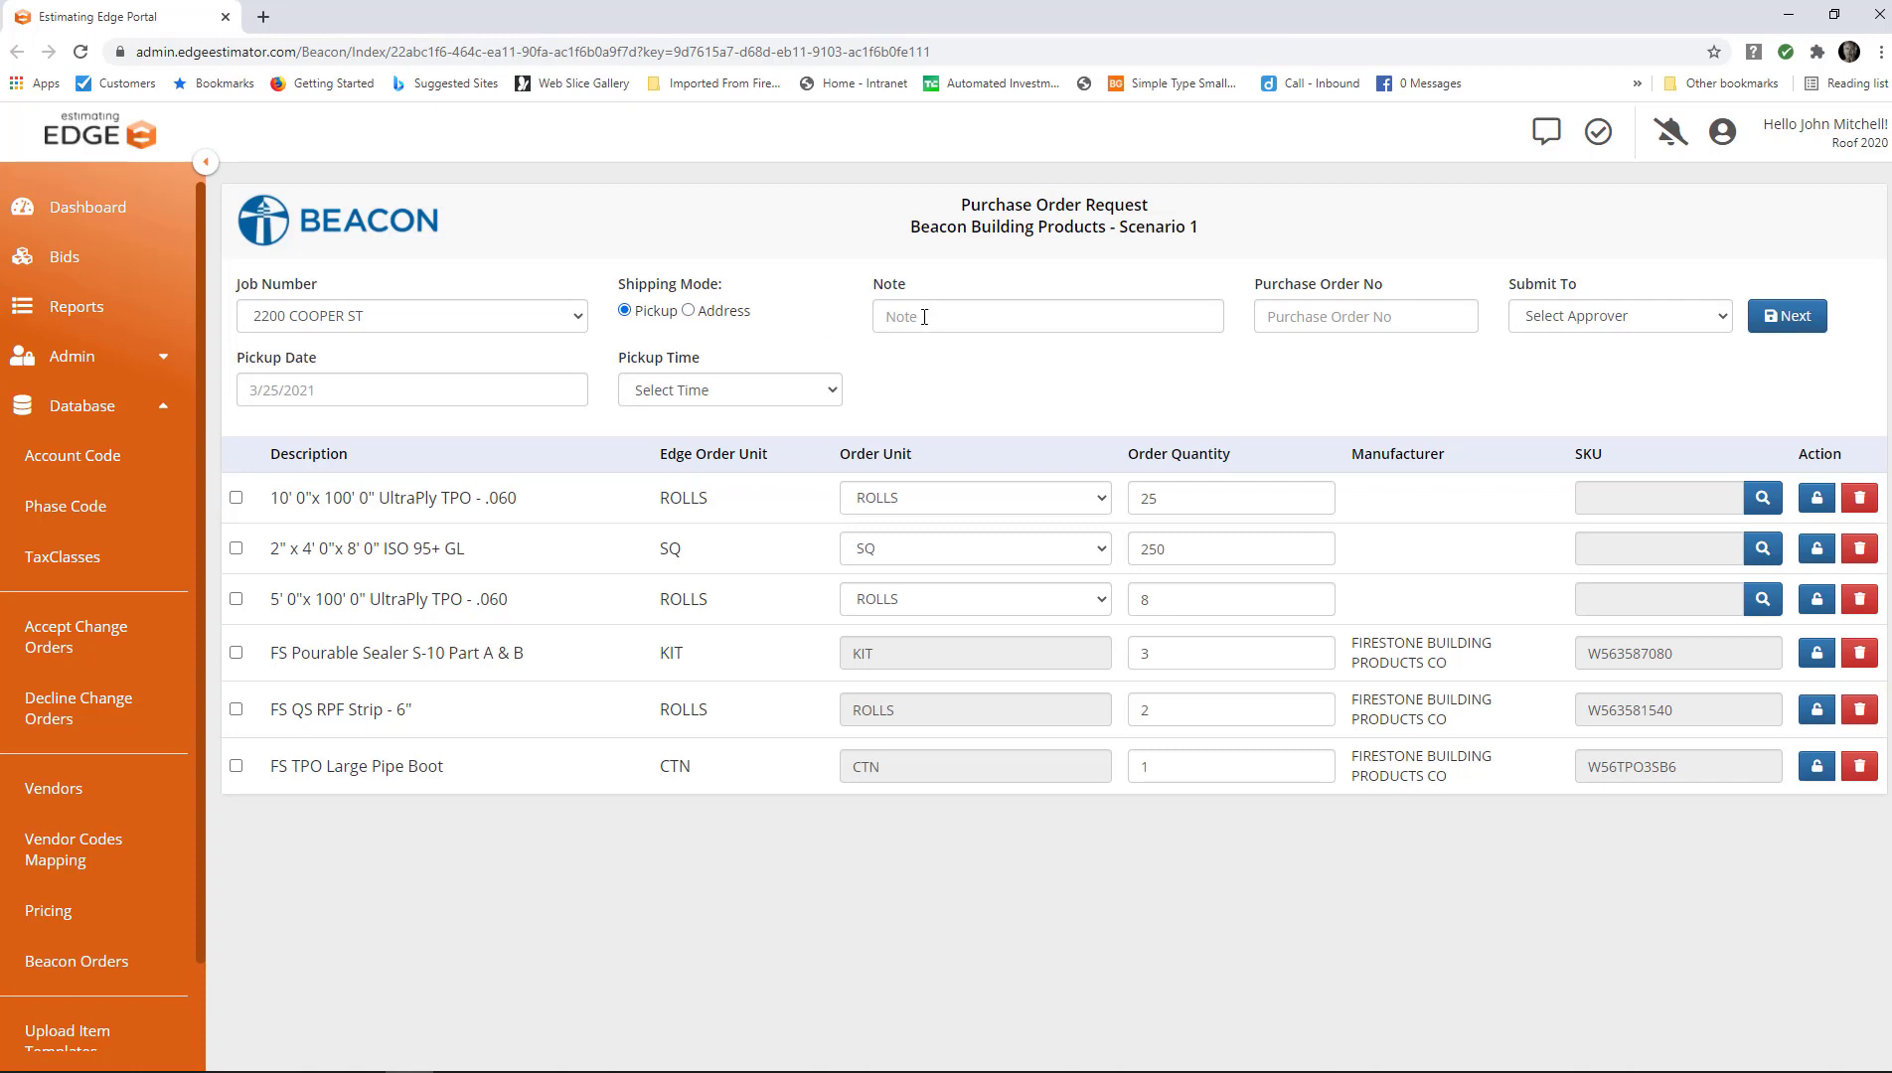
Add the saved note "Refer to quote number 102447" to the purchase order.
left_click(1045, 316)
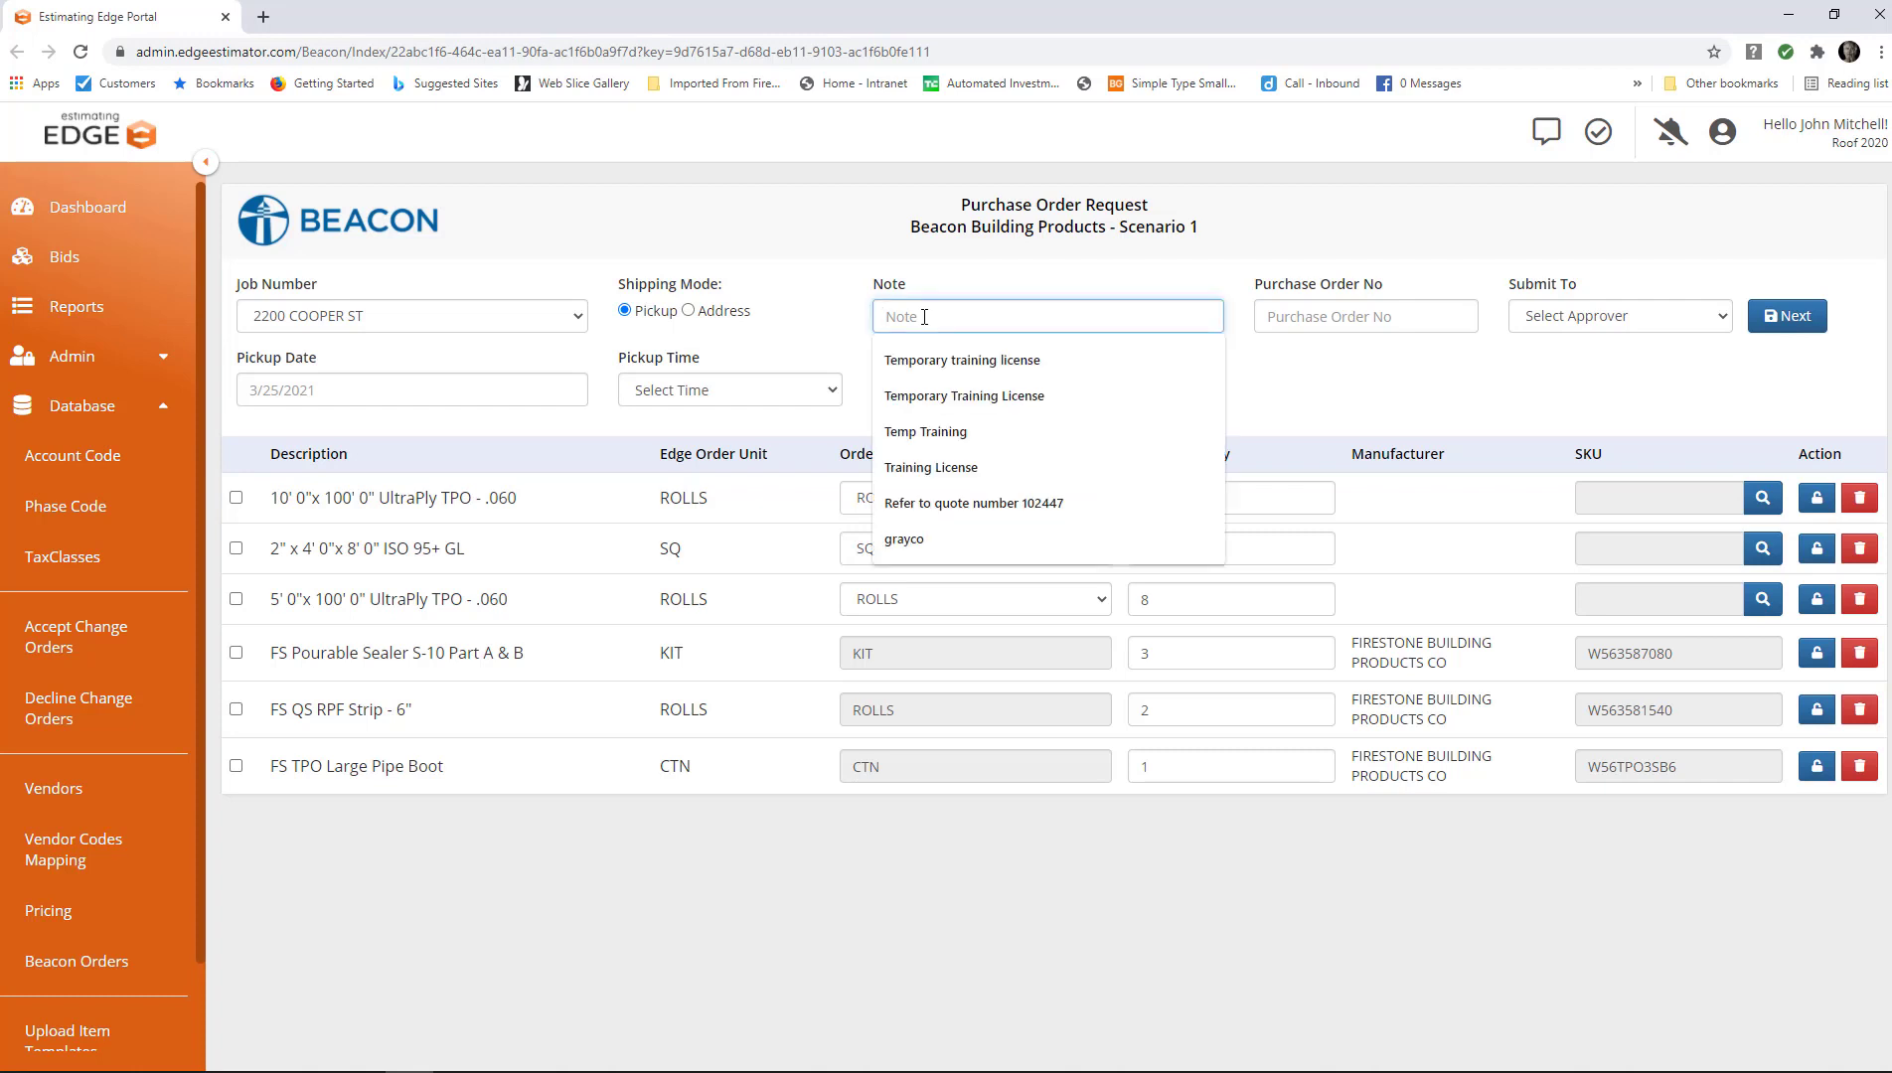
type("re")
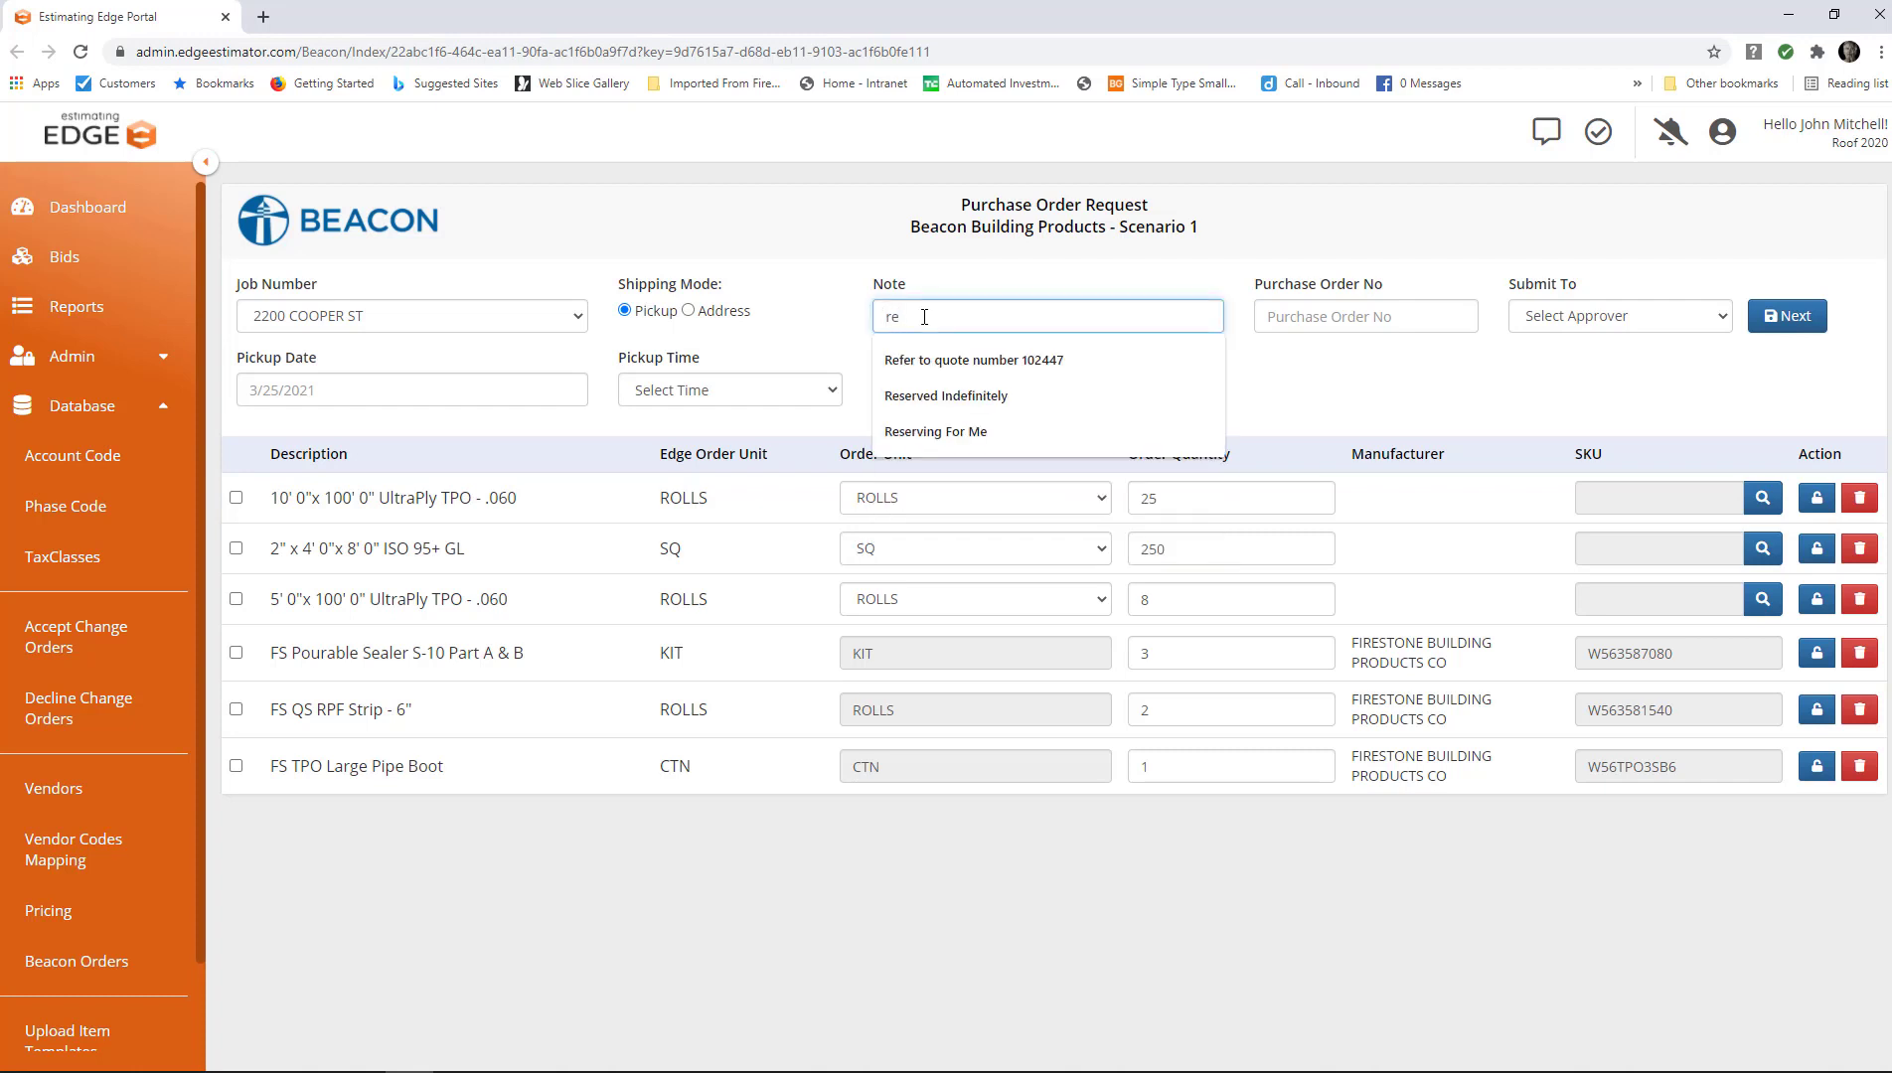
left_click(972, 360)
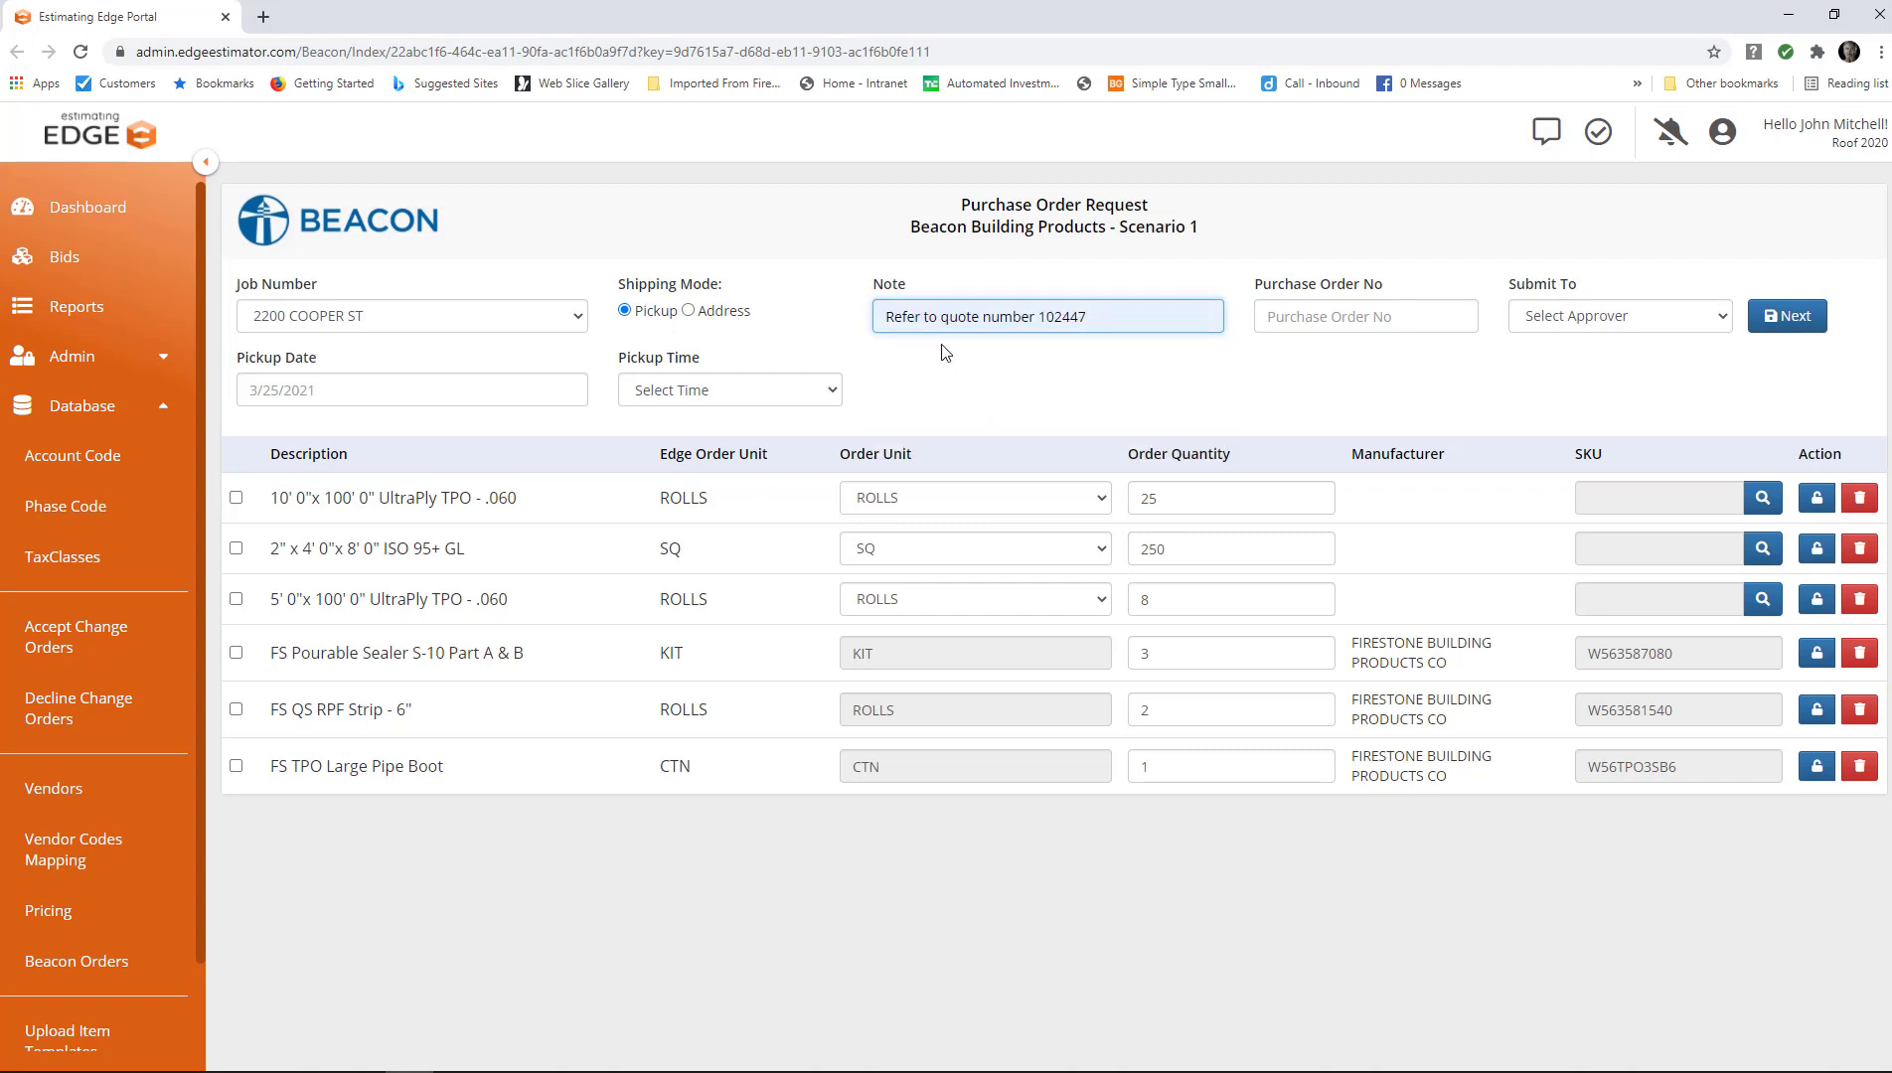
left_click(1073, 316)
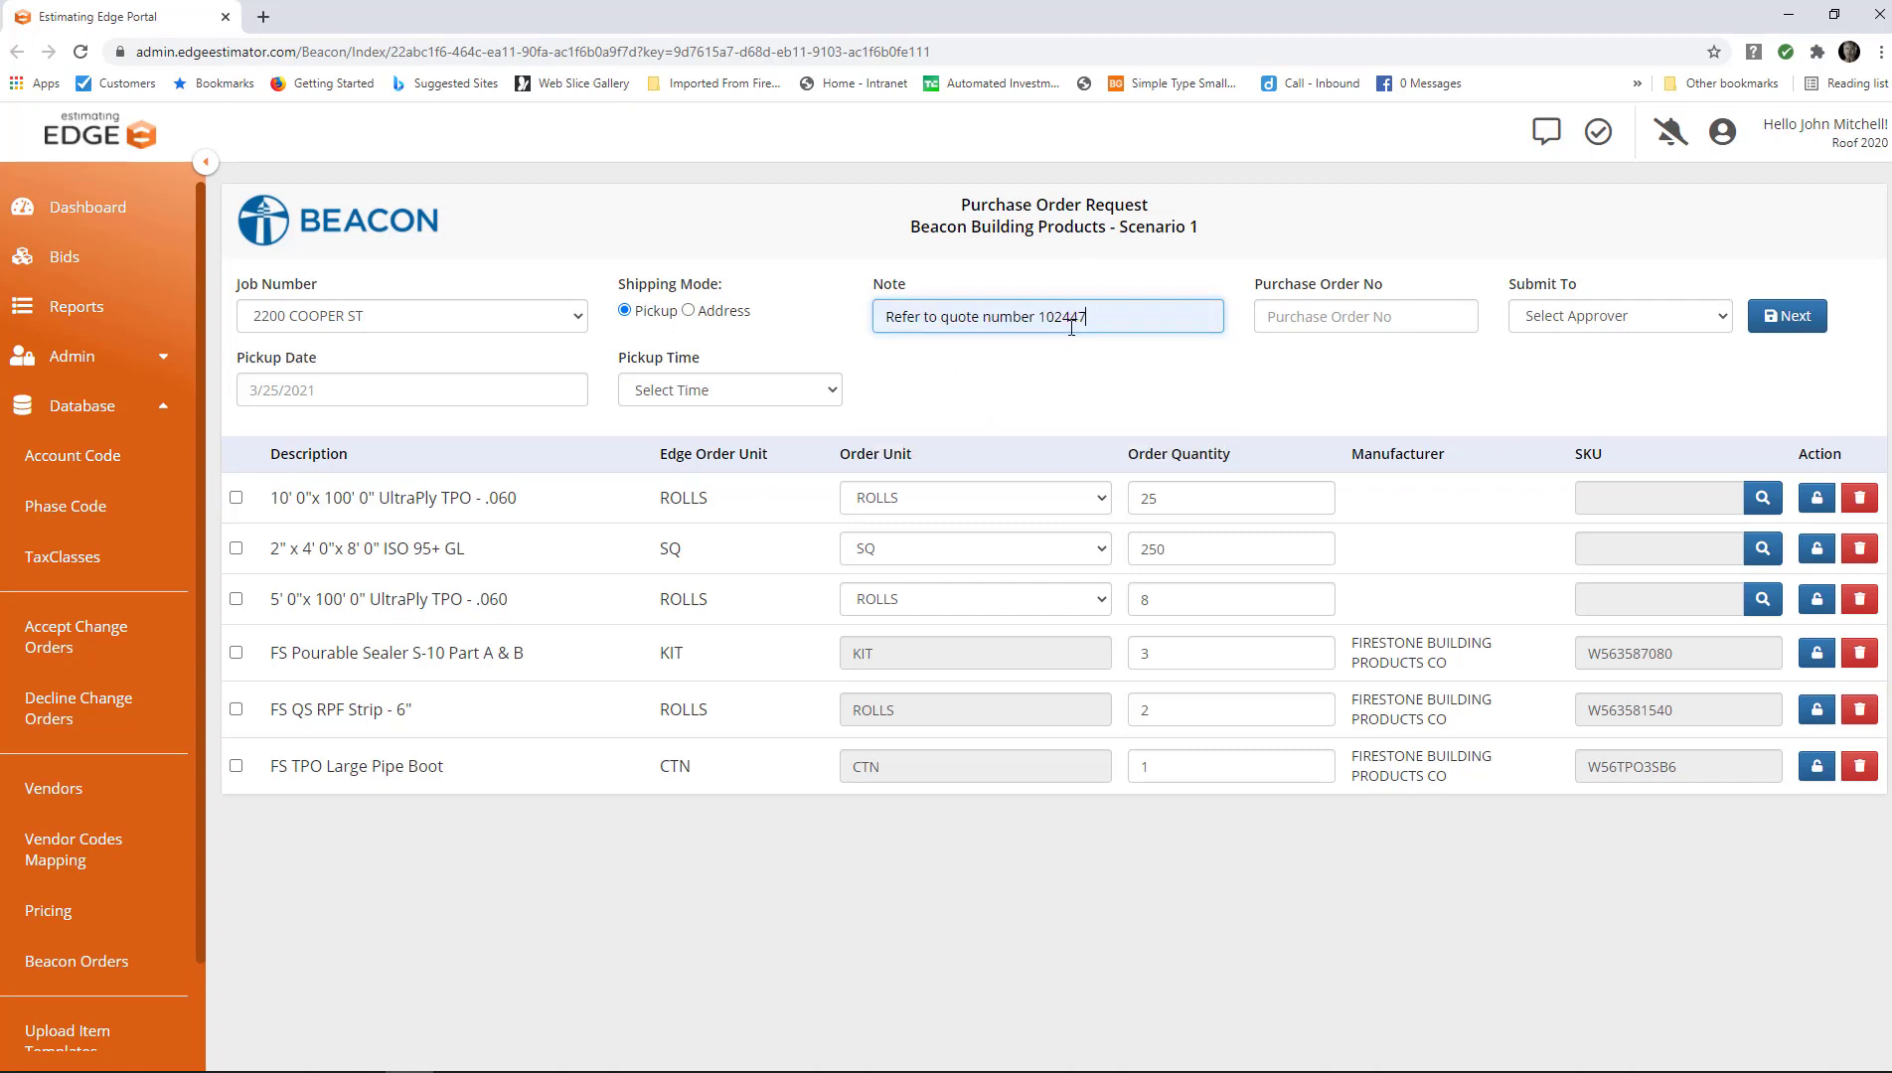
mouse_move(1325, 304)
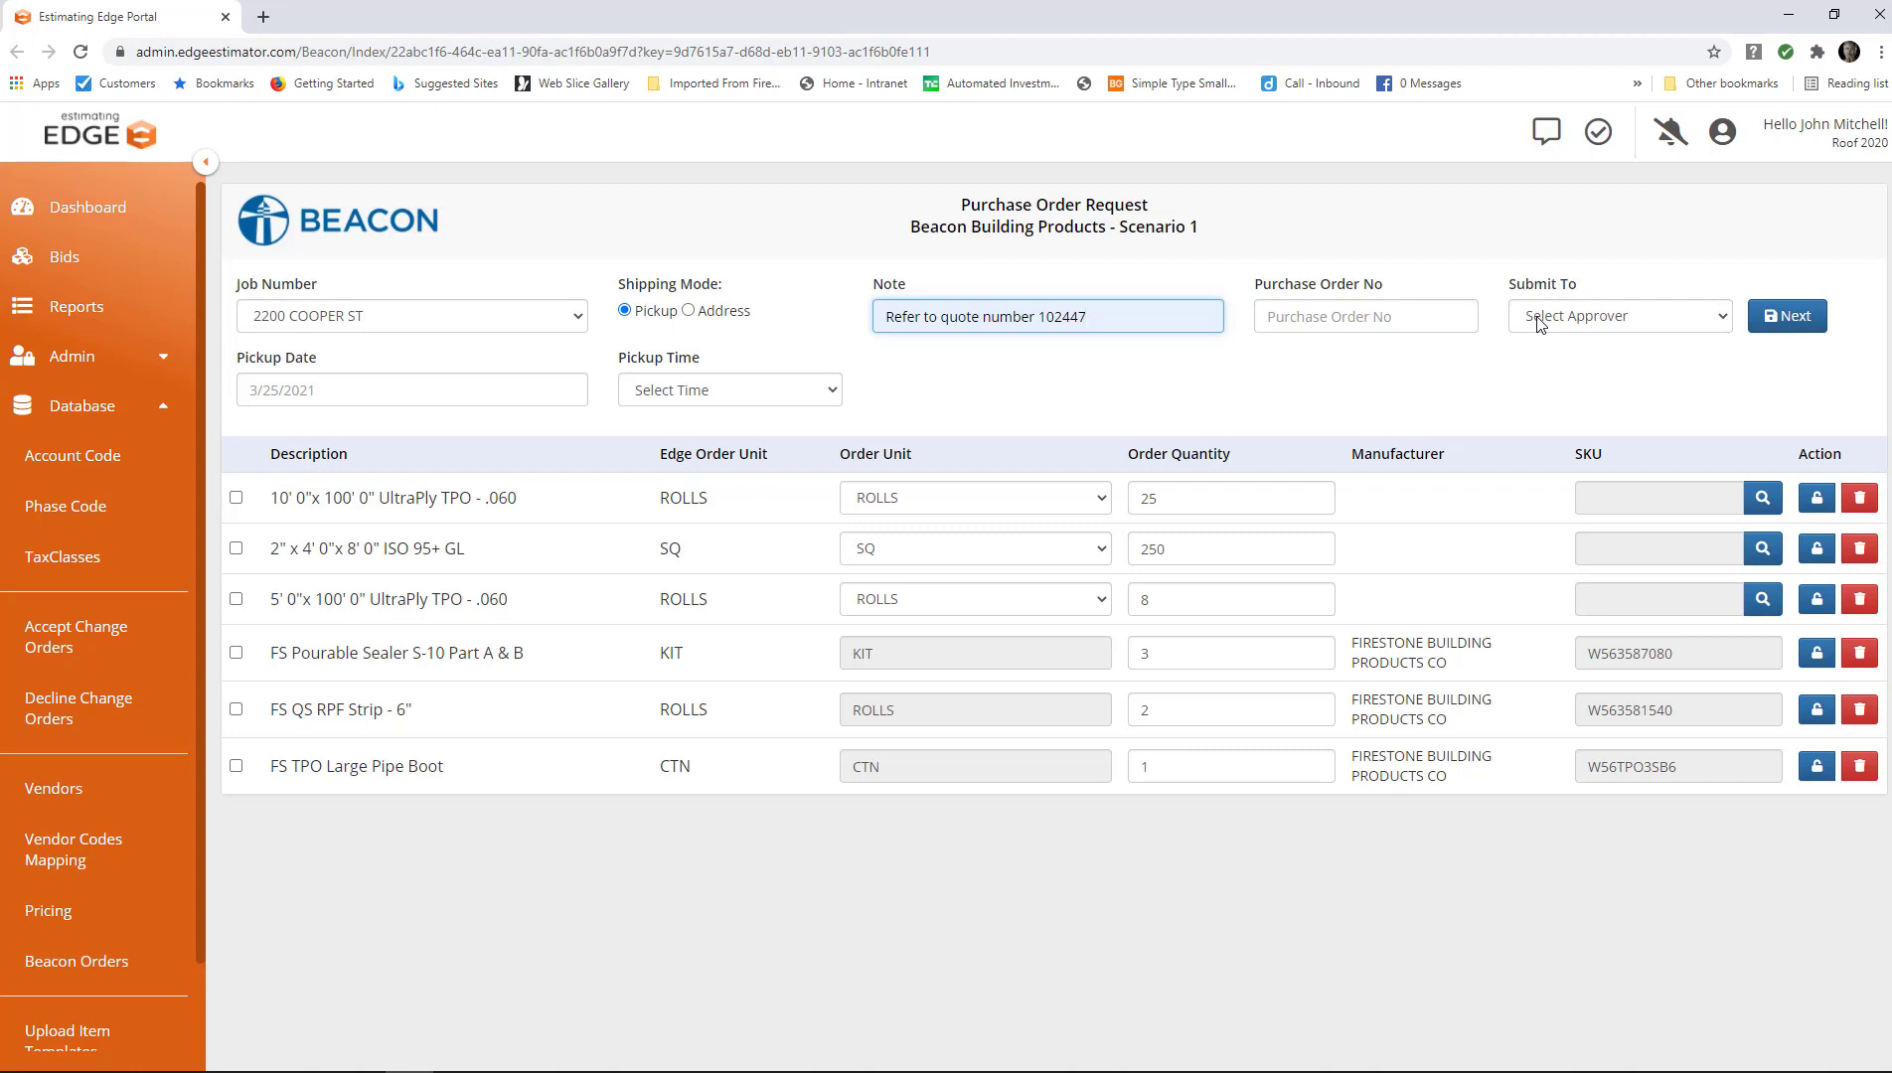
left_click(1045, 316)
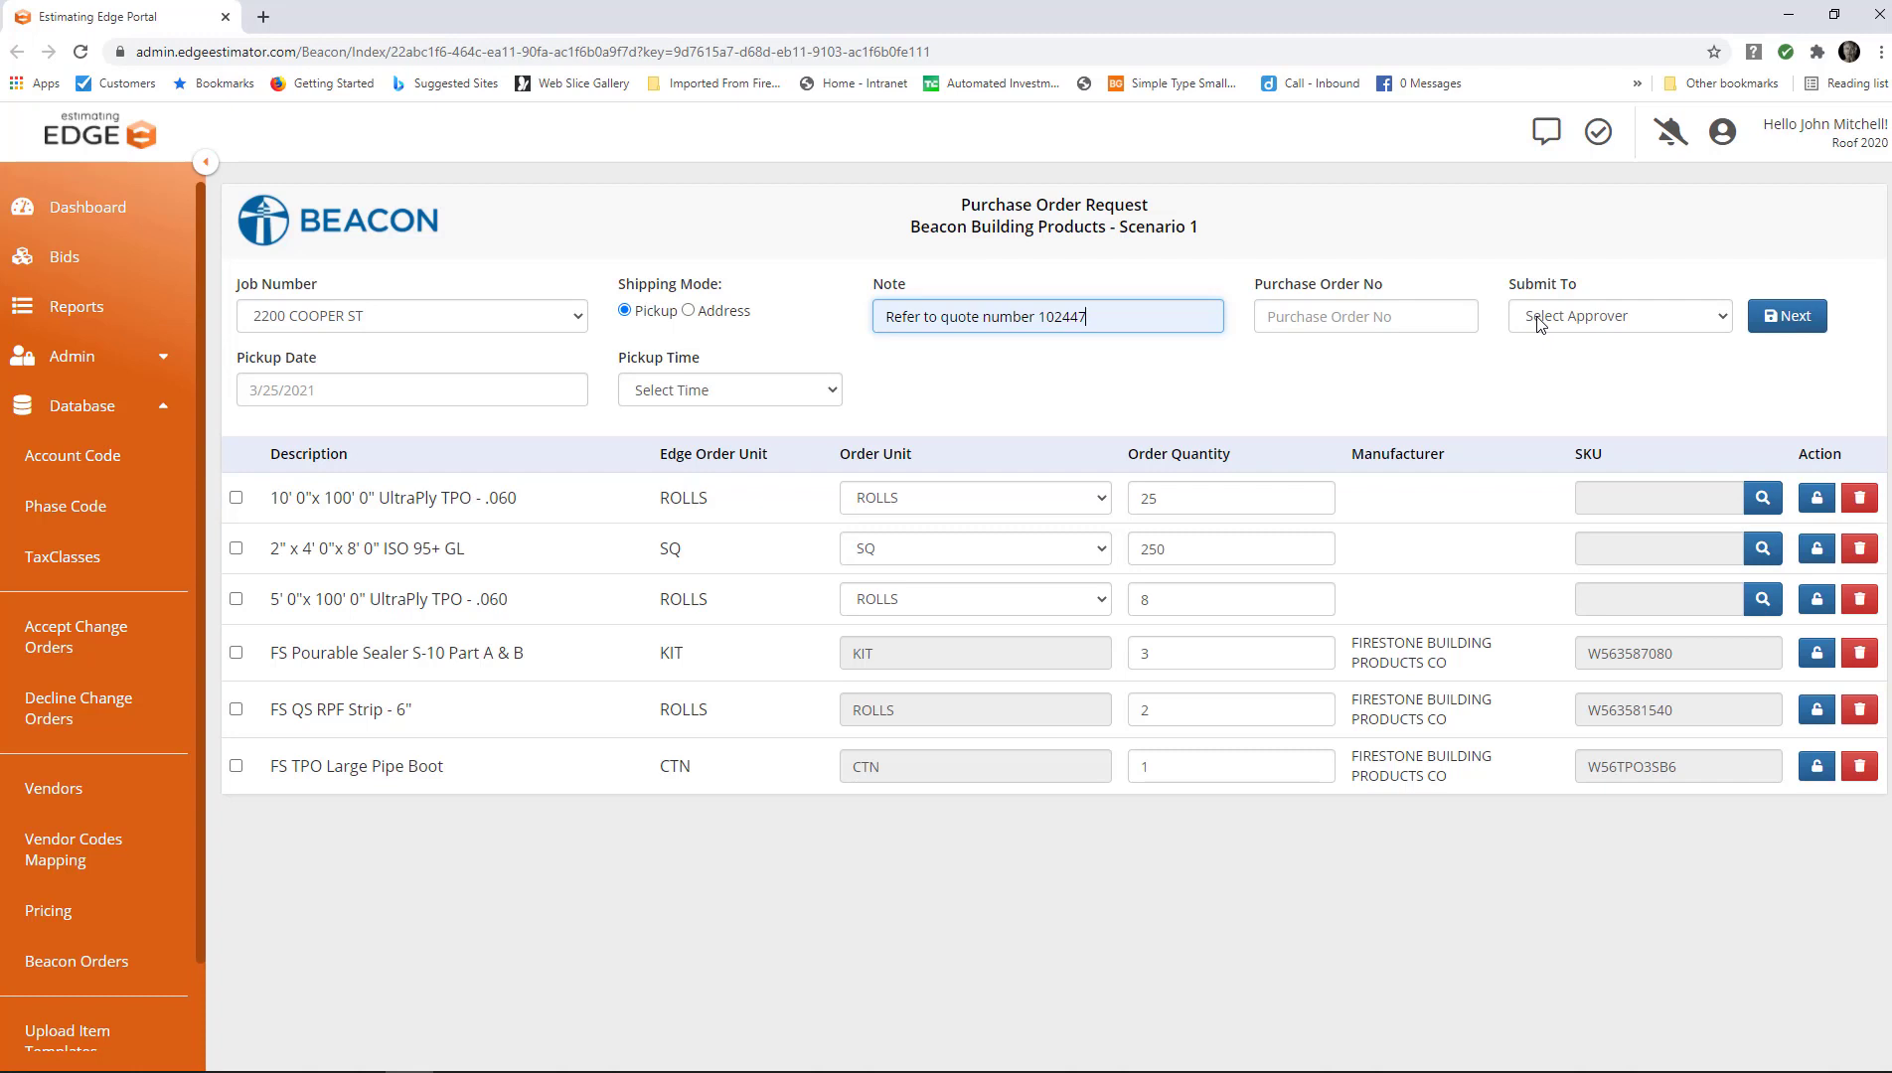
mouse_move(1725, 322)
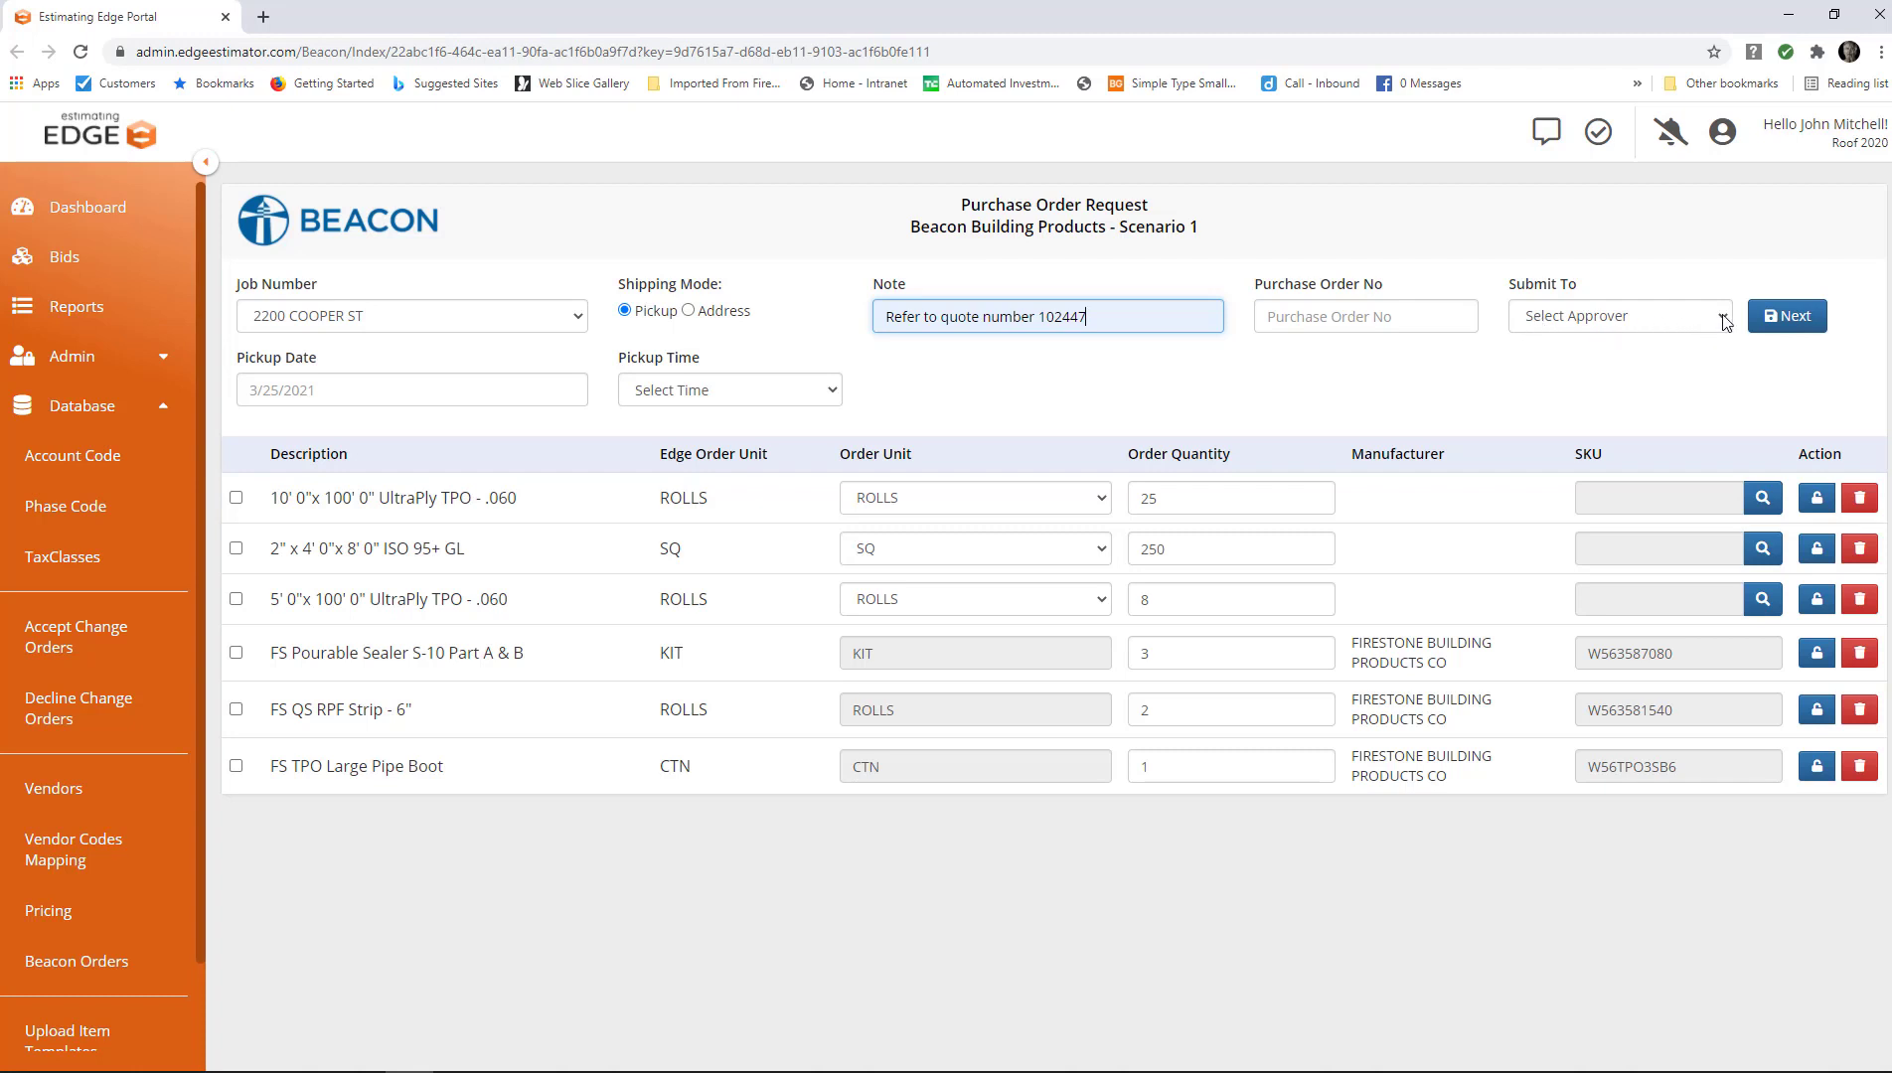
left_click(1618, 316)
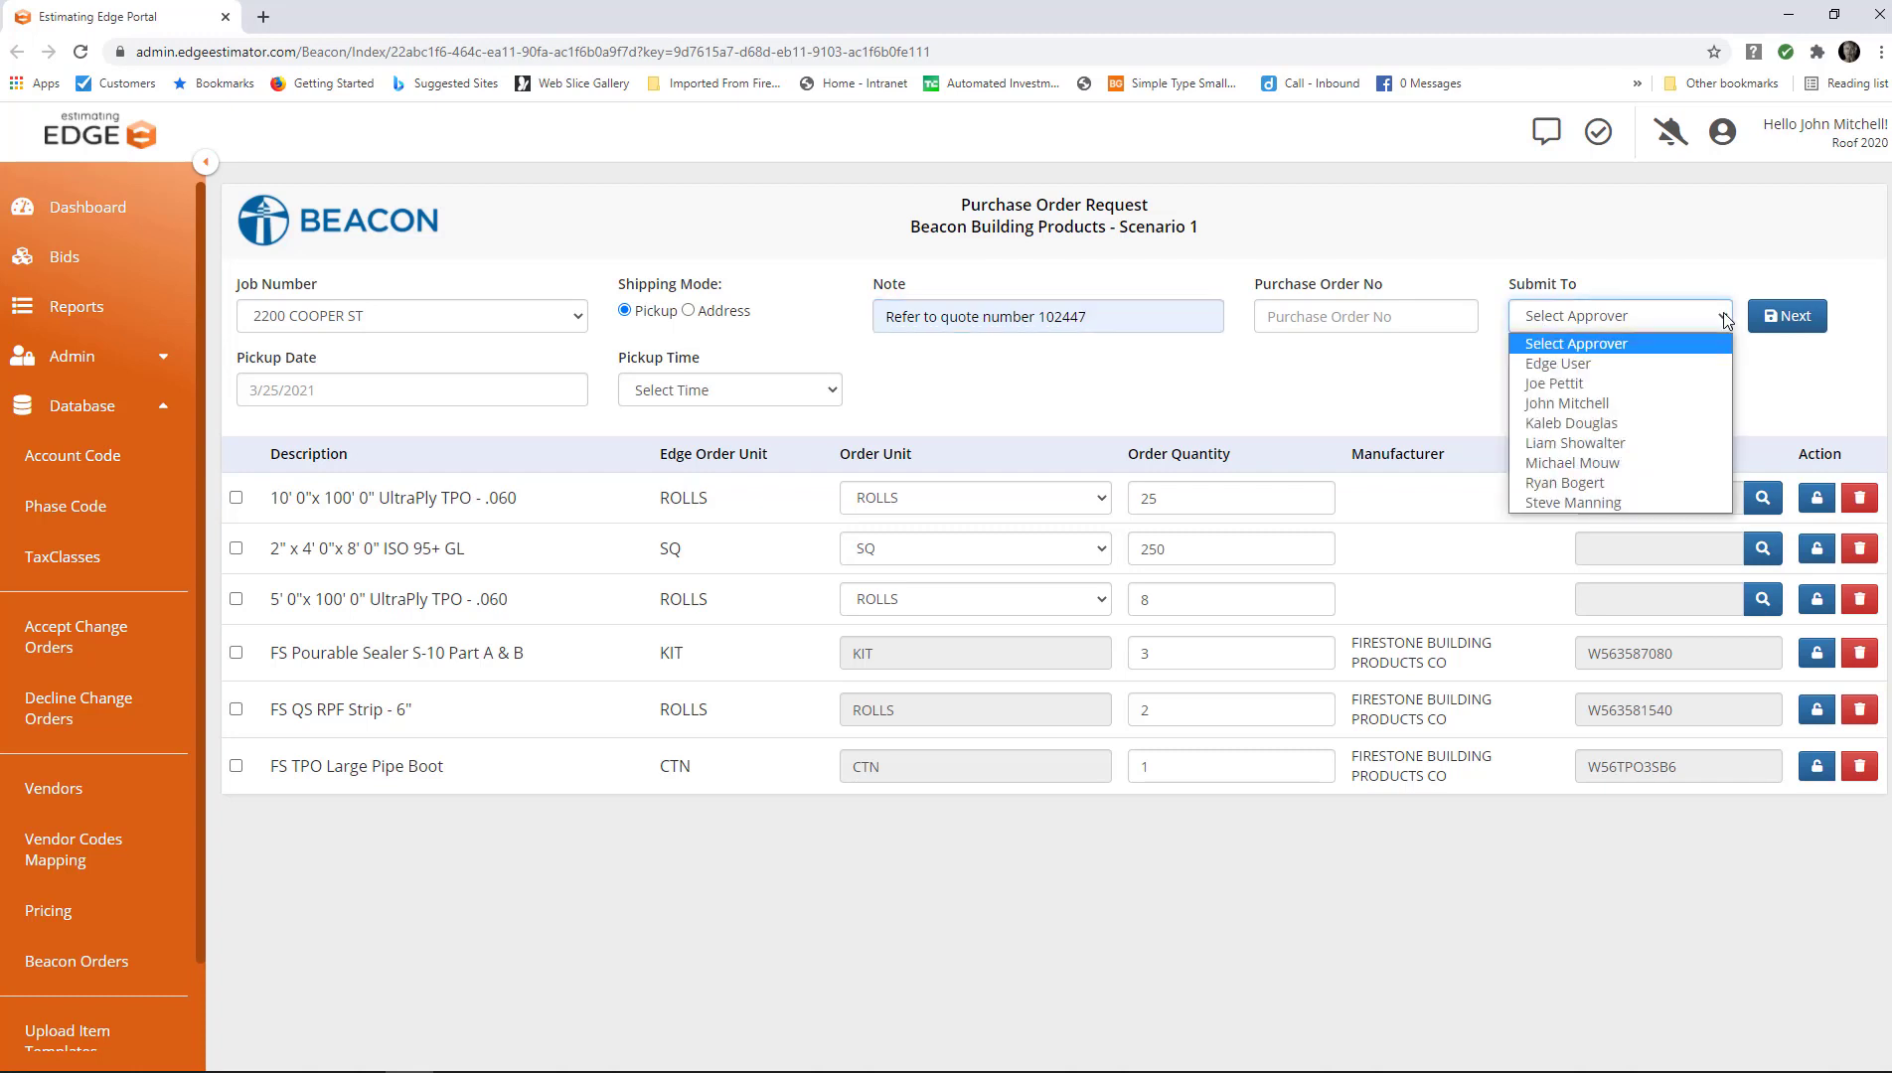
mouse_move(1566, 403)
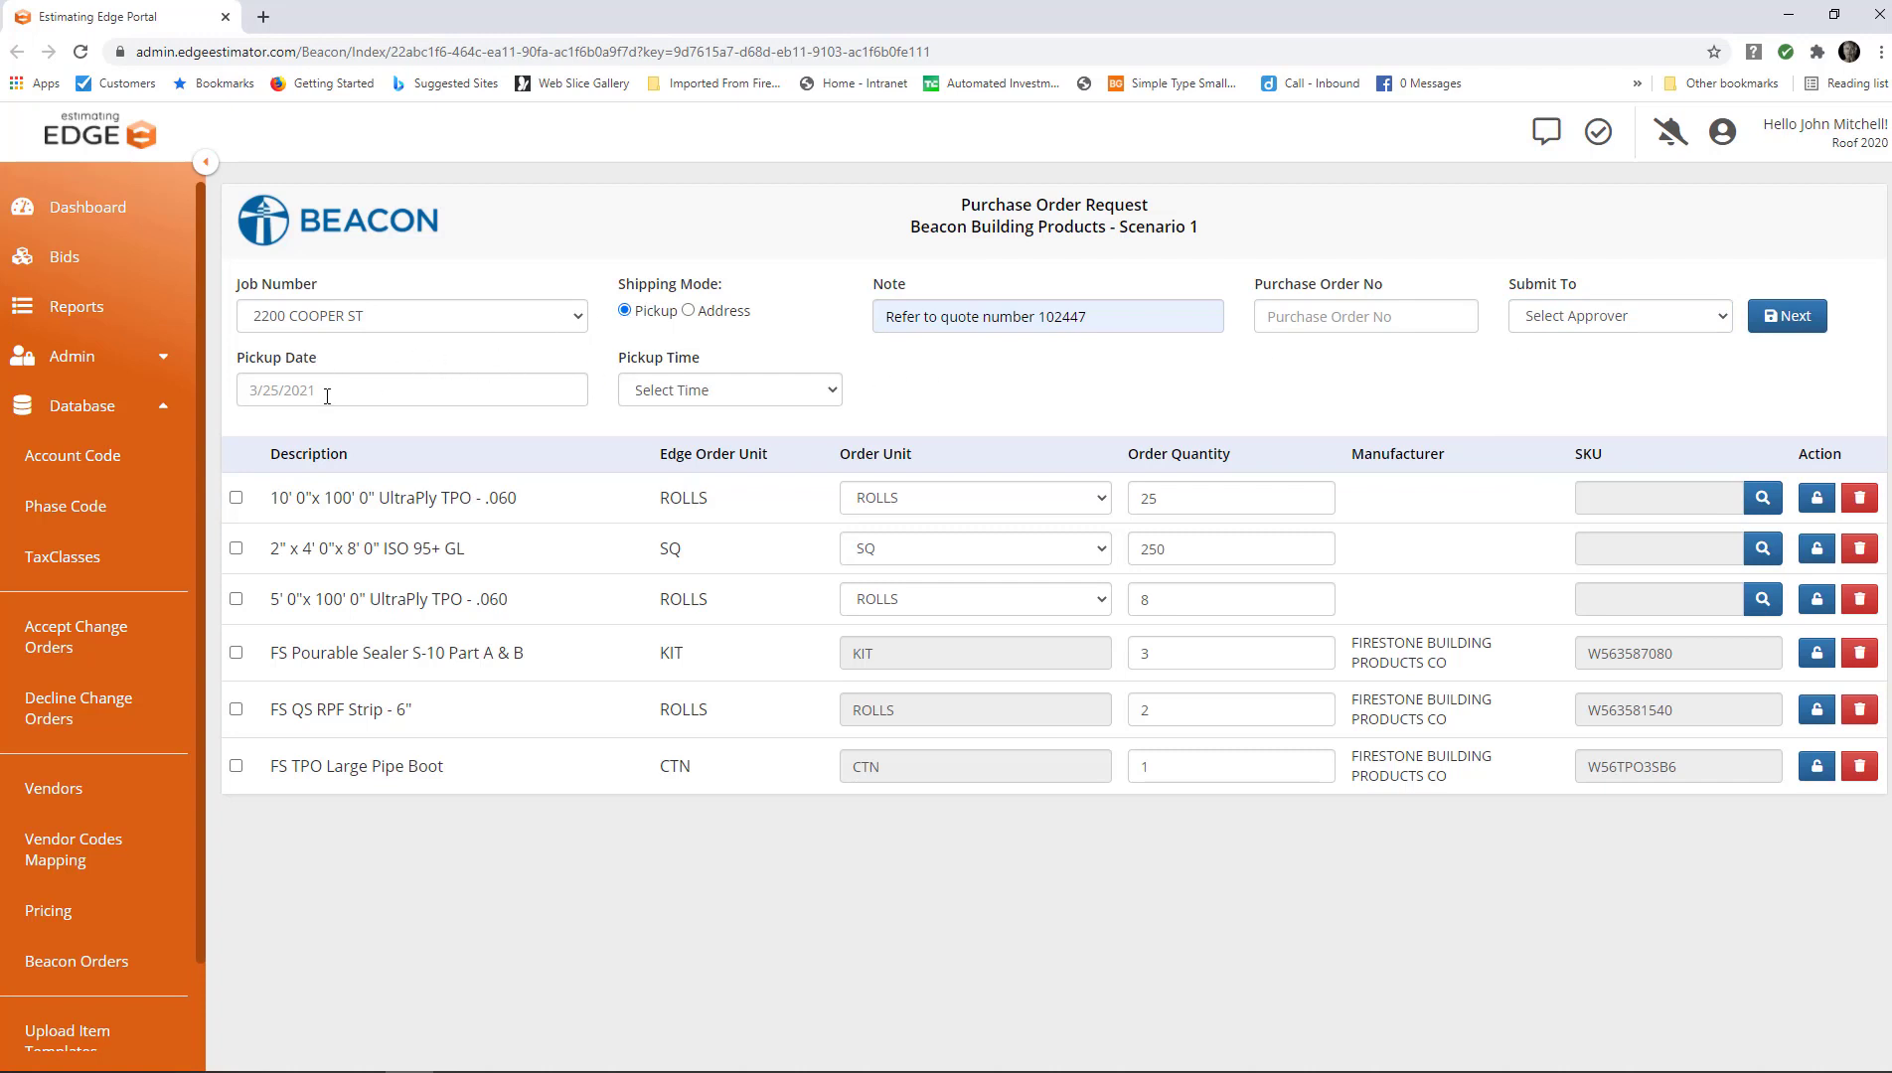
Set the pickup date to 03/31/2021 and the pickup time to 02:00 PM.
left_click(409, 389)
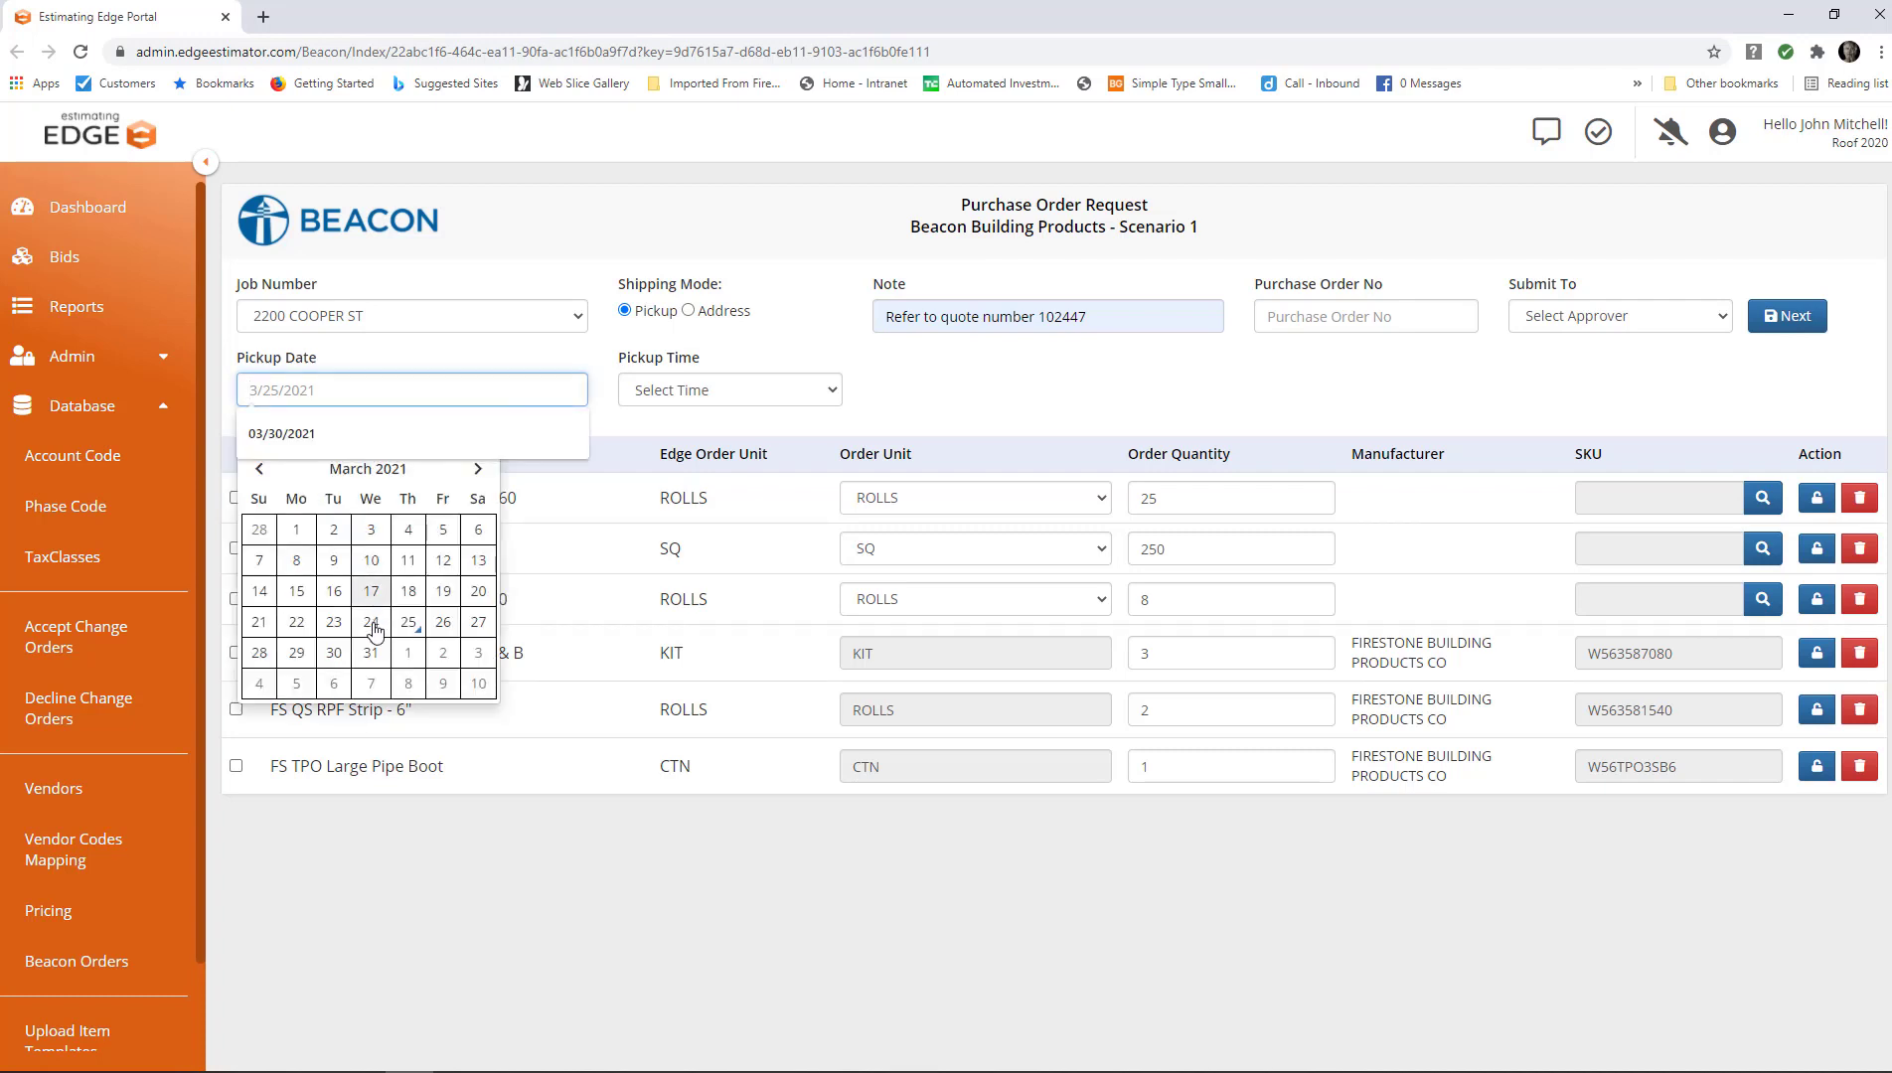
left_click(370, 652)
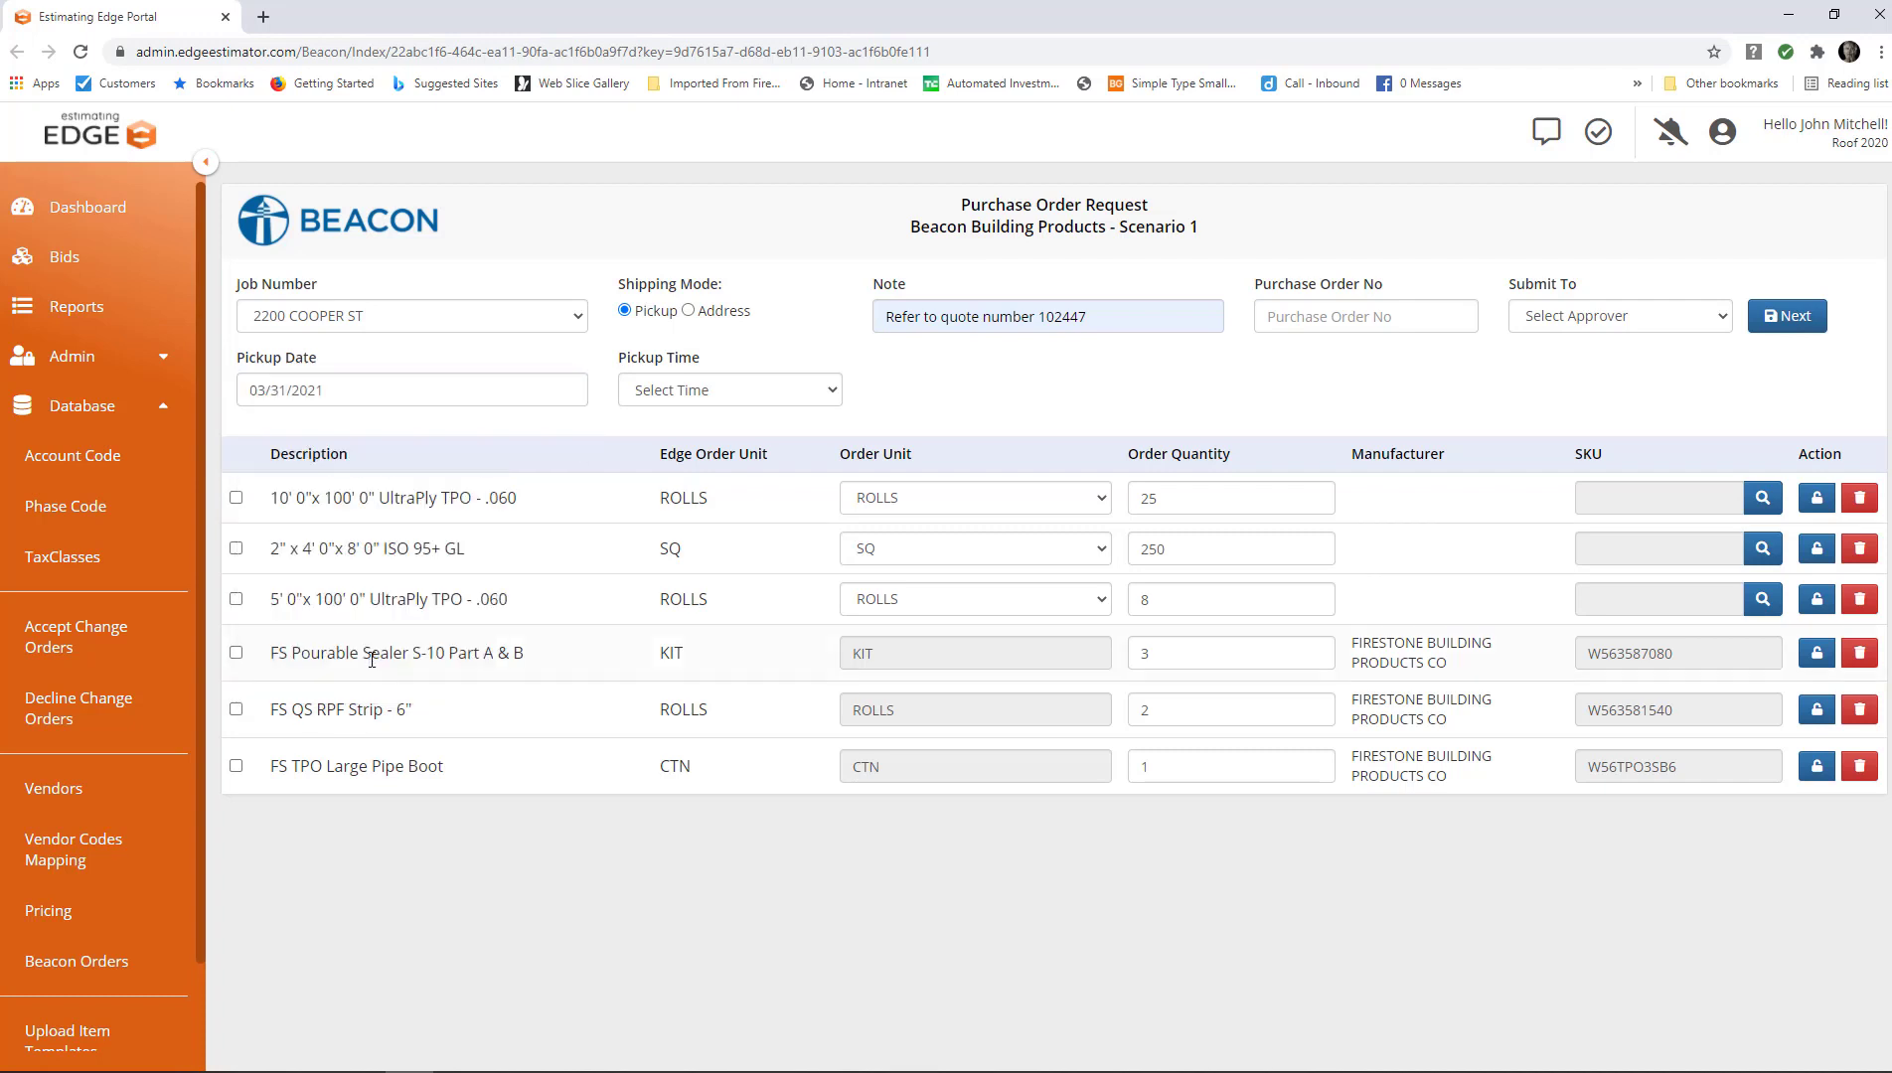
left_click(729, 389)
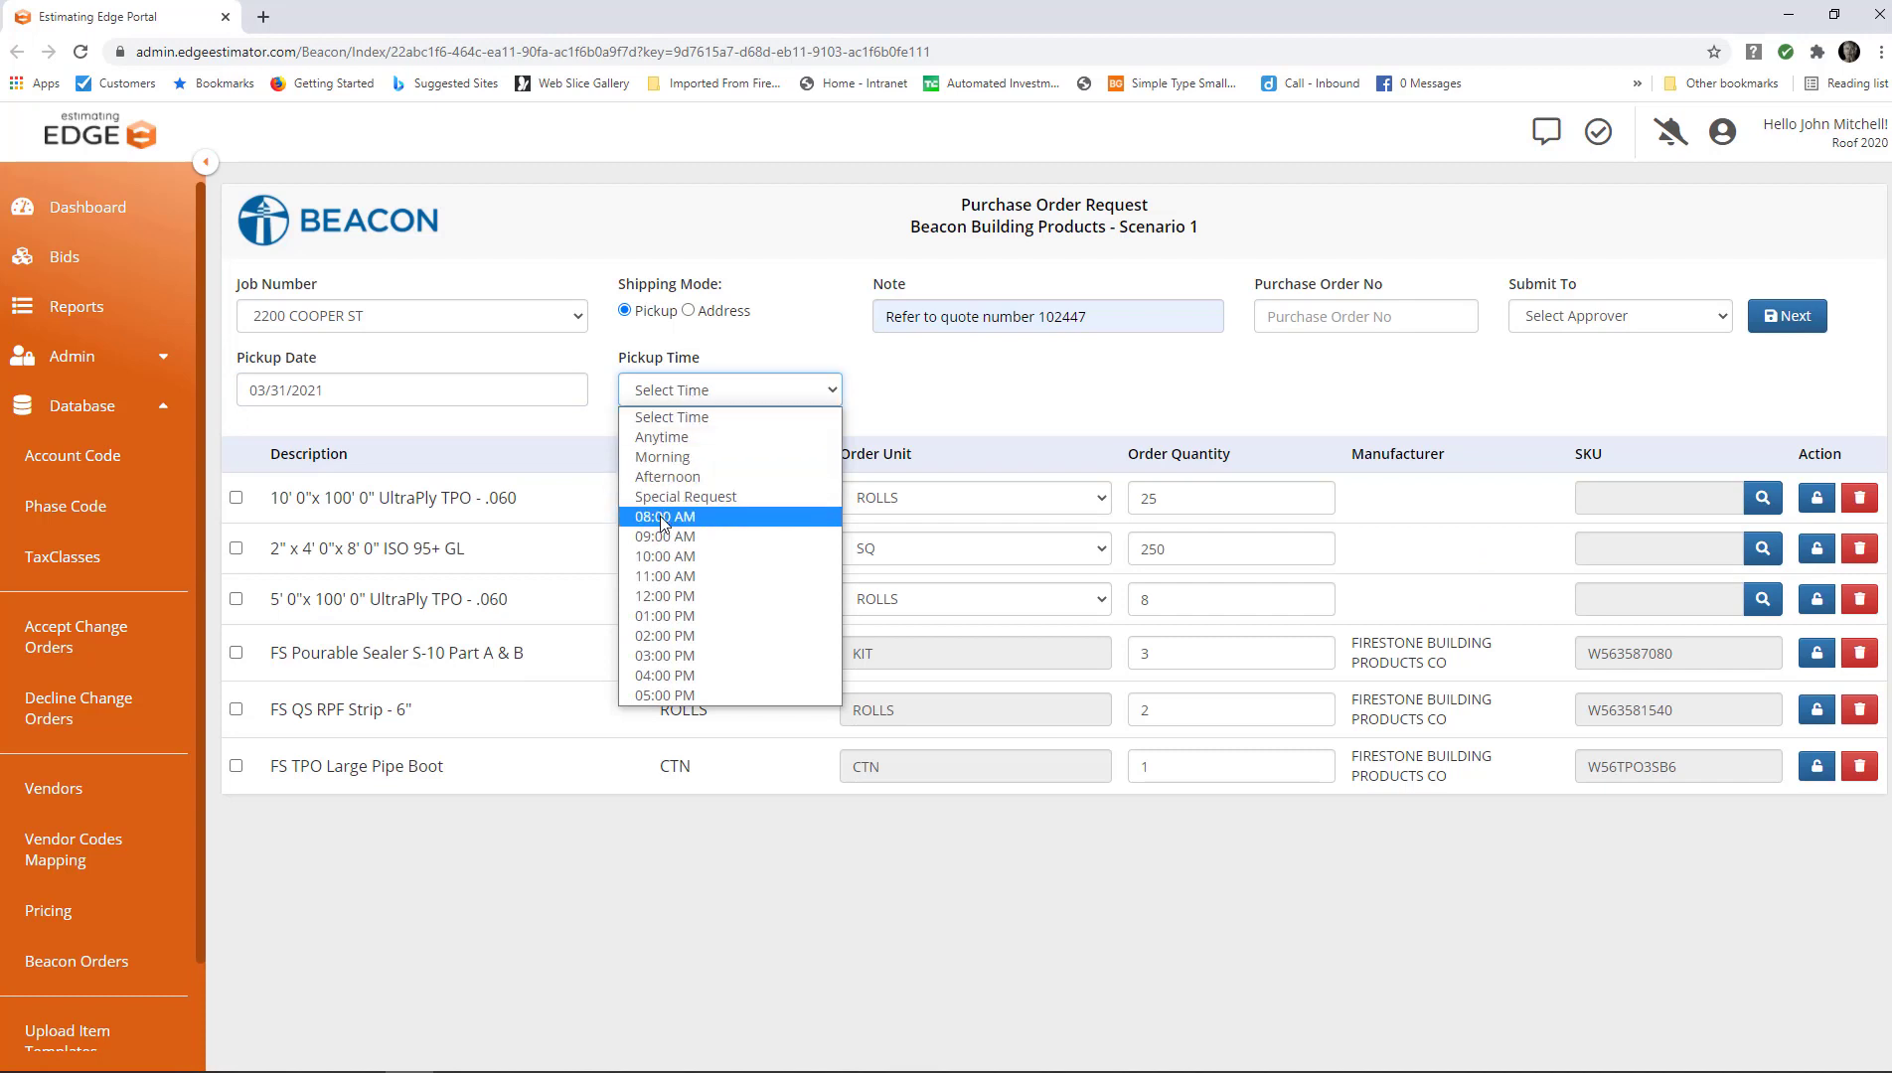
mouse_move(665, 636)
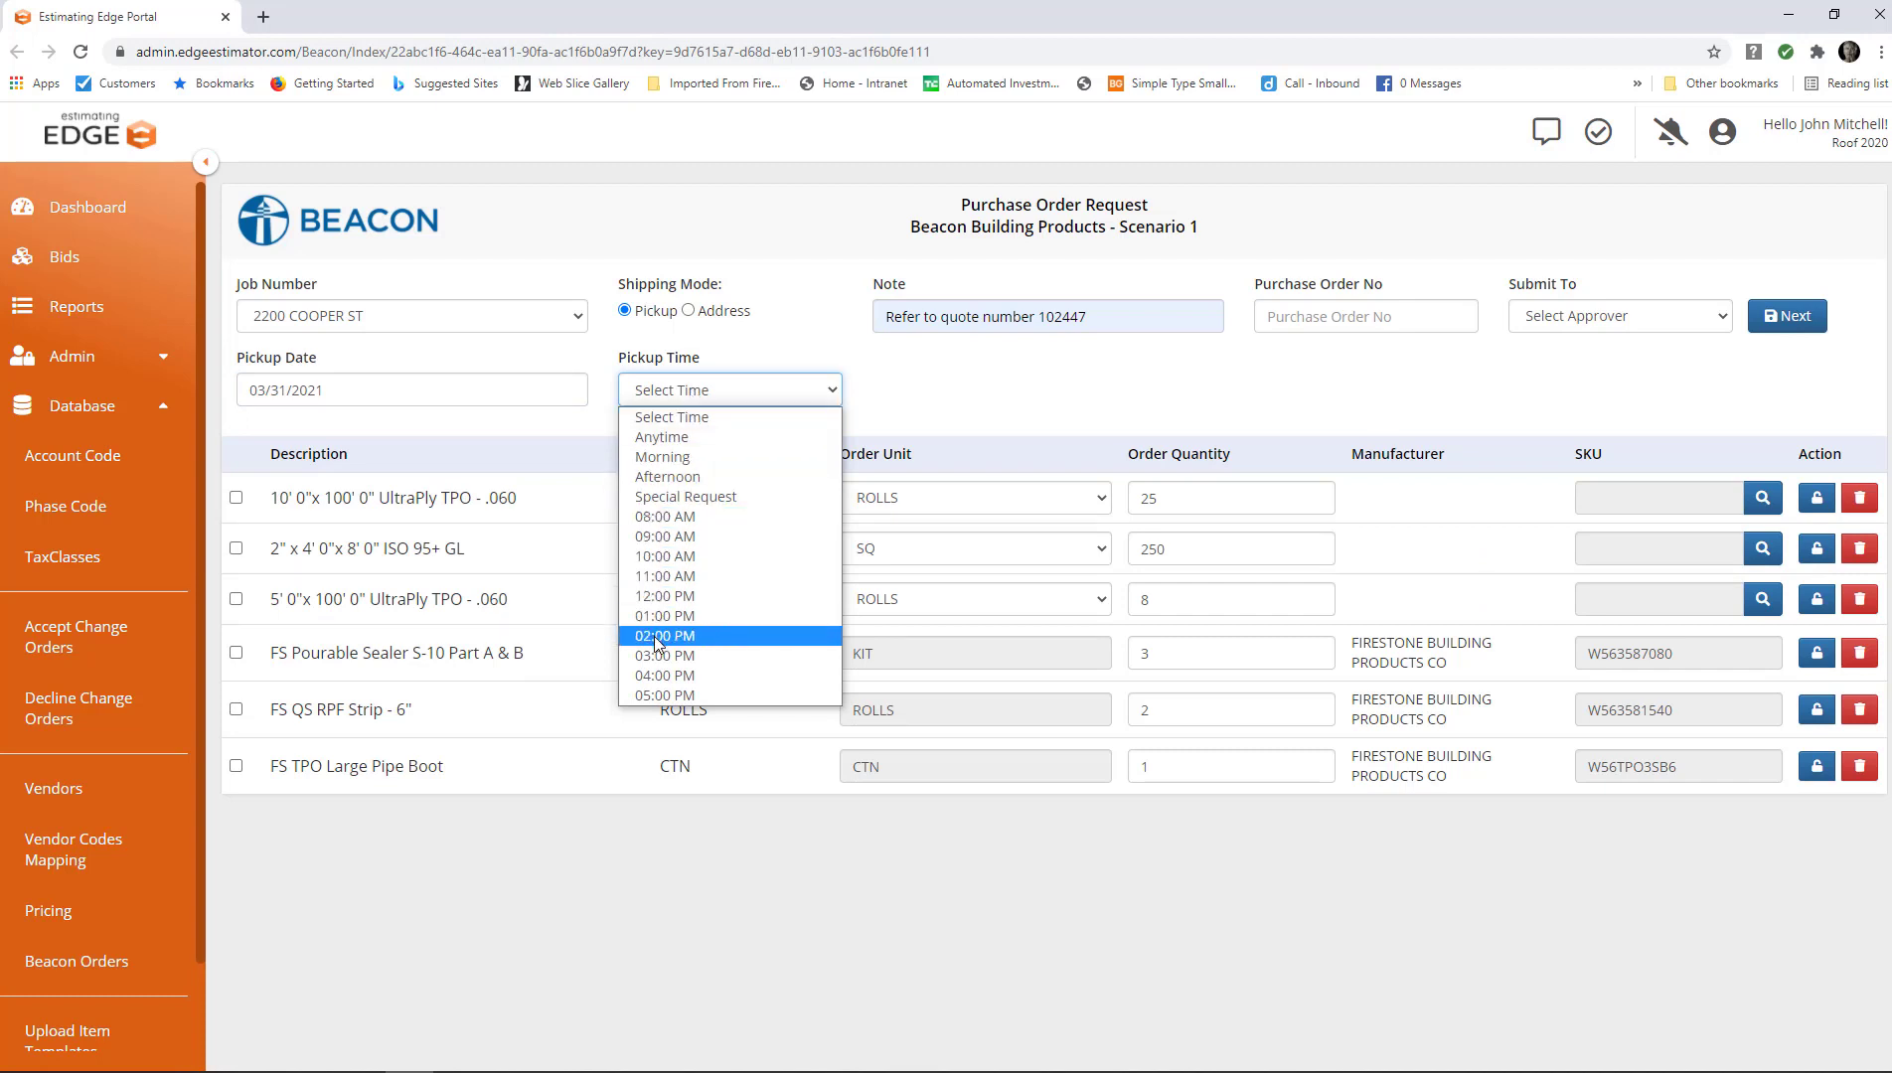
left_click(664, 636)
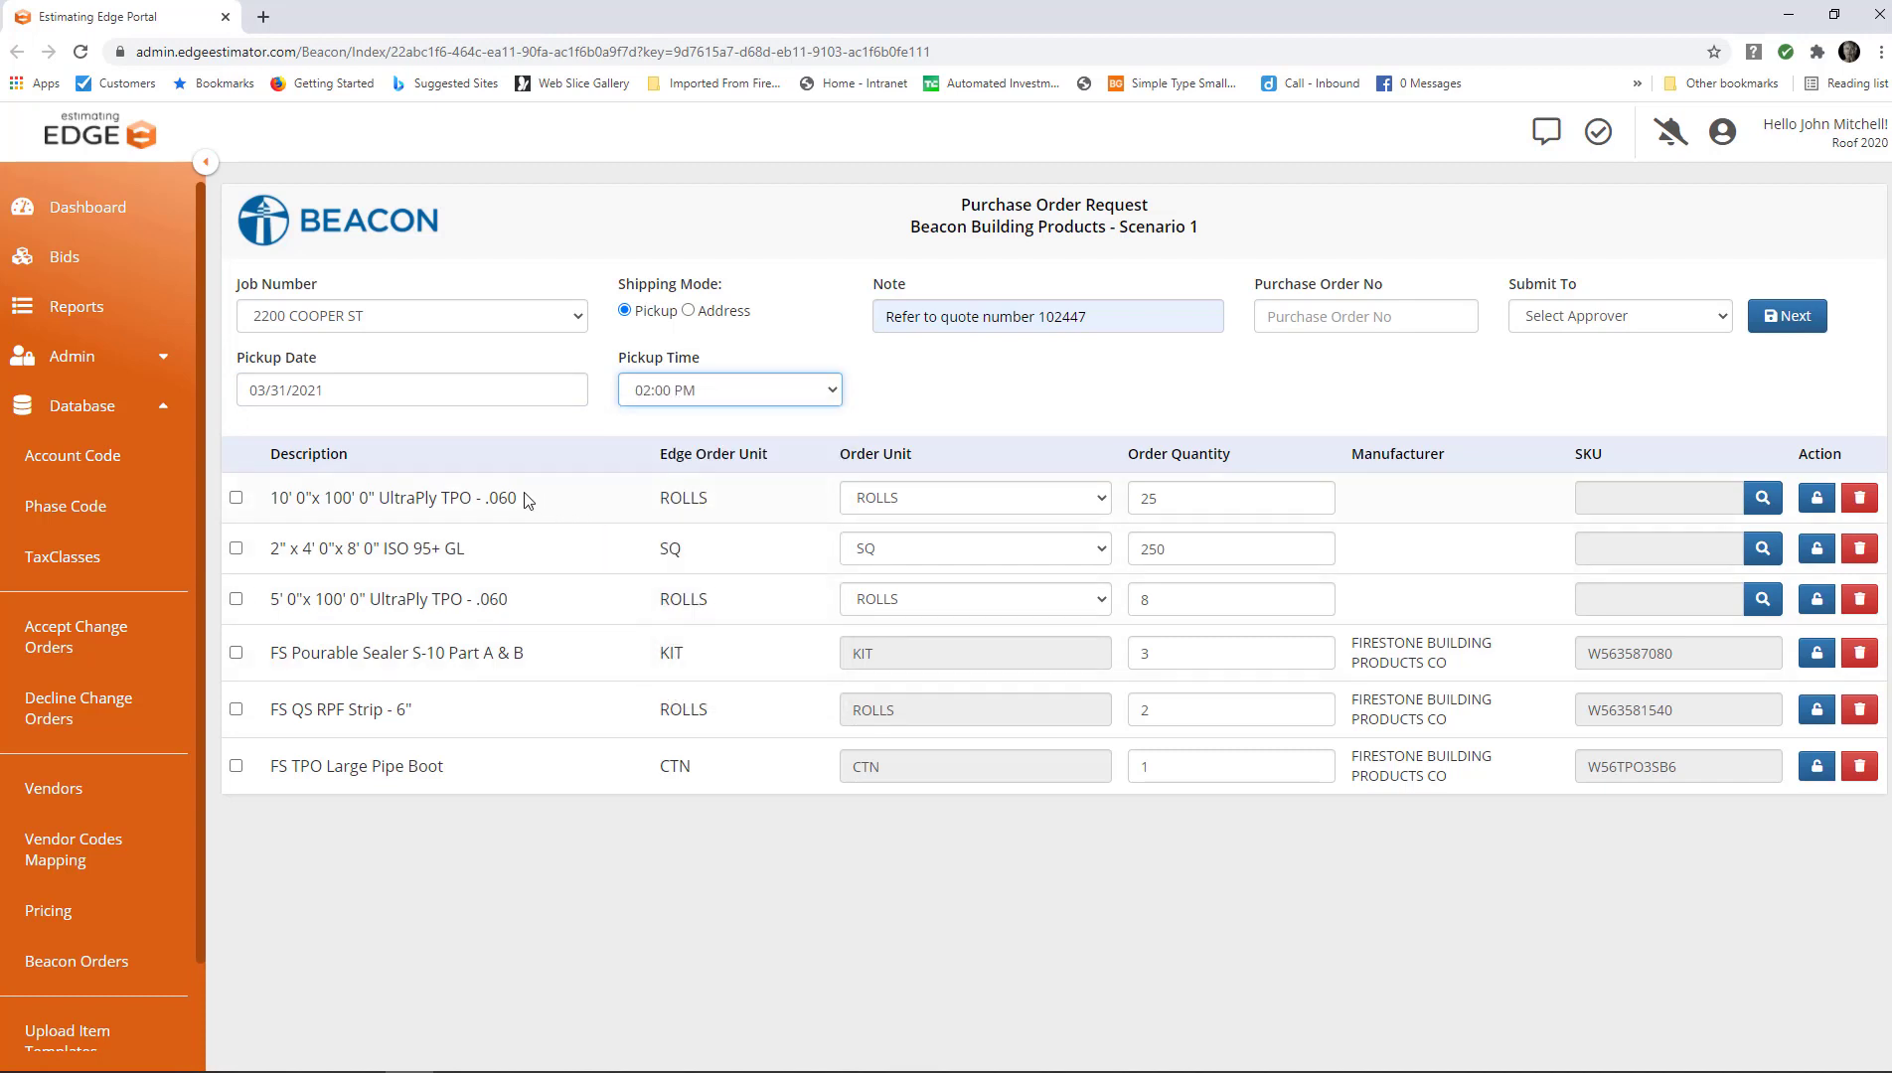
left_click_drag(362, 497, 516, 497)
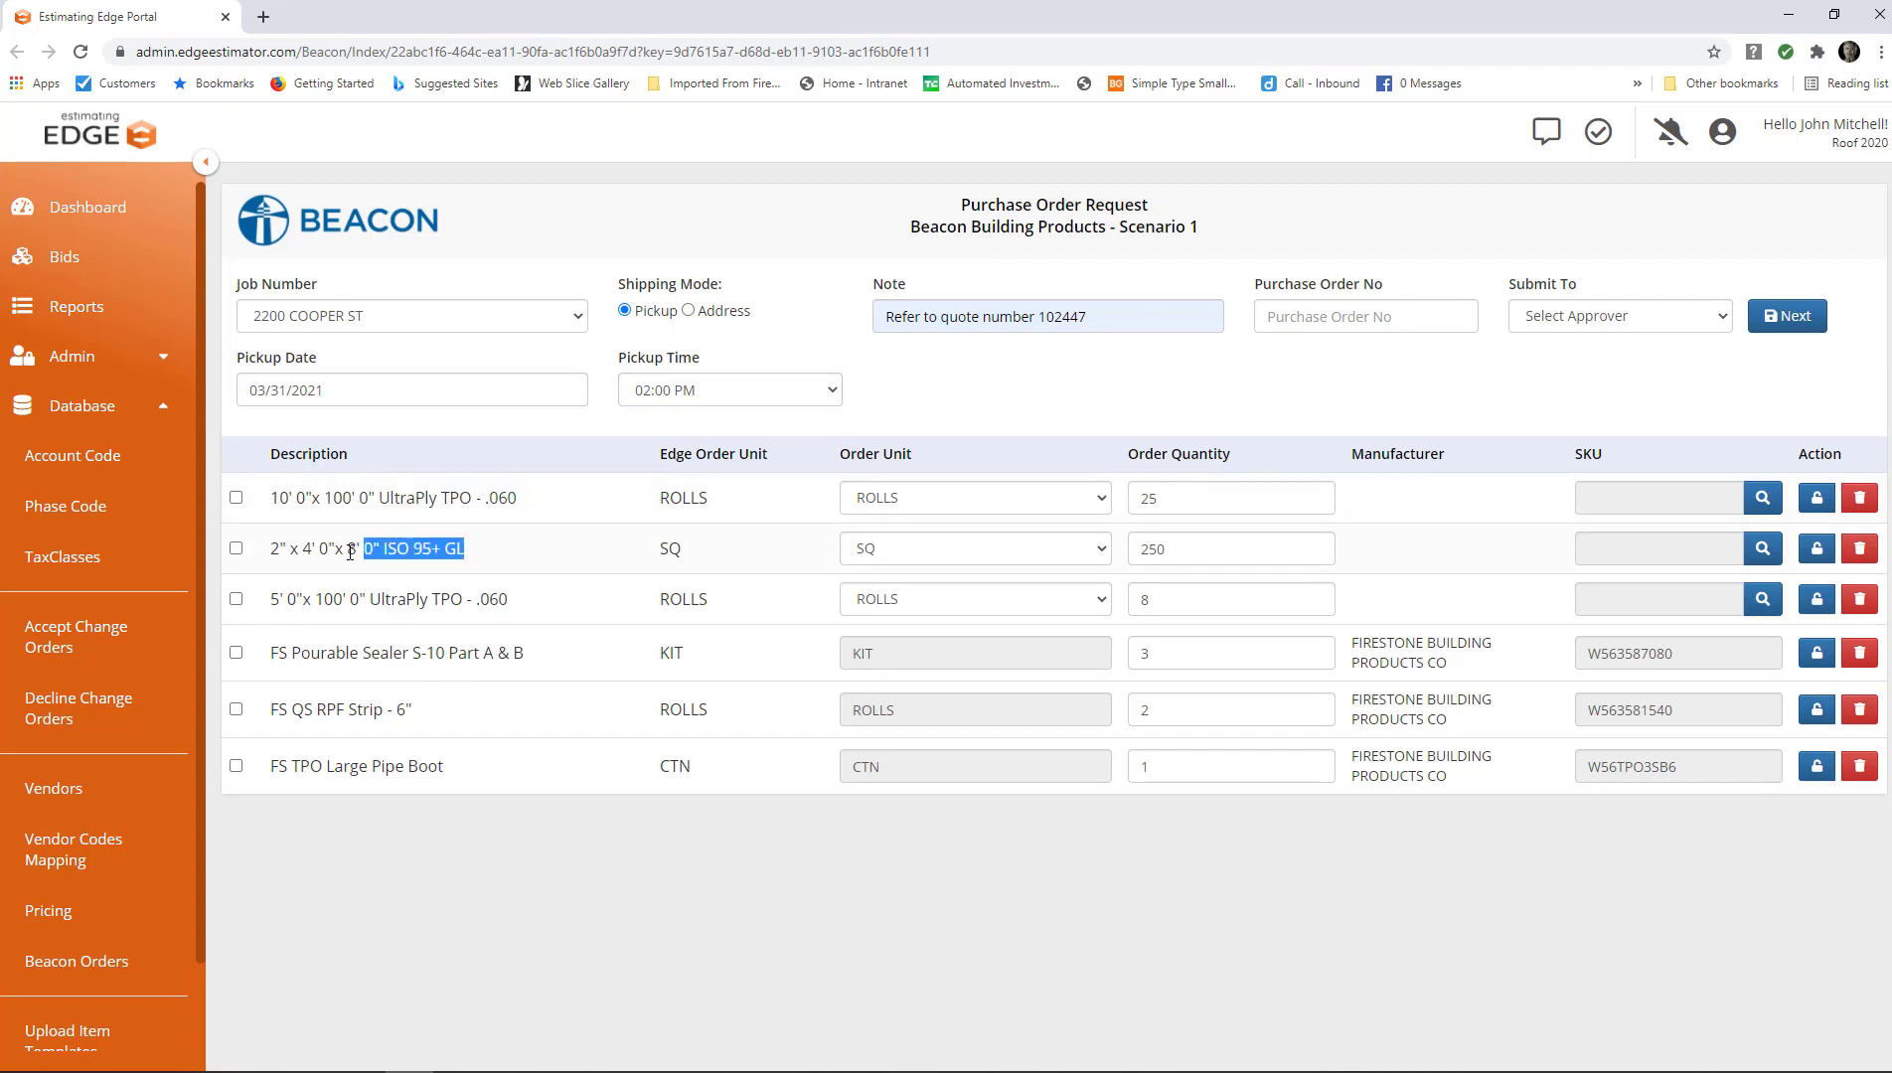
double_click(448, 598)
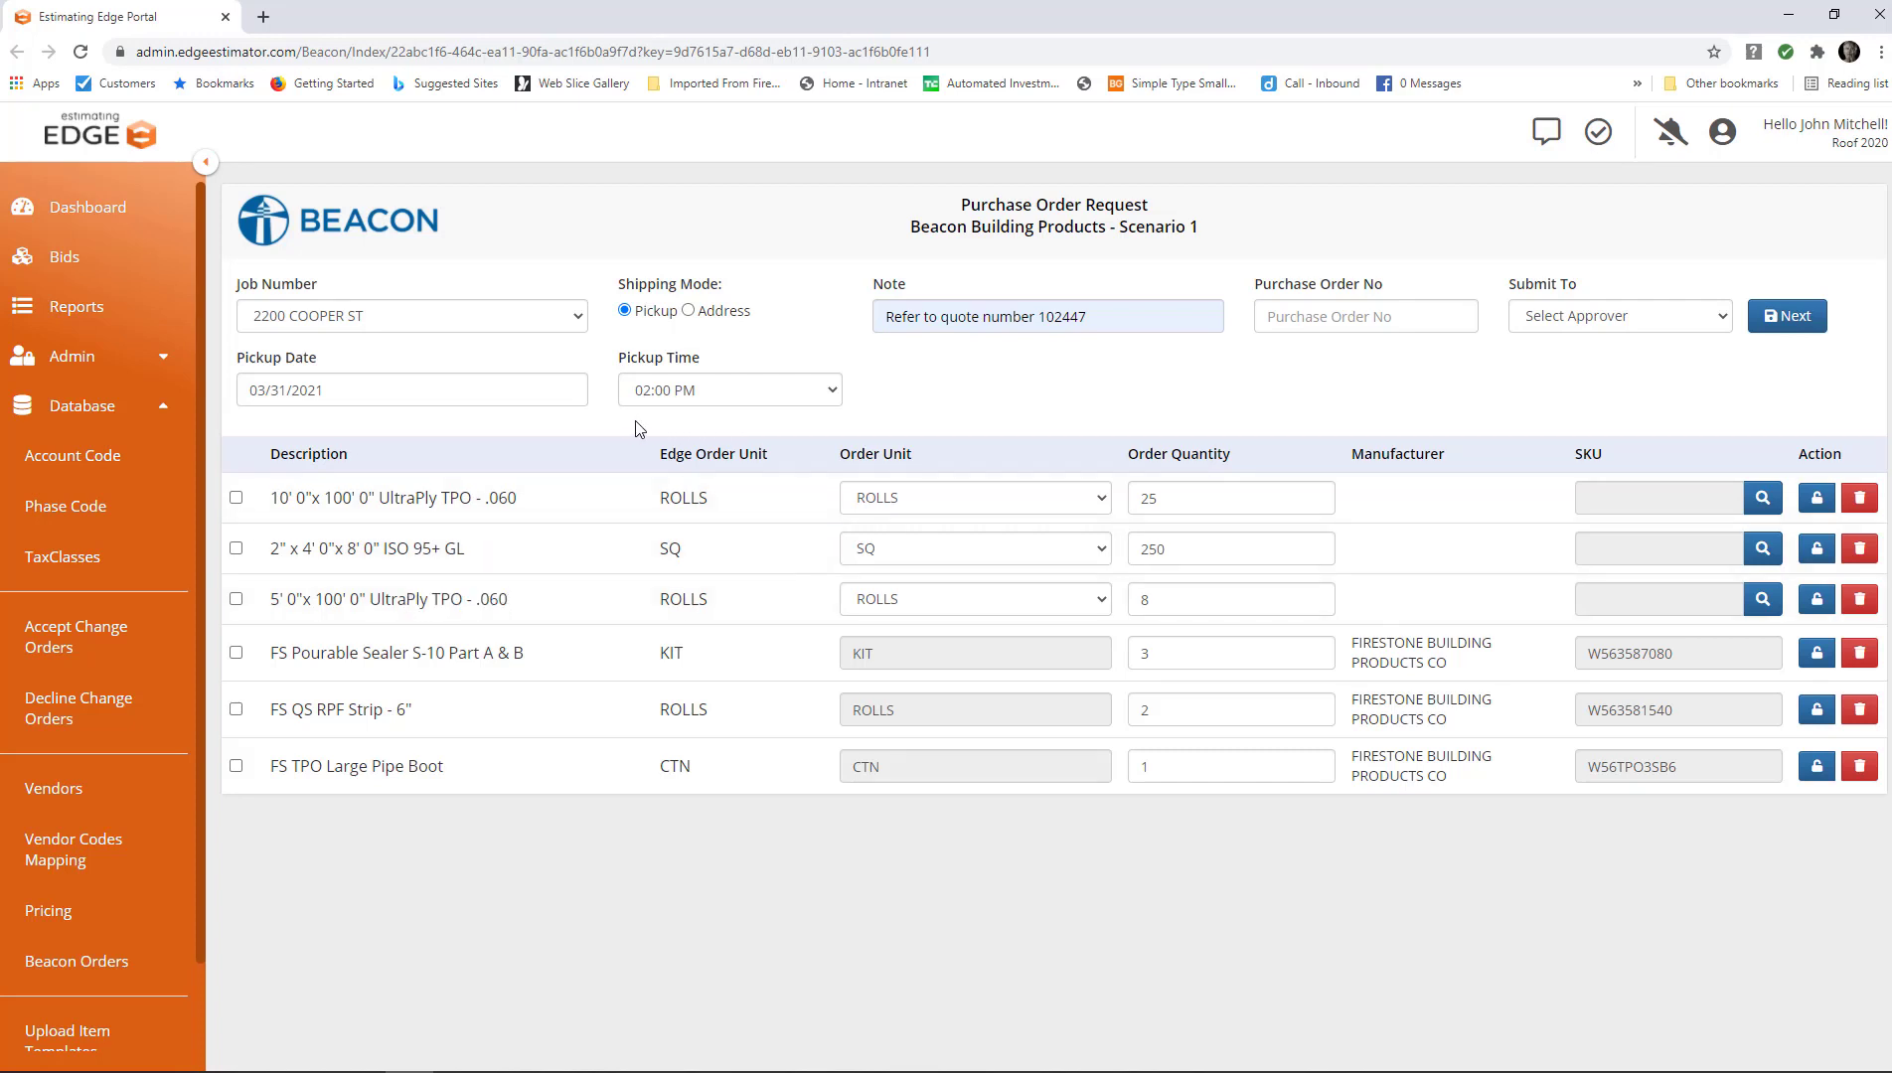
mouse_move(1433, 513)
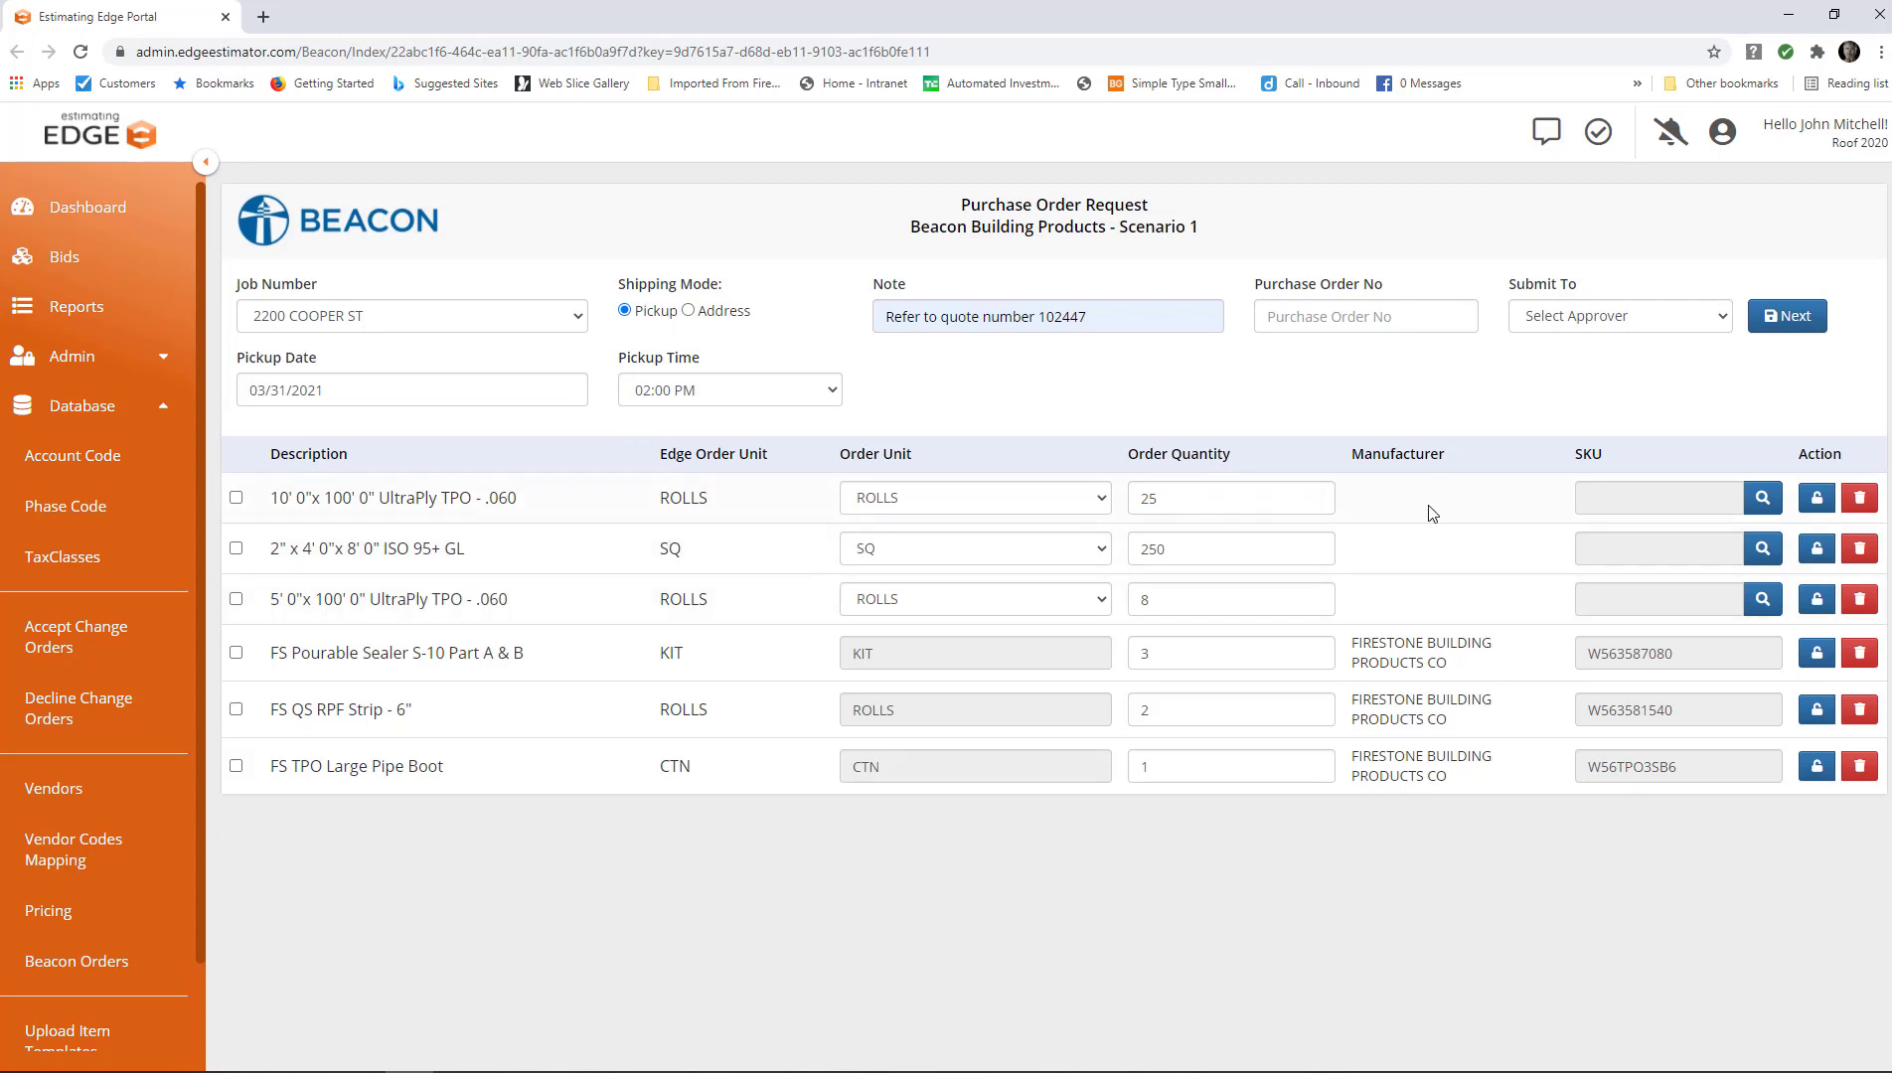
left_click(1657, 497)
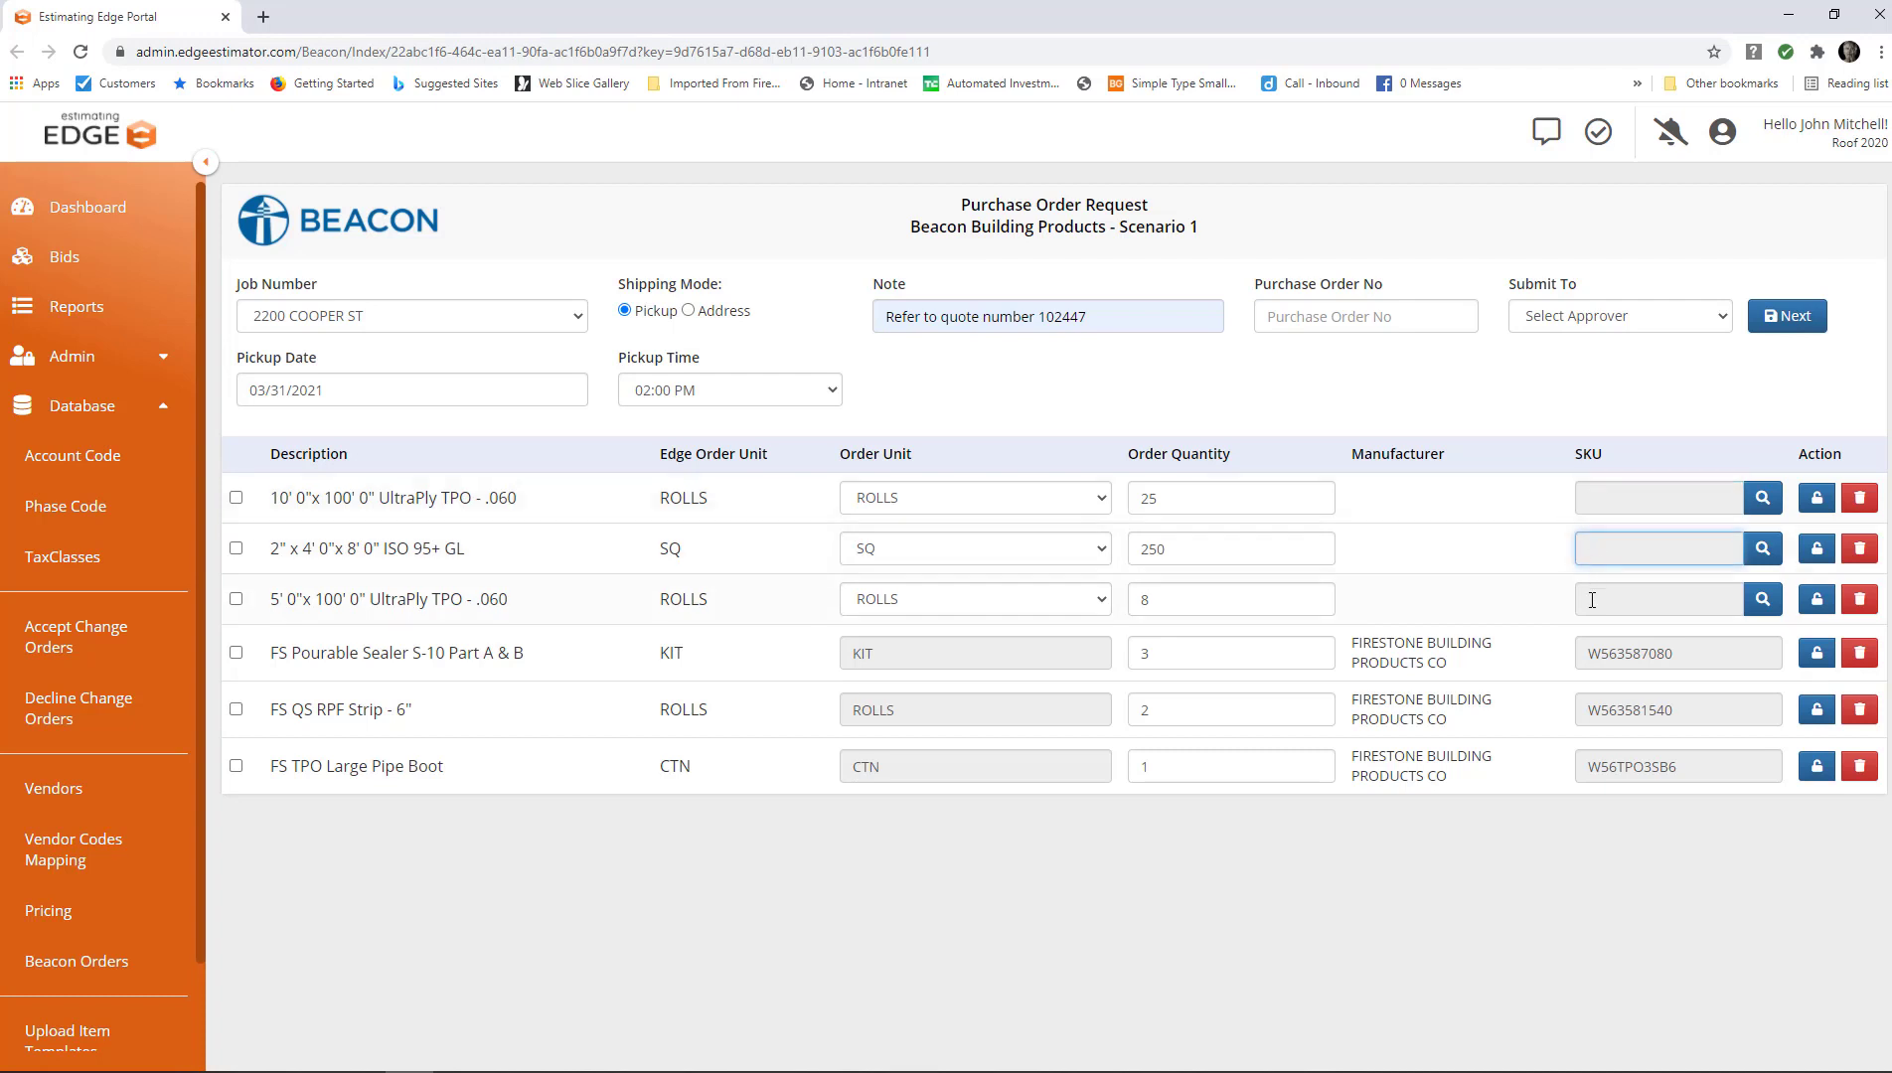
left_click(1657, 598)
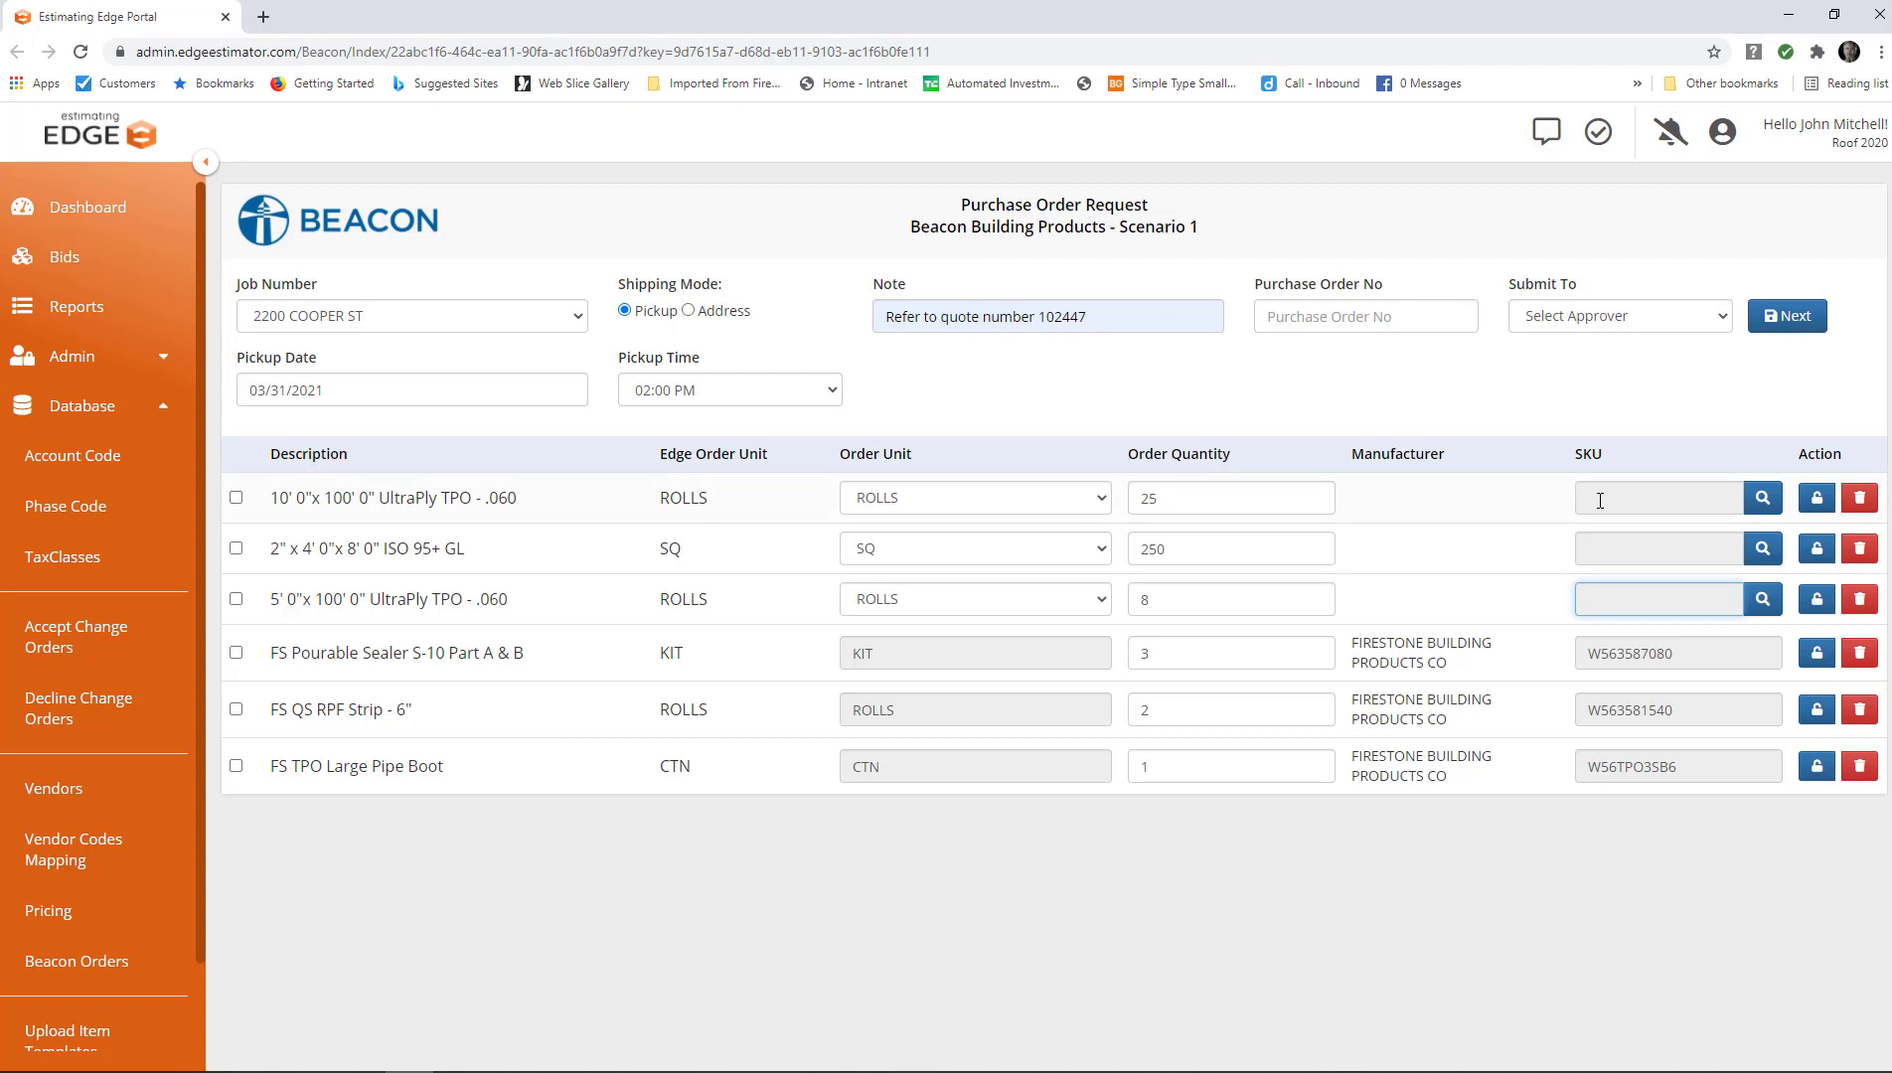
mouse_move(954, 495)
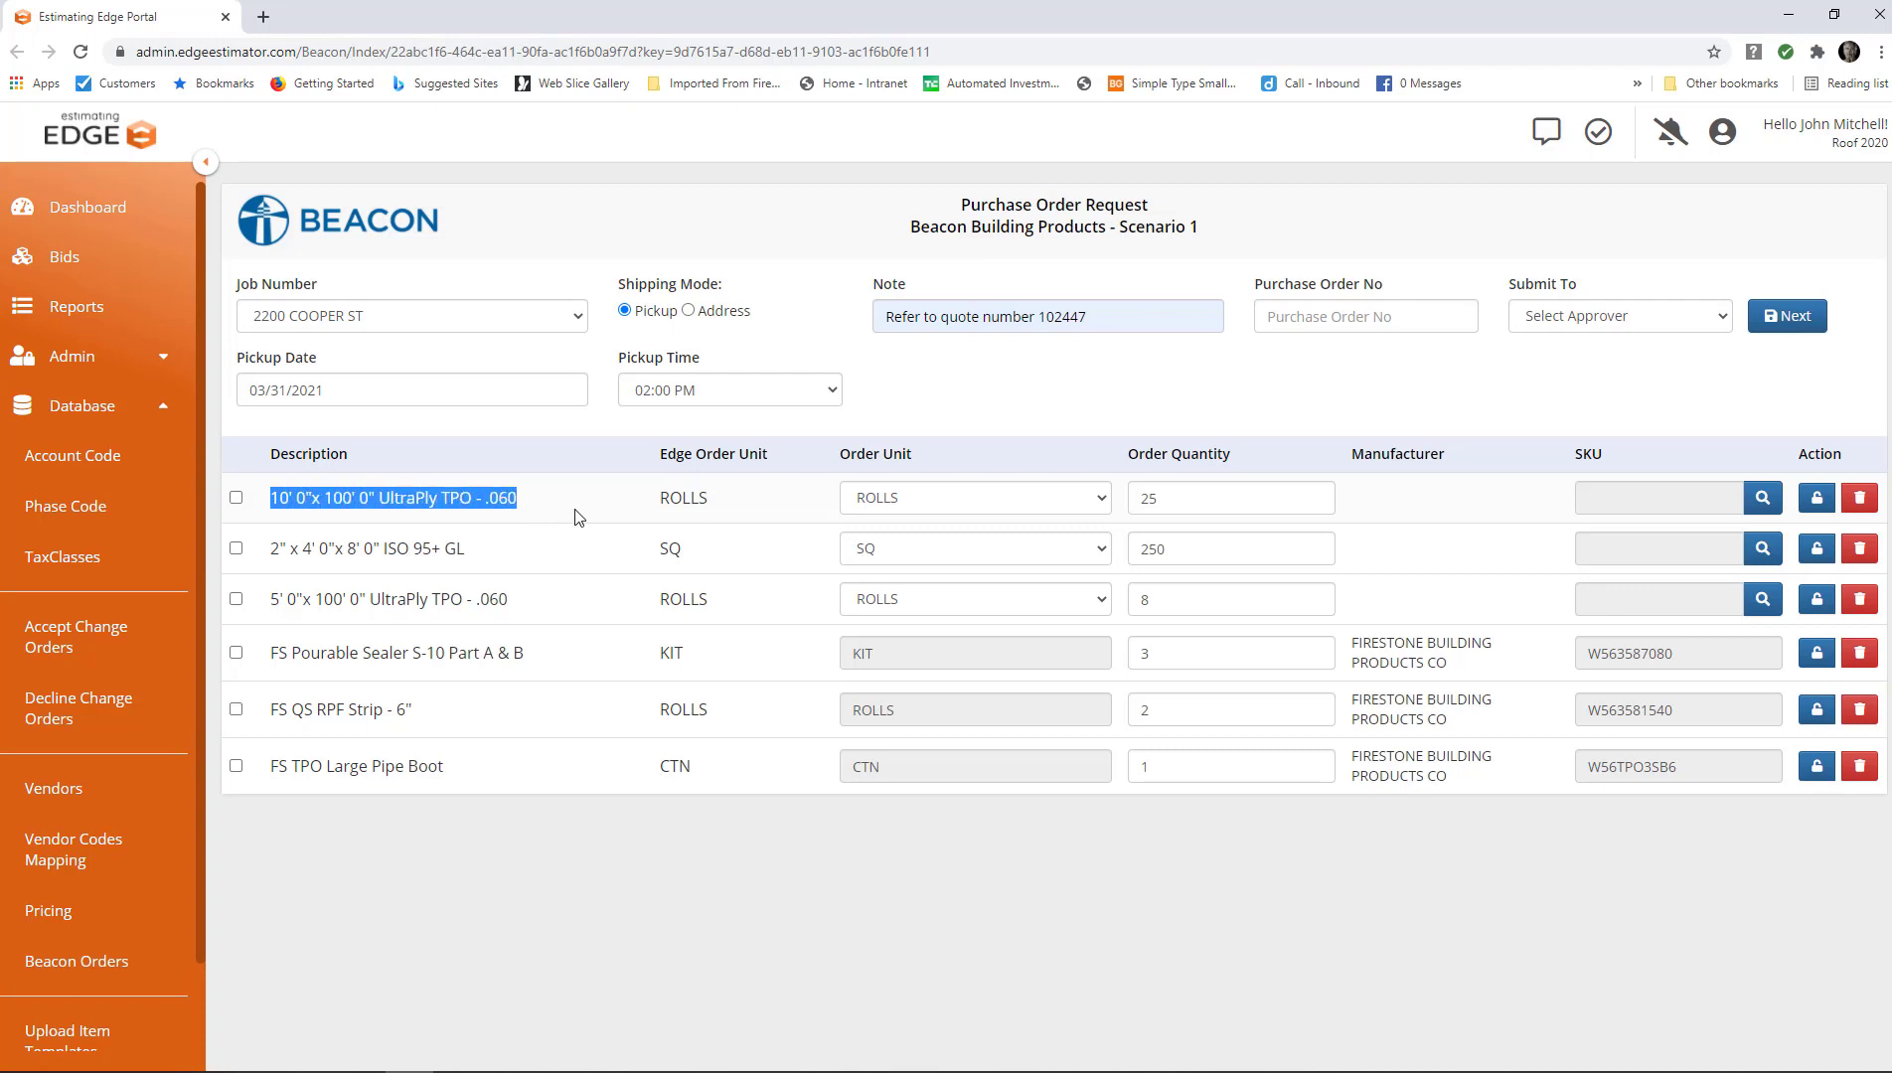
mouse_move(1761, 496)
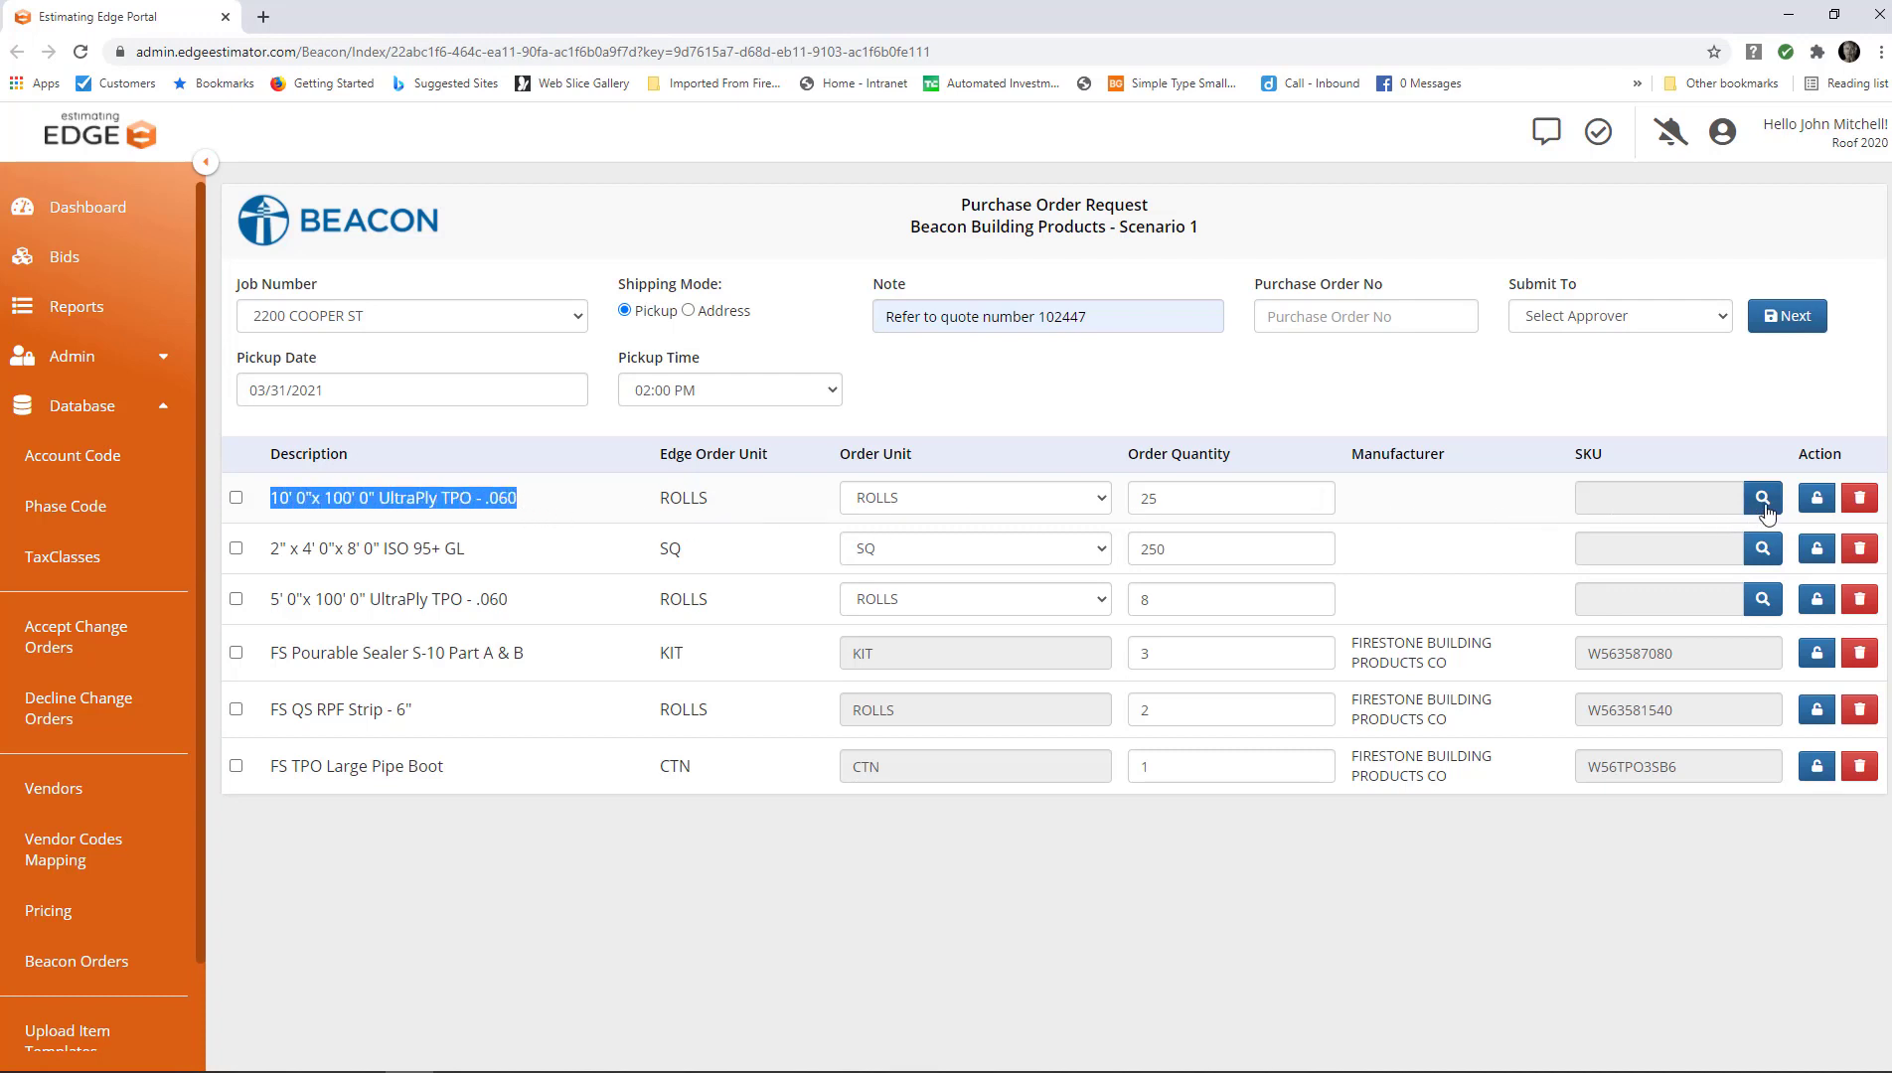
Search the Firestone catalog for the 10' TPO roll and assign SKU W56TPM3699.
left_click(1761, 497)
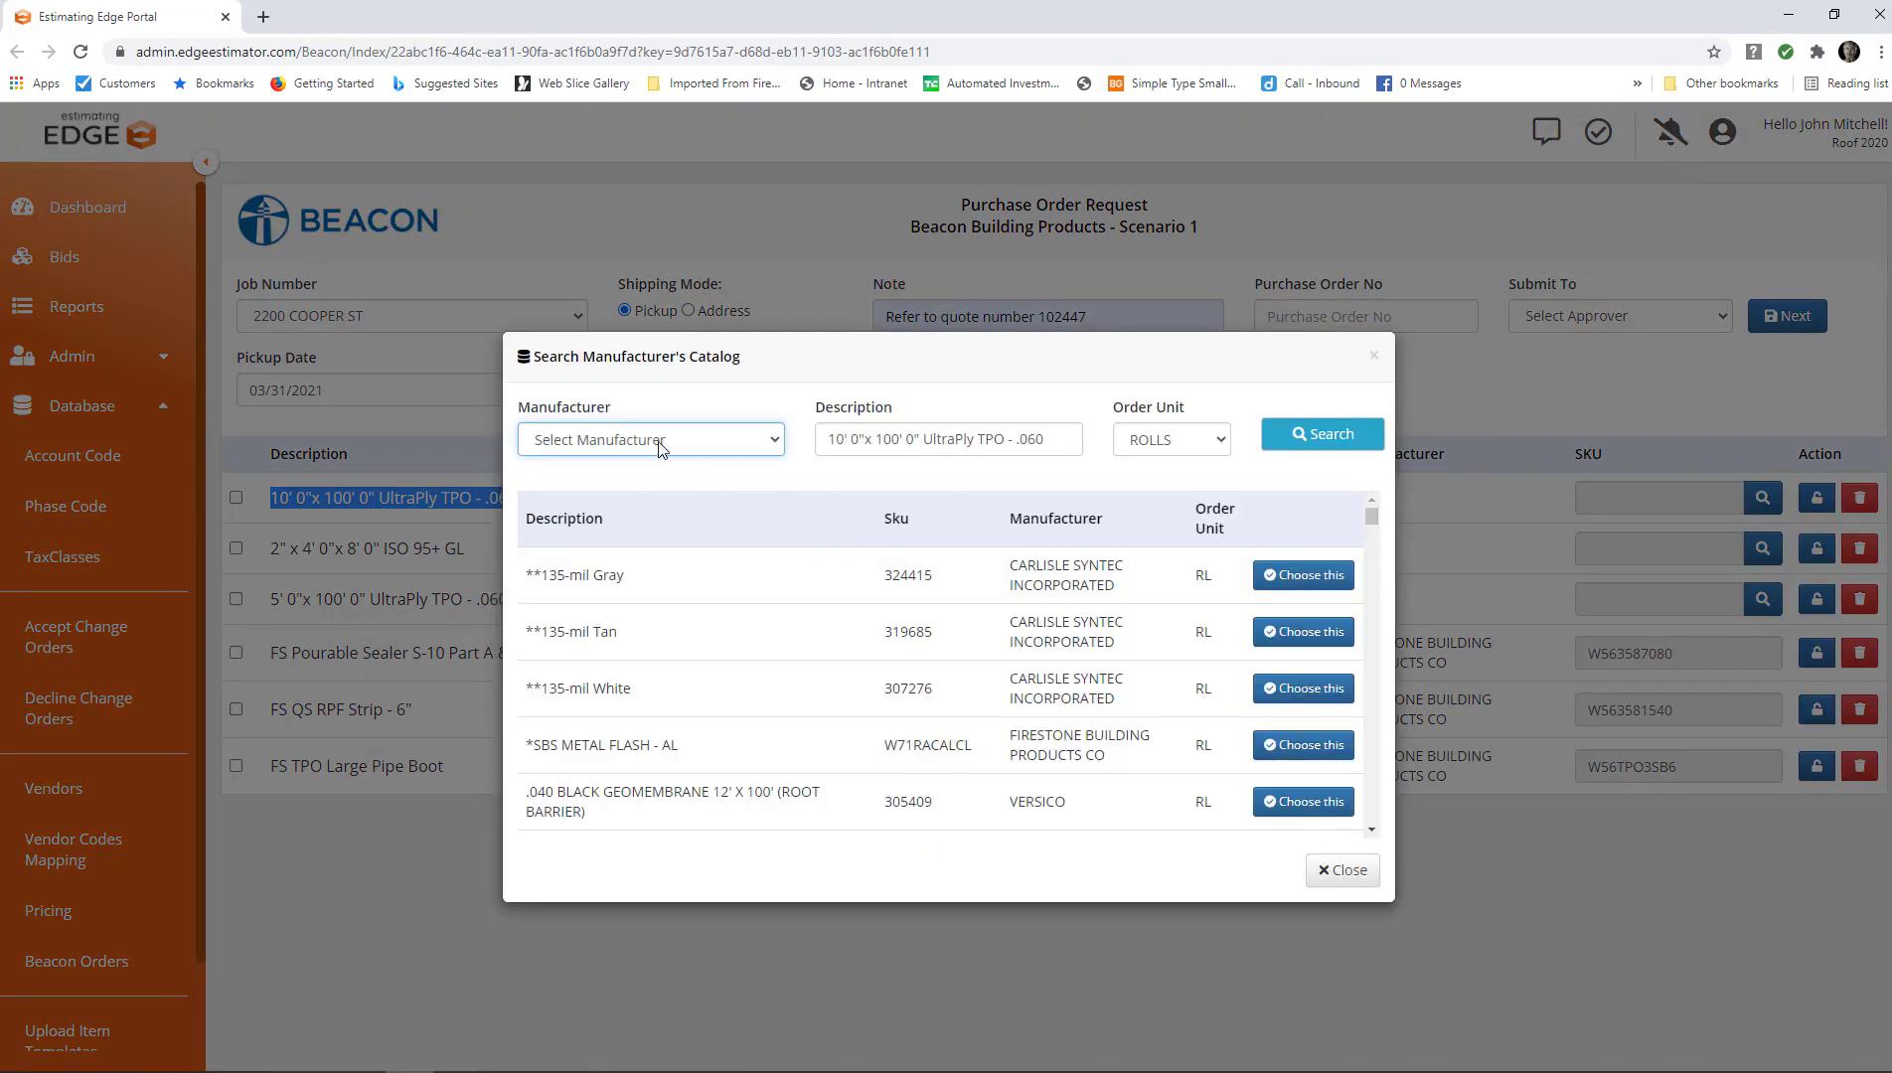
left_click(650, 438)
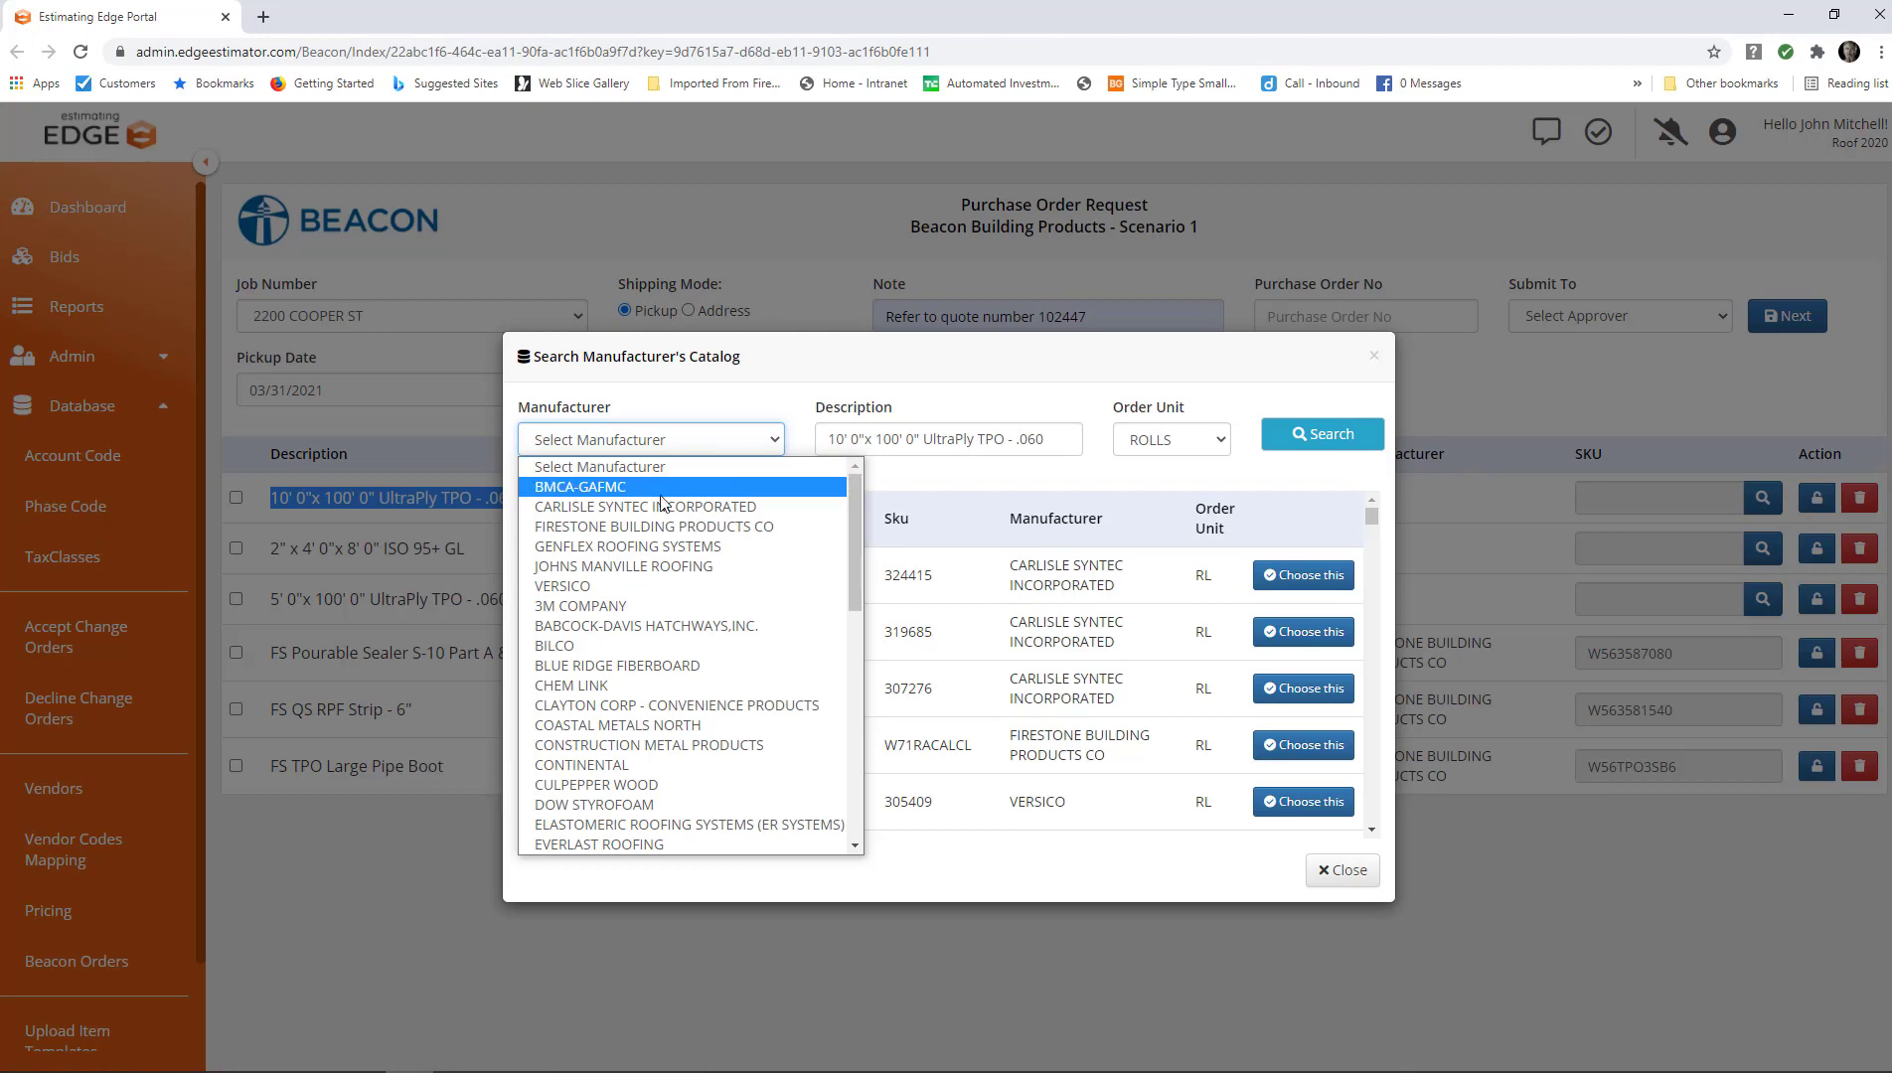
left_click(650, 526)
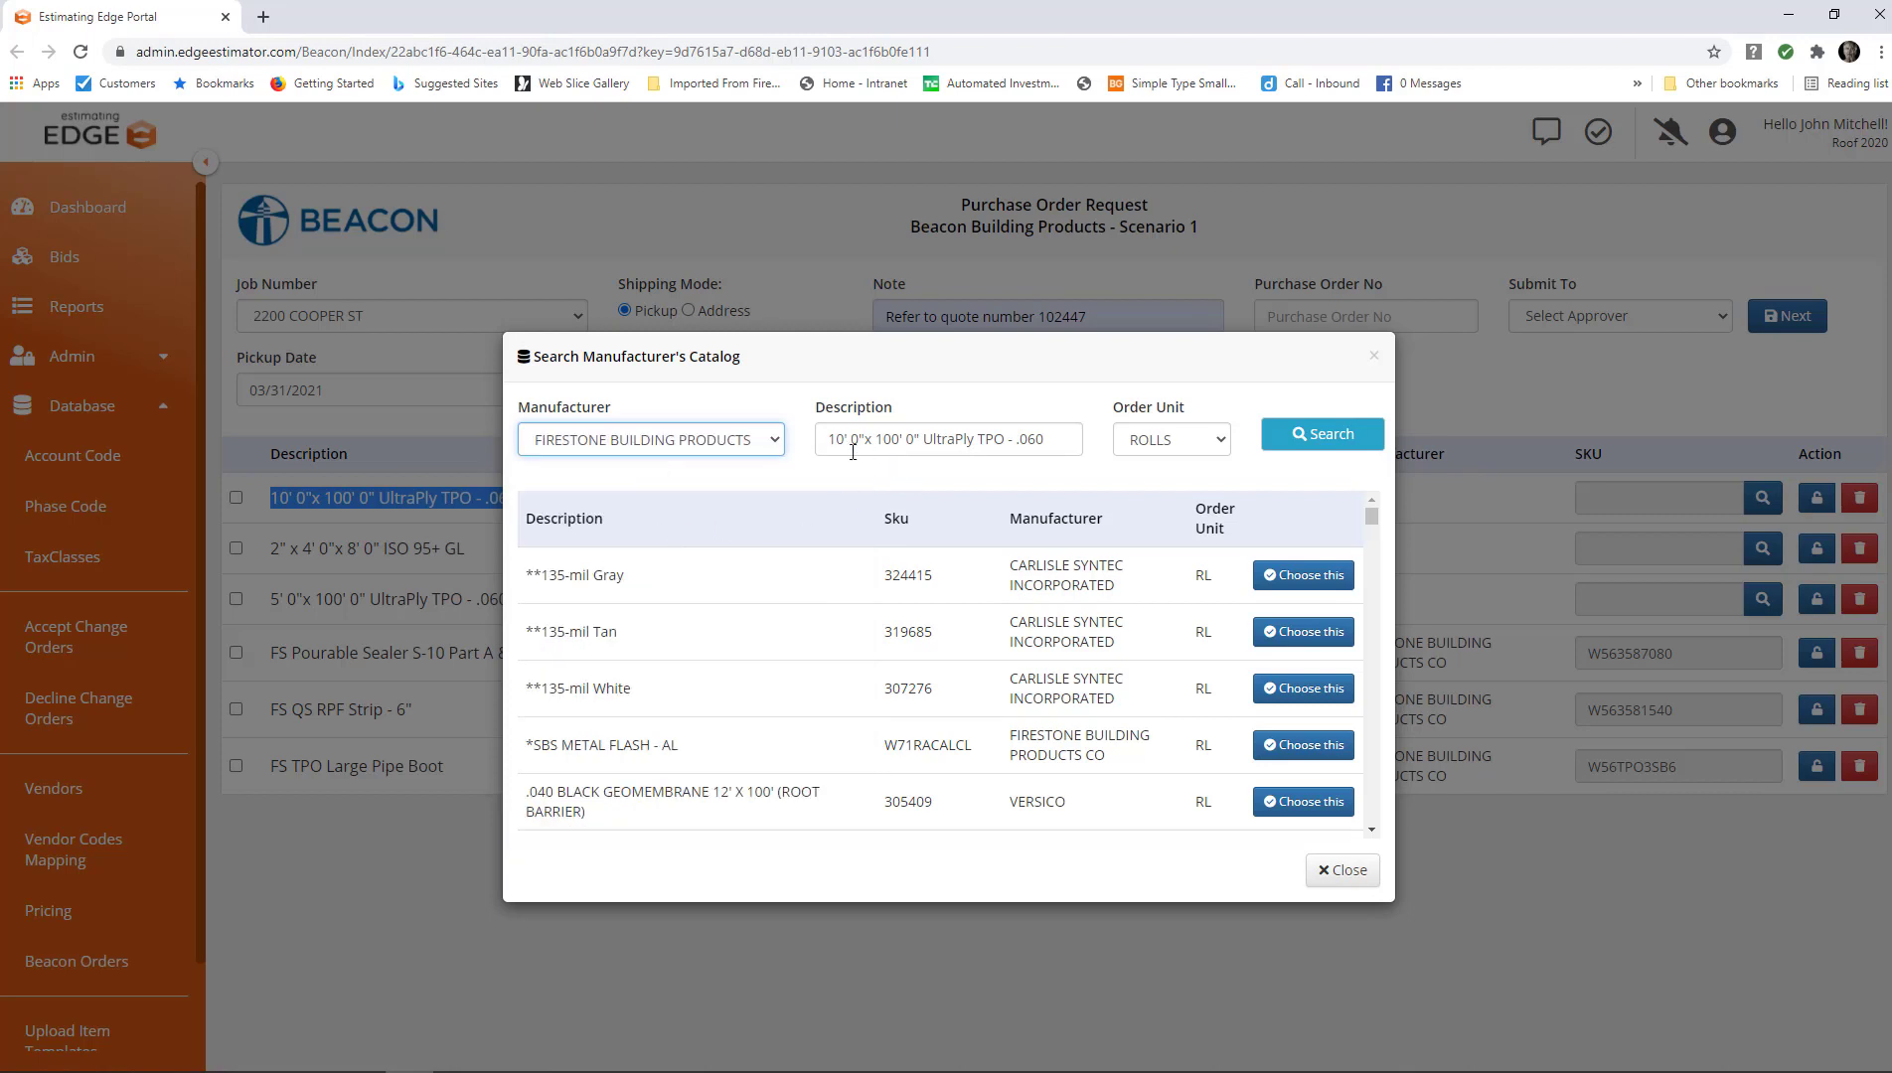
mouse_move(998, 449)
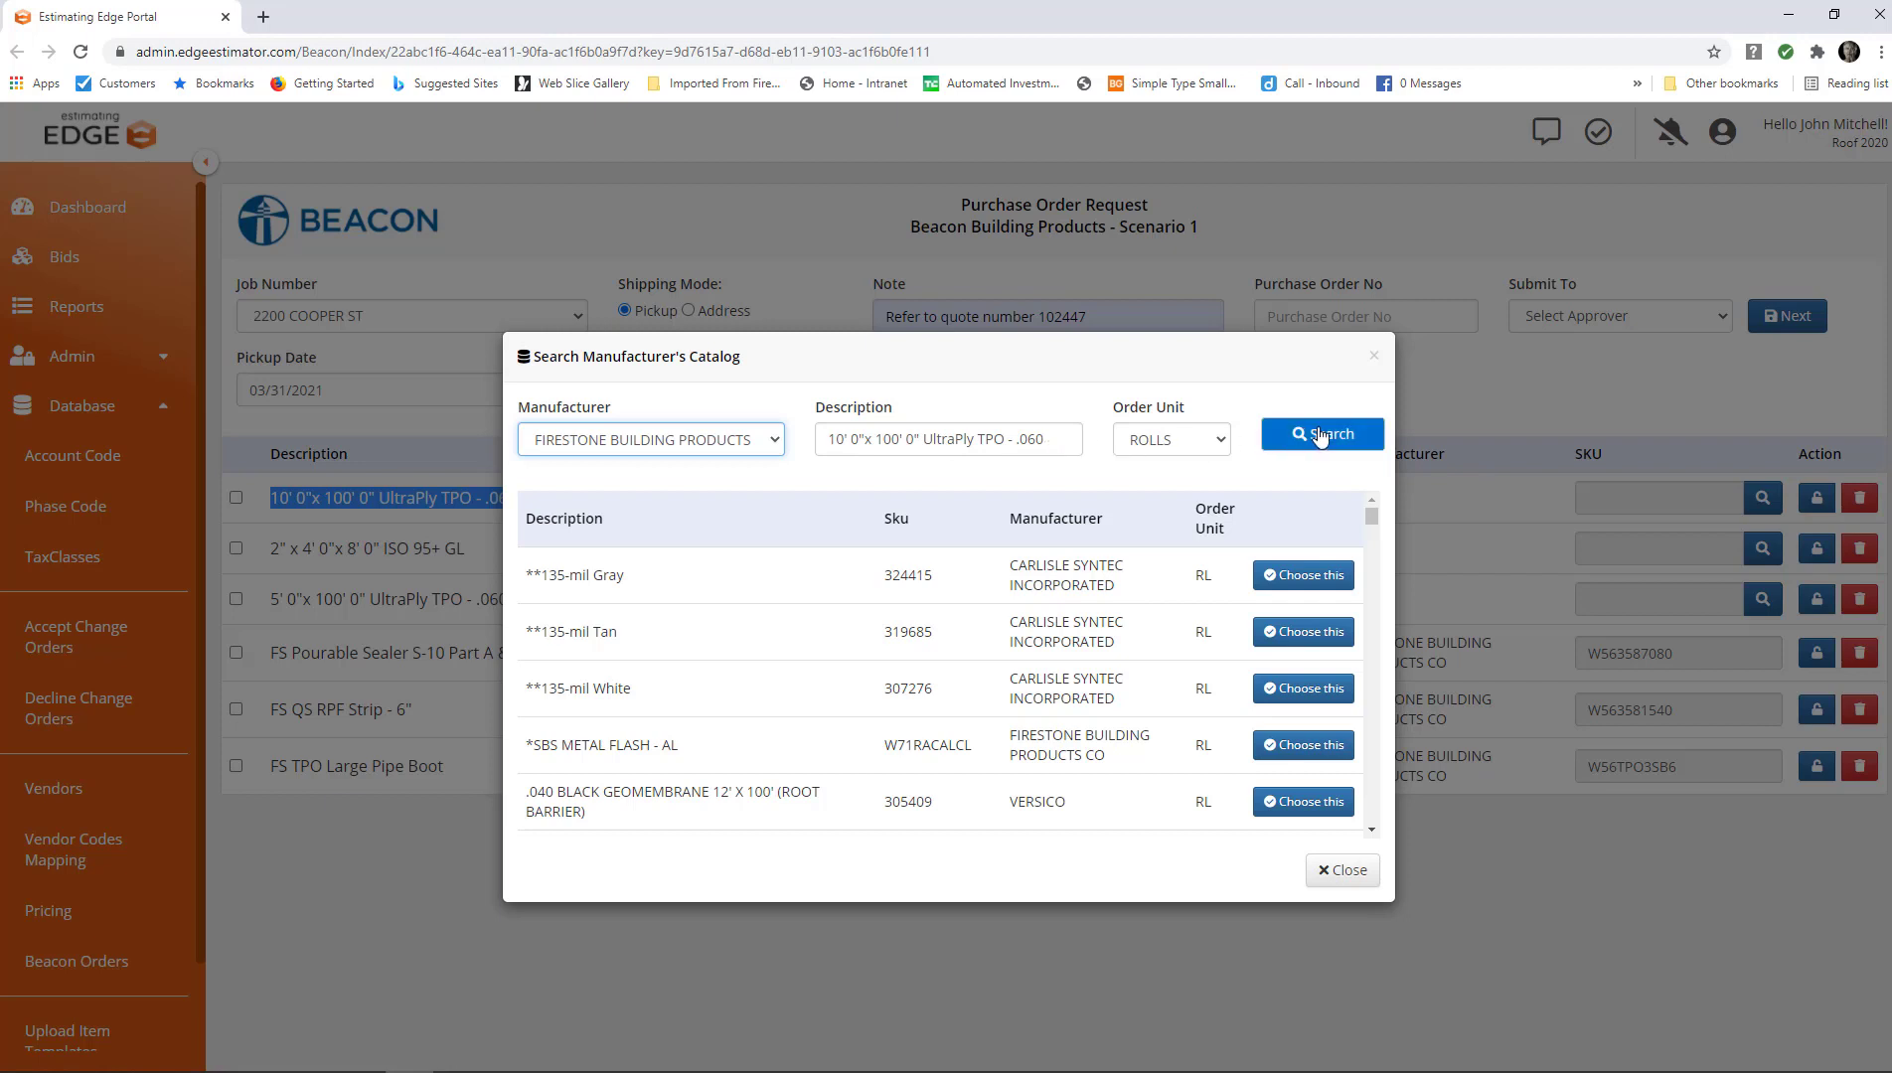
left_click(1322, 433)
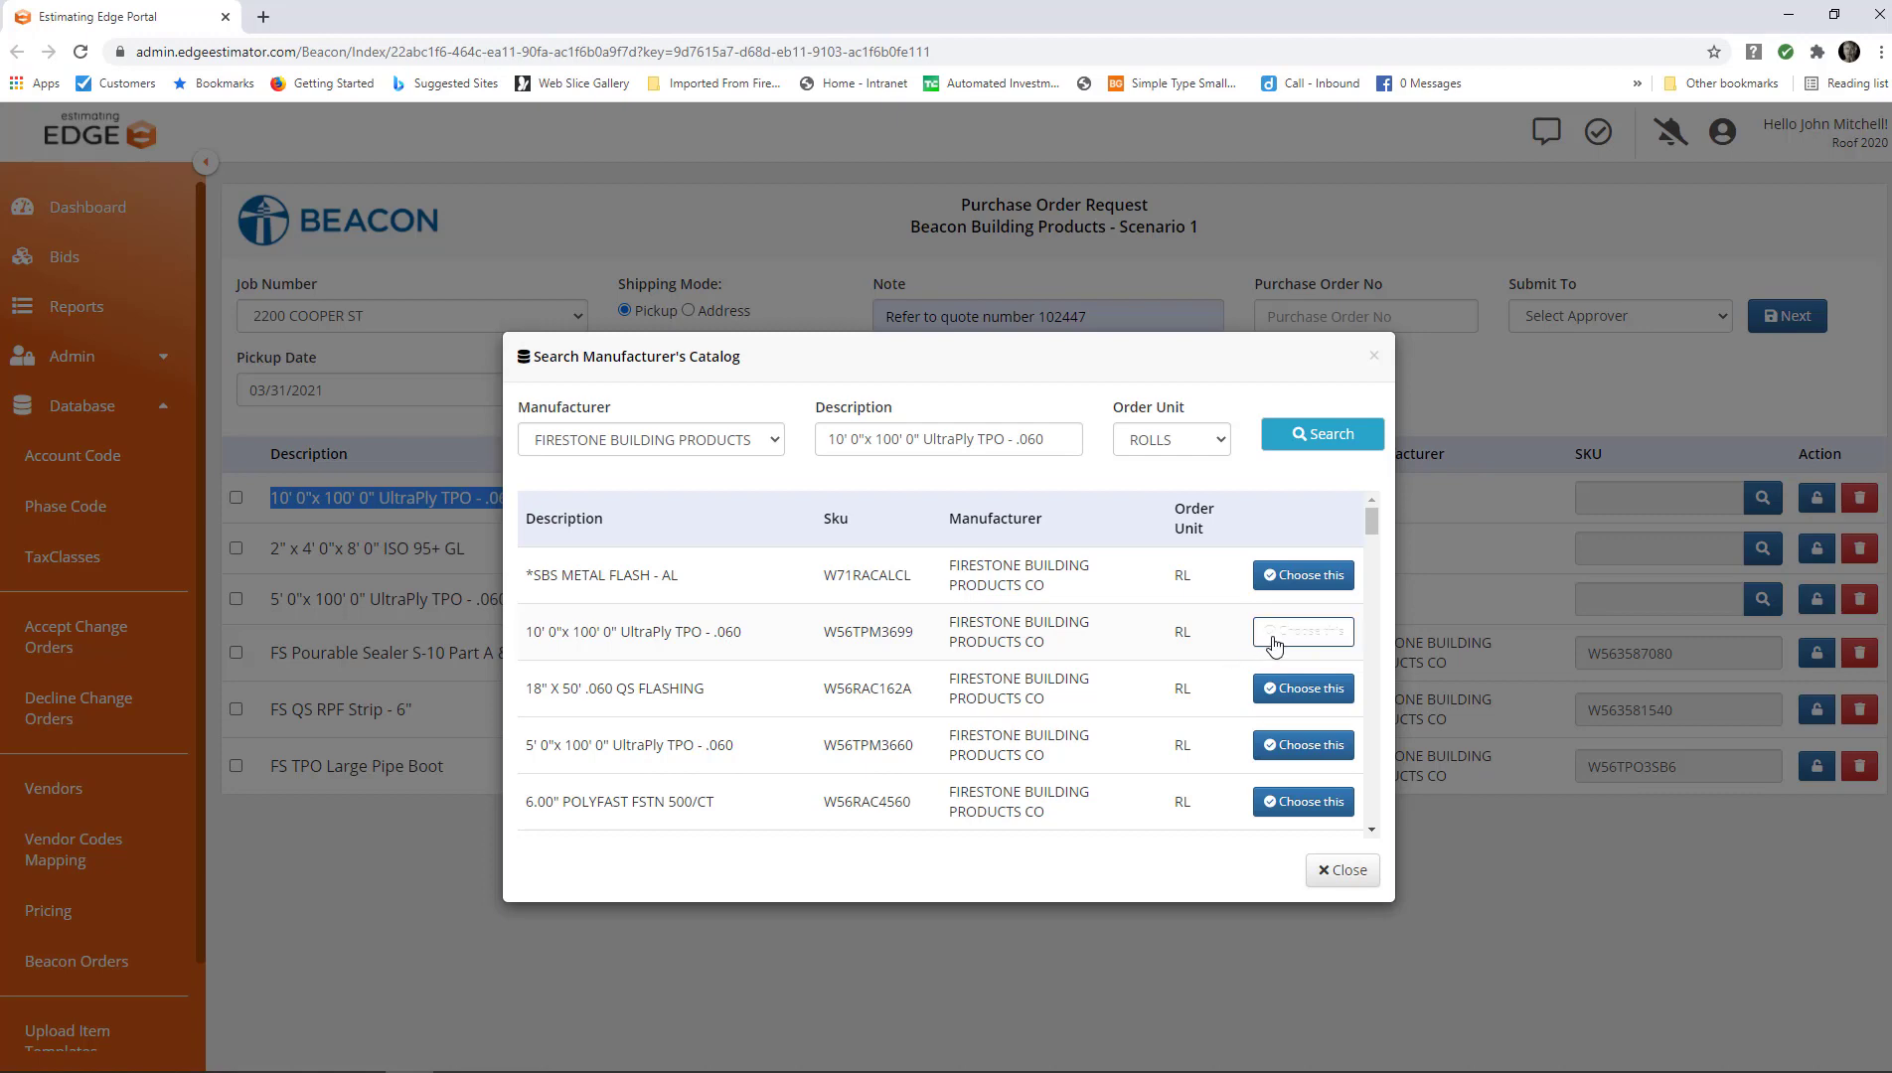
left_click(1301, 632)
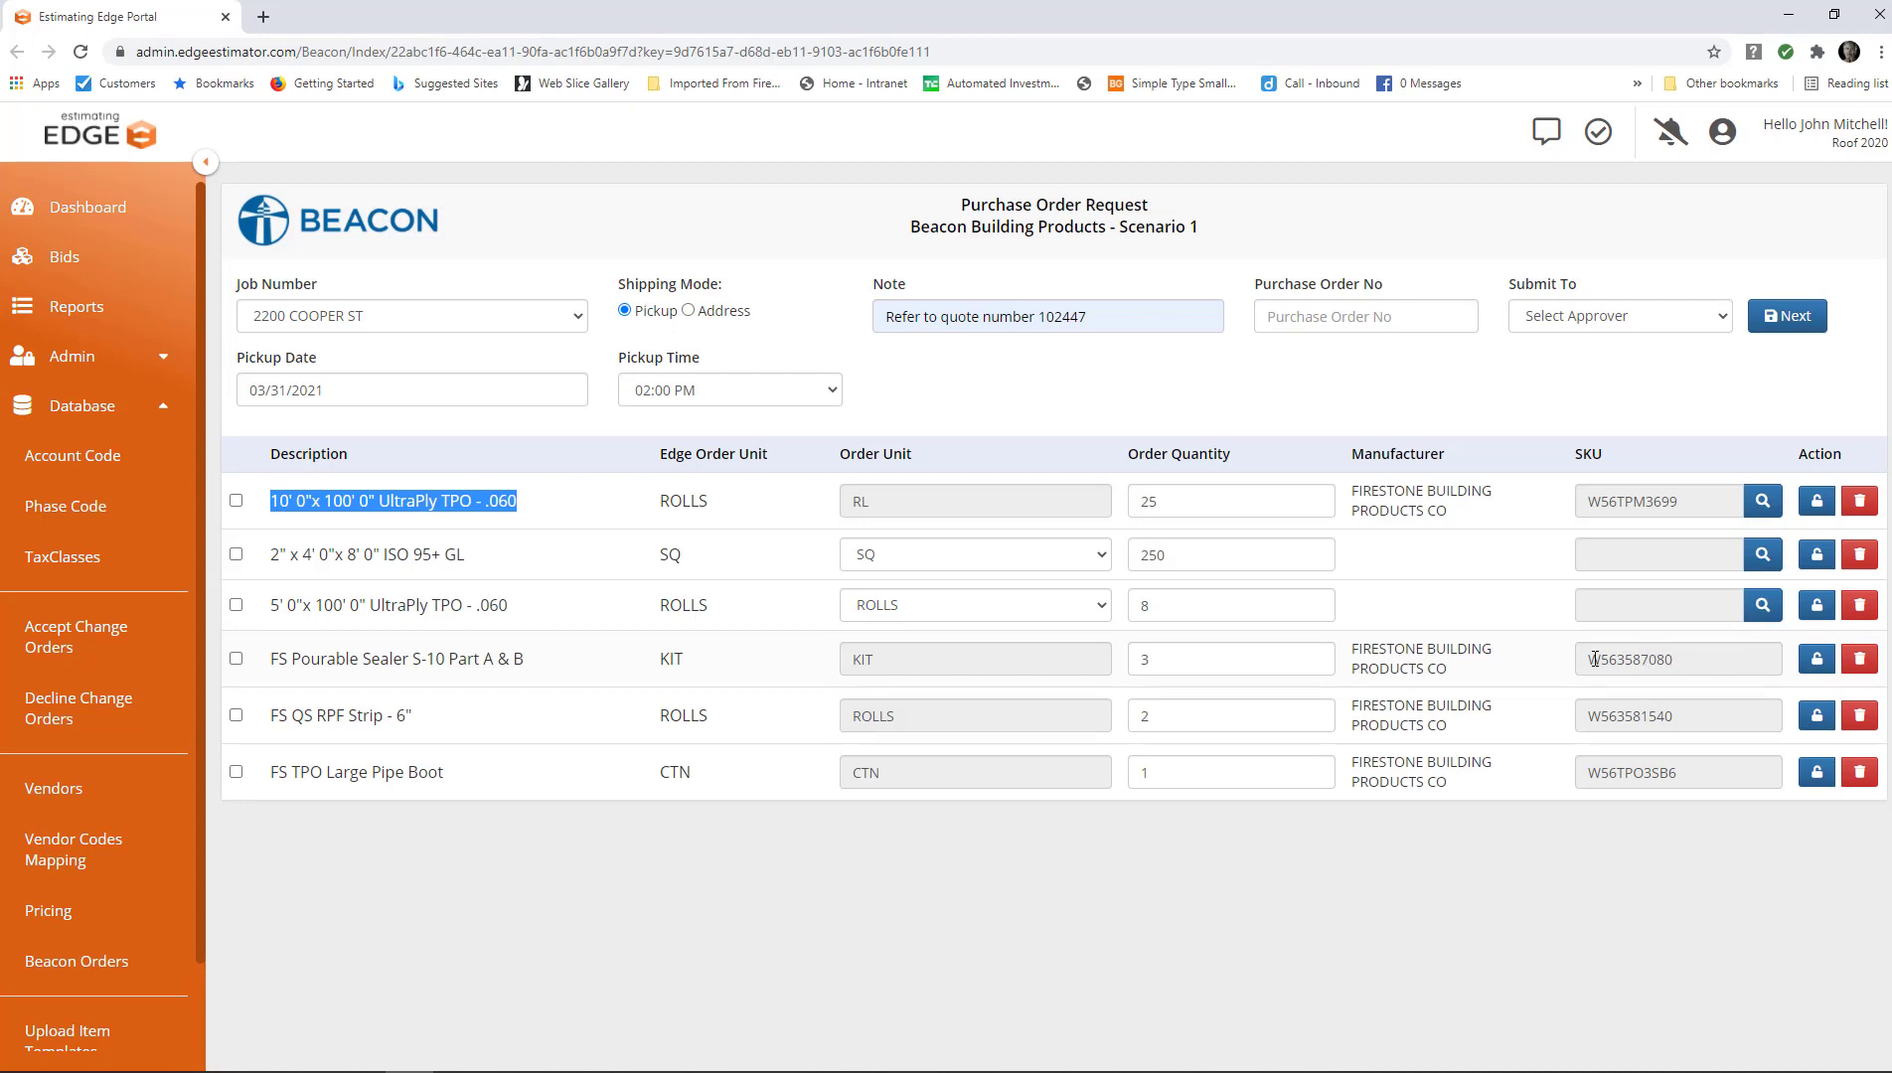
mouse_move(1456, 660)
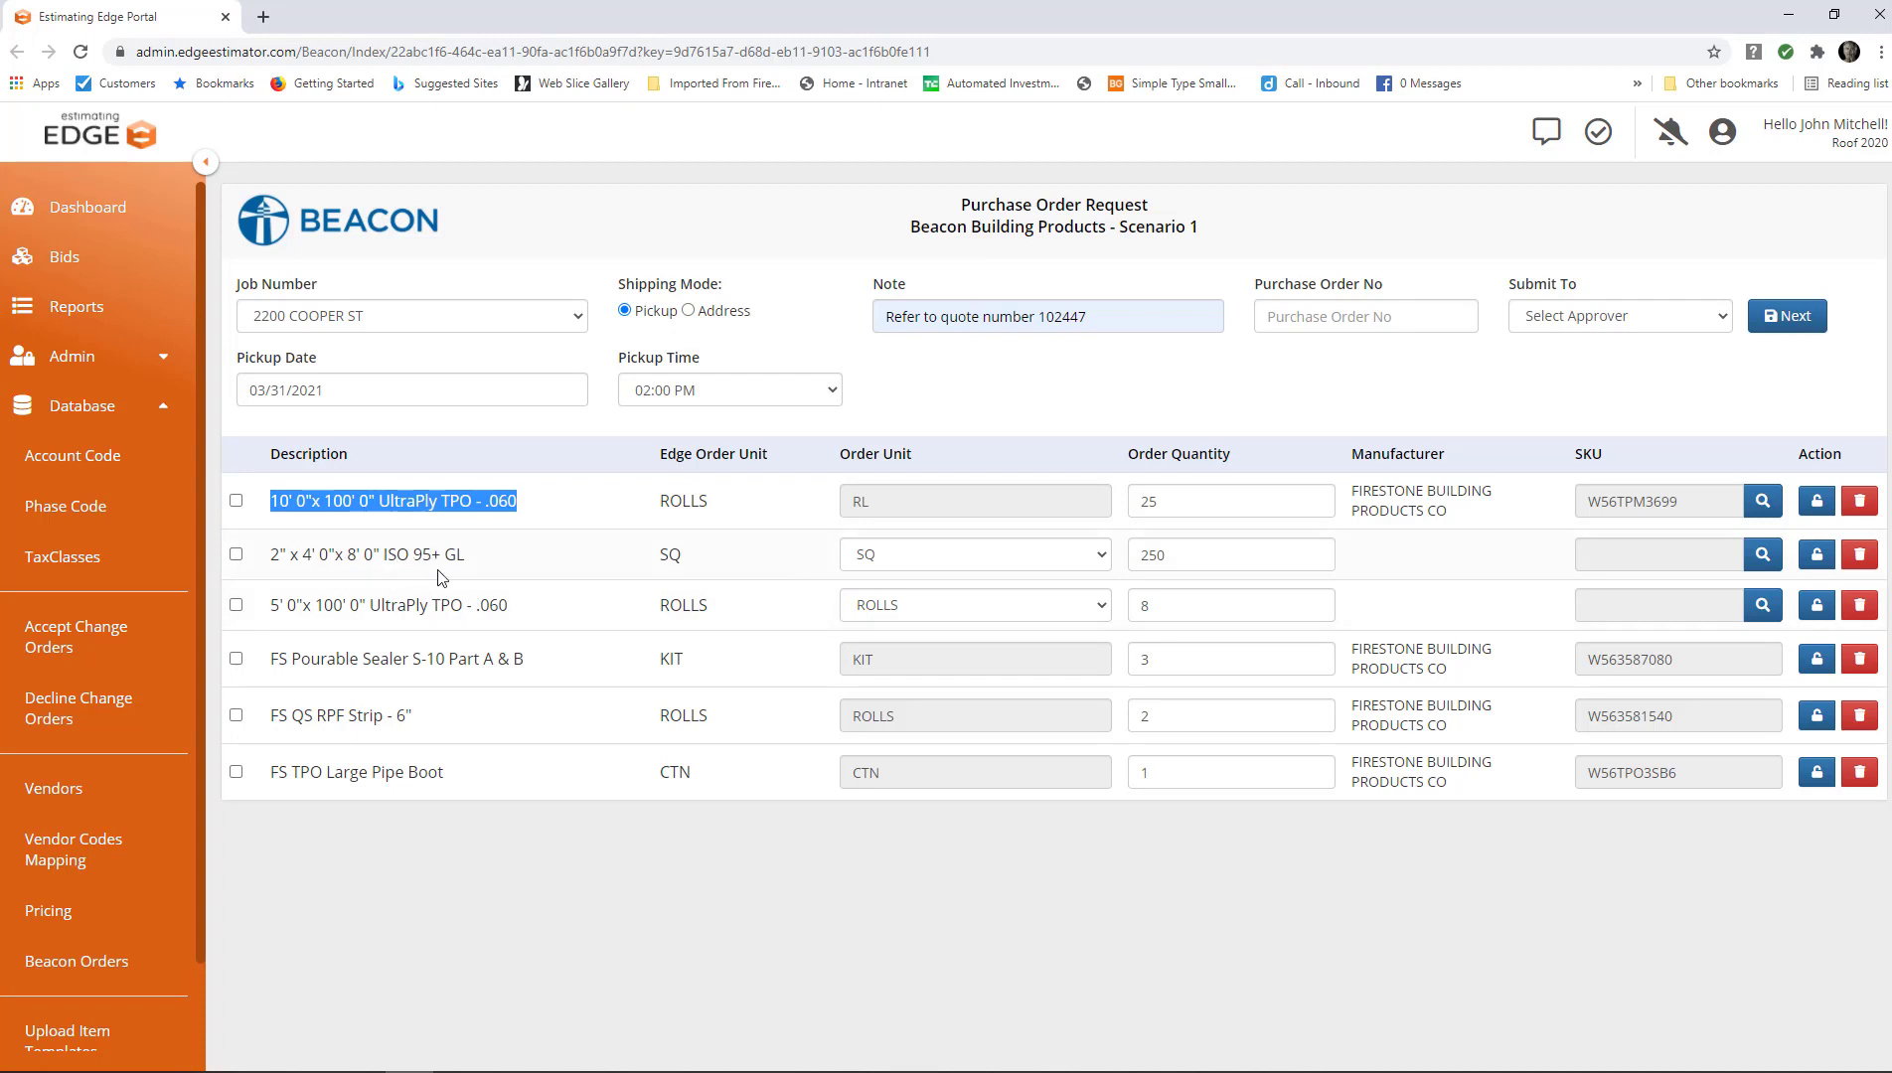
mouse_move(296, 603)
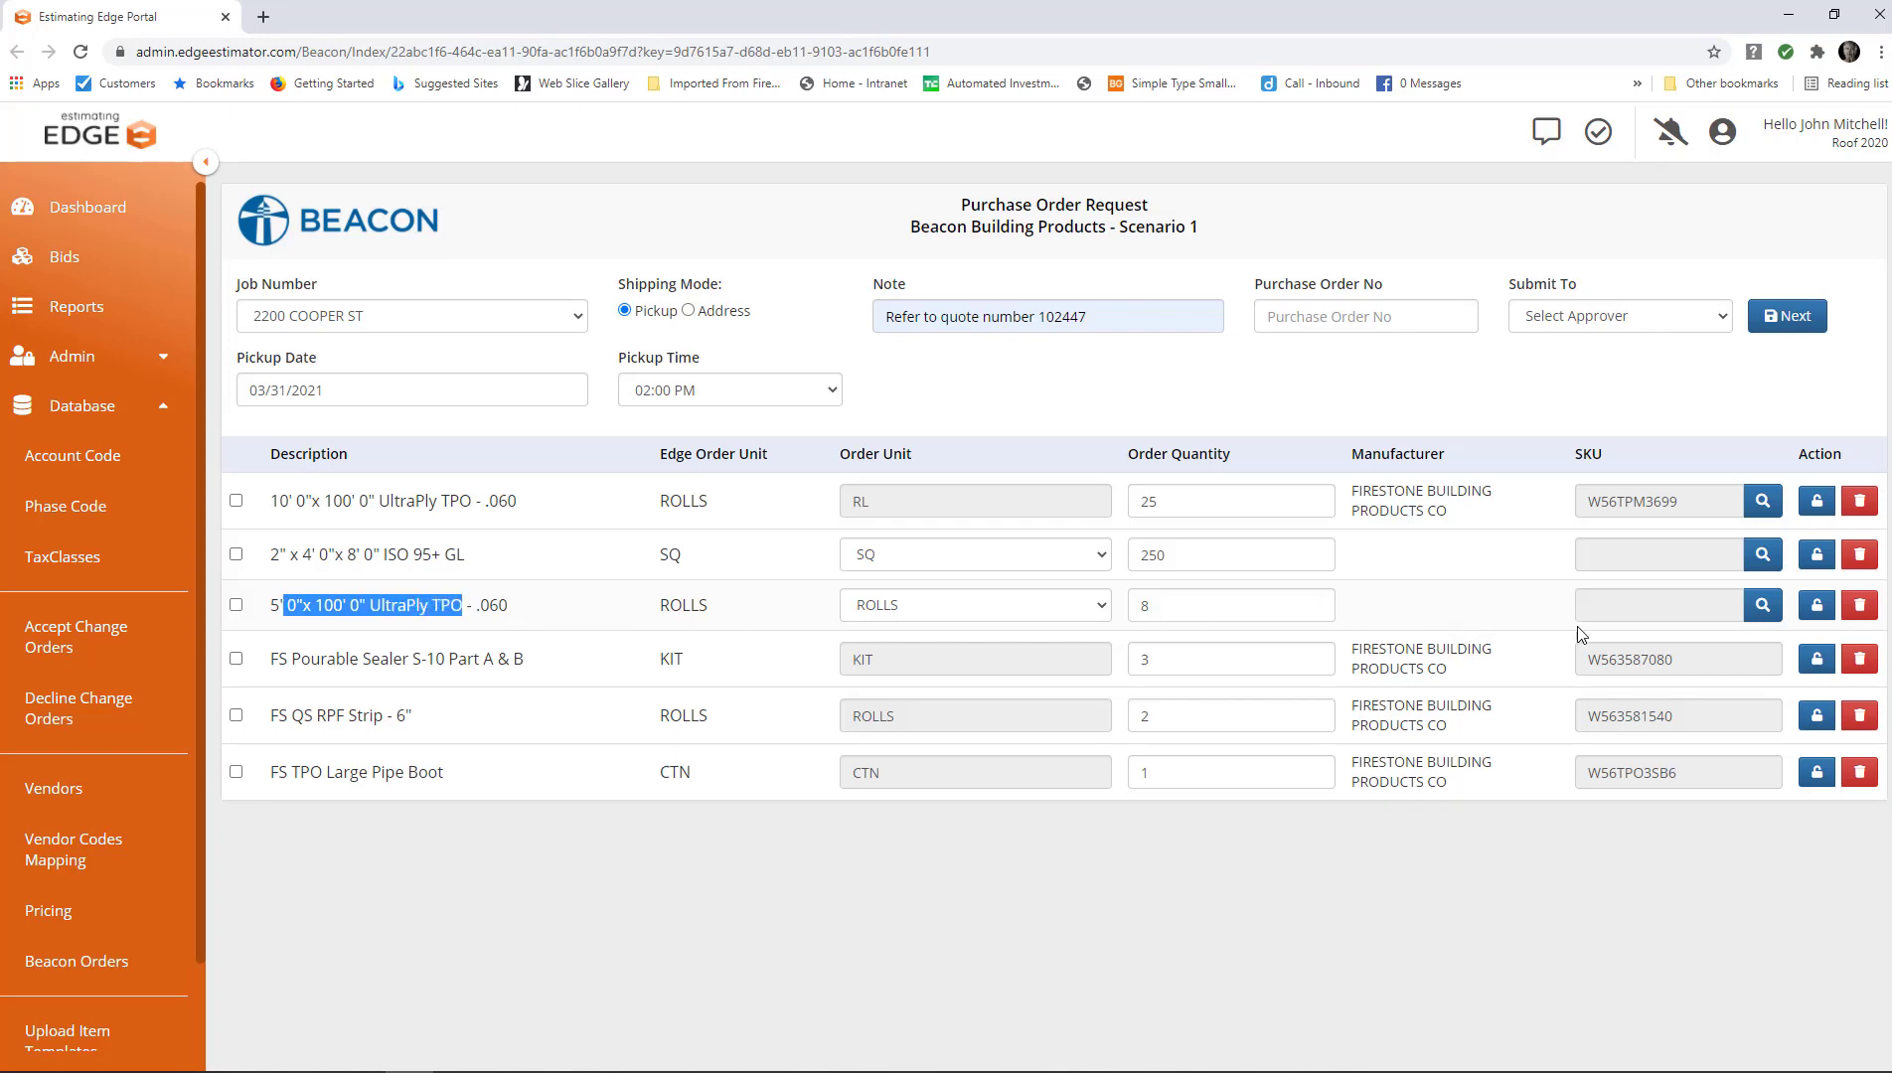
Open the catalog search for the 5' x 100' UltraPly TPO roll.
left_click(1763, 604)
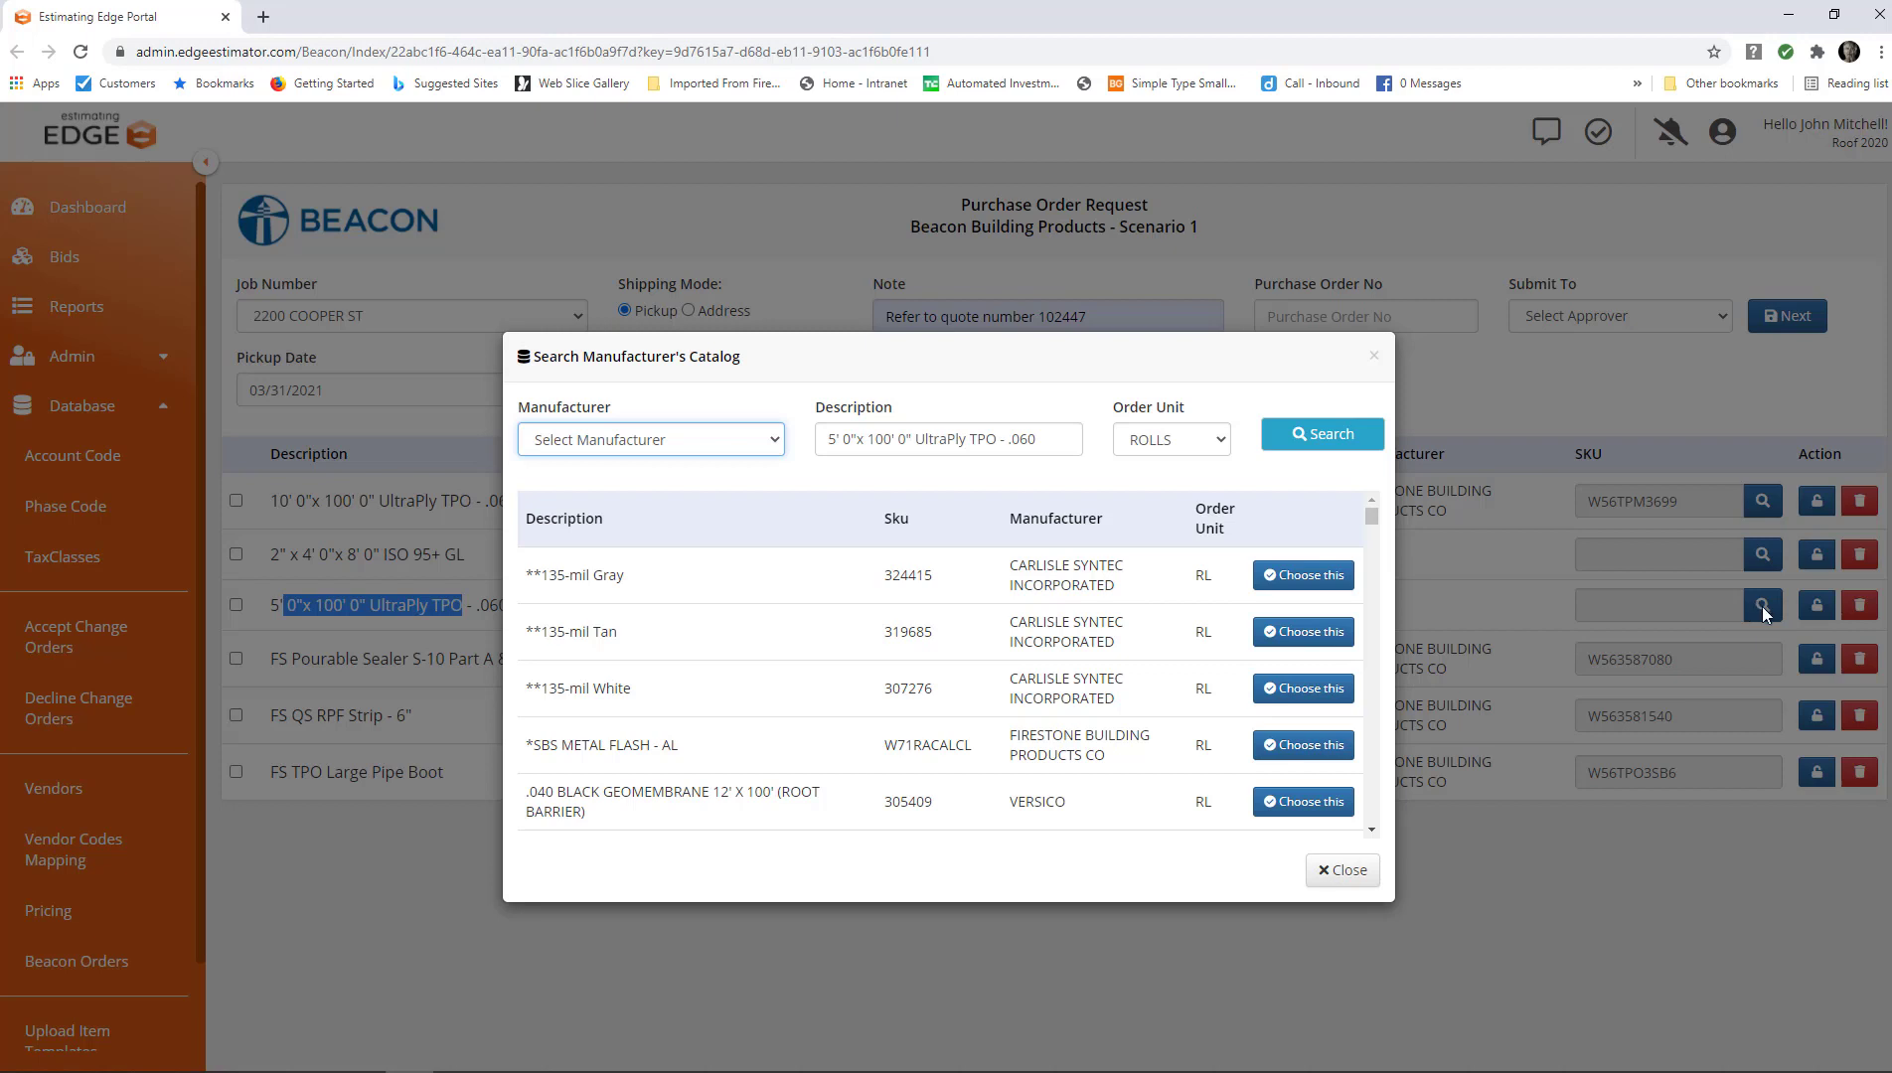
mouse_move(747, 463)
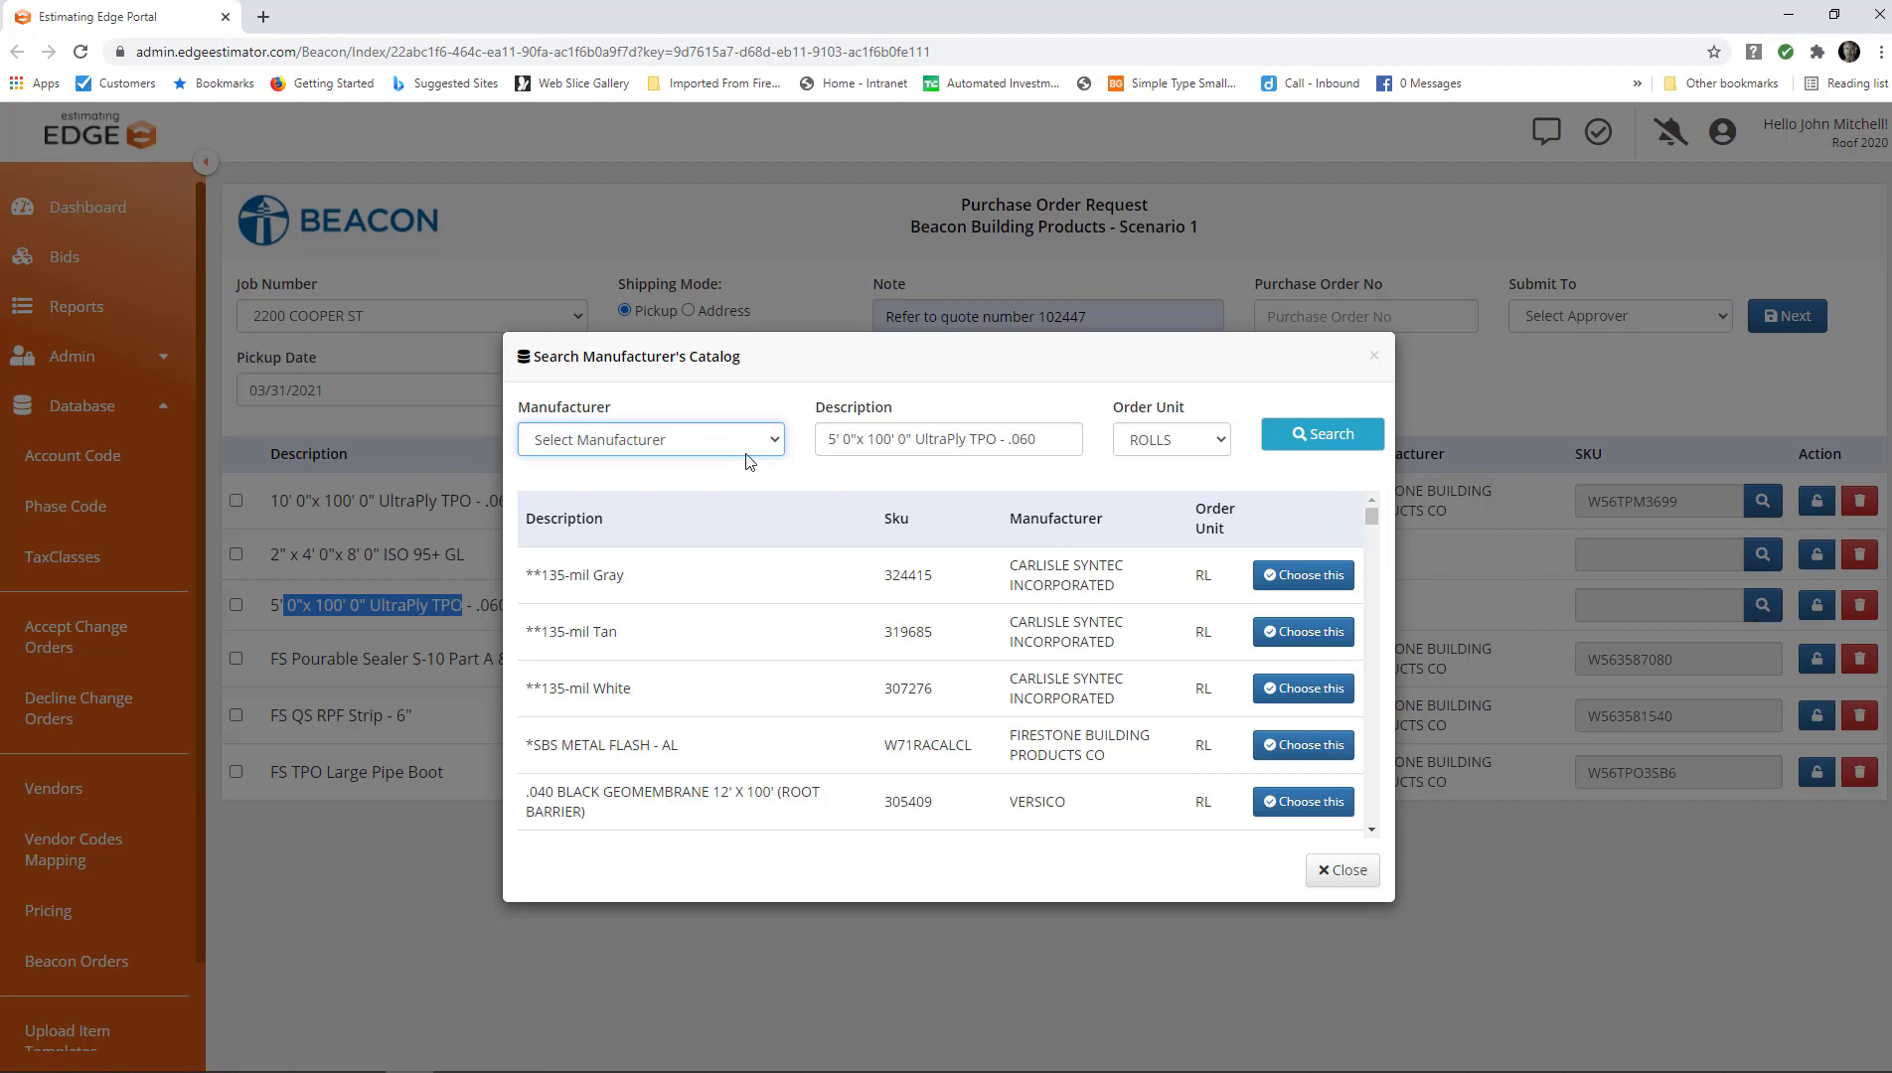
Search the Firestone catalog for the 5' TPO roll and assign SKU W56TPM3660.
left_click(650, 437)
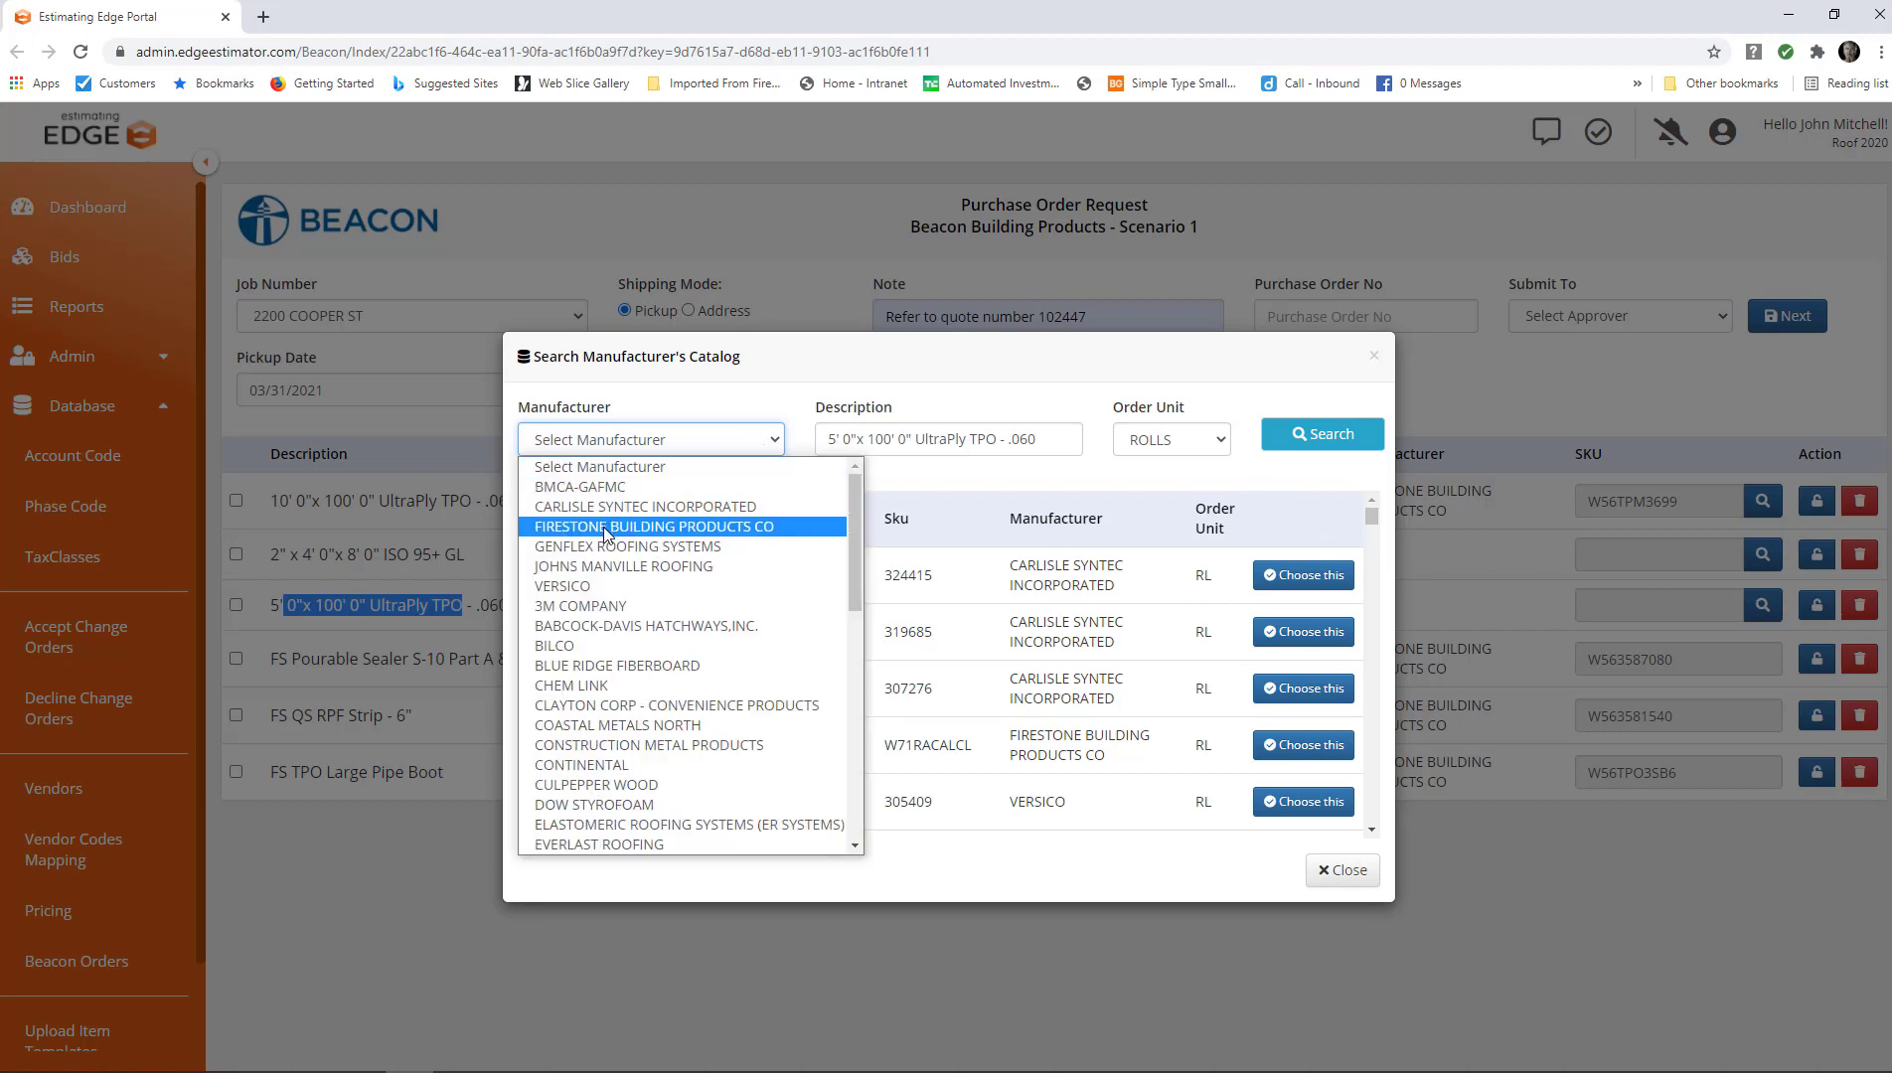
left_click(652, 525)
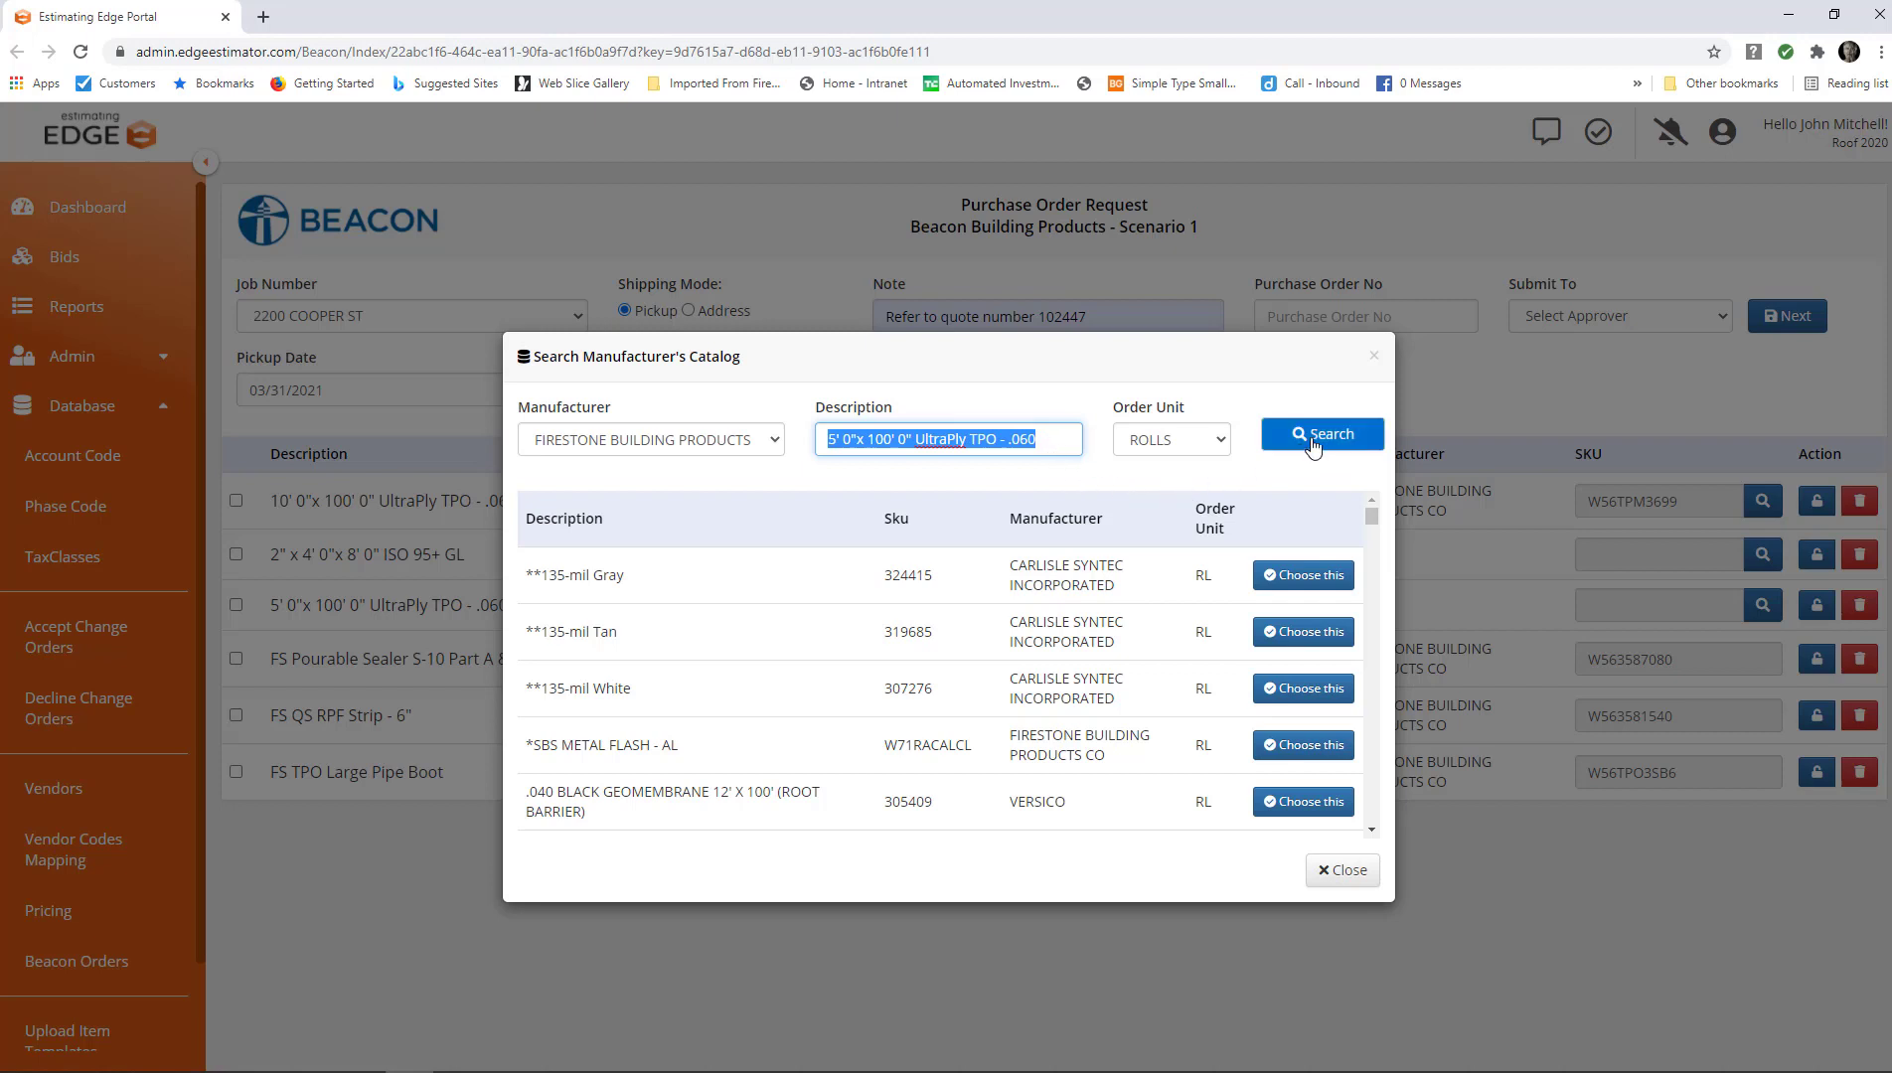
left_click(1321, 433)
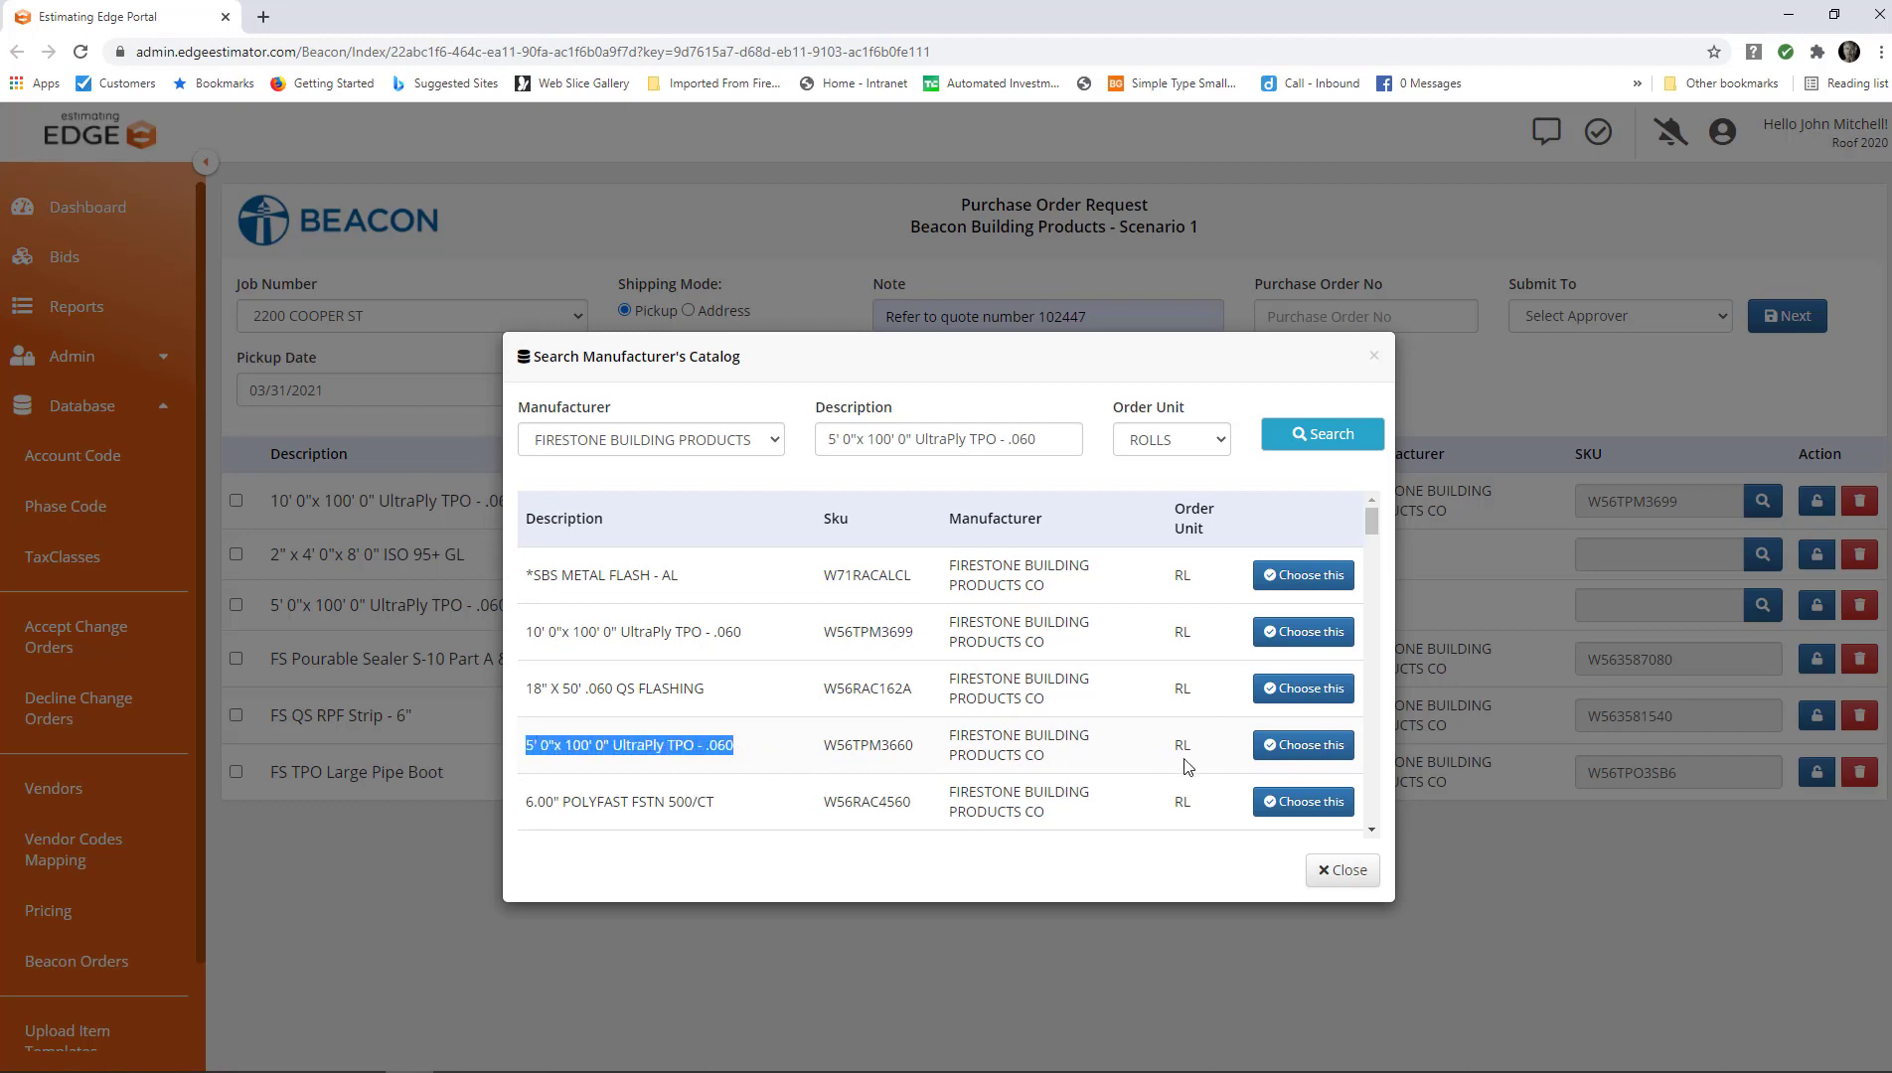
left_click(1302, 743)
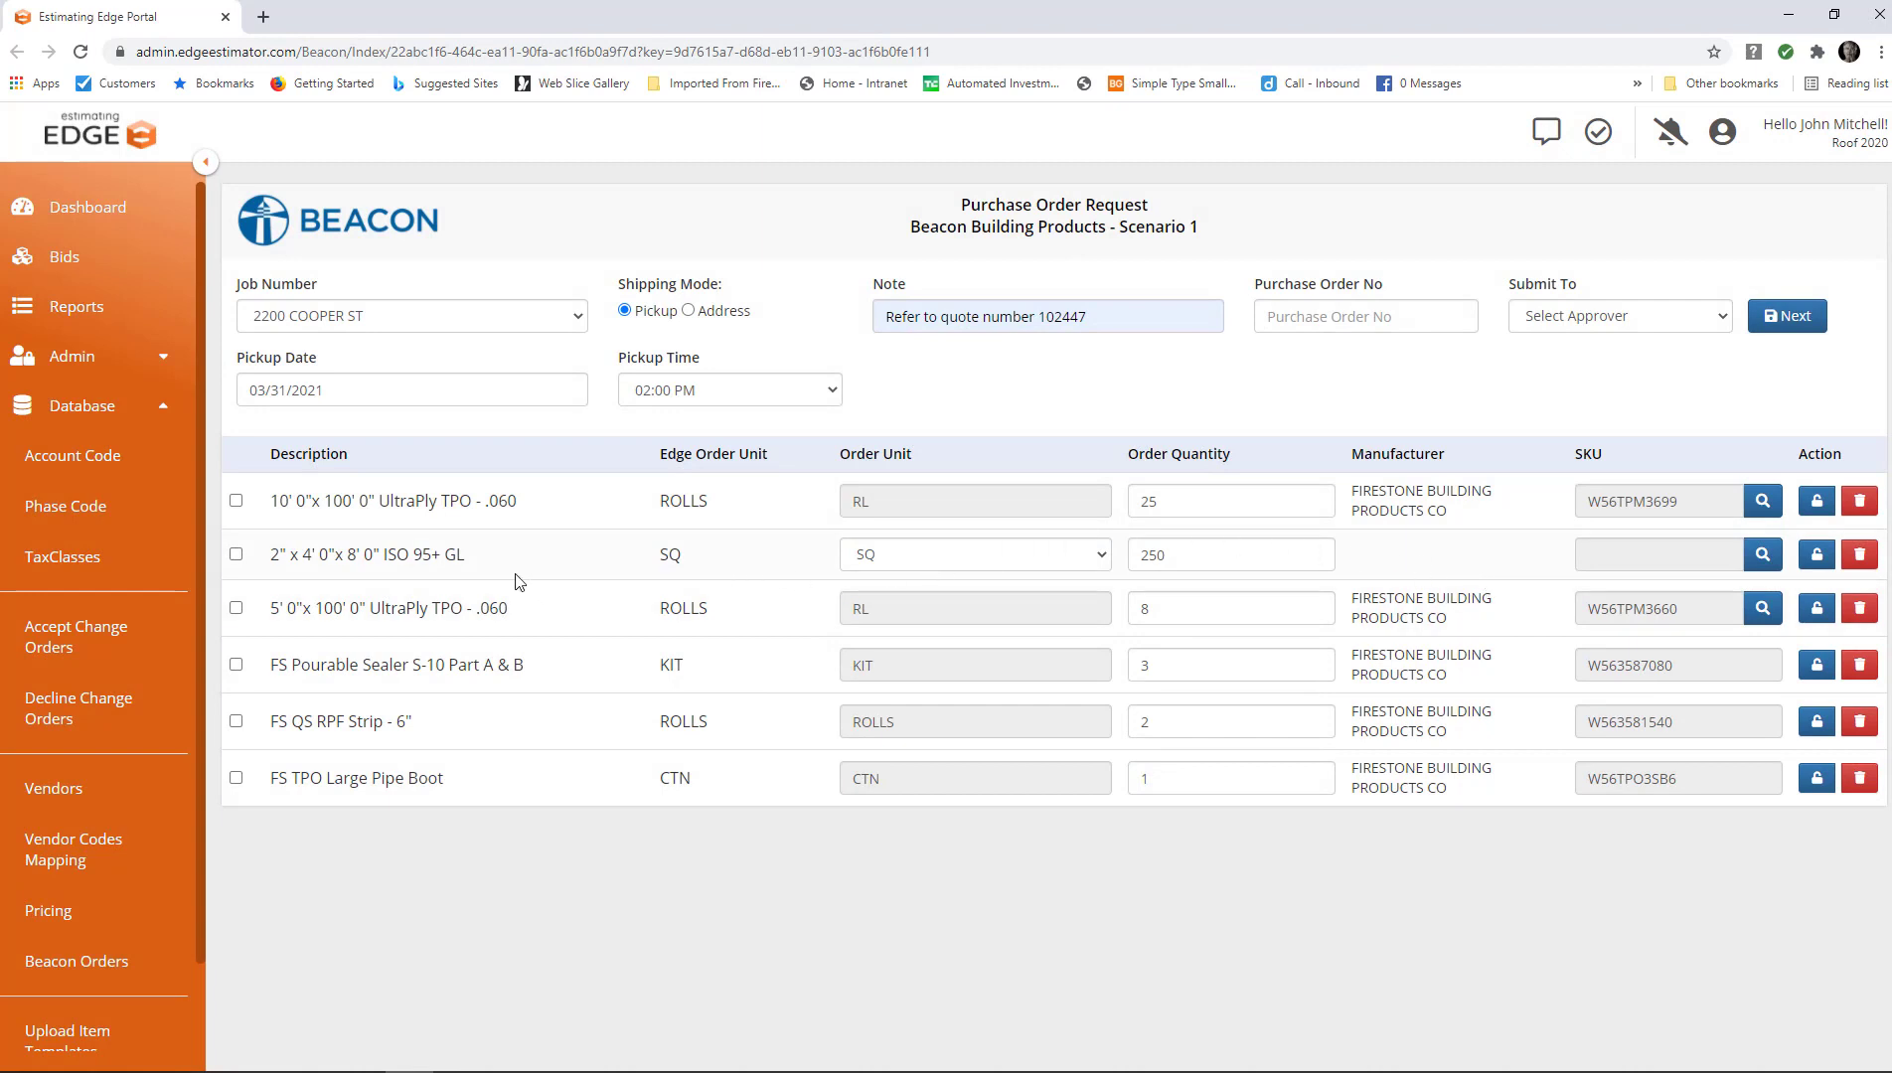
mouse_move(473, 564)
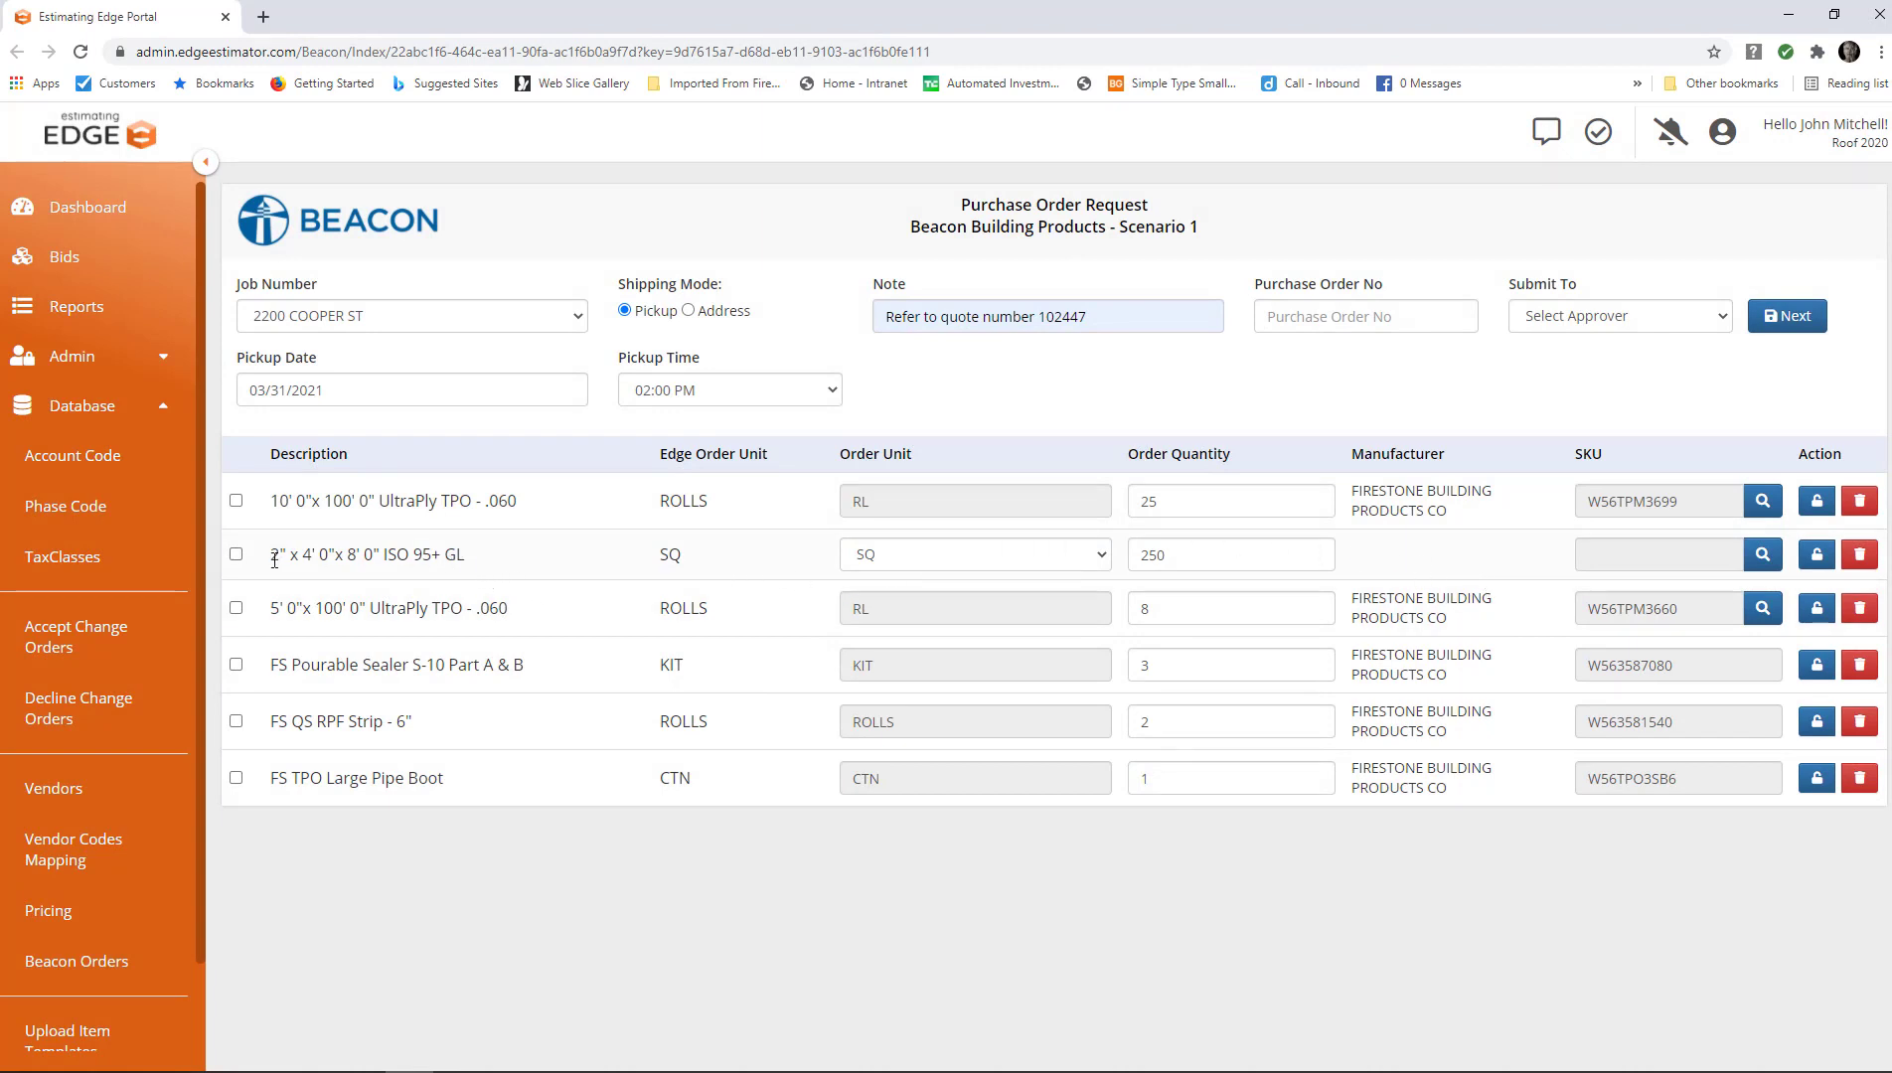
Delete the checked 2" ISO 95+ GL line and confirm its removal.
left_click(235, 553)
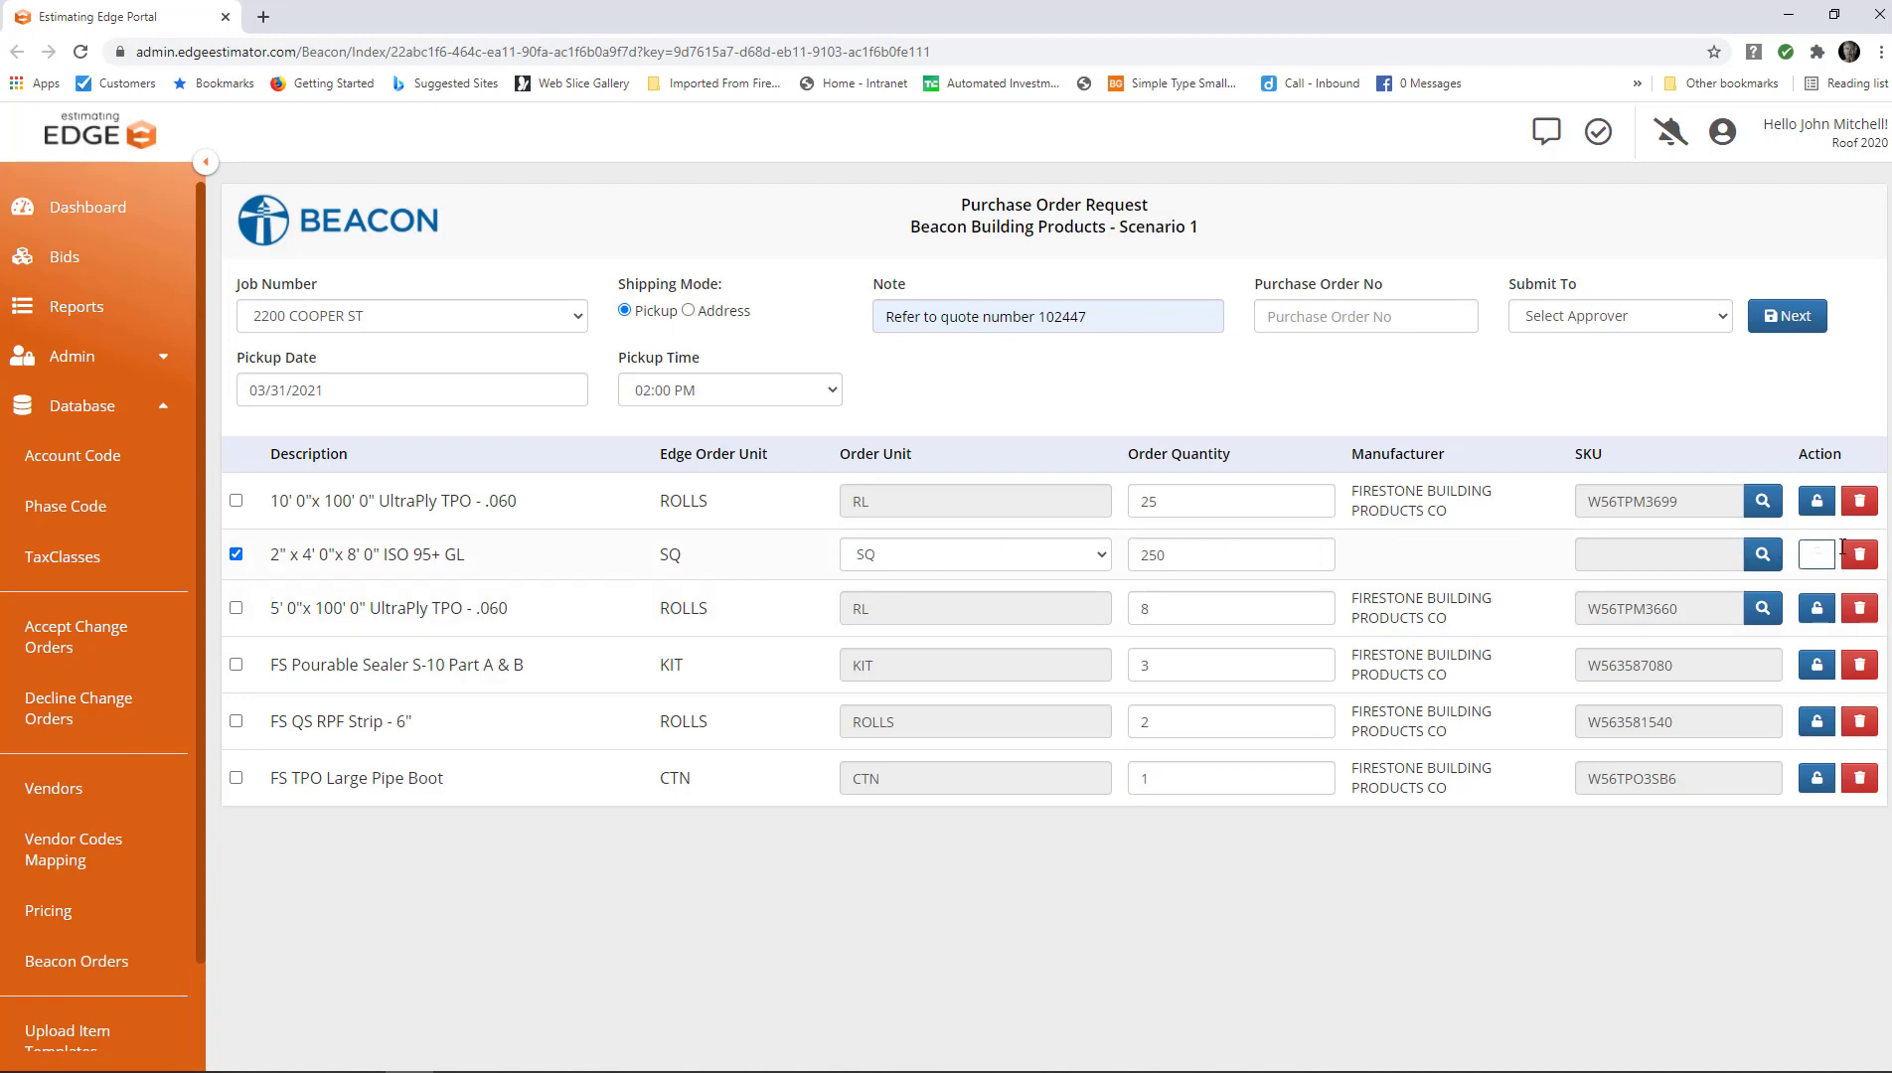
left_click(1858, 554)
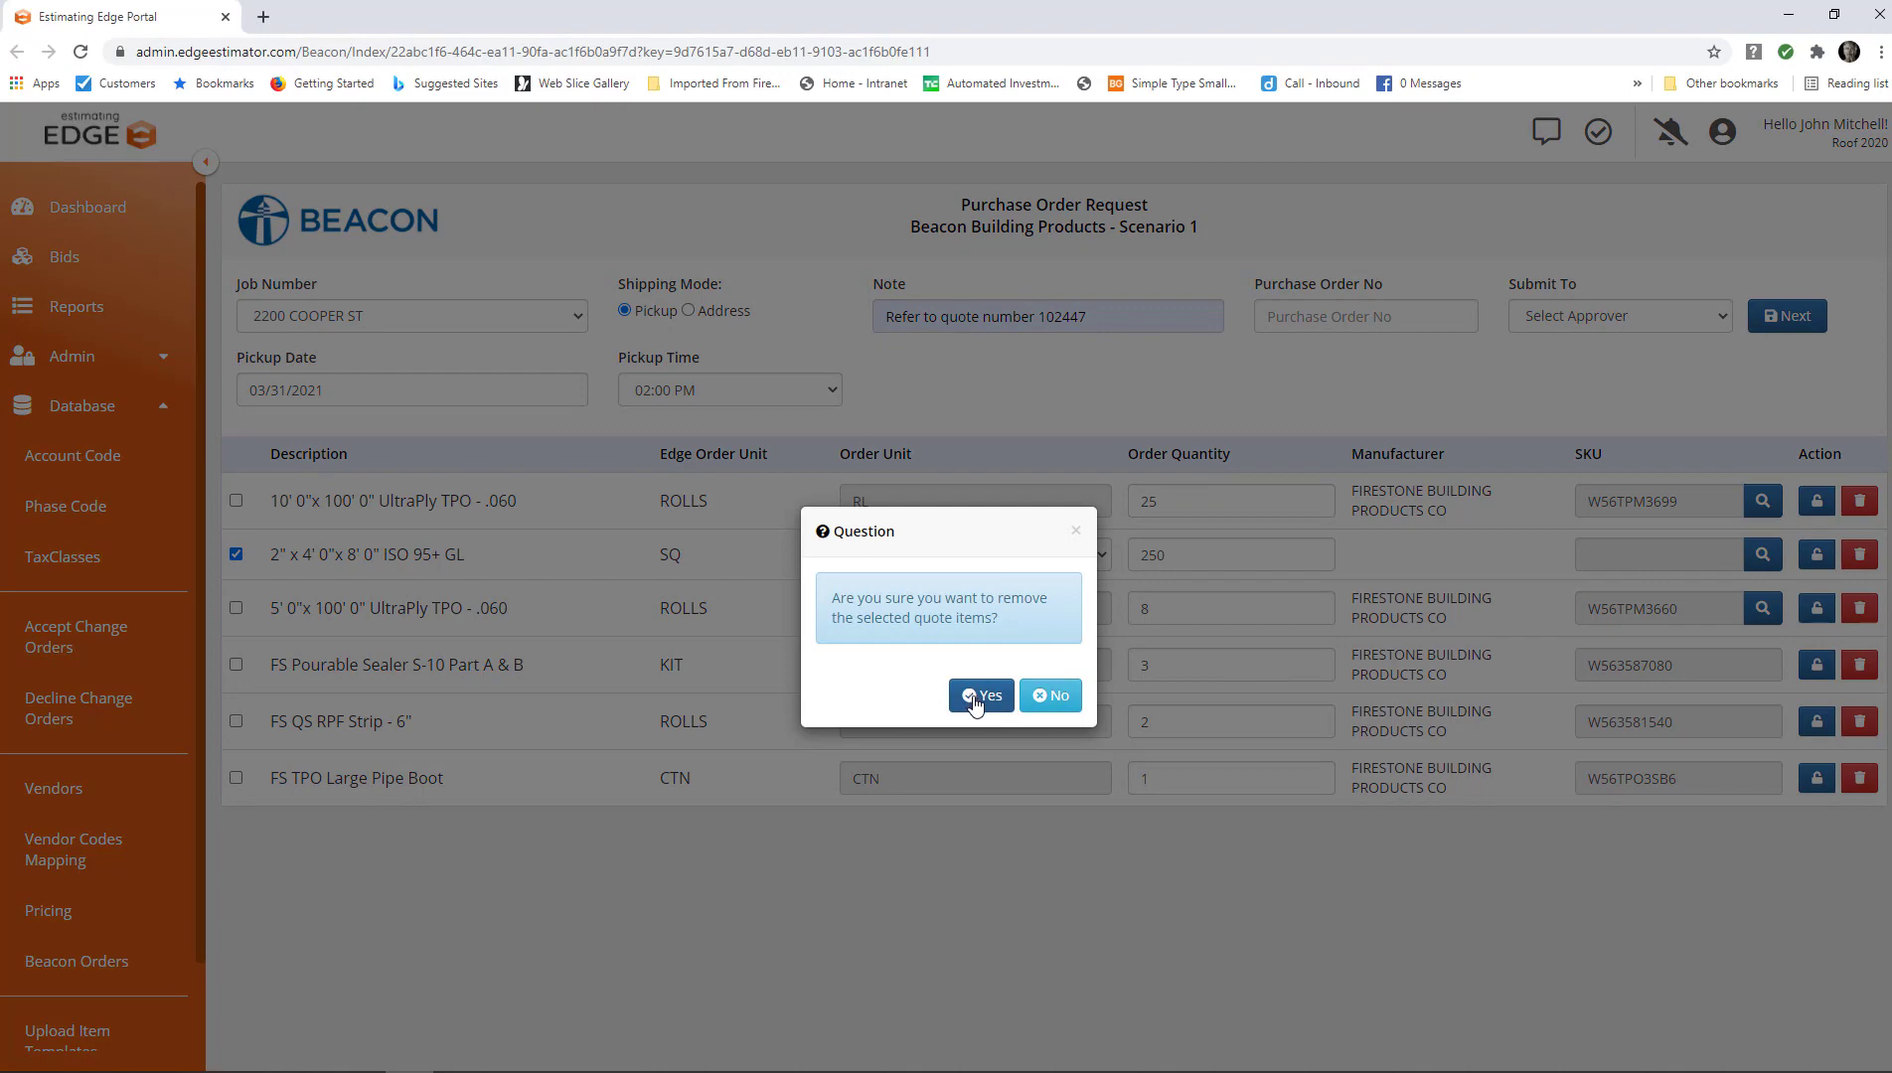
left_click(982, 696)
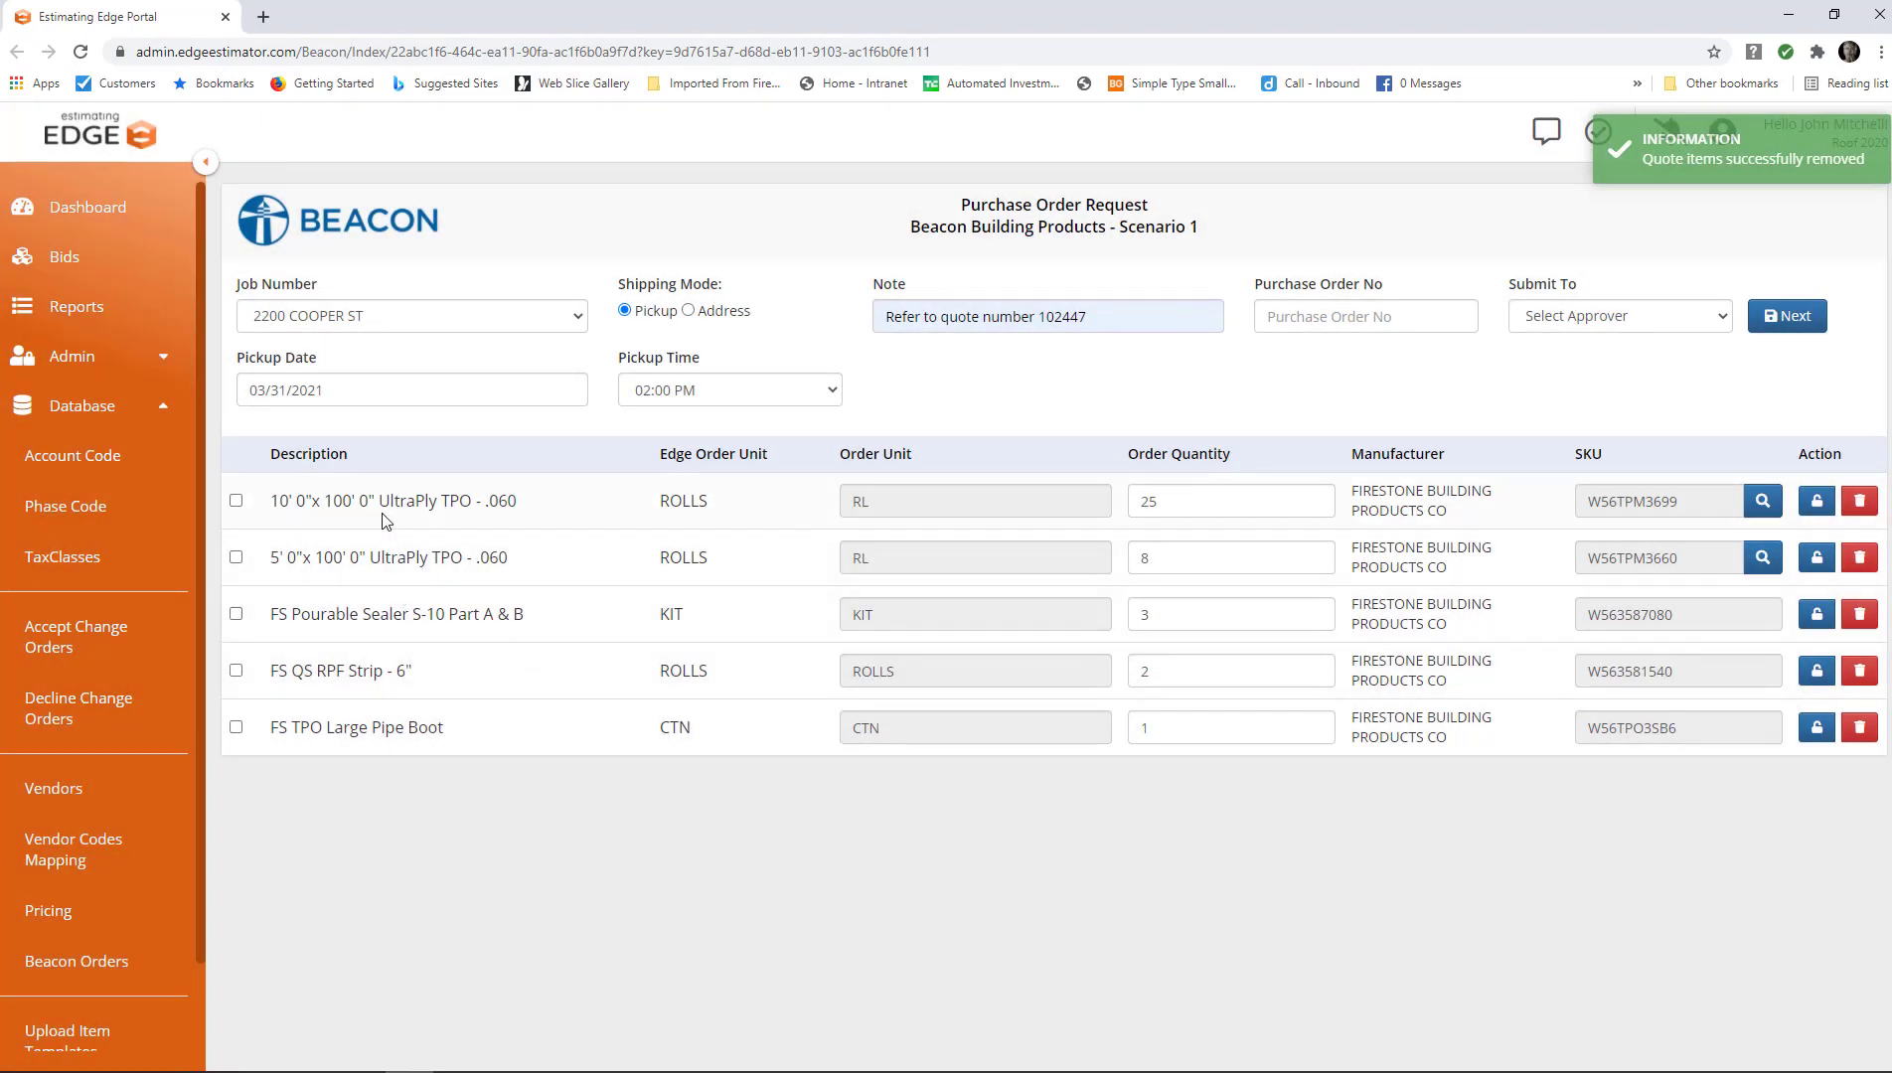
mouse_move(398, 726)
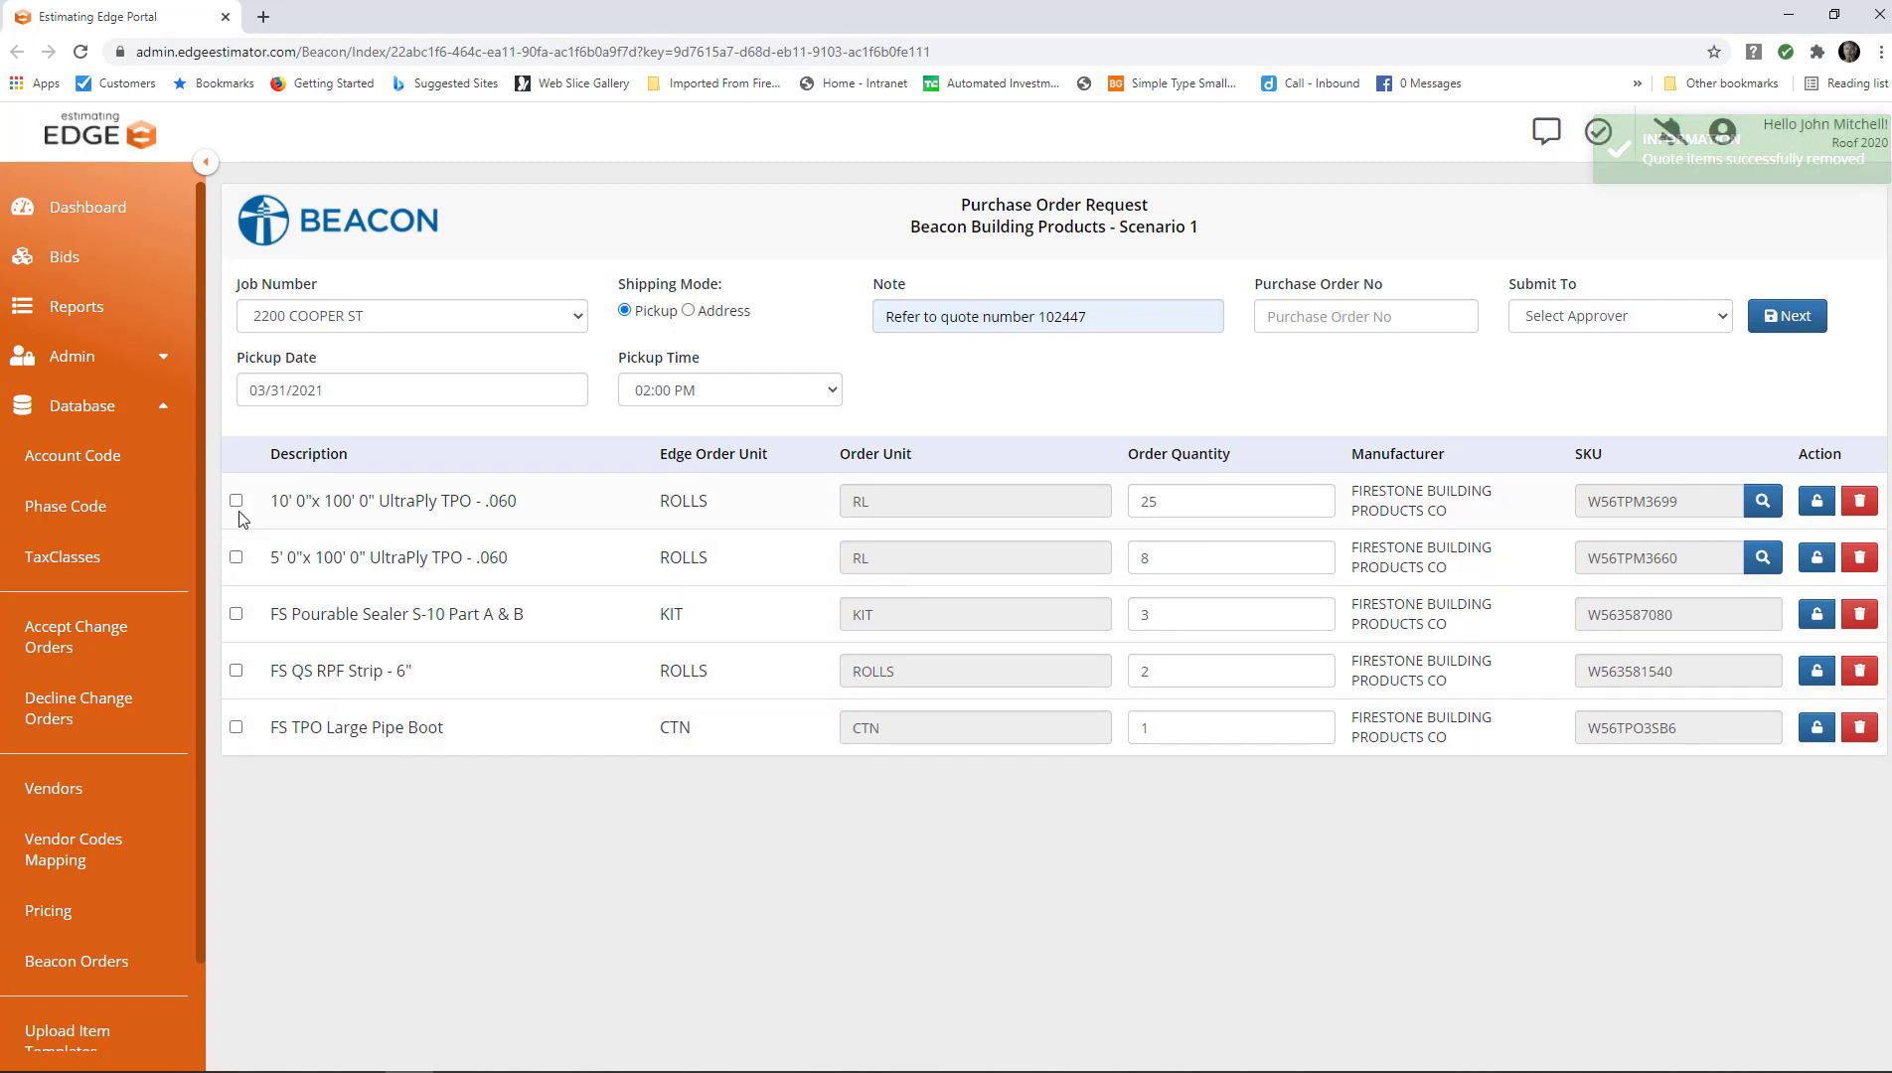
Review and clear the checkboxes on the remaining TPO Pipe Boot and RPF Strip rows.
left_click(236, 727)
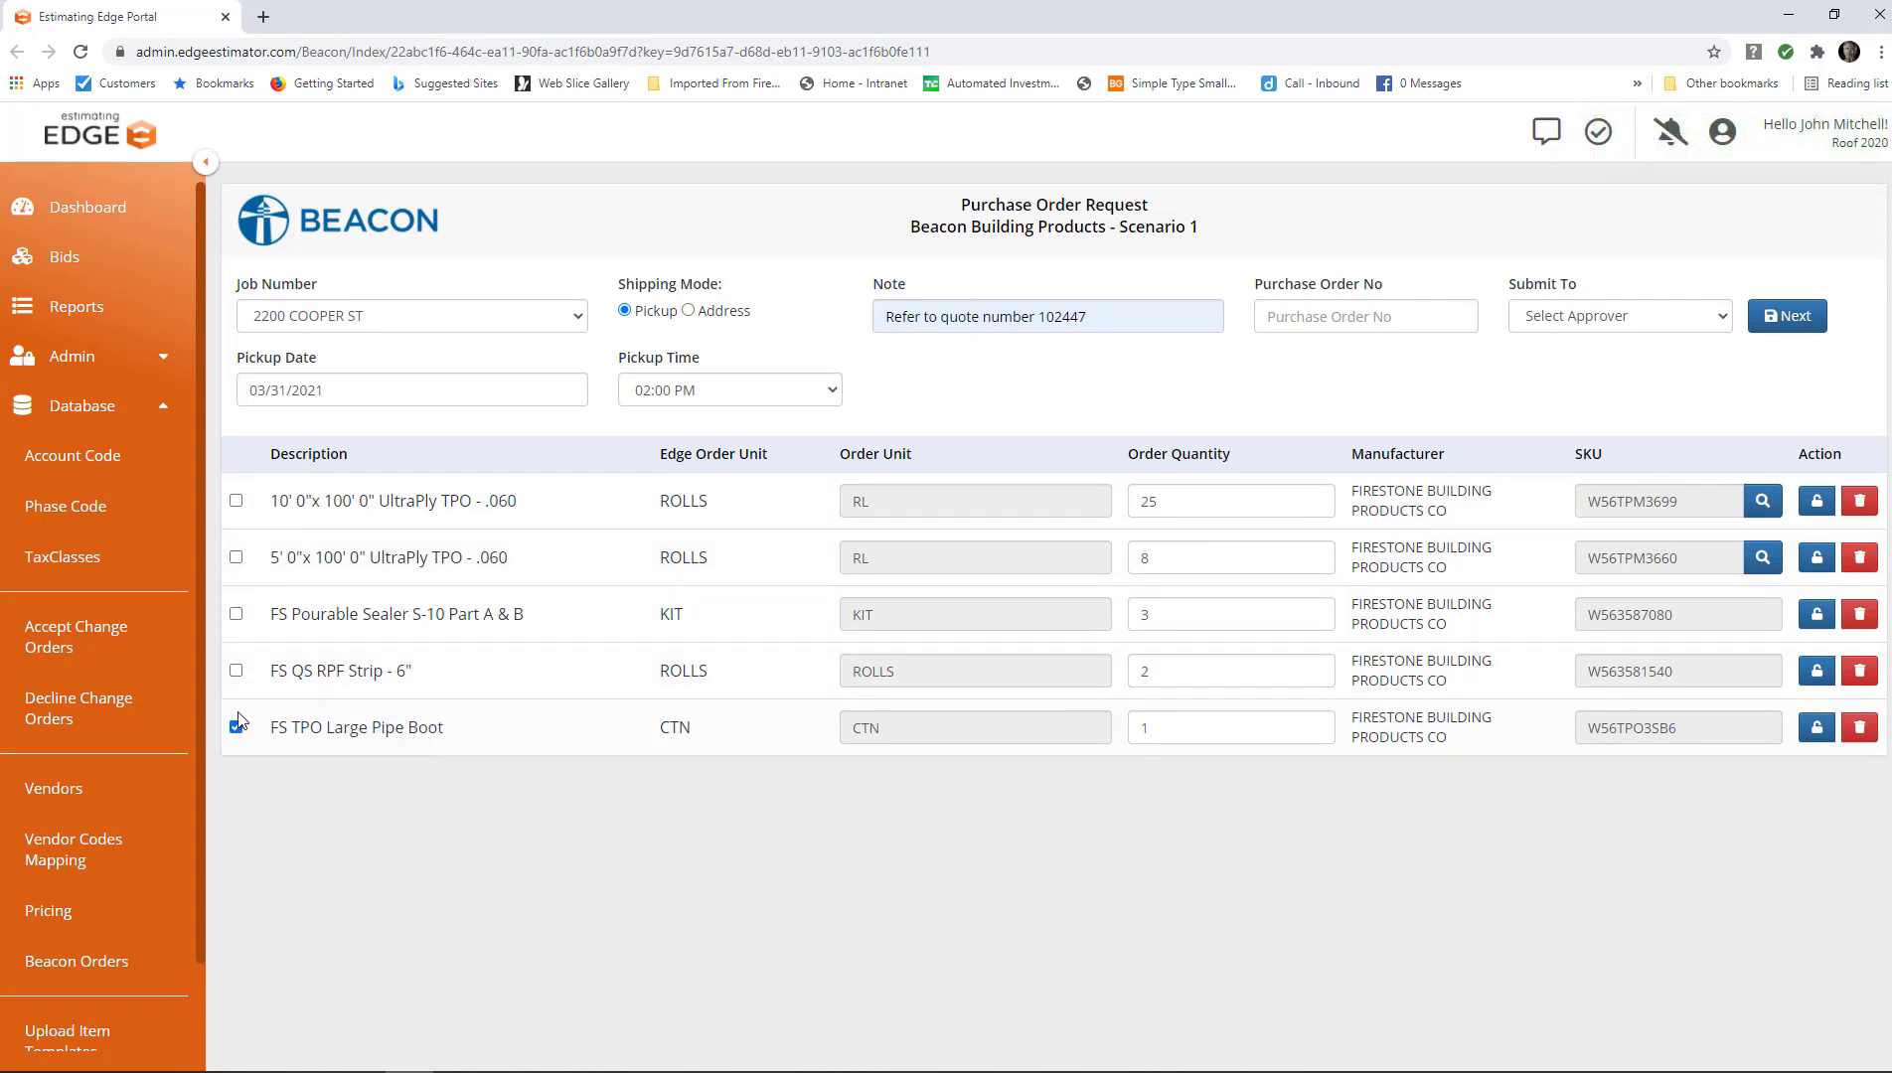
left_click(237, 670)
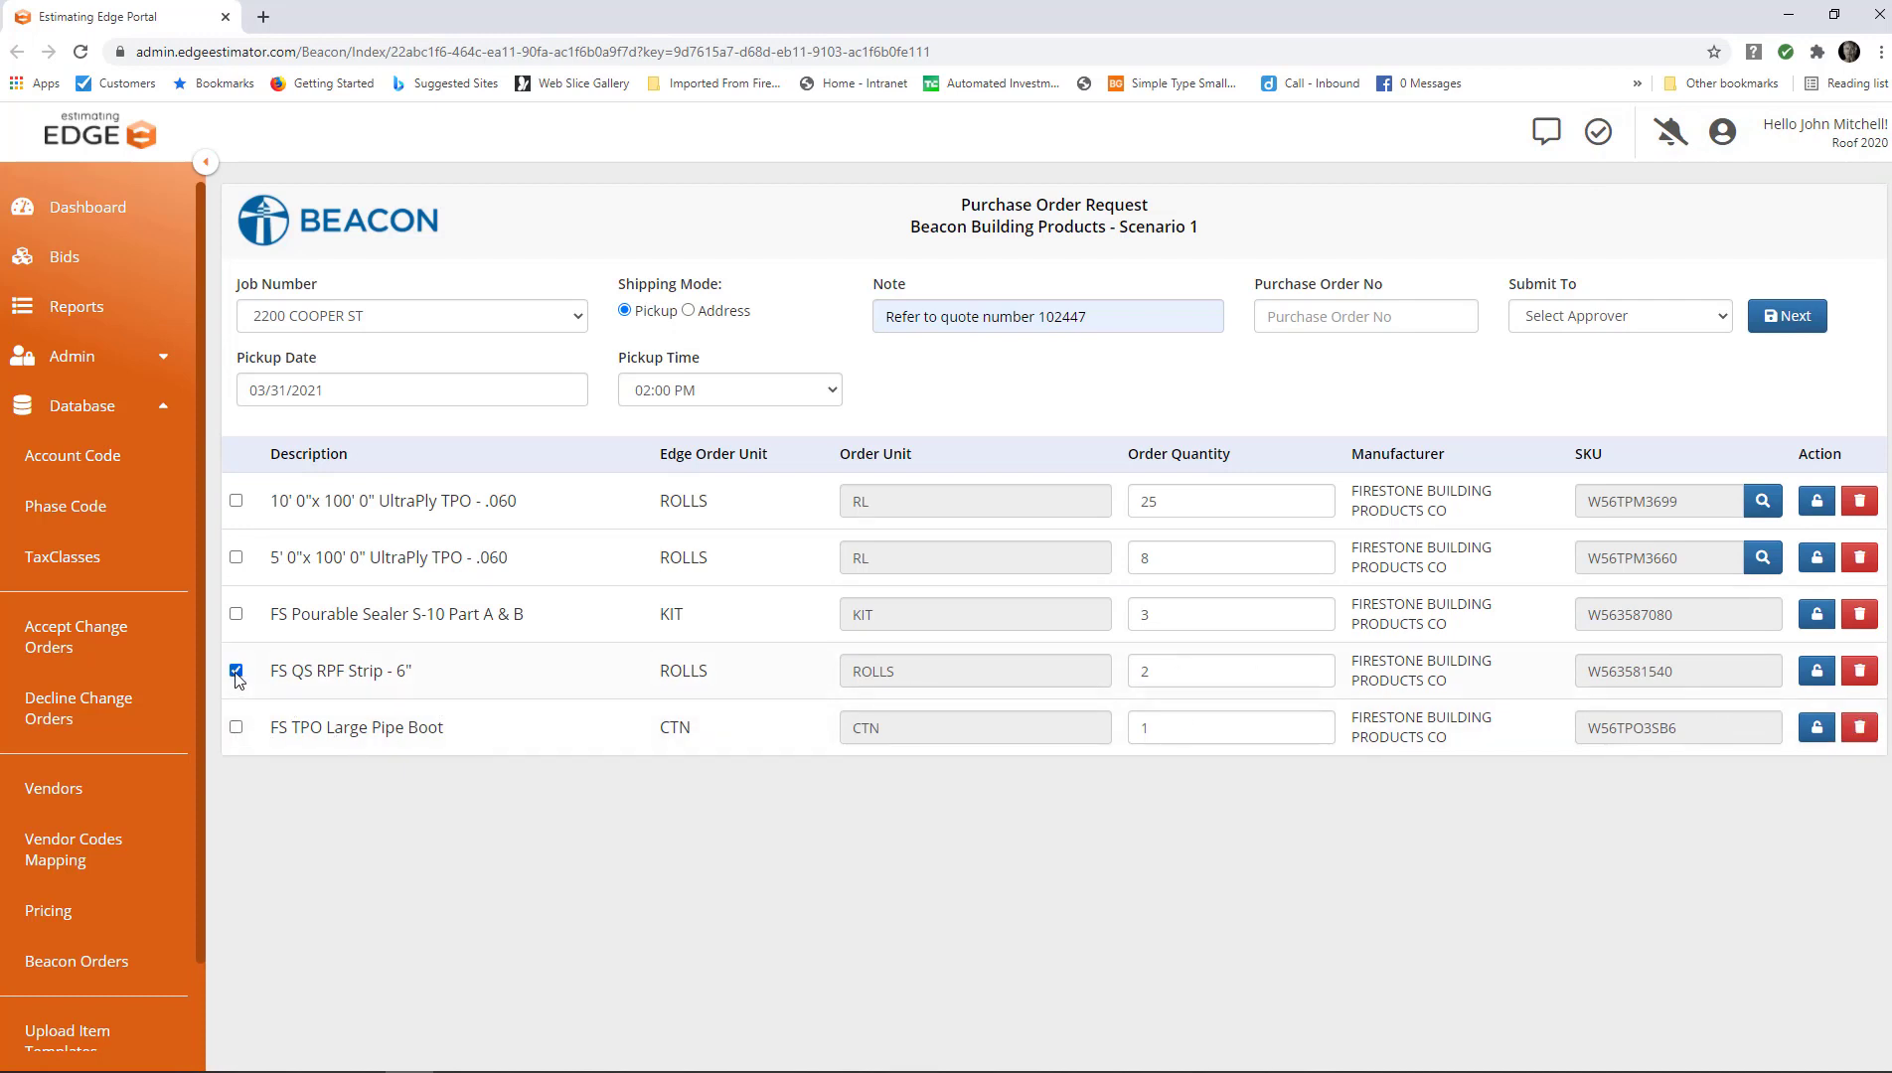
left_click(236, 671)
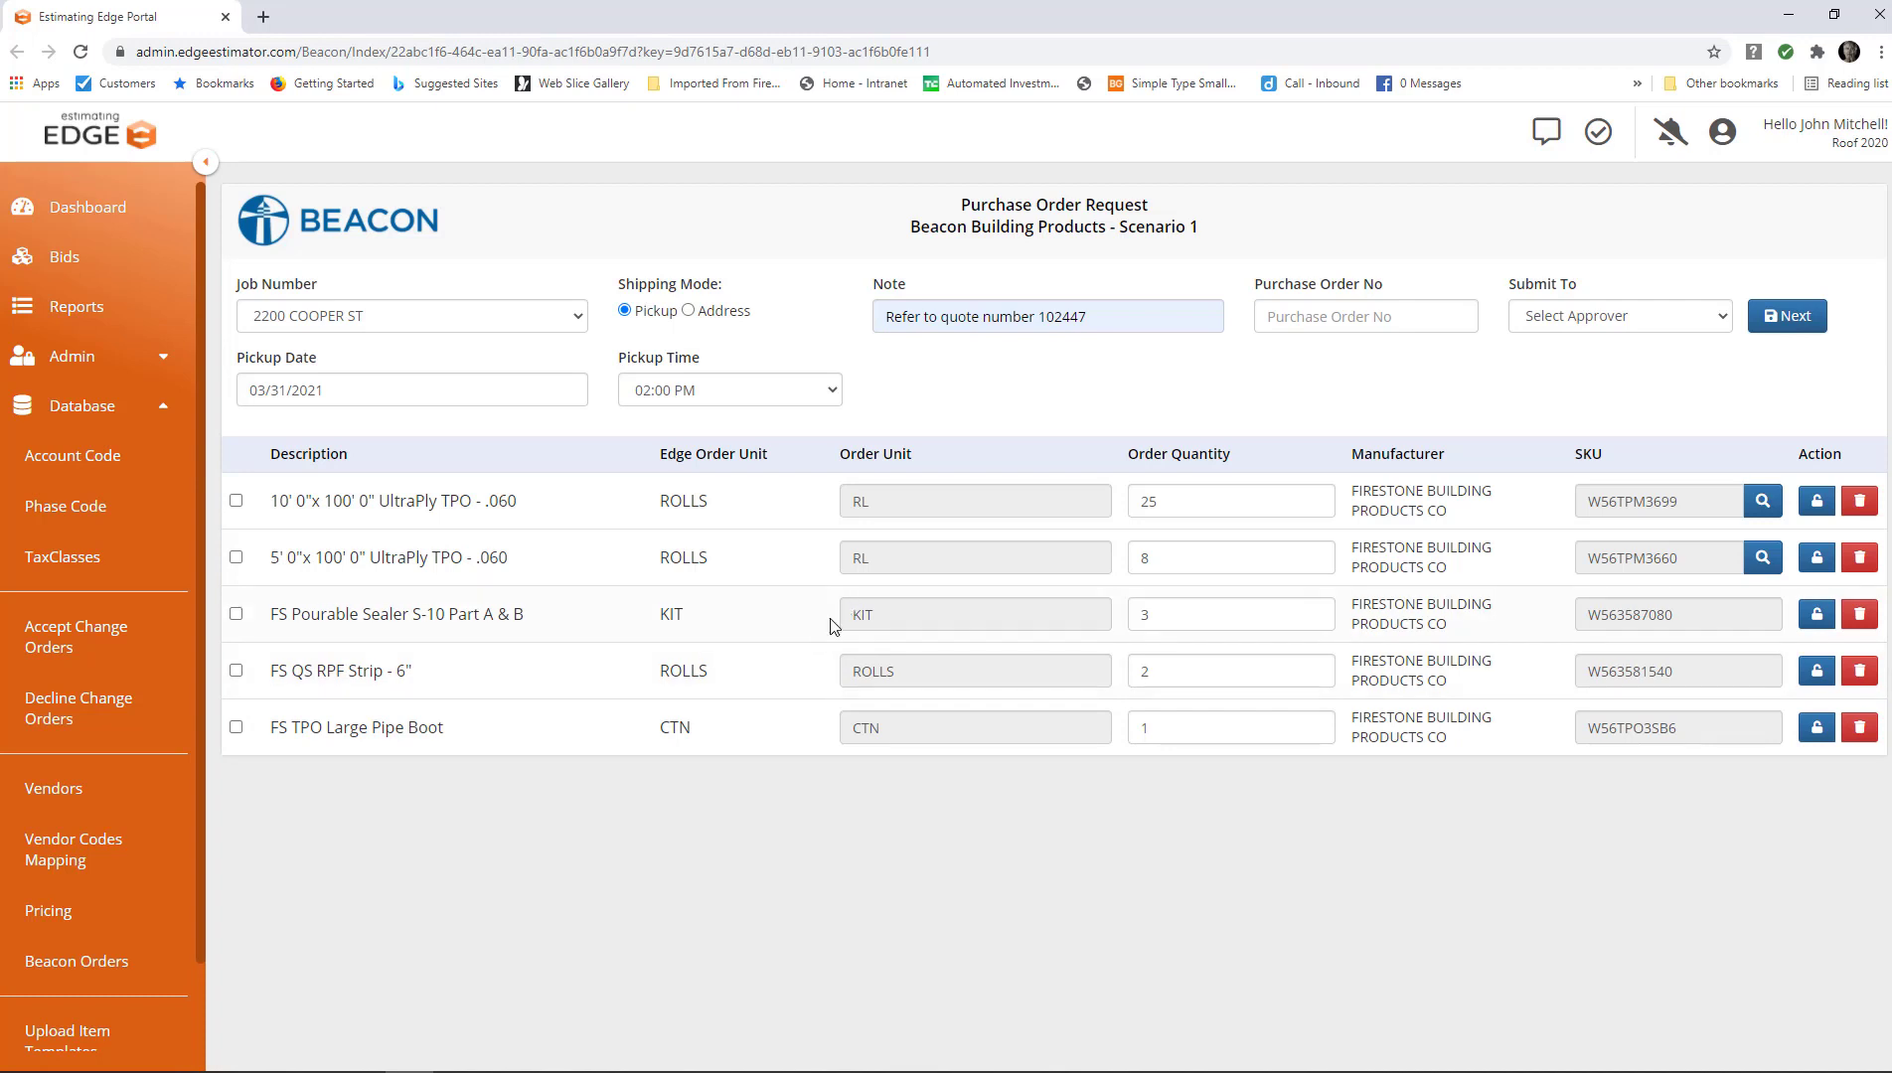
mouse_move(1675, 400)
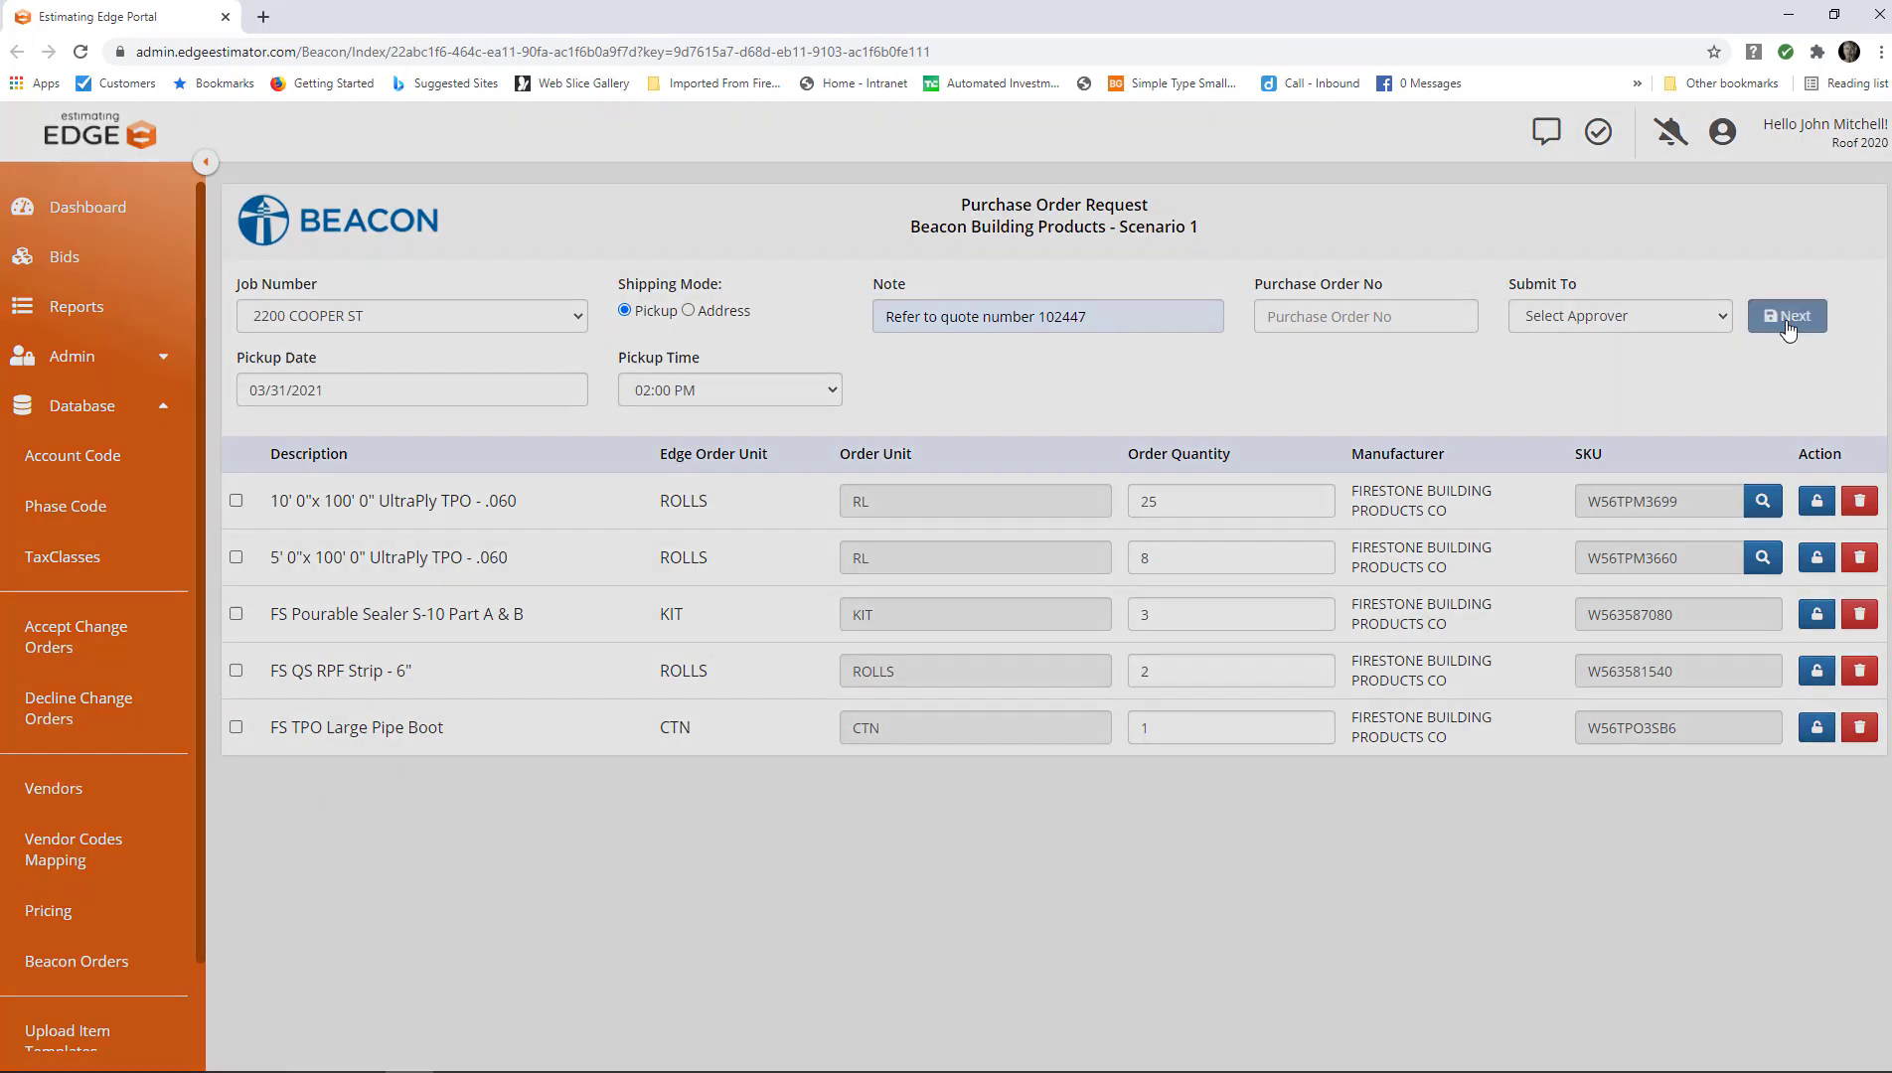
Save the purchase order request and download it as an Excel file.
left_click(1787, 316)
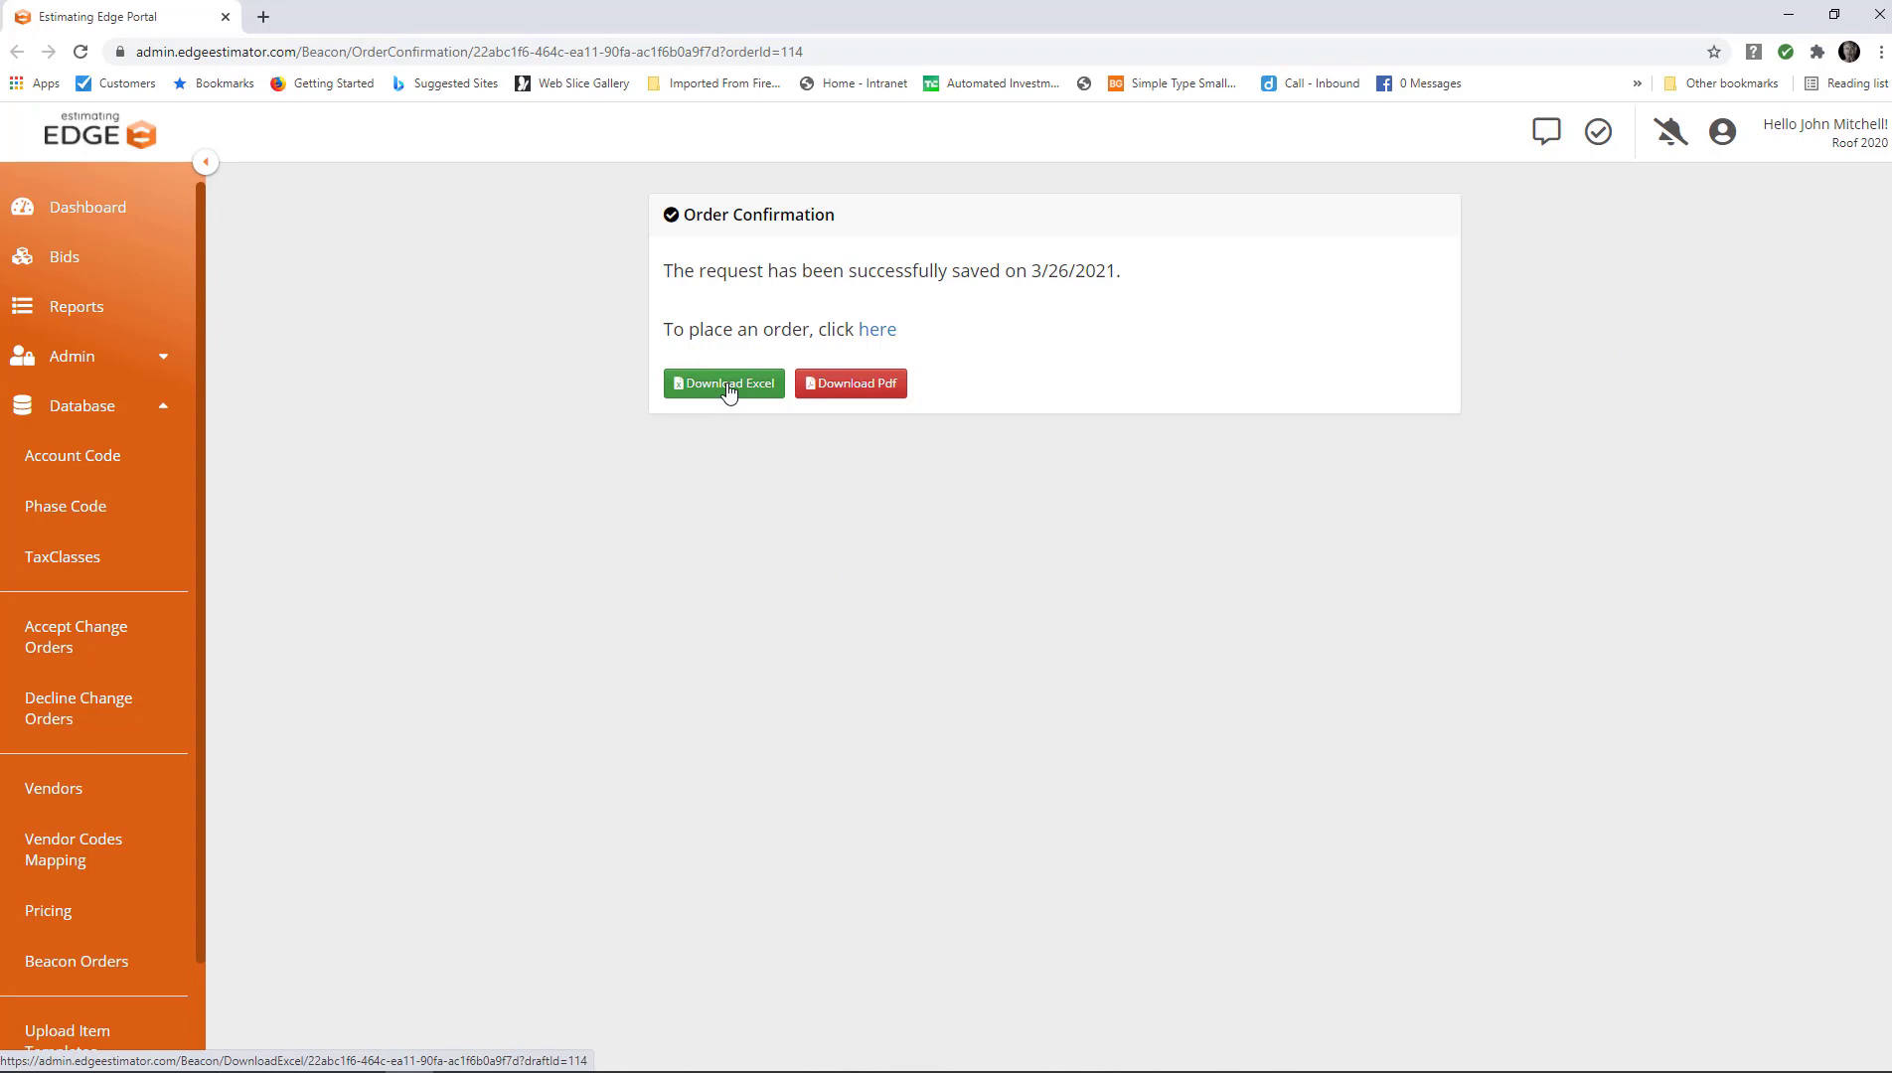
left_click(724, 383)
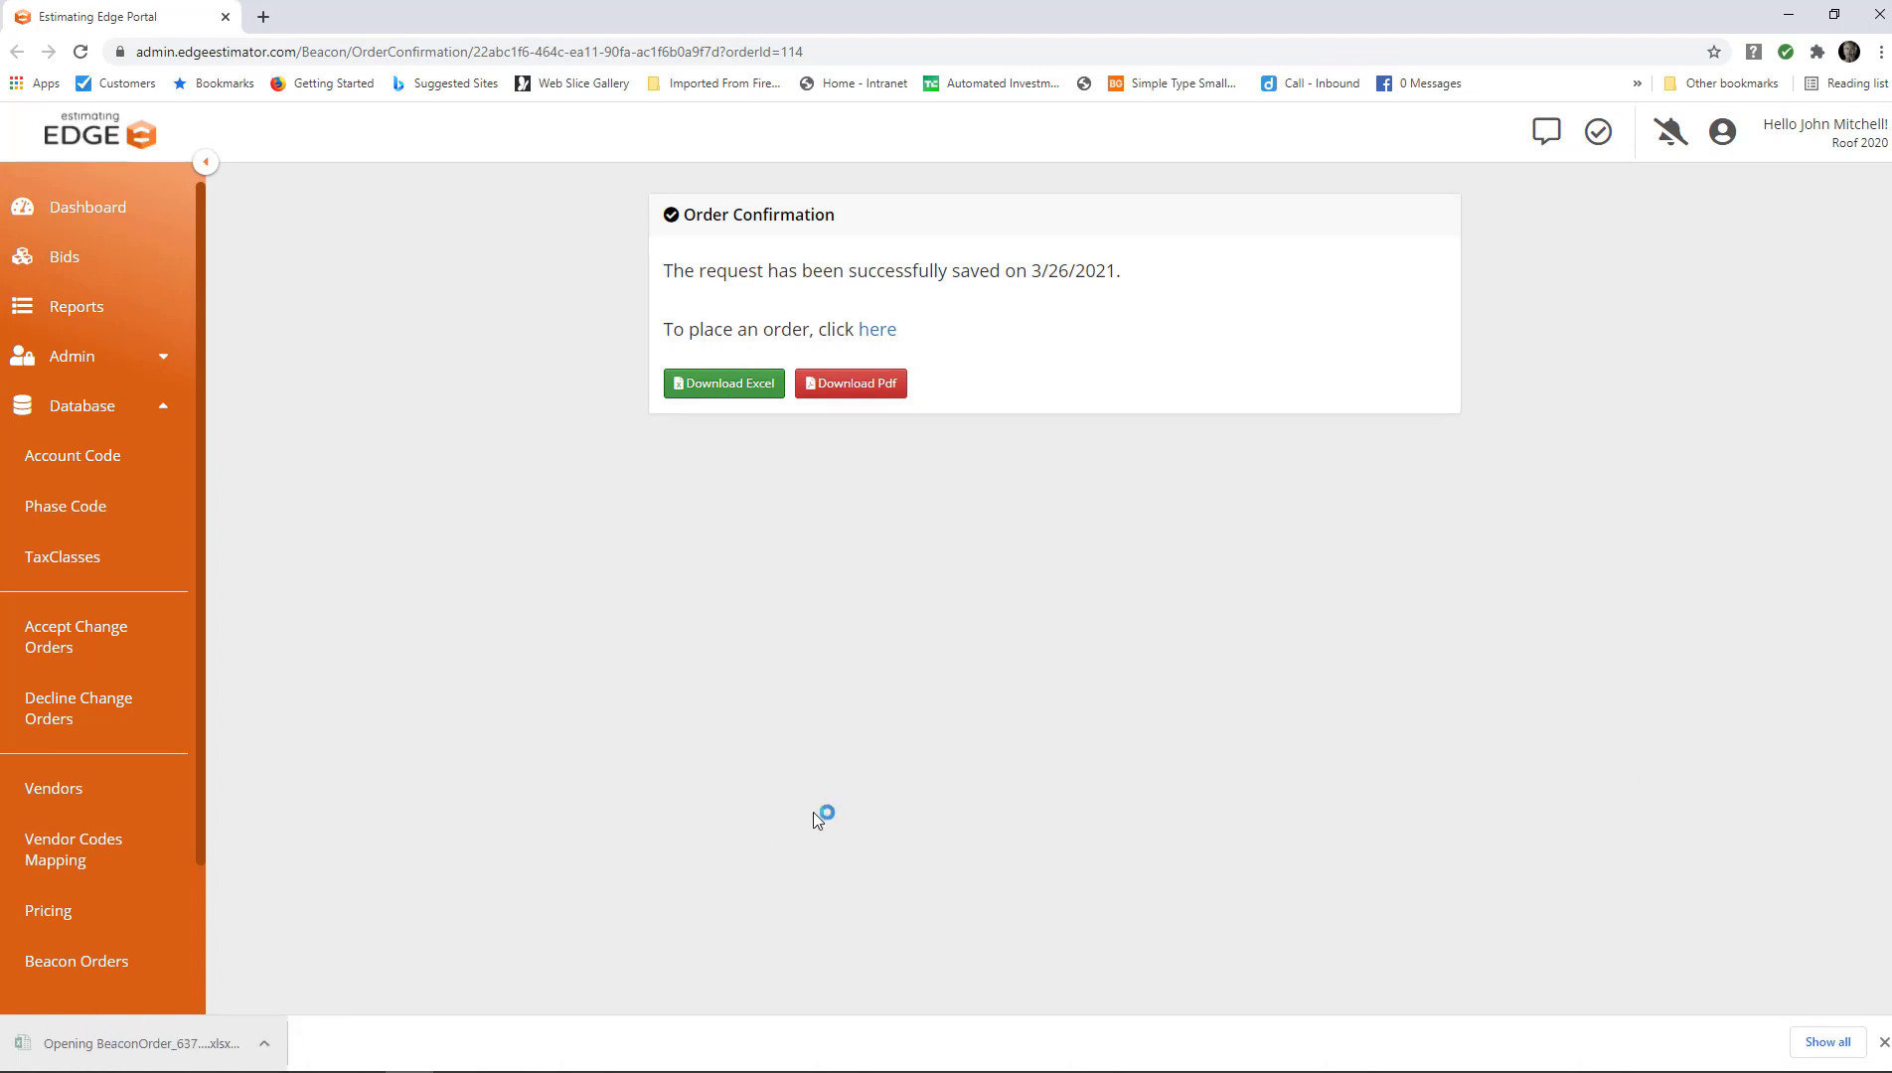
Review the exported order's five lines and KIT/CTN order units in Excel, then close it.
left_click(724, 383)
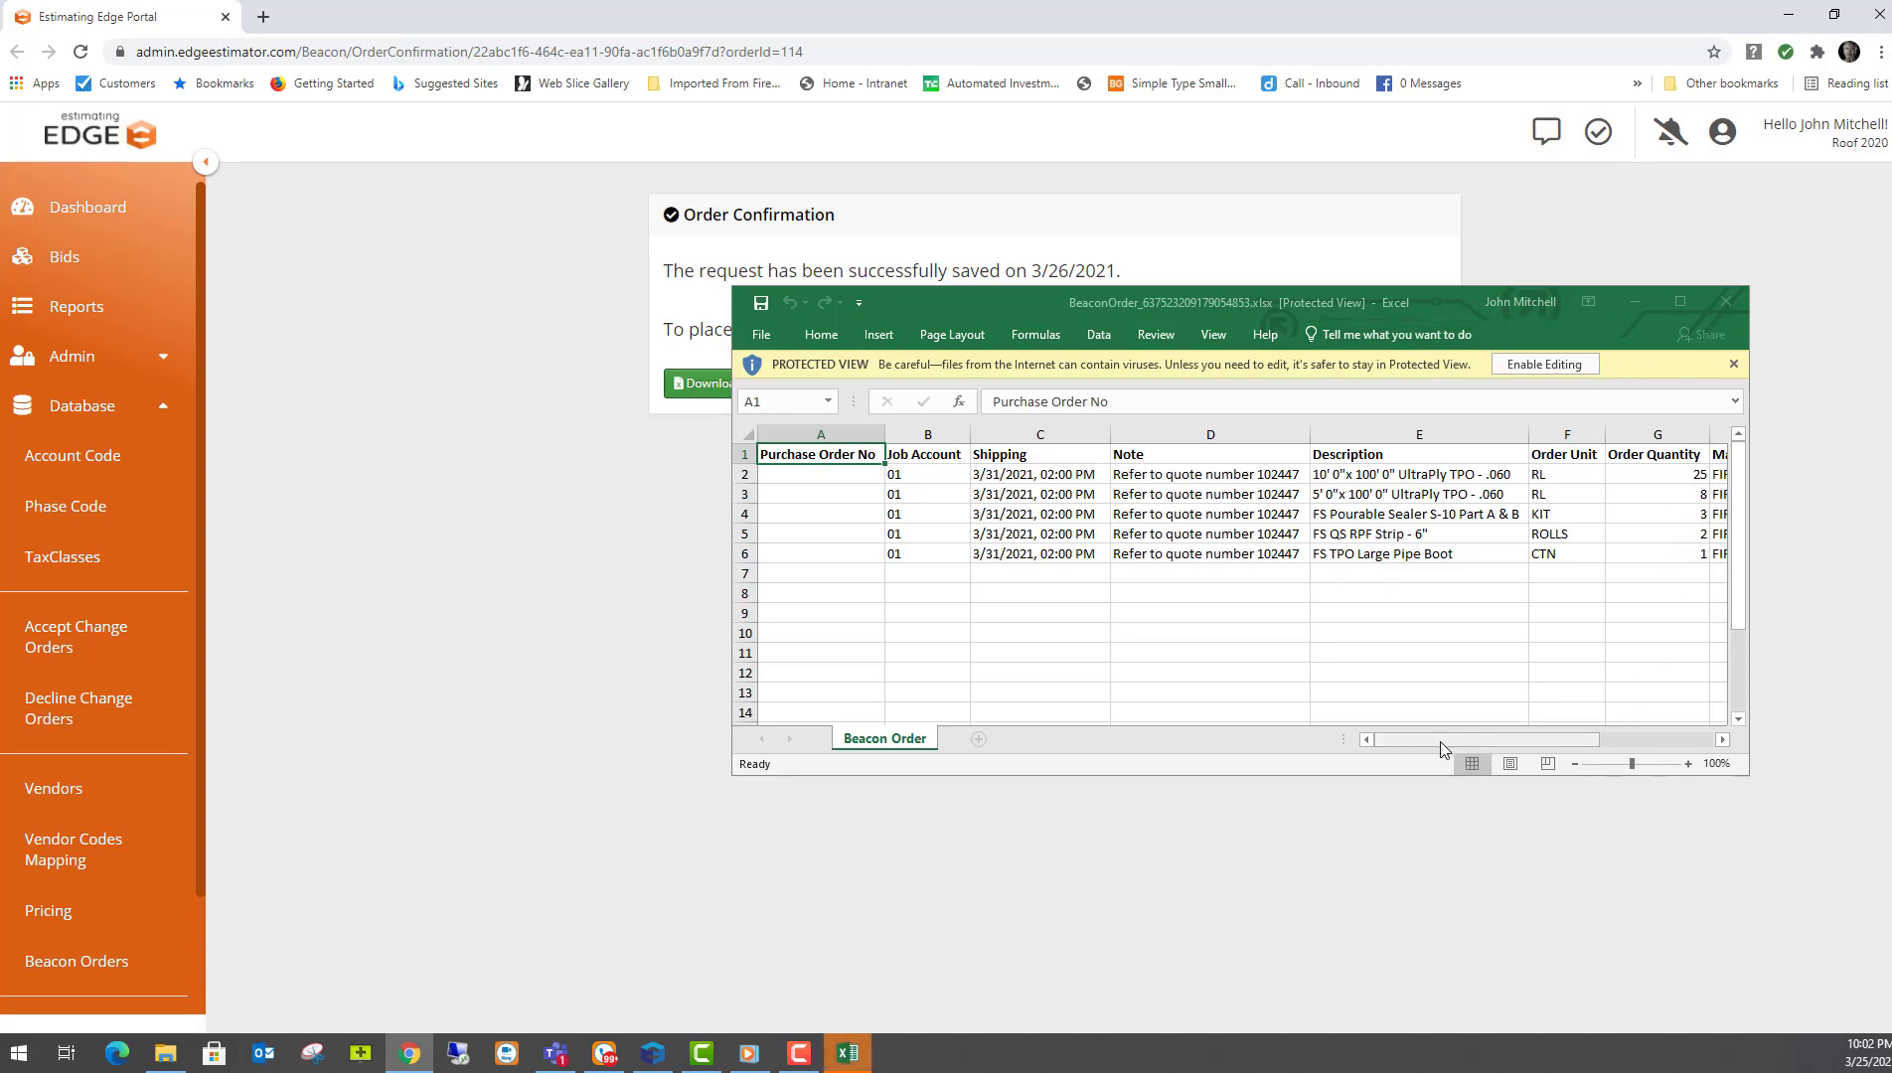
left_click_drag(1445, 739, 1606, 739)
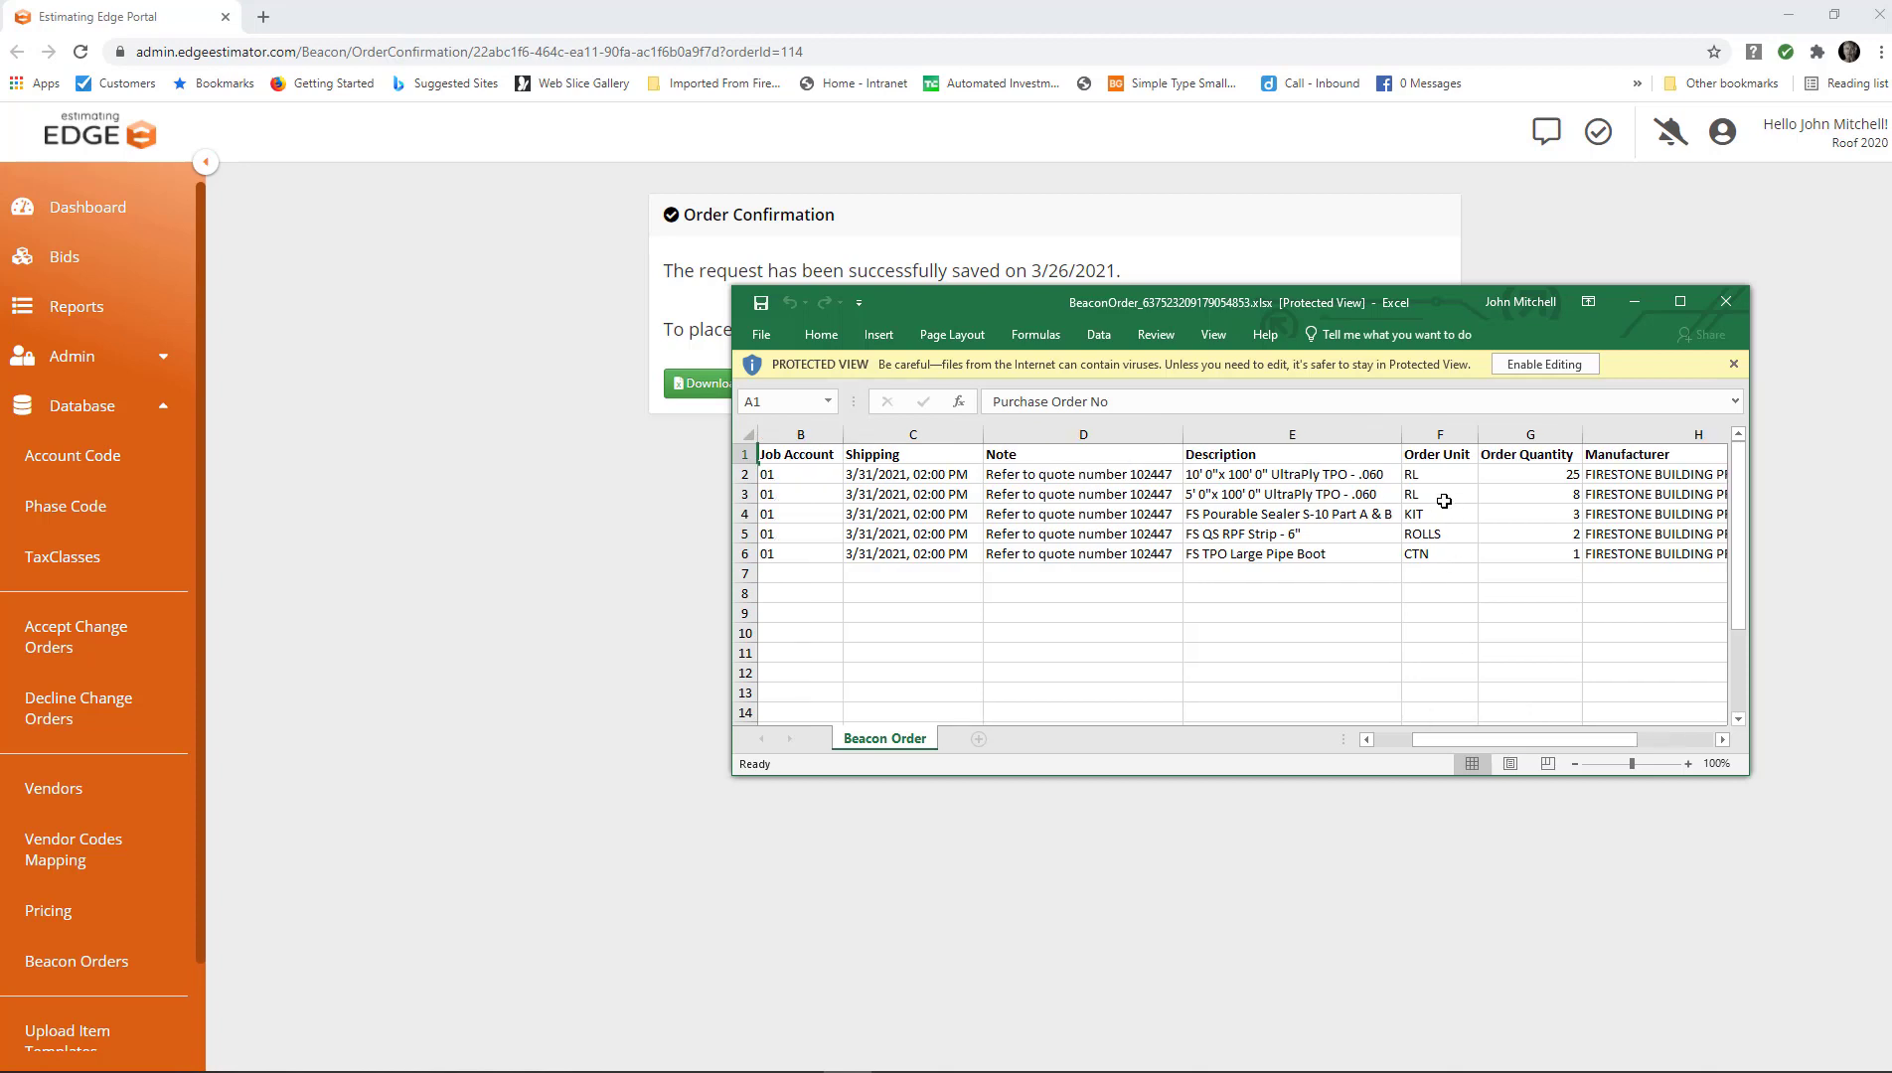
left_click(1439, 513)
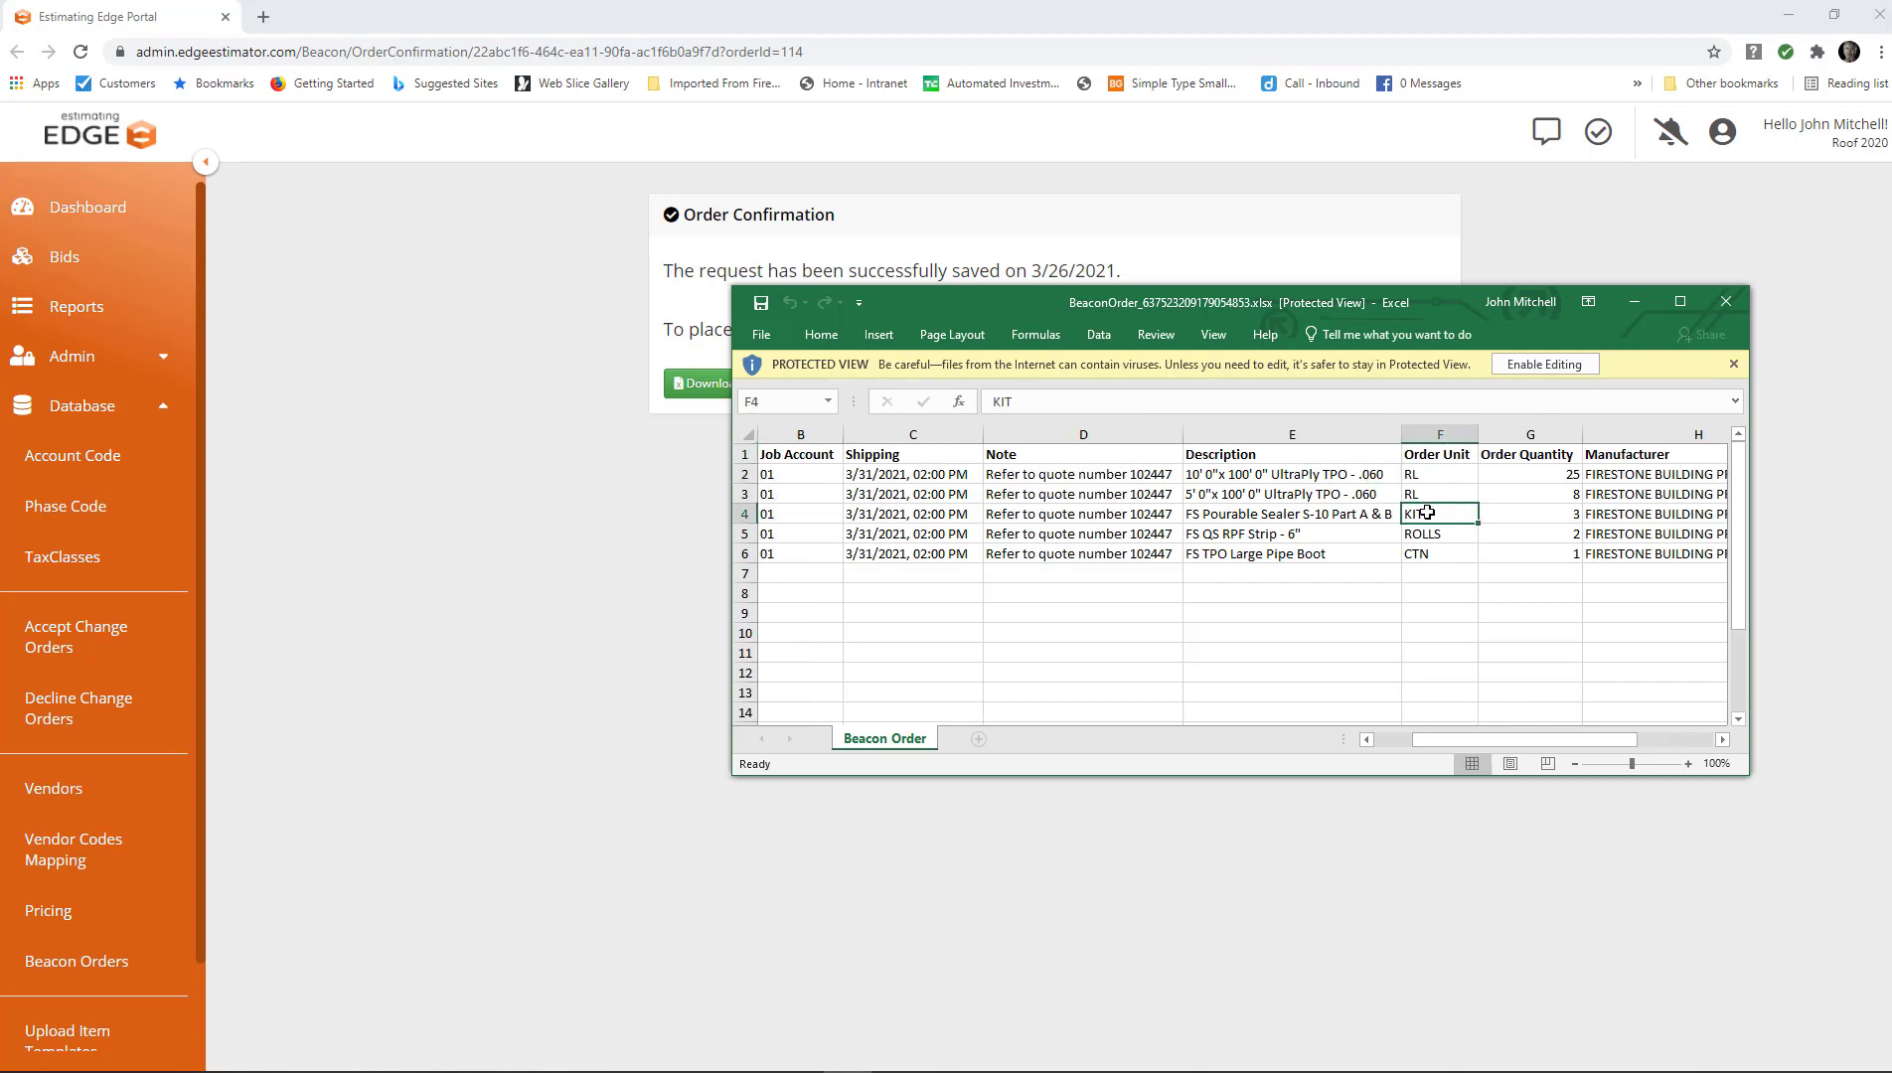
left_click(1439, 555)
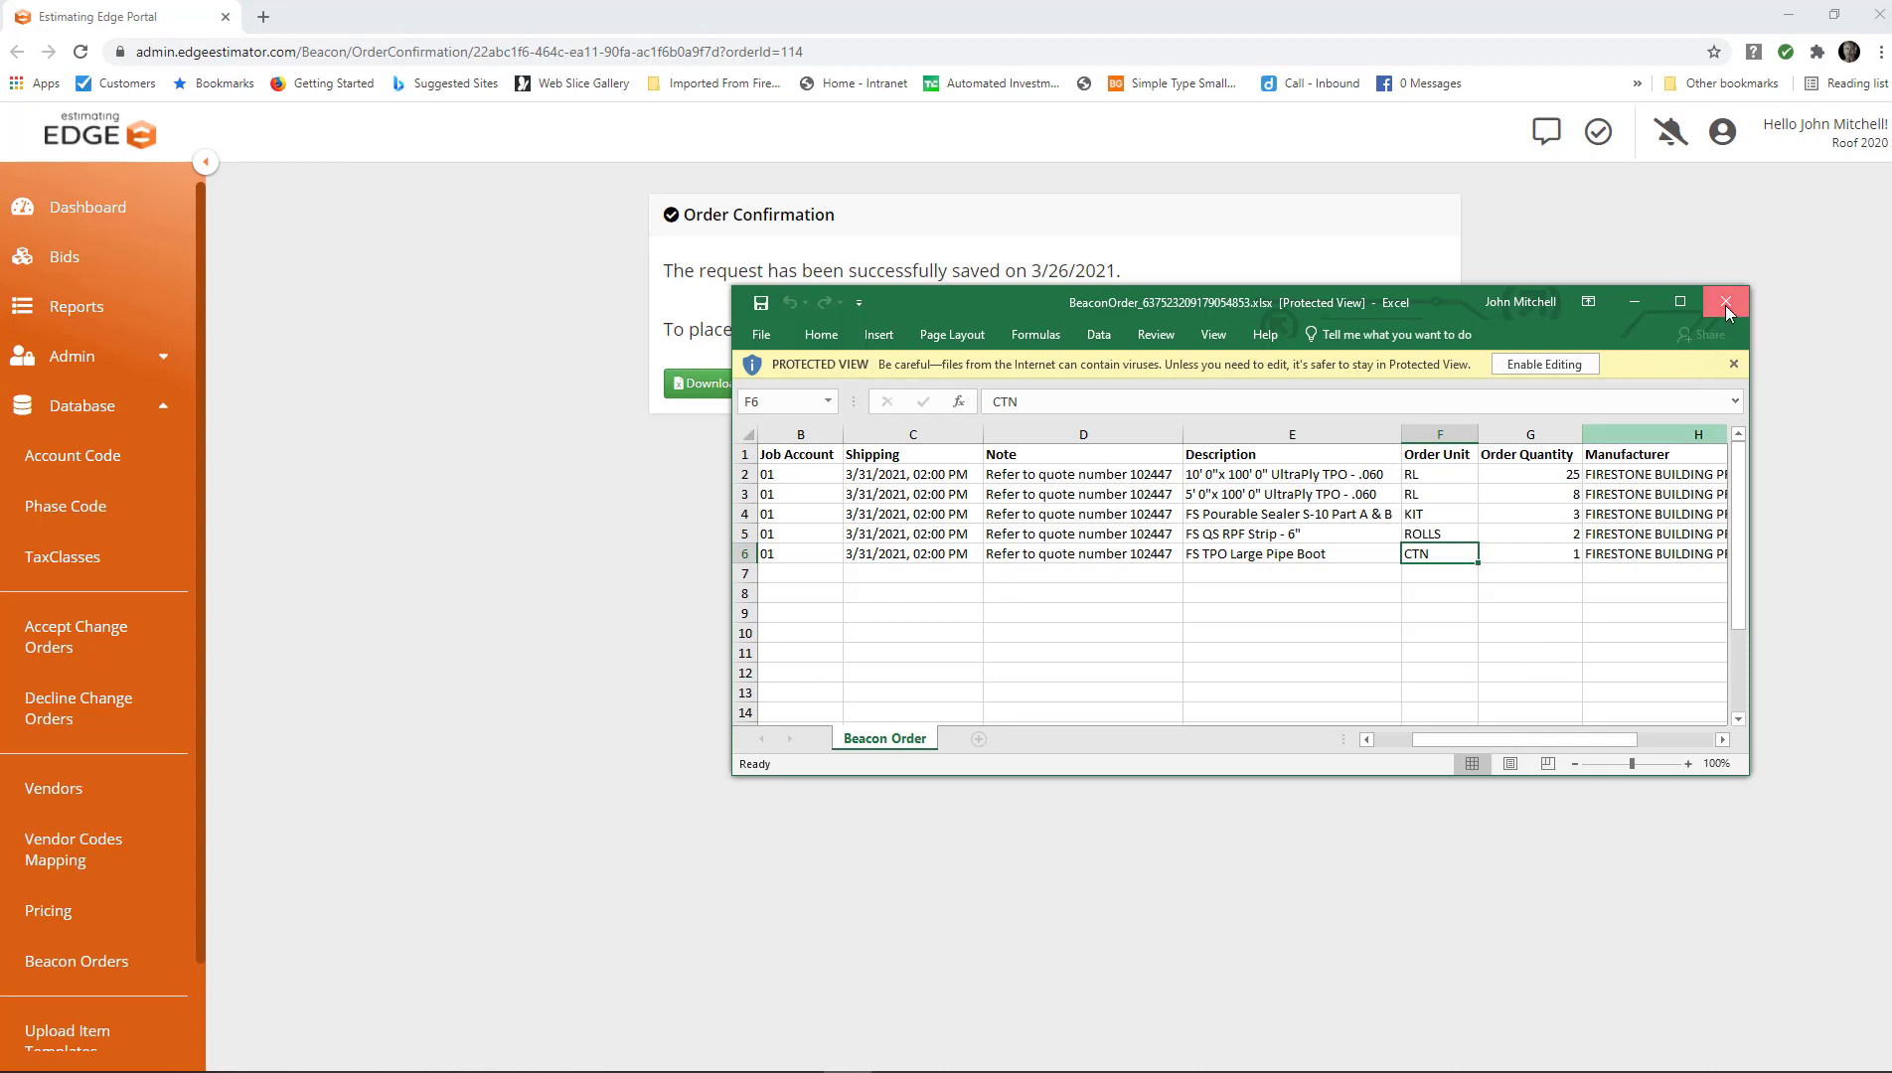
left_click(1725, 303)
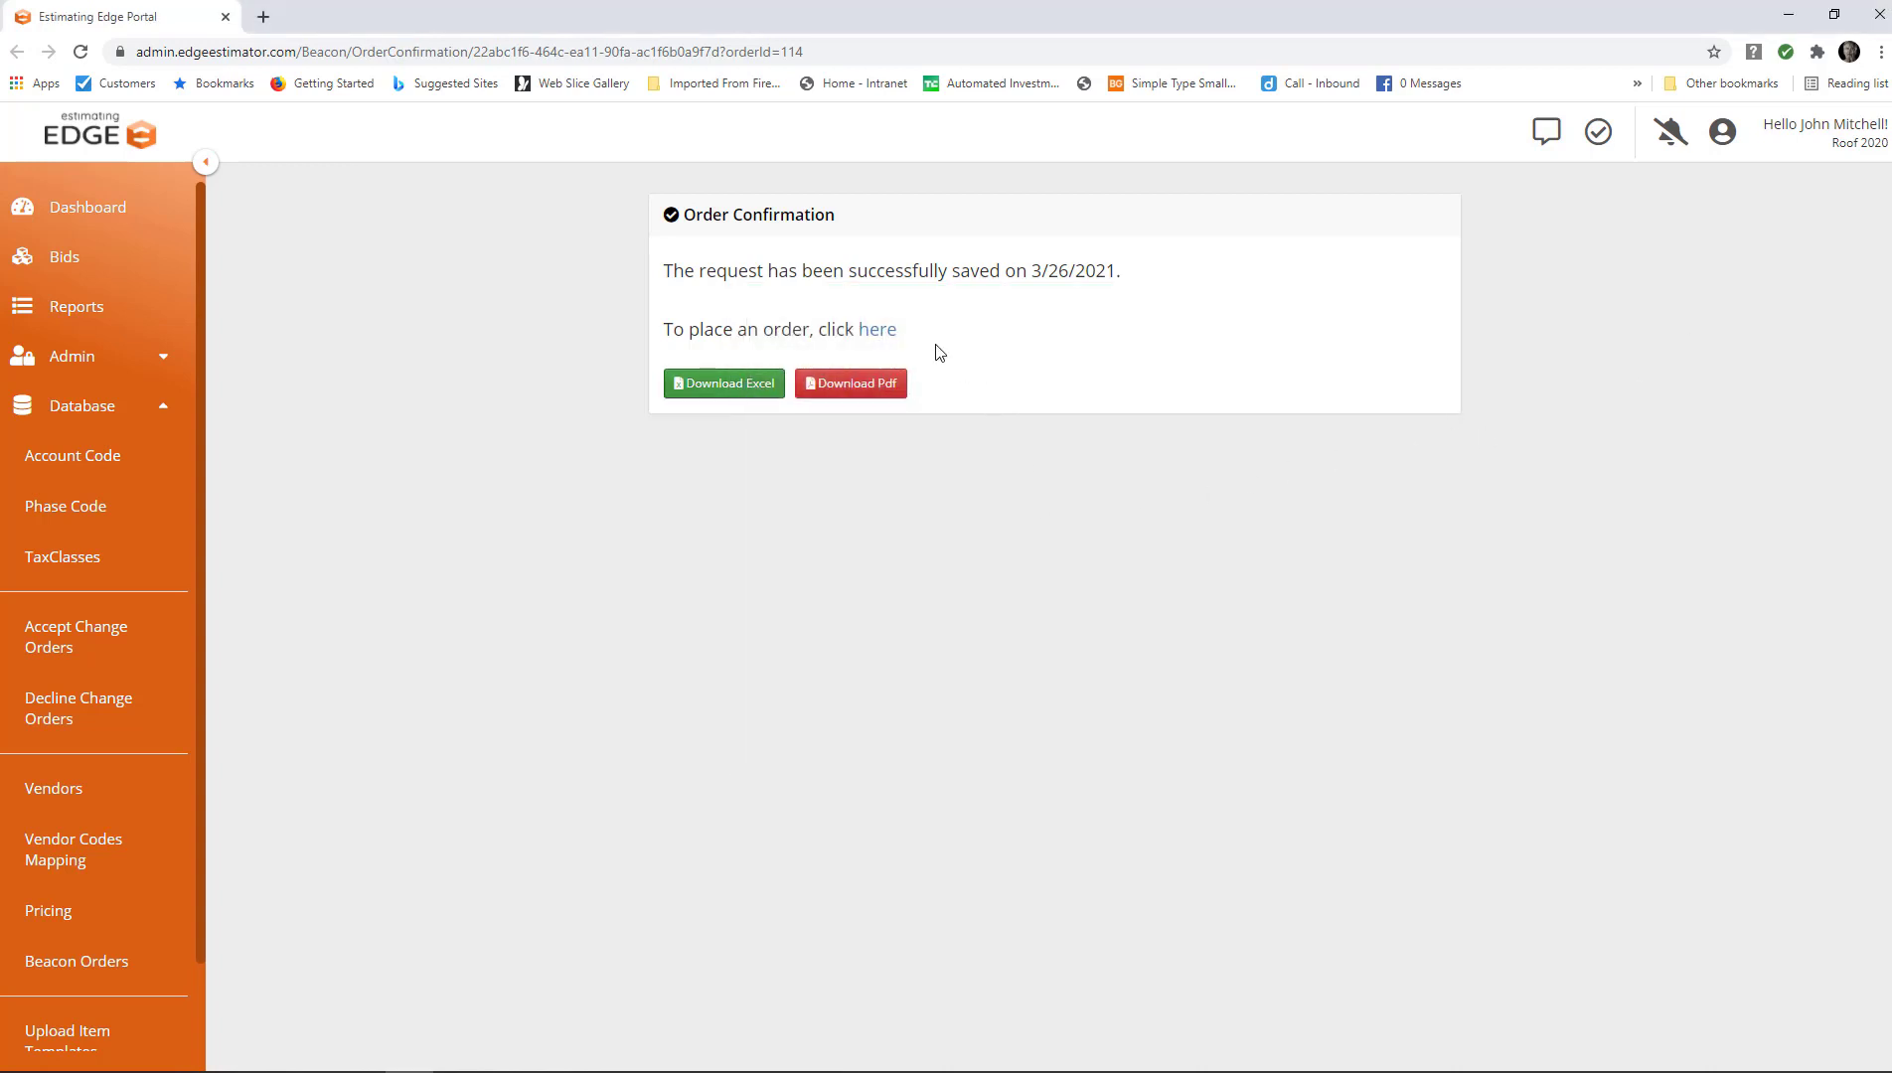
mouse_move(876, 328)
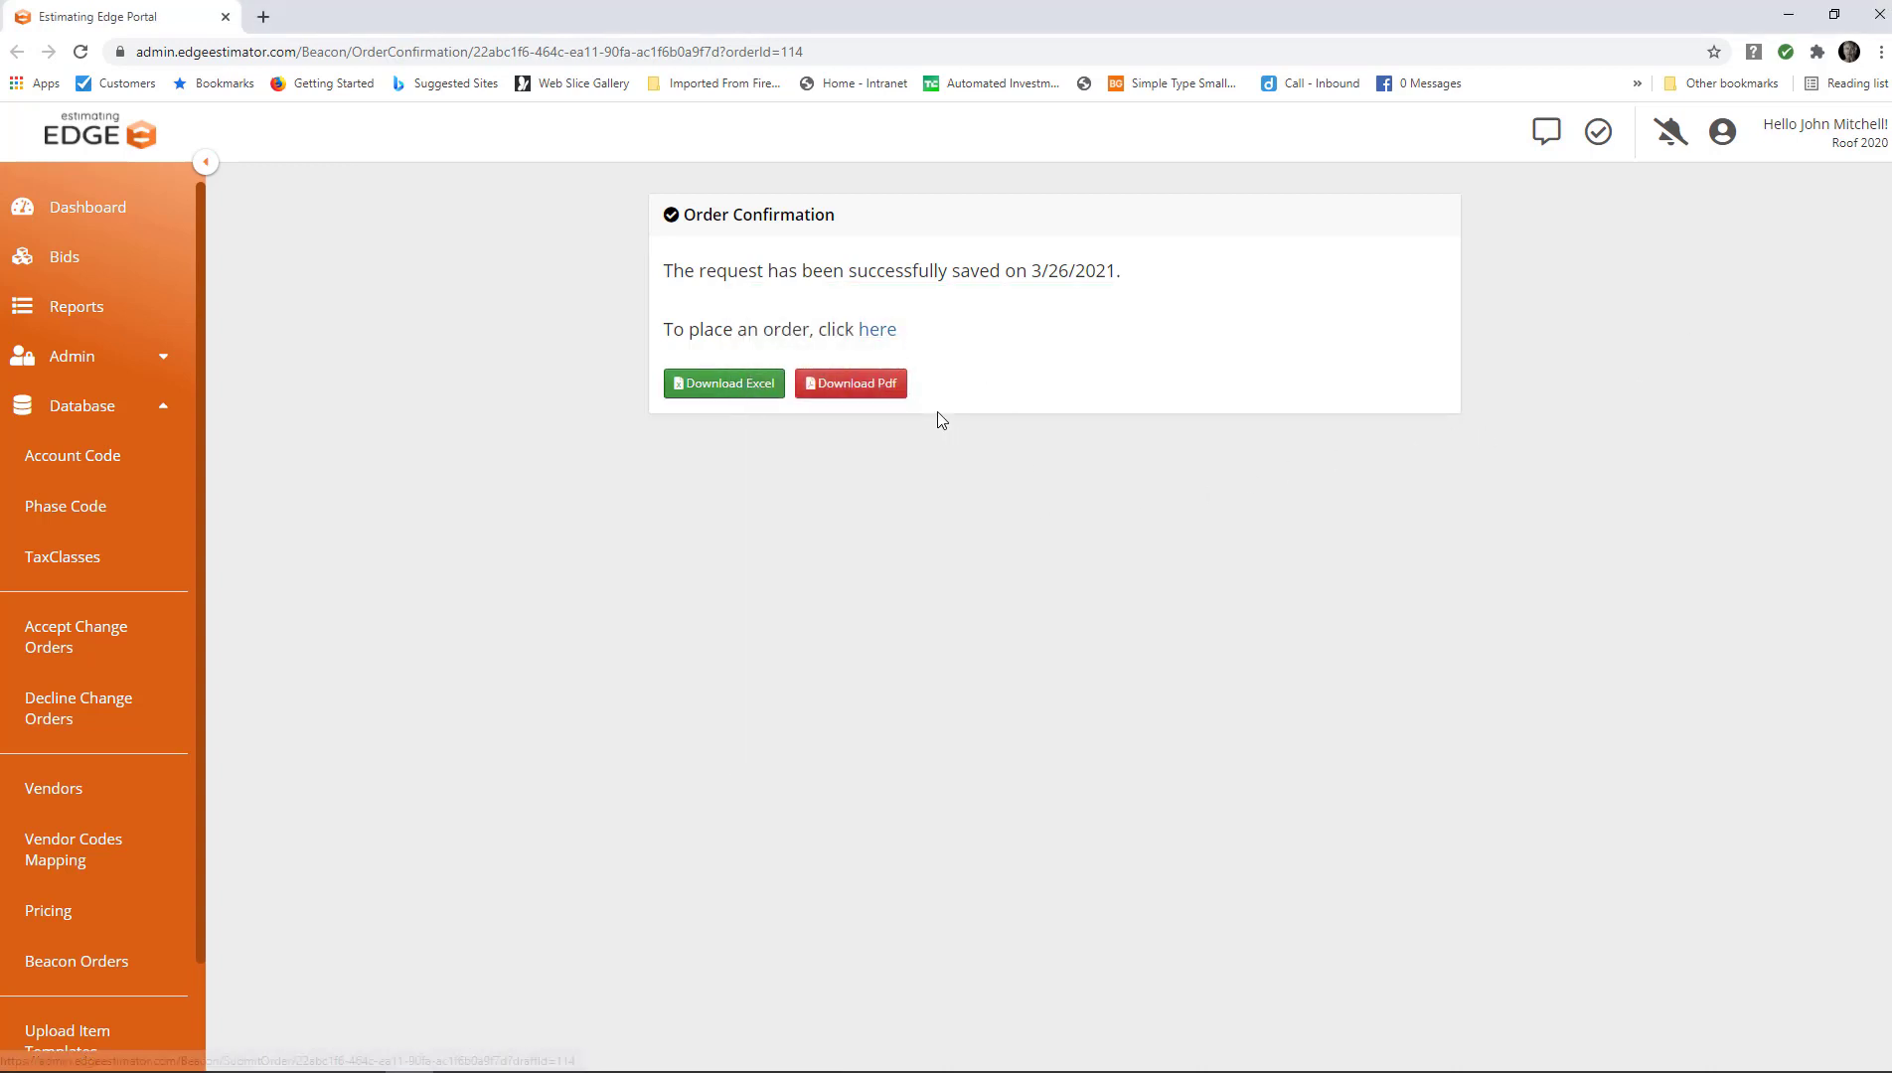
mouse_move(876, 328)
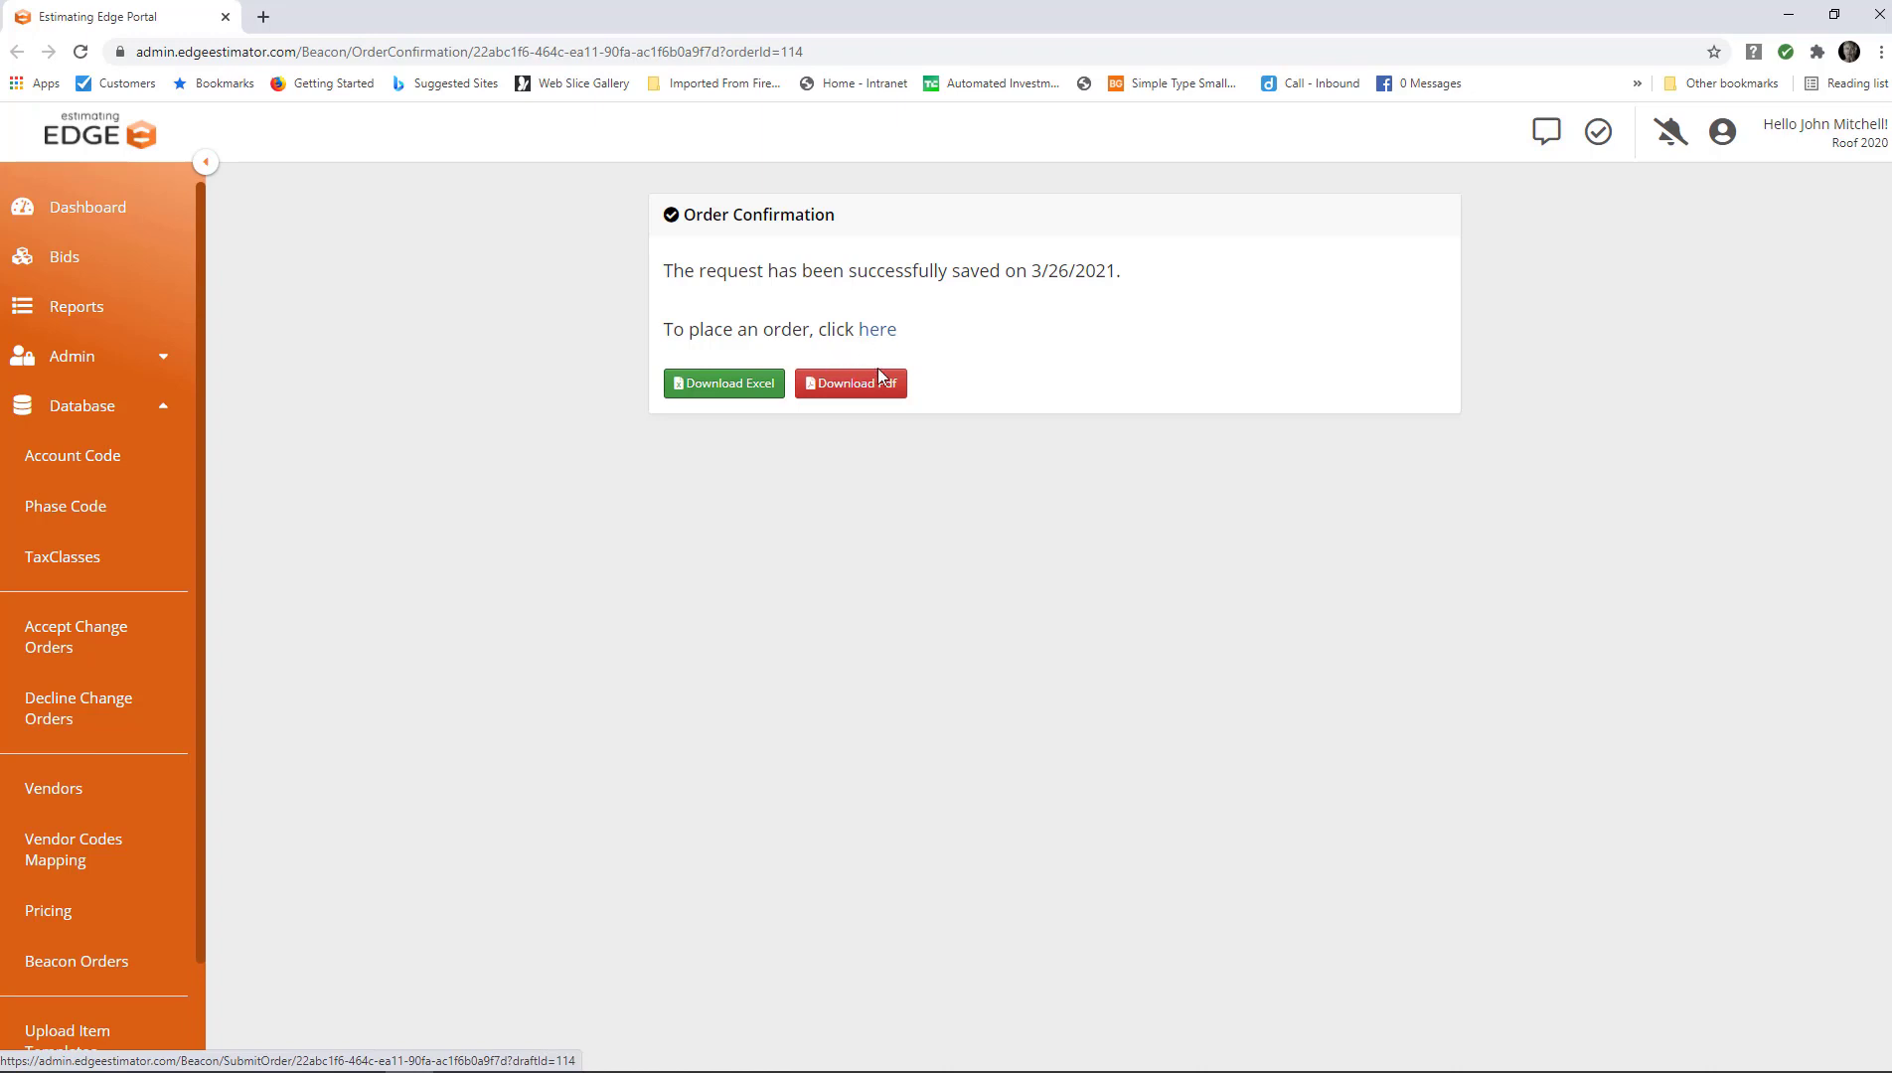
mouse_move(952, 400)
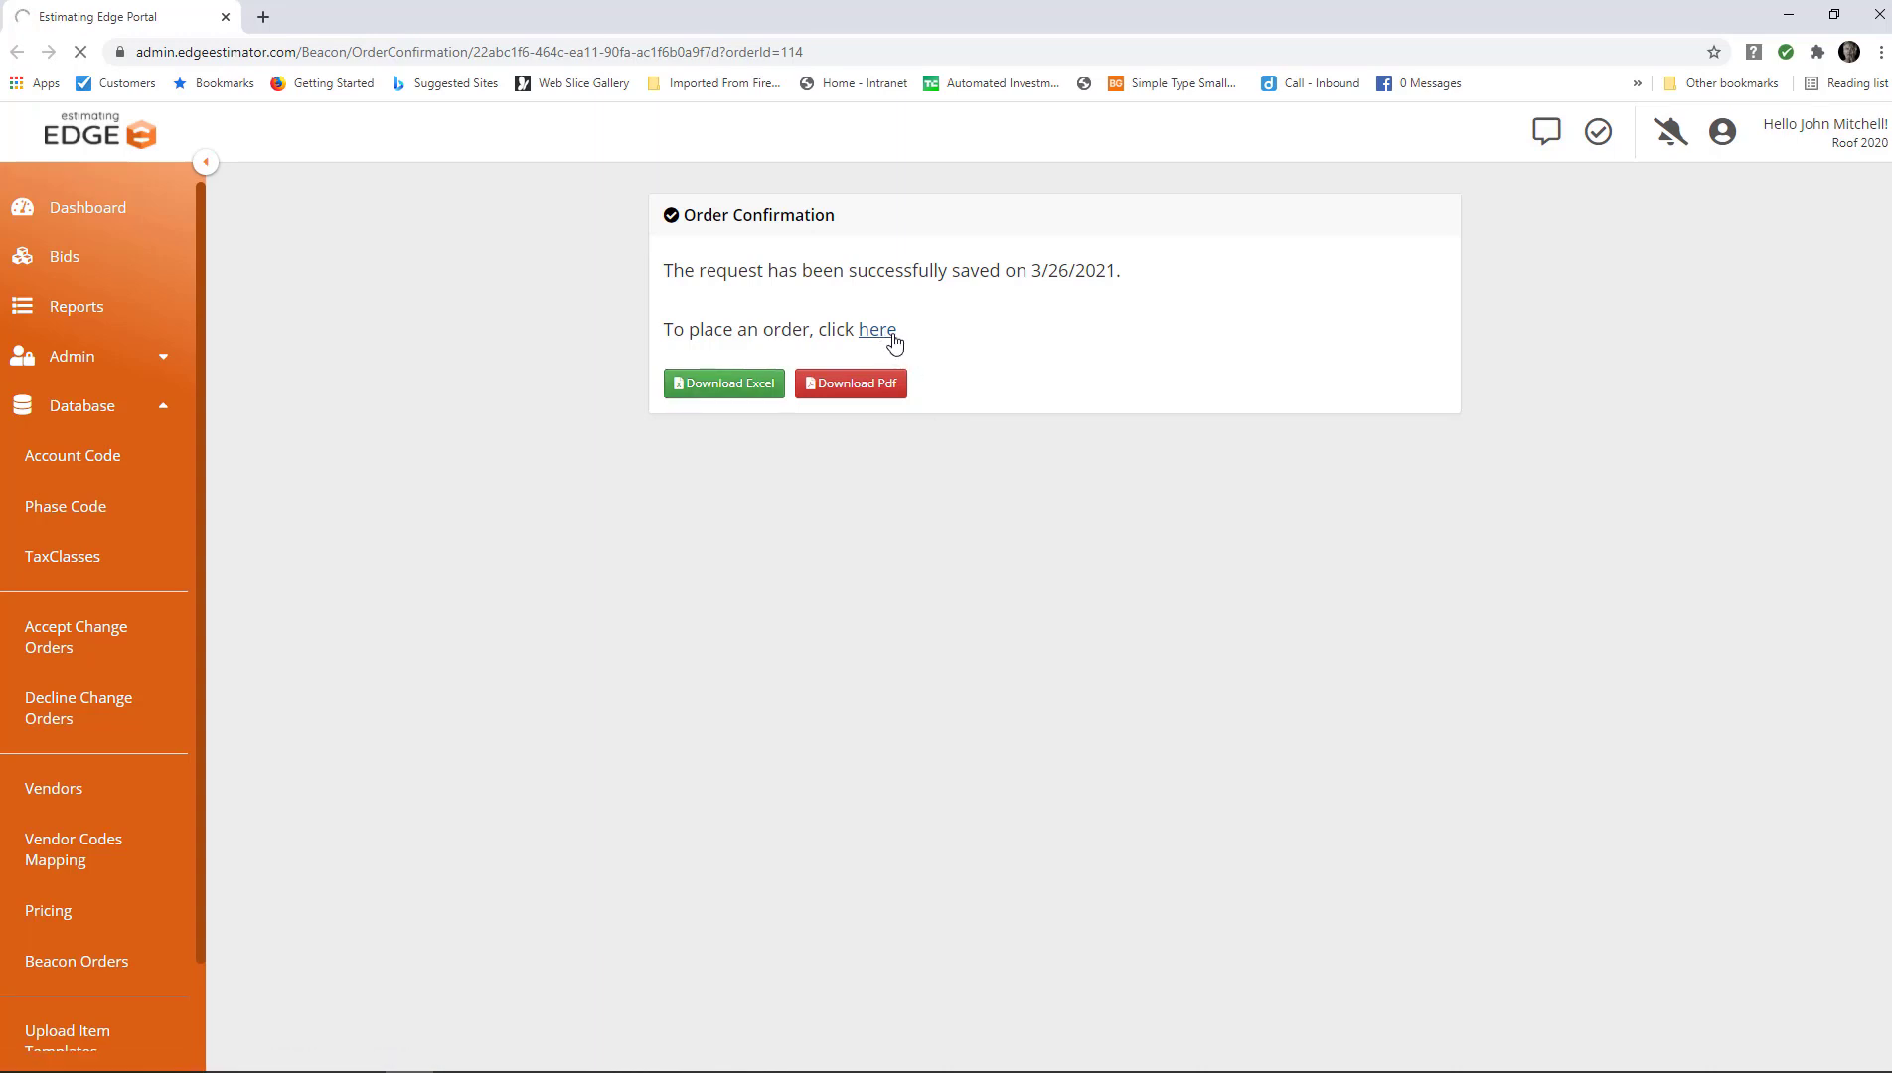
Follow the 'here' link to the place-order page and choose Place Order.
left_click(876, 328)
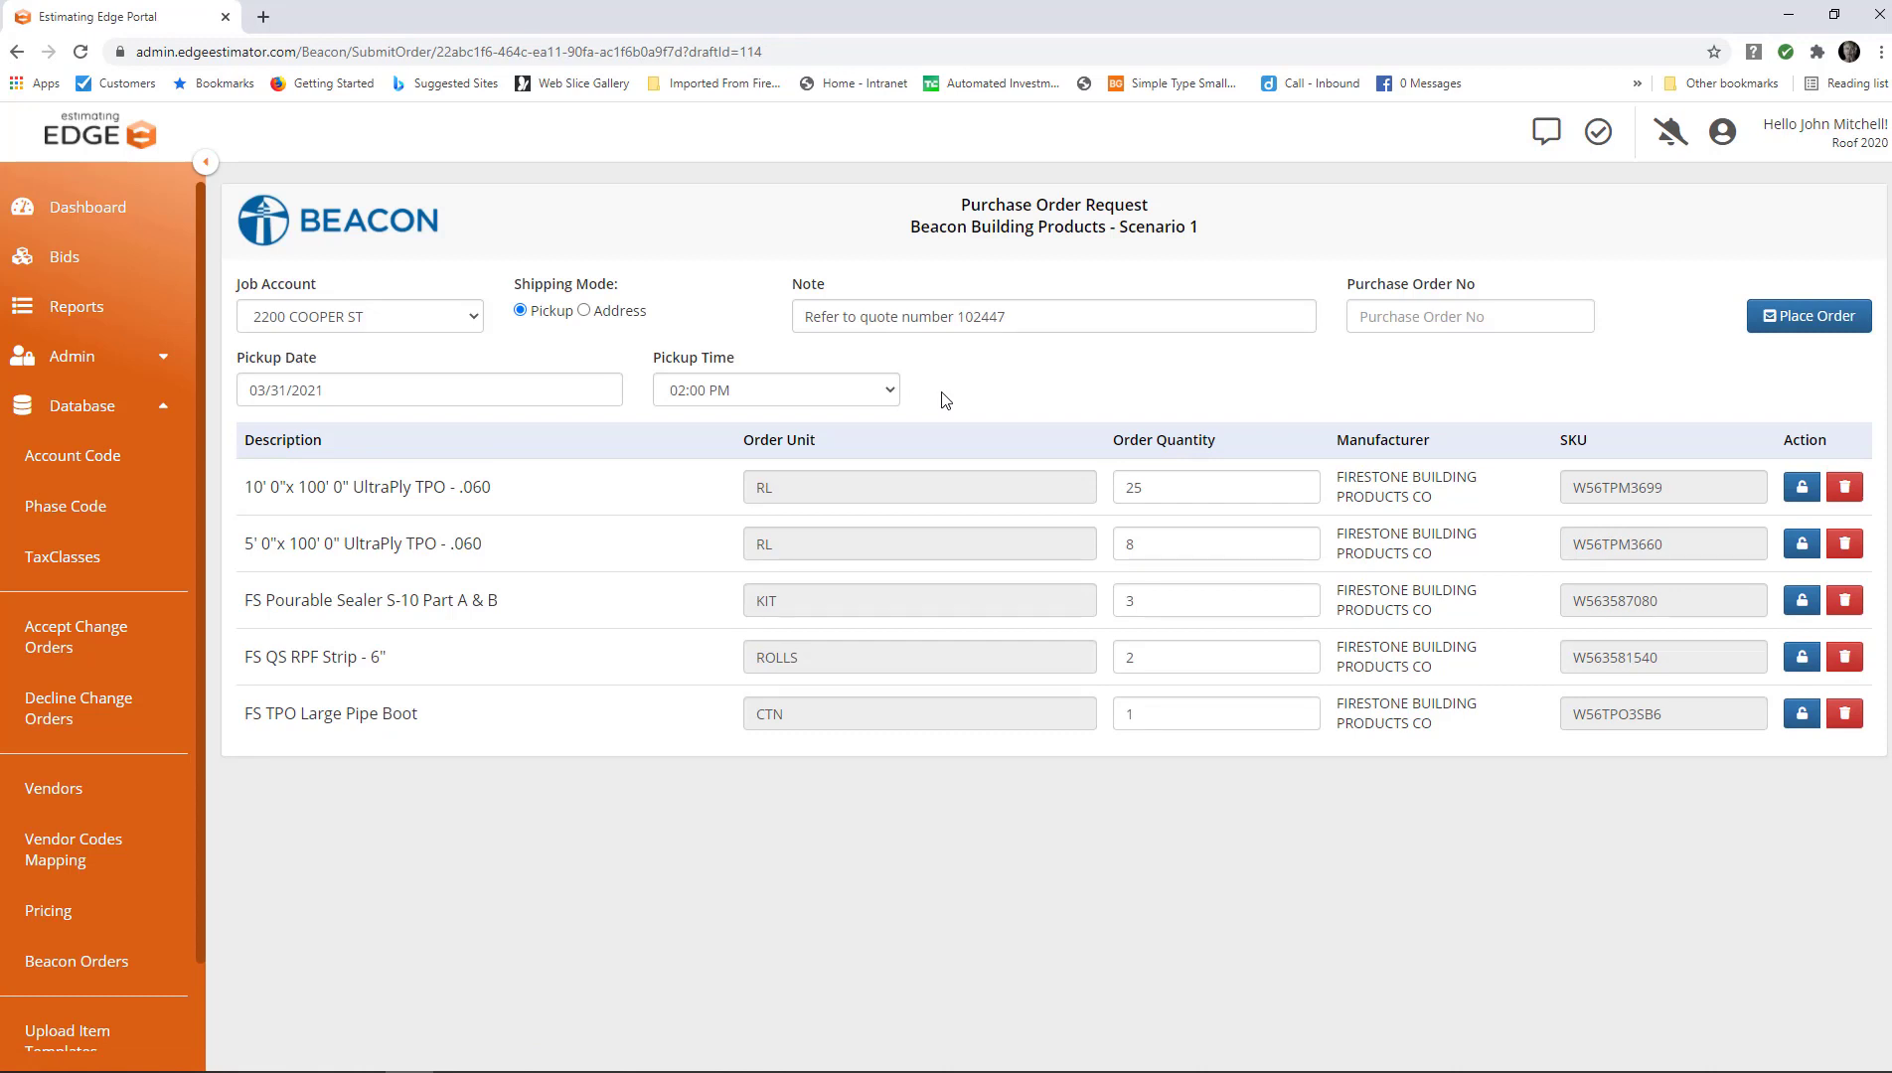
mouse_move(1494, 485)
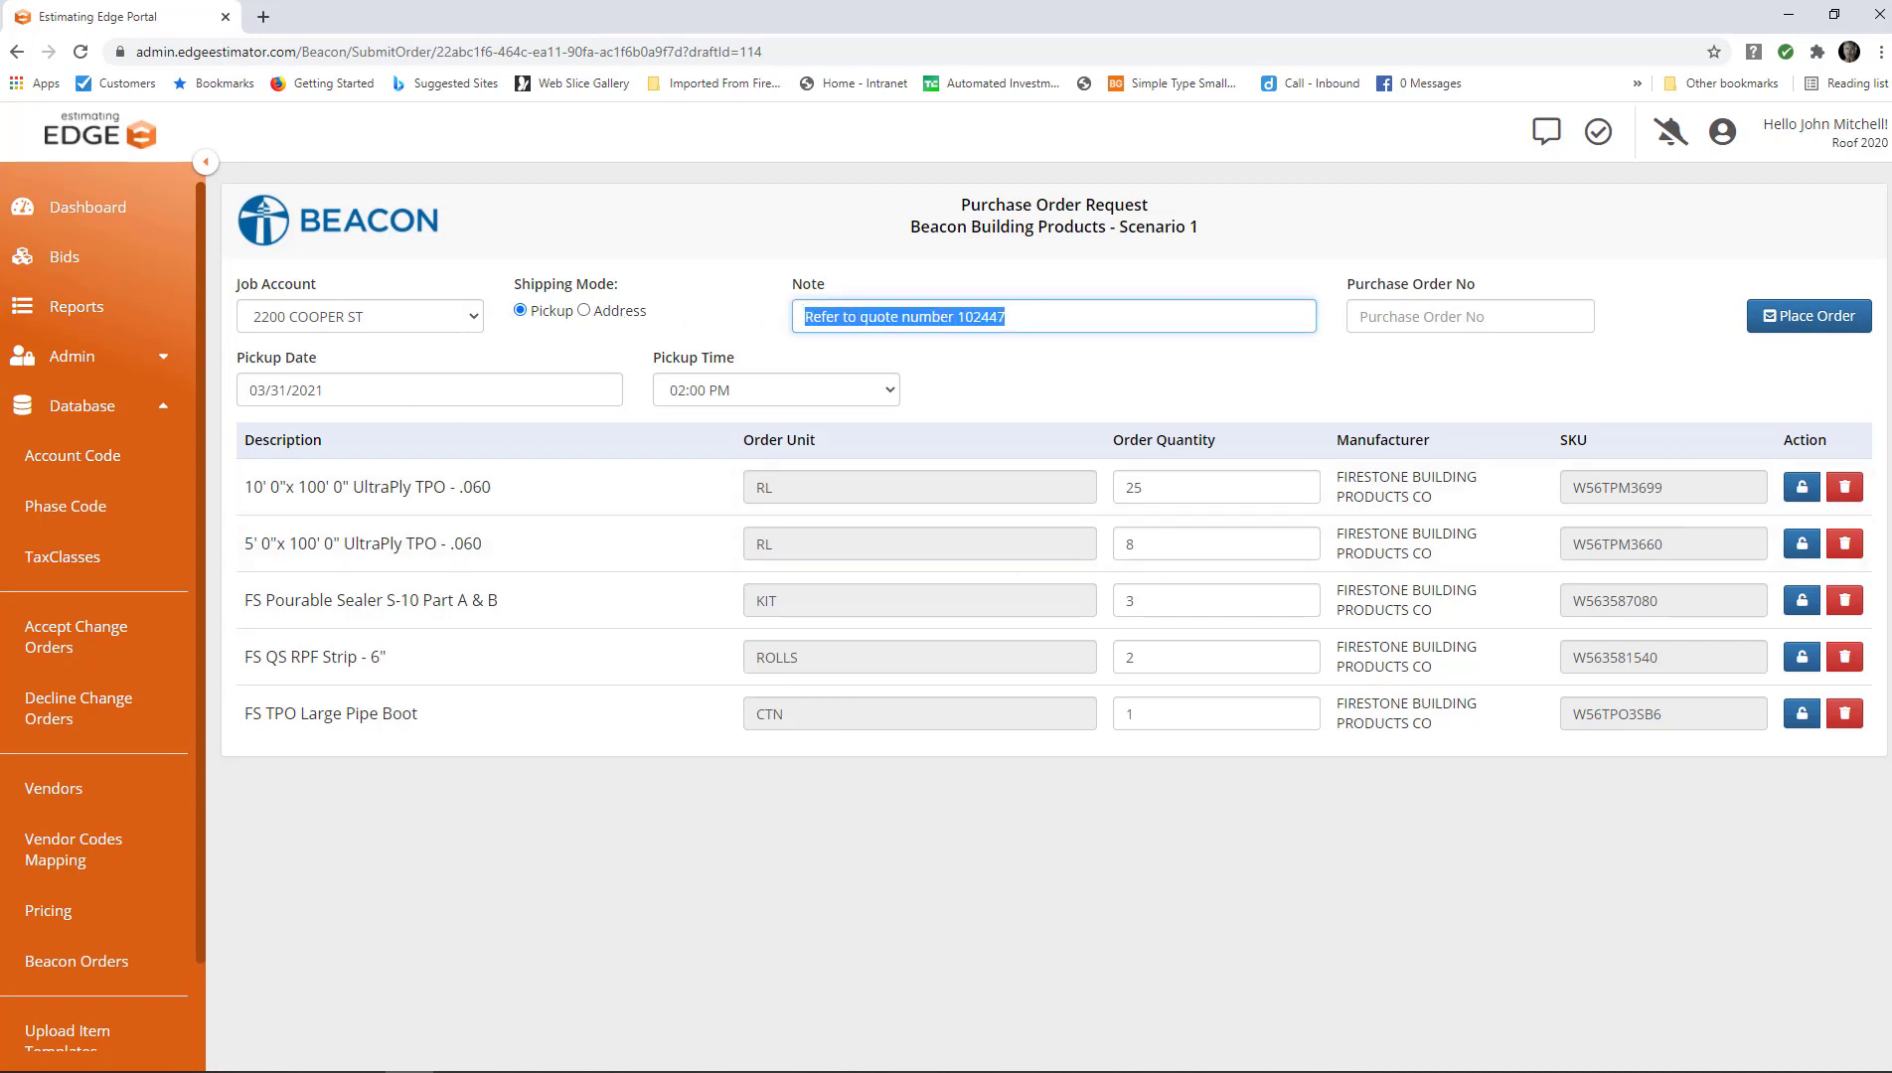
left_click(1808, 316)
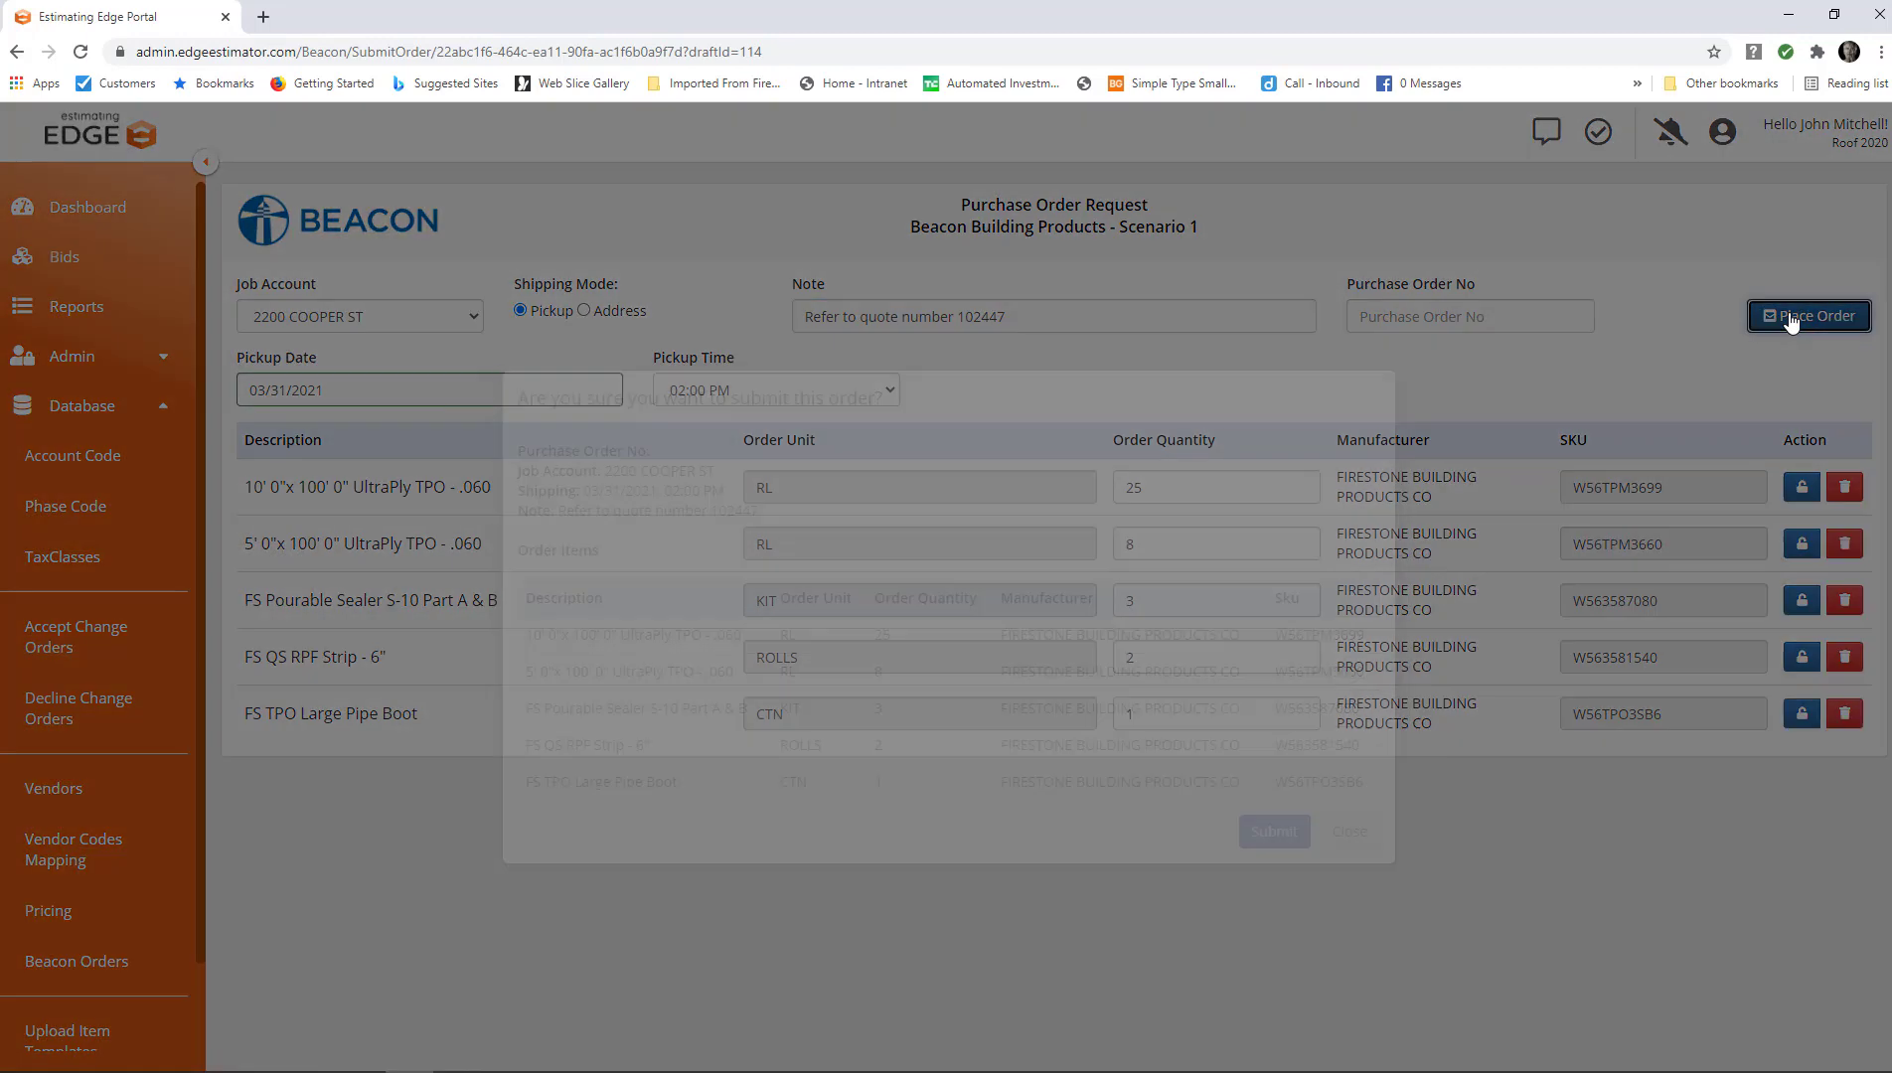
Confirm Submit to send the five-item order to Beacon Building Products.
left_click(1808, 316)
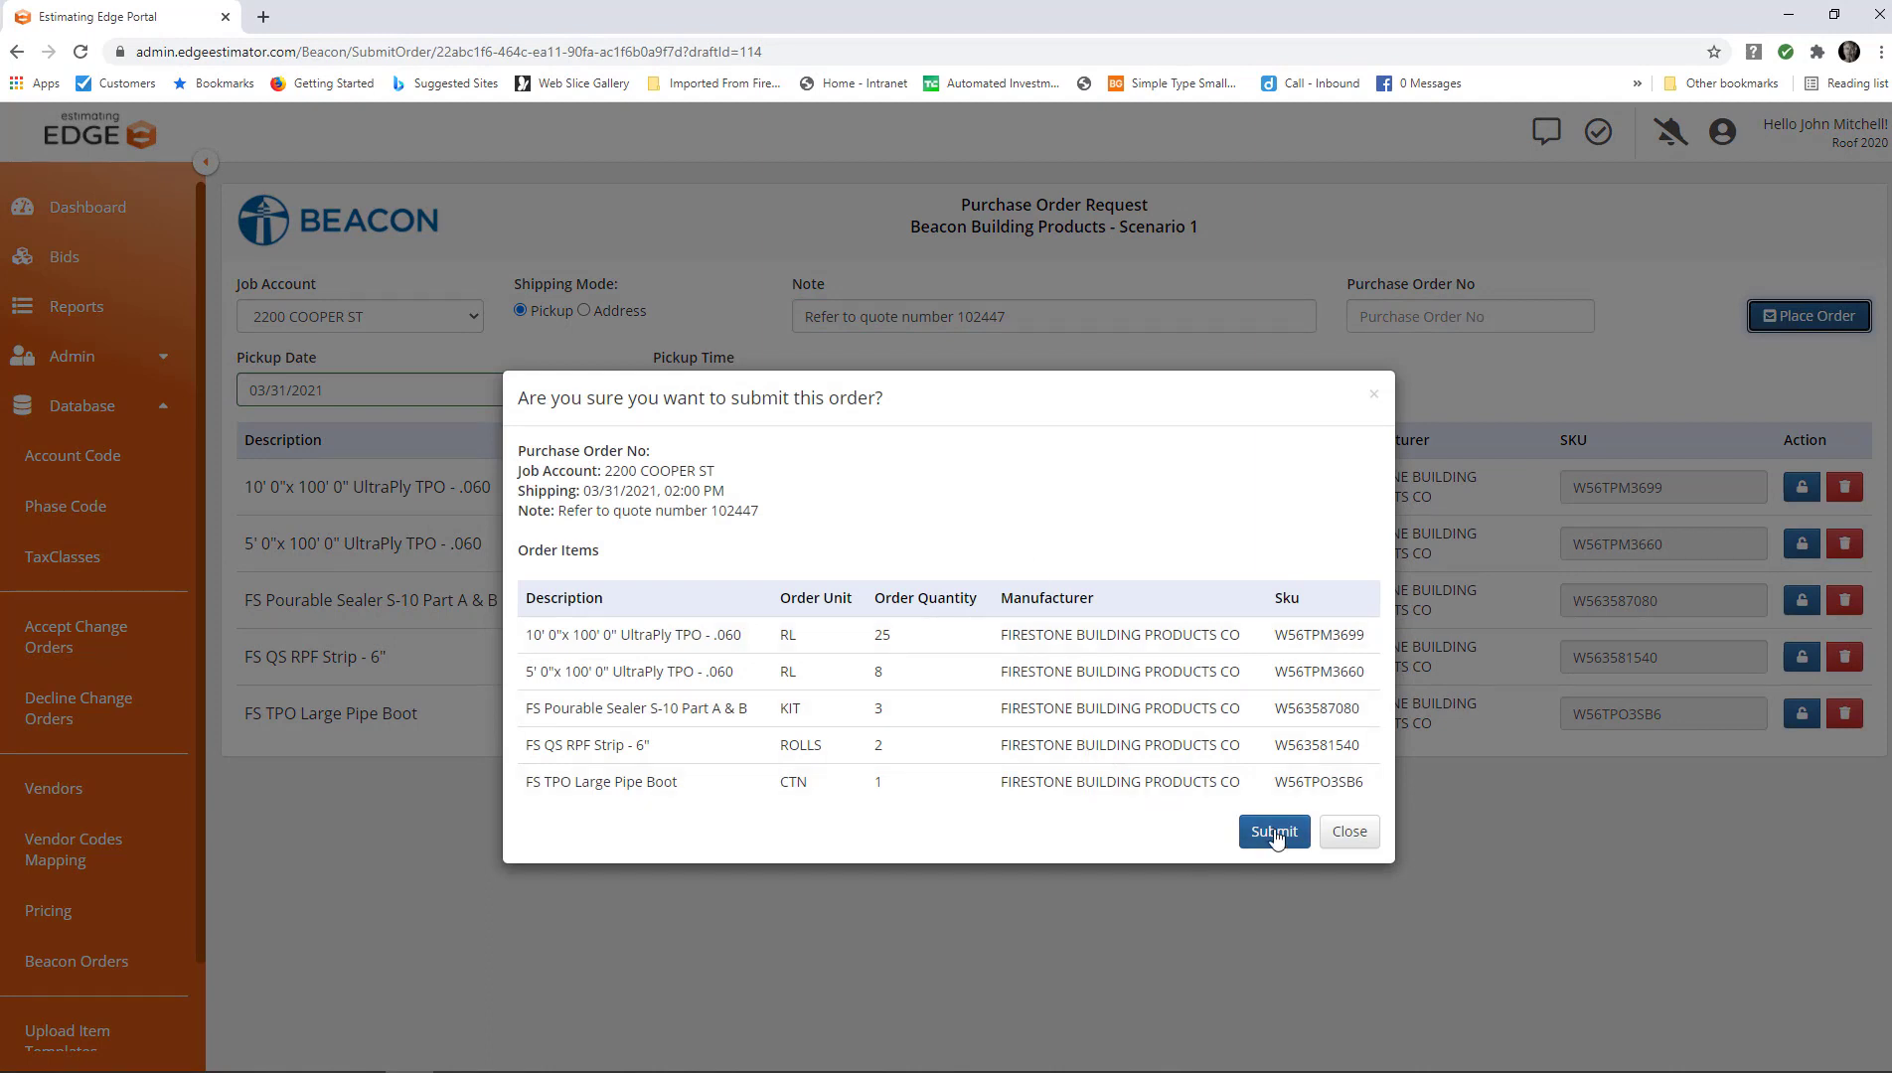
left_click(1274, 831)
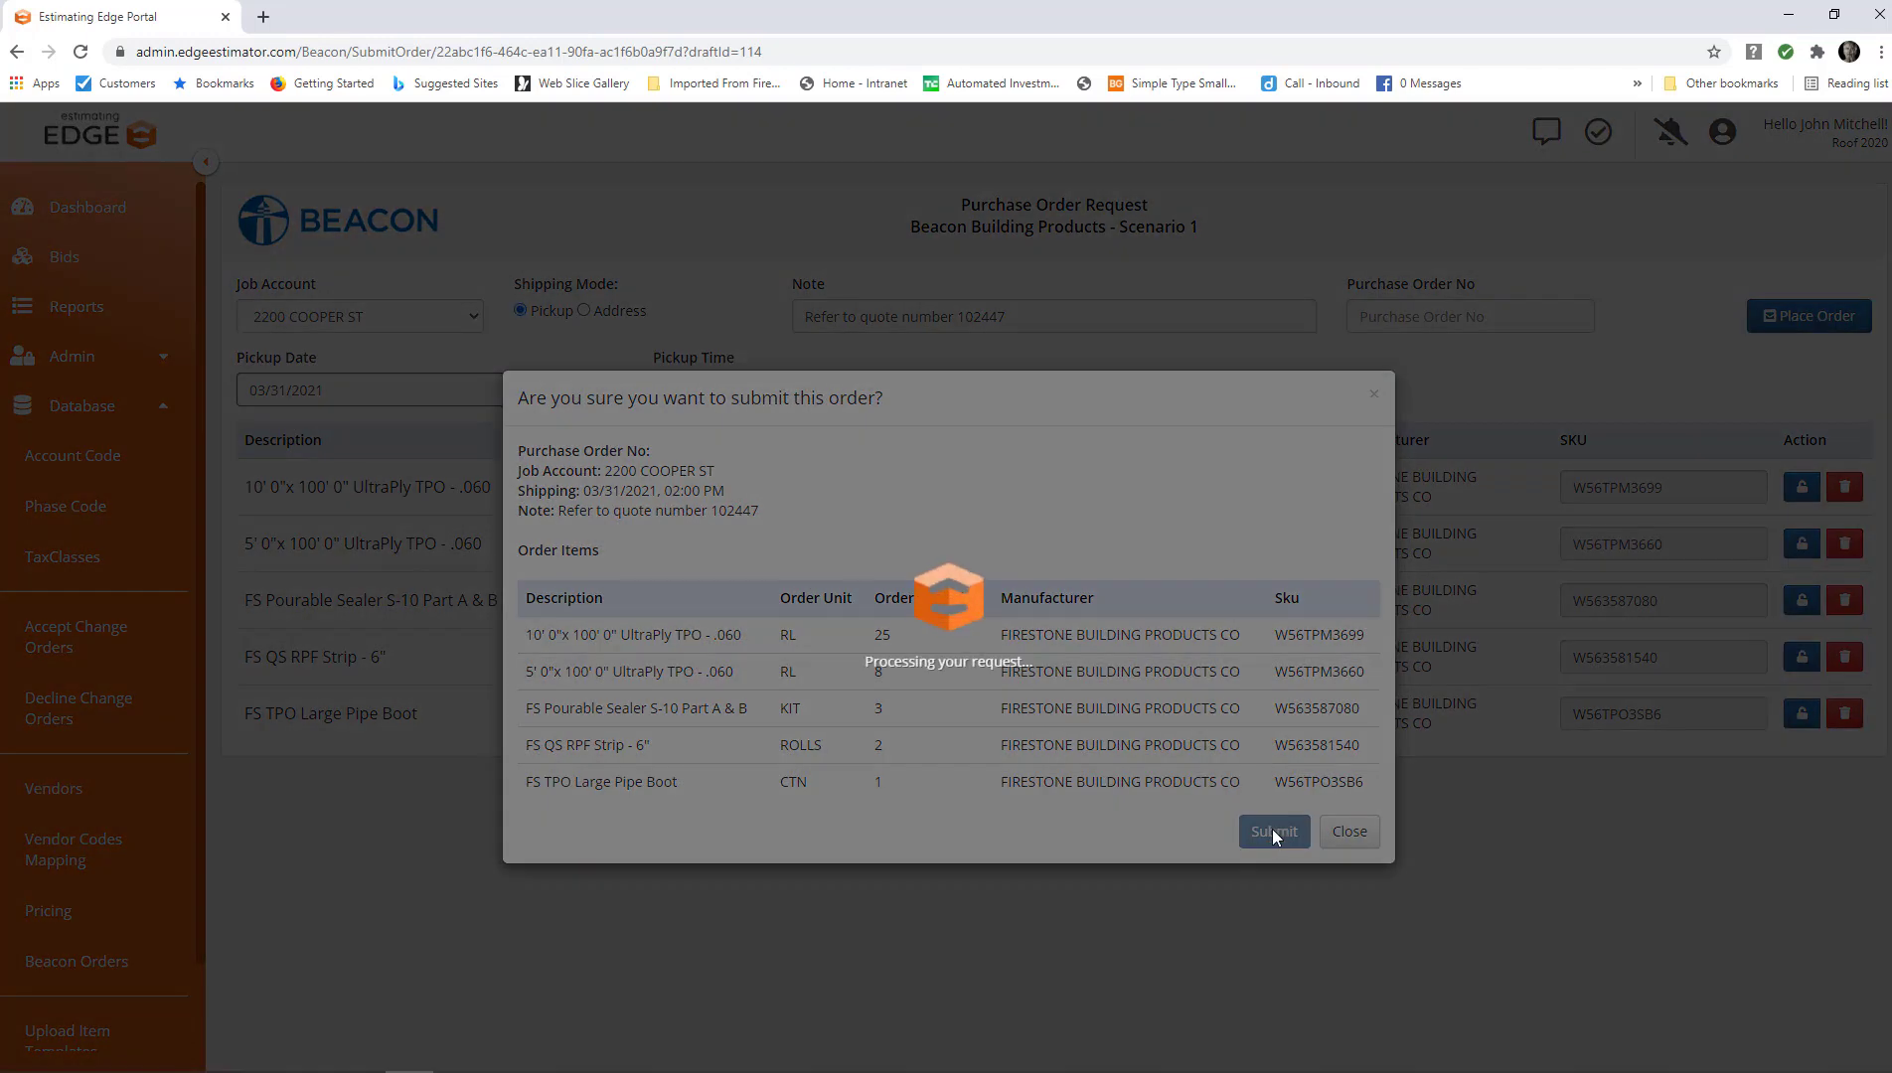
left_click(1274, 831)
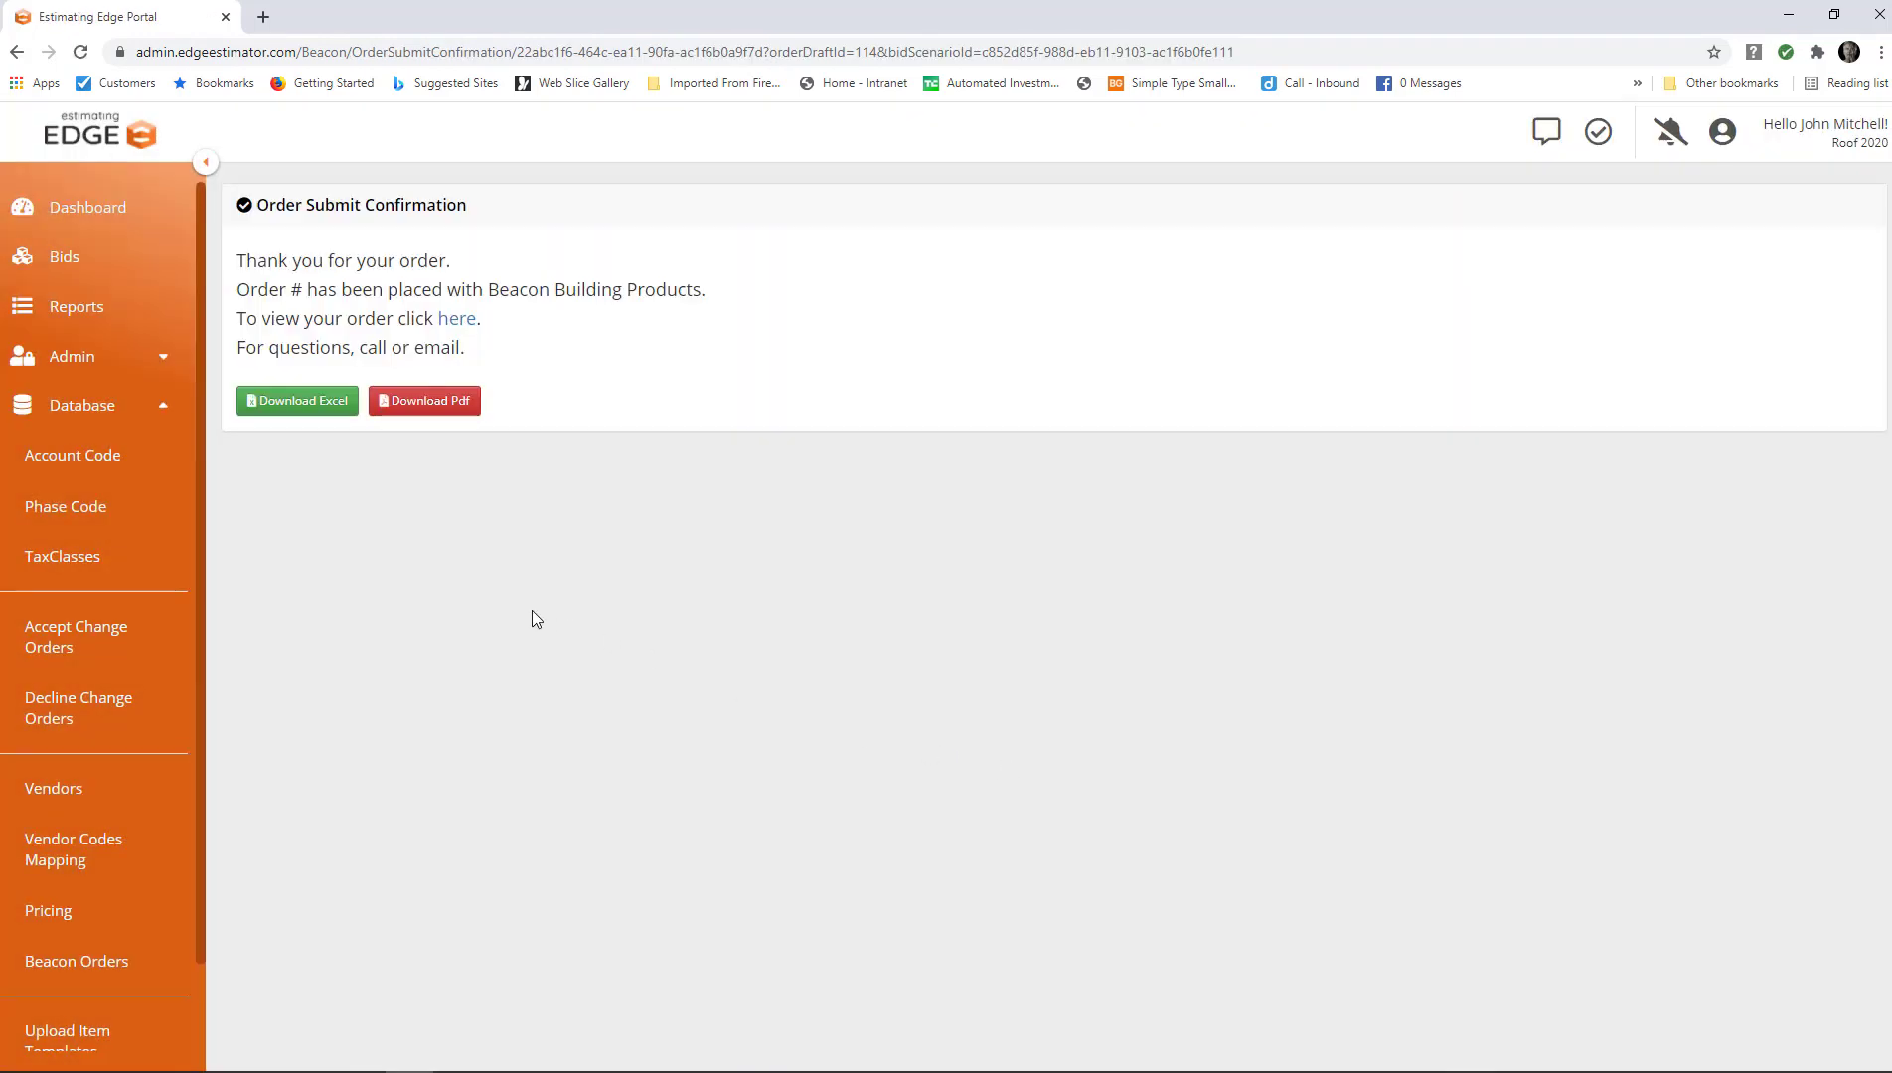